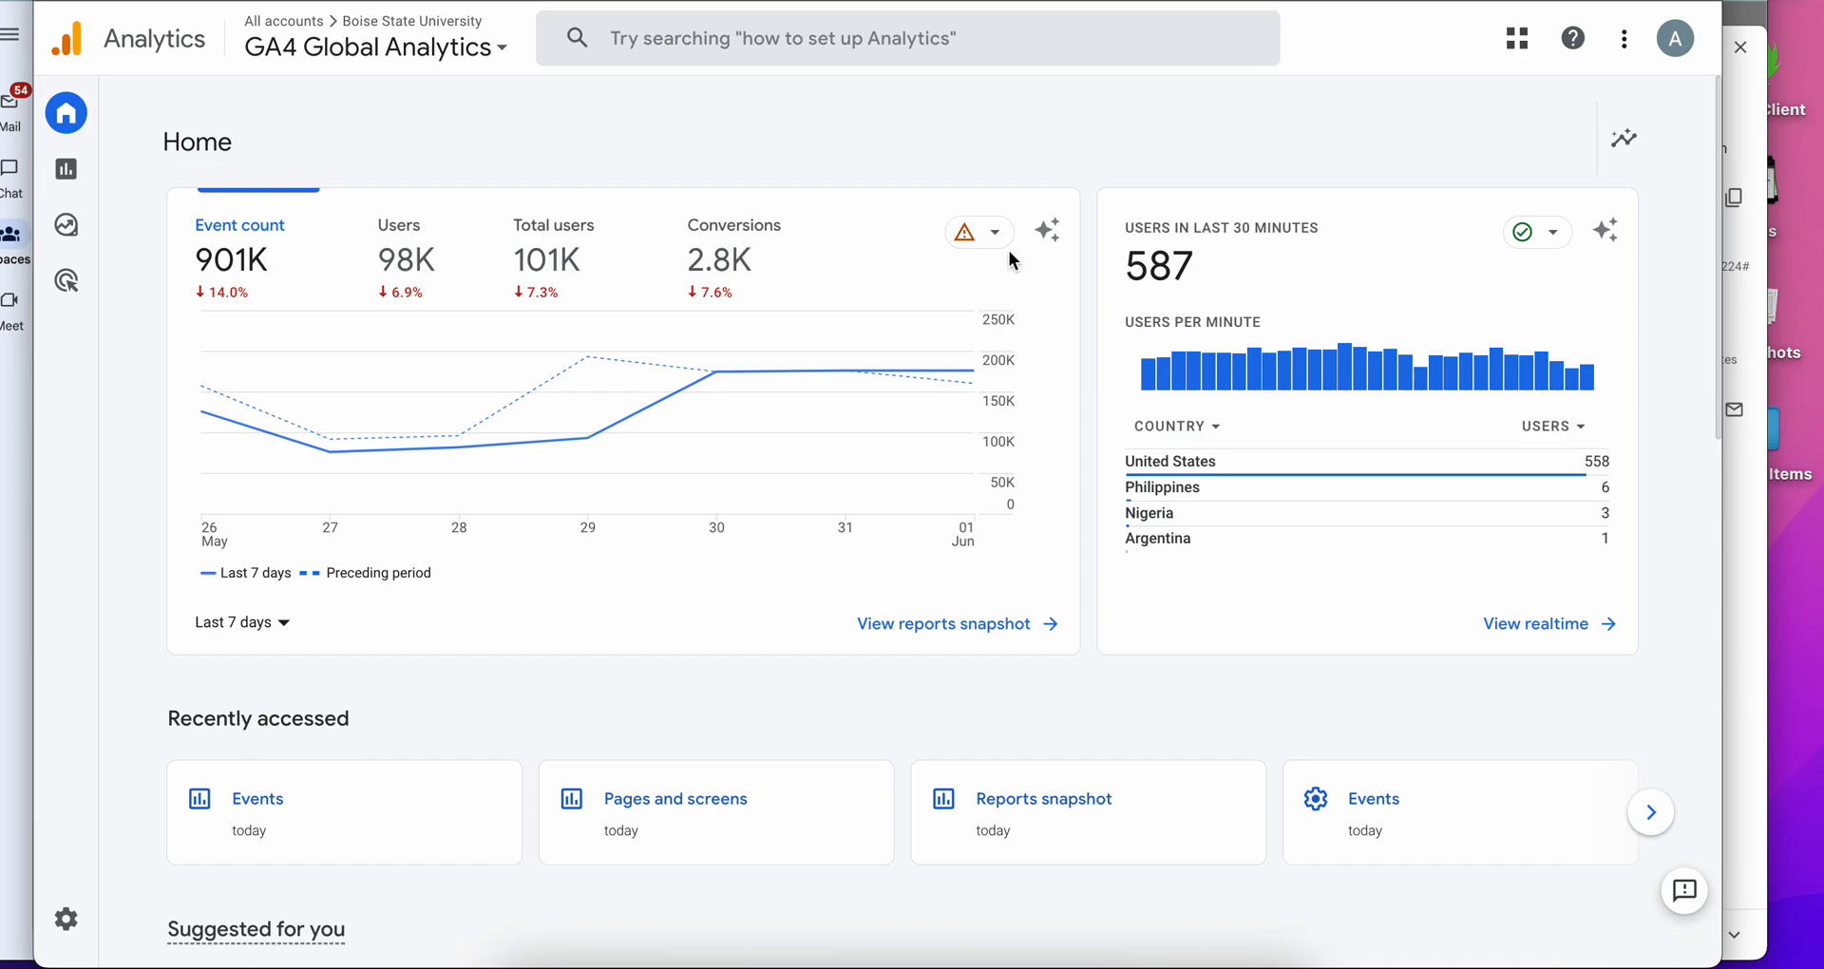
mouse_move(1232, 163)
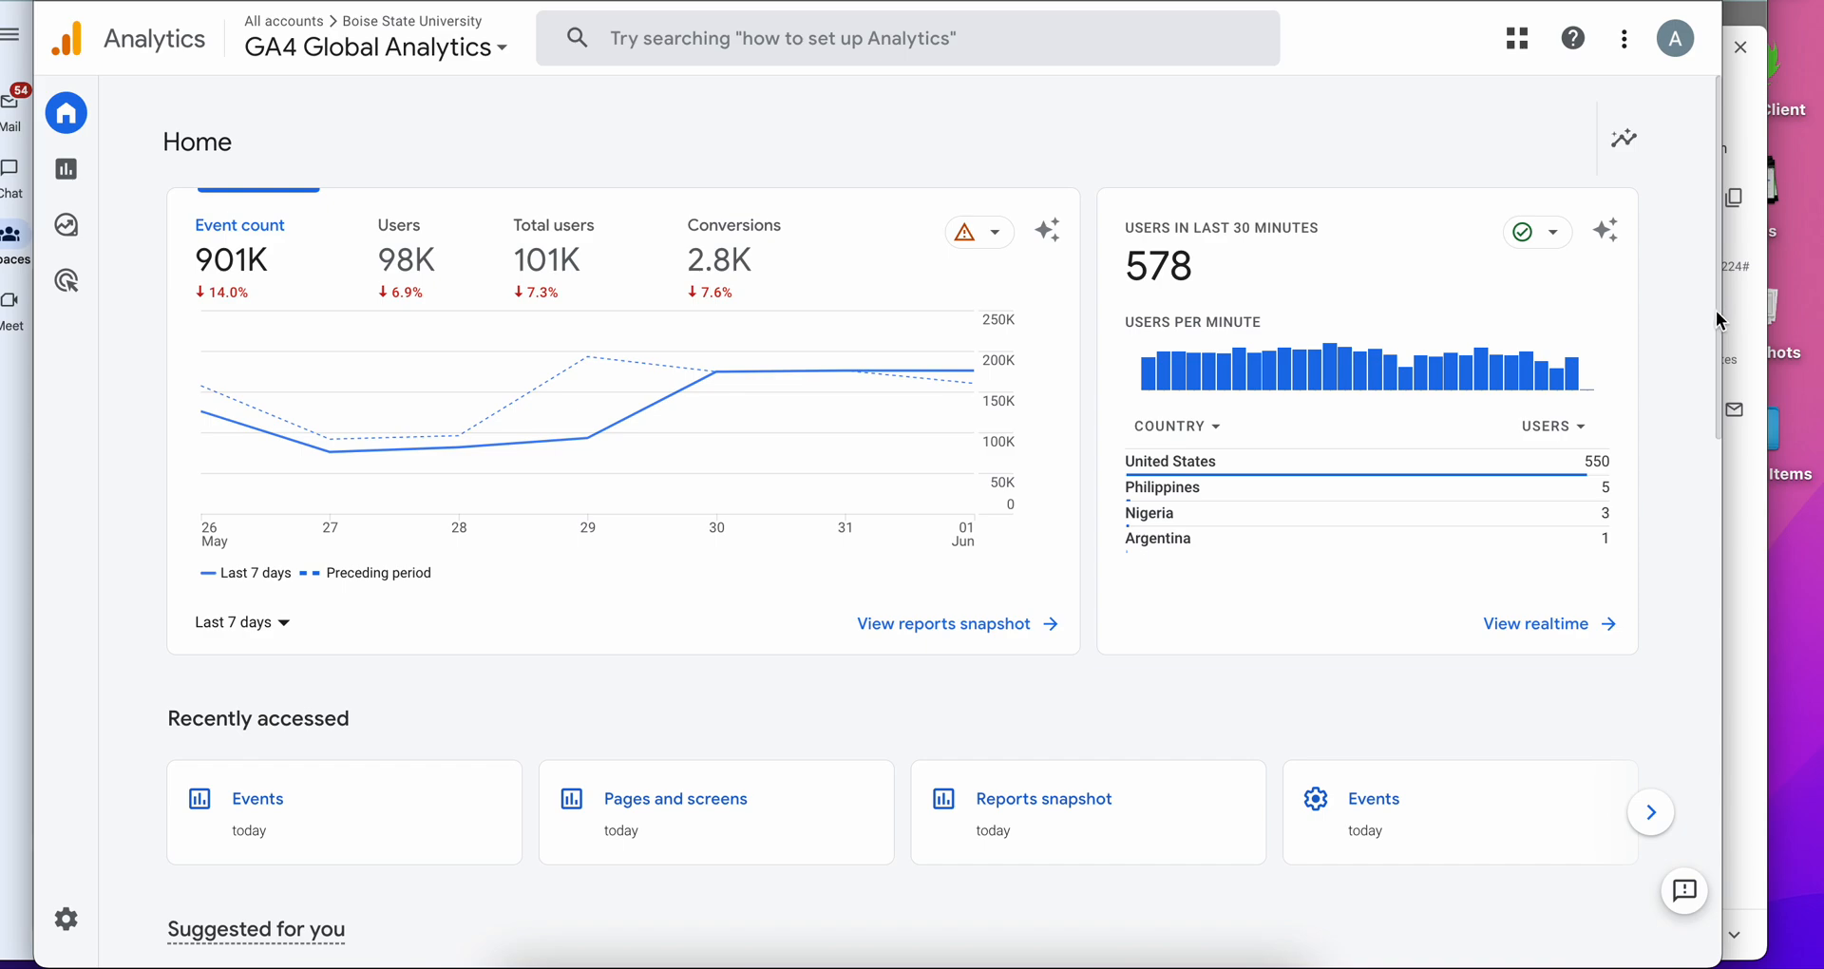
mouse_move(365, 38)
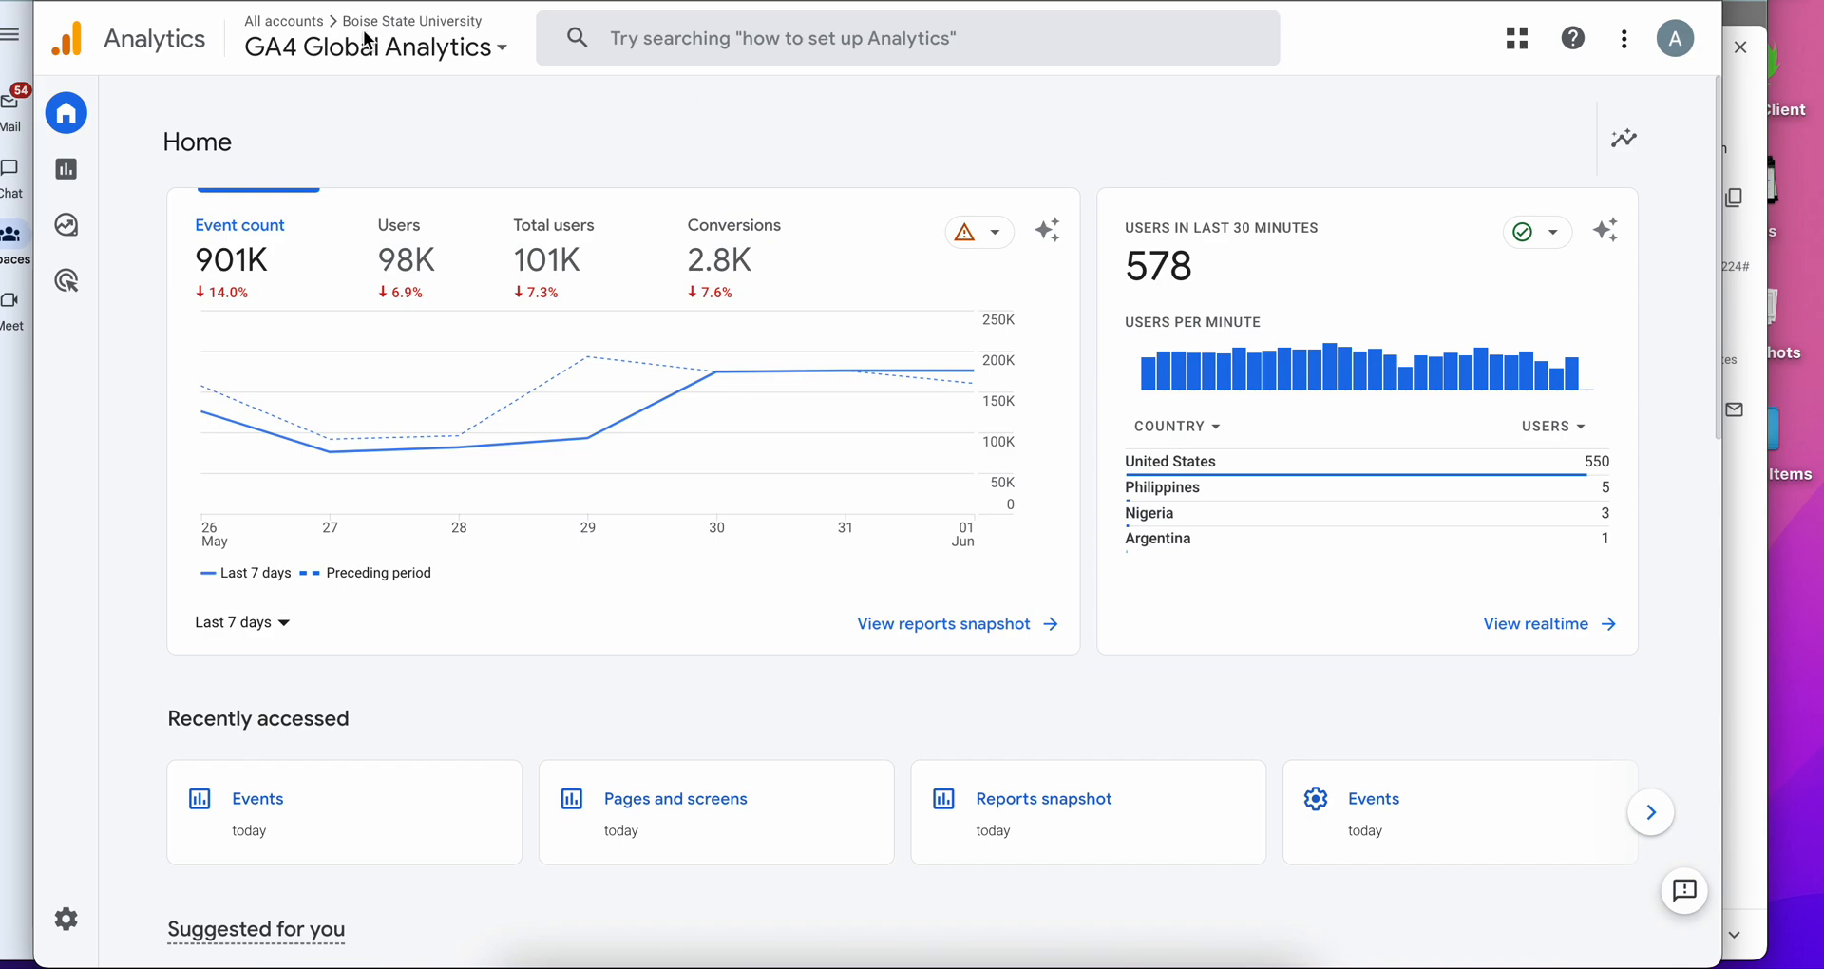
mouse_move(494, 70)
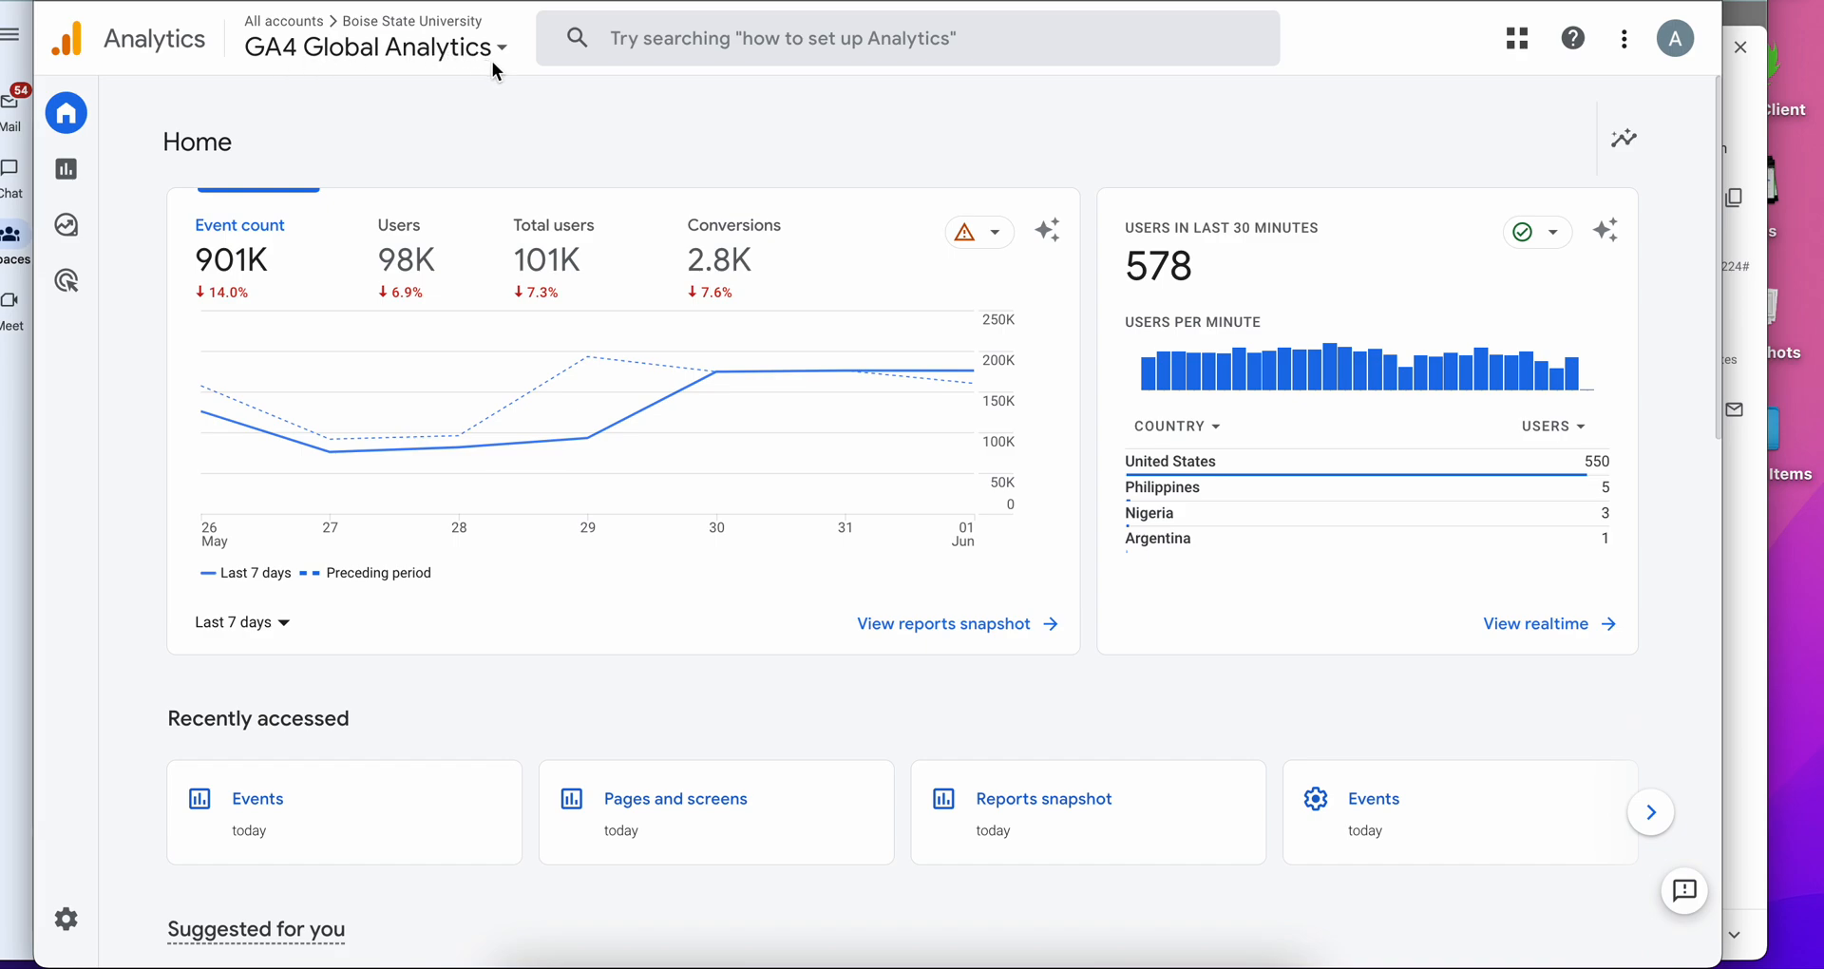
mouse_move(1173, 397)
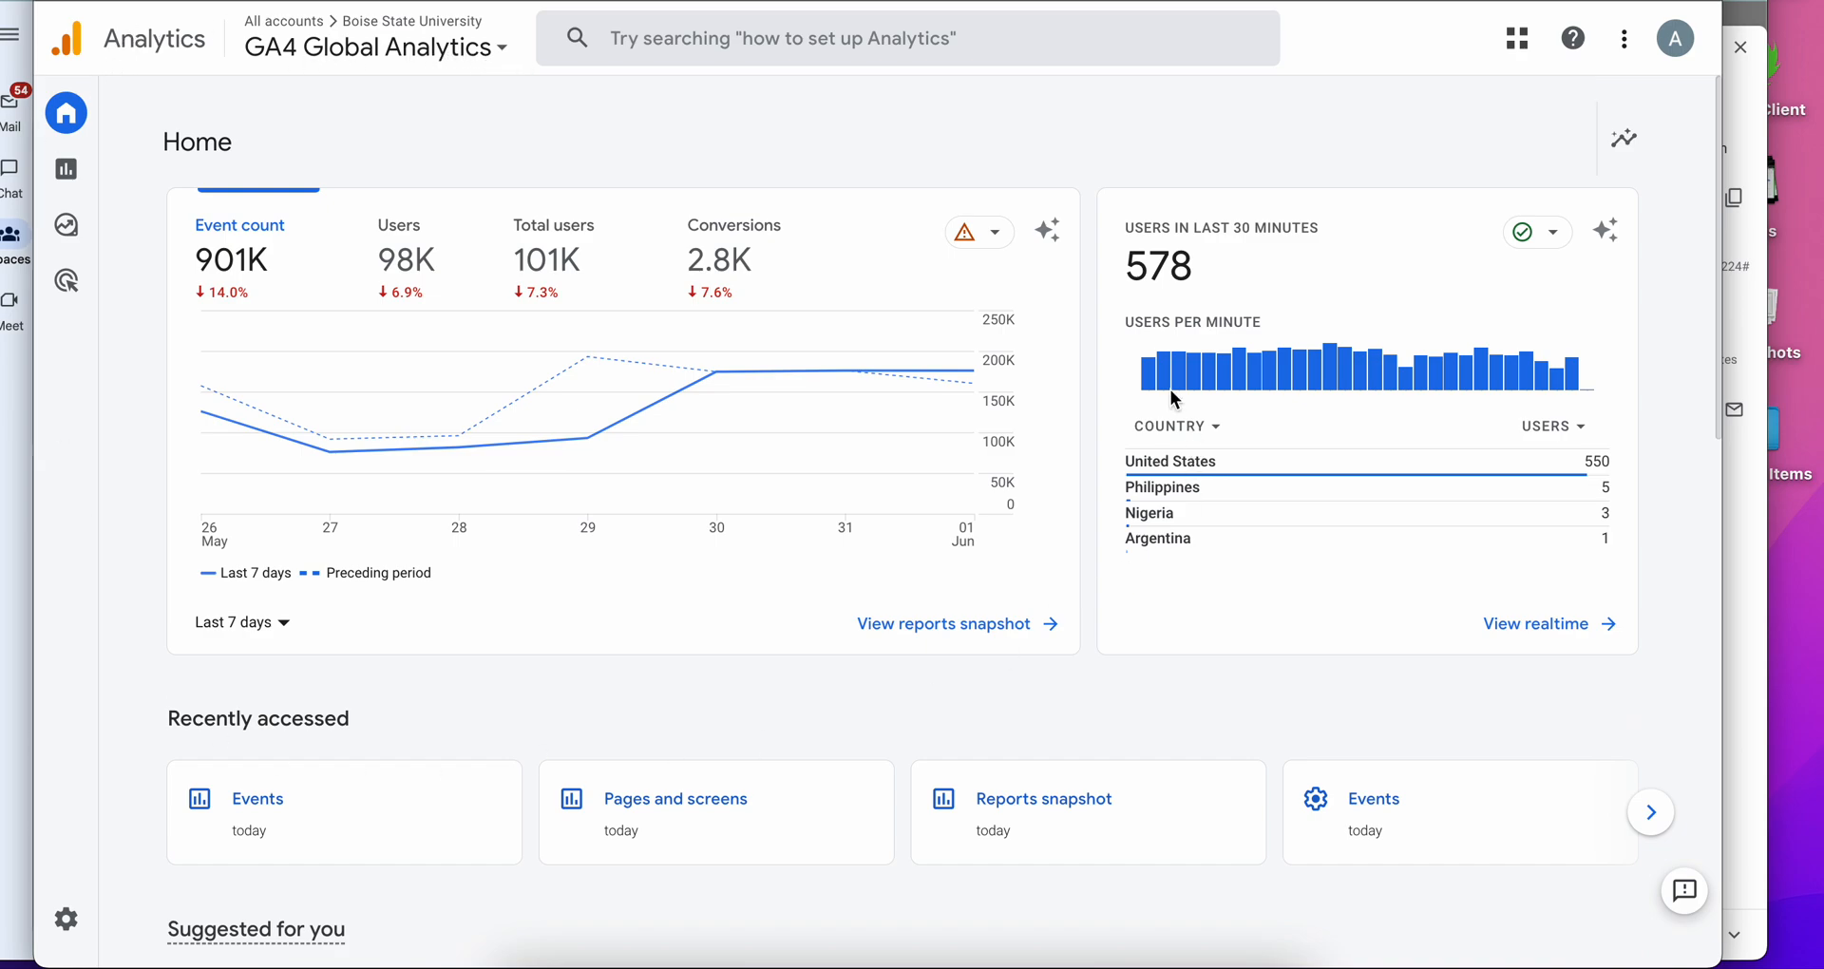
mouse_move(517, 203)
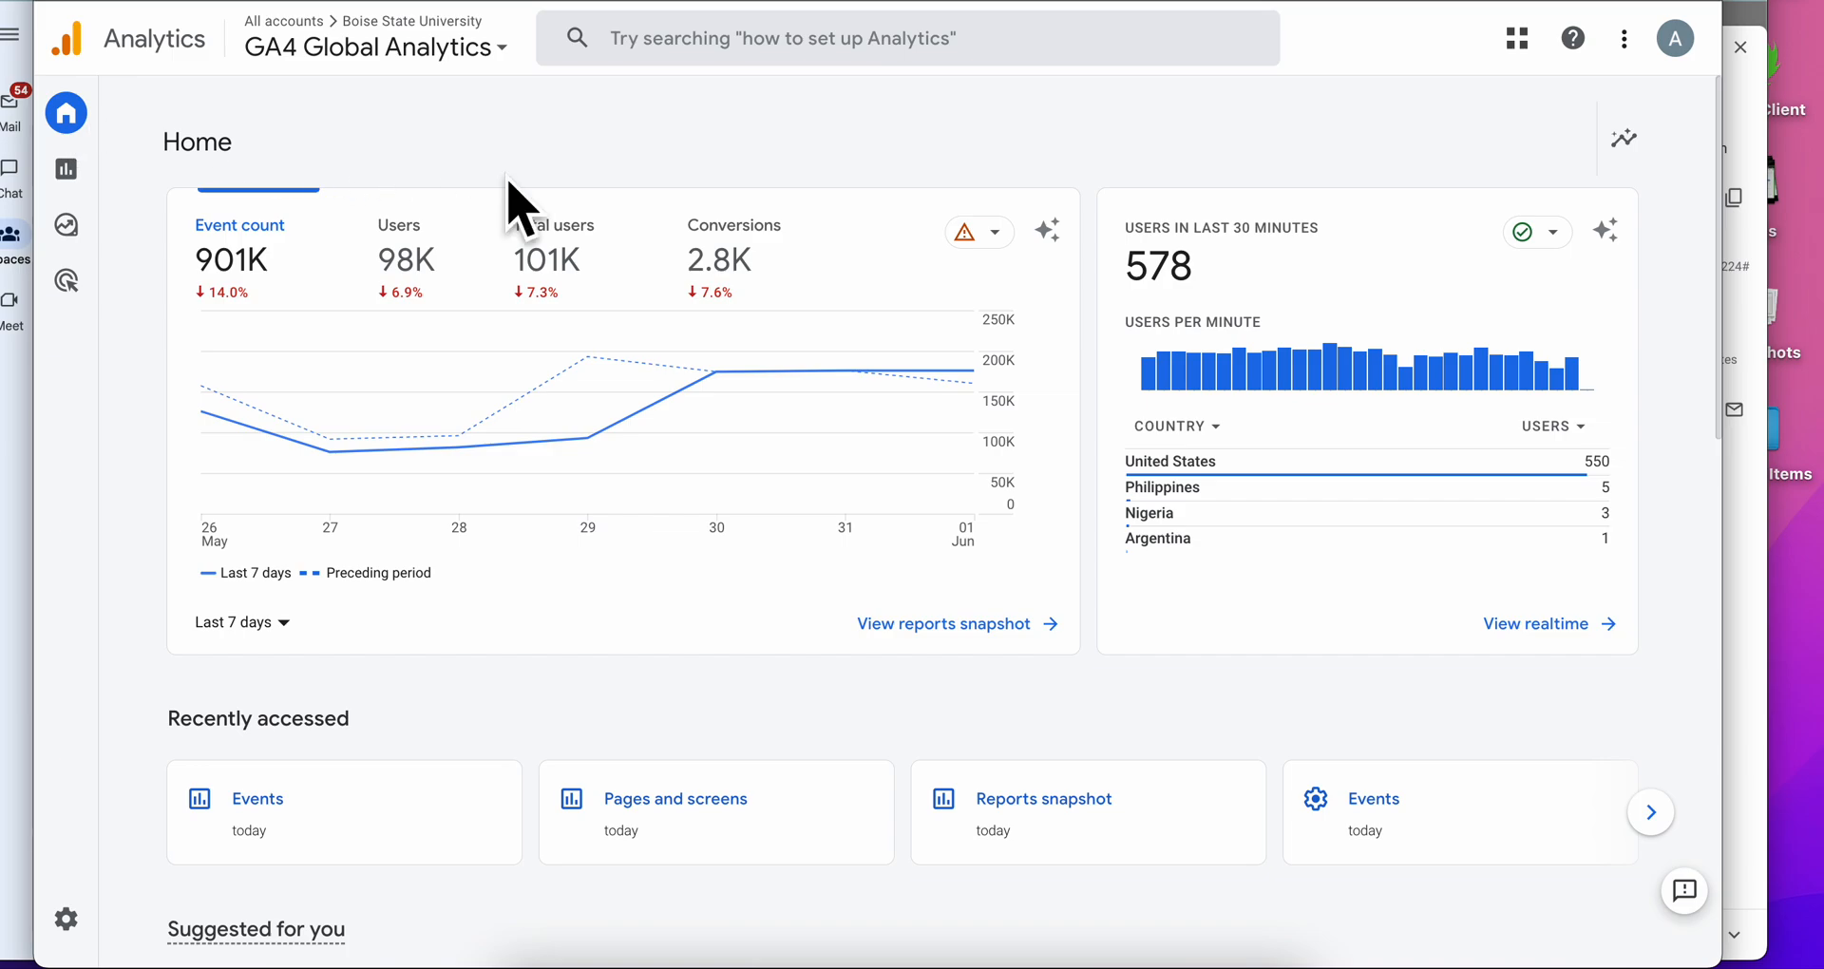
Go to the Reports snapshot and expand the Engagement reports under Life cycle.
left_click(67, 113)
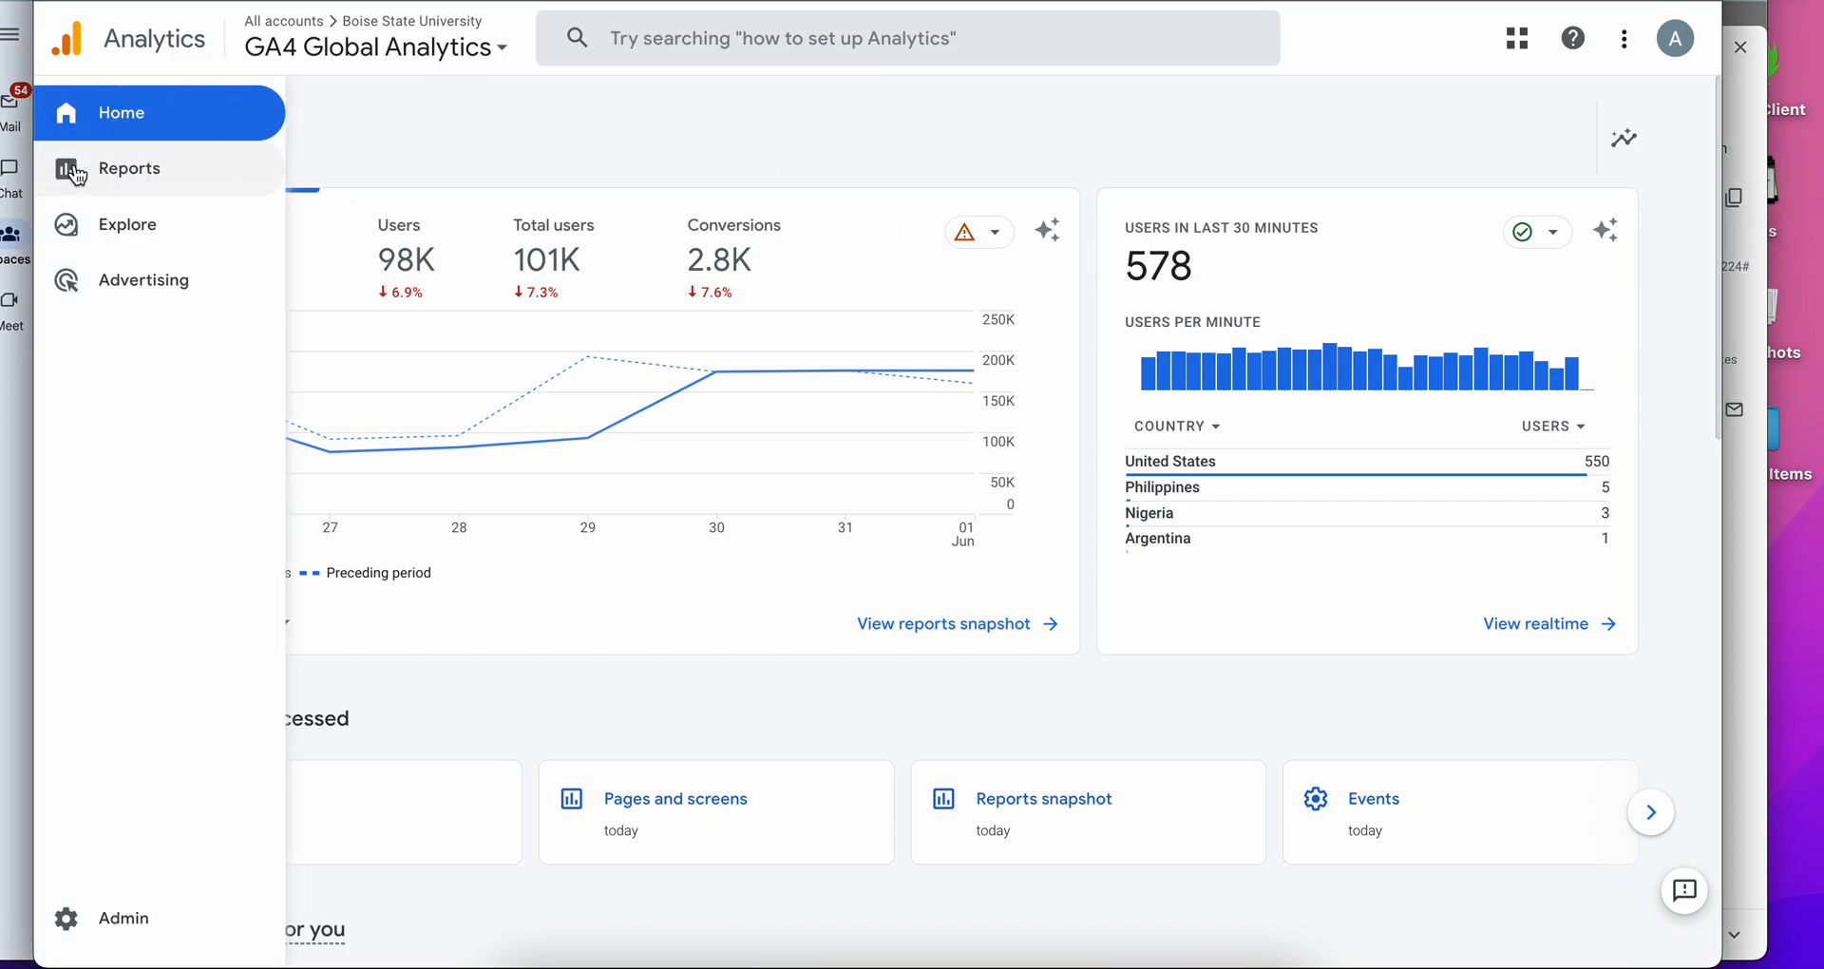
left_click(129, 167)
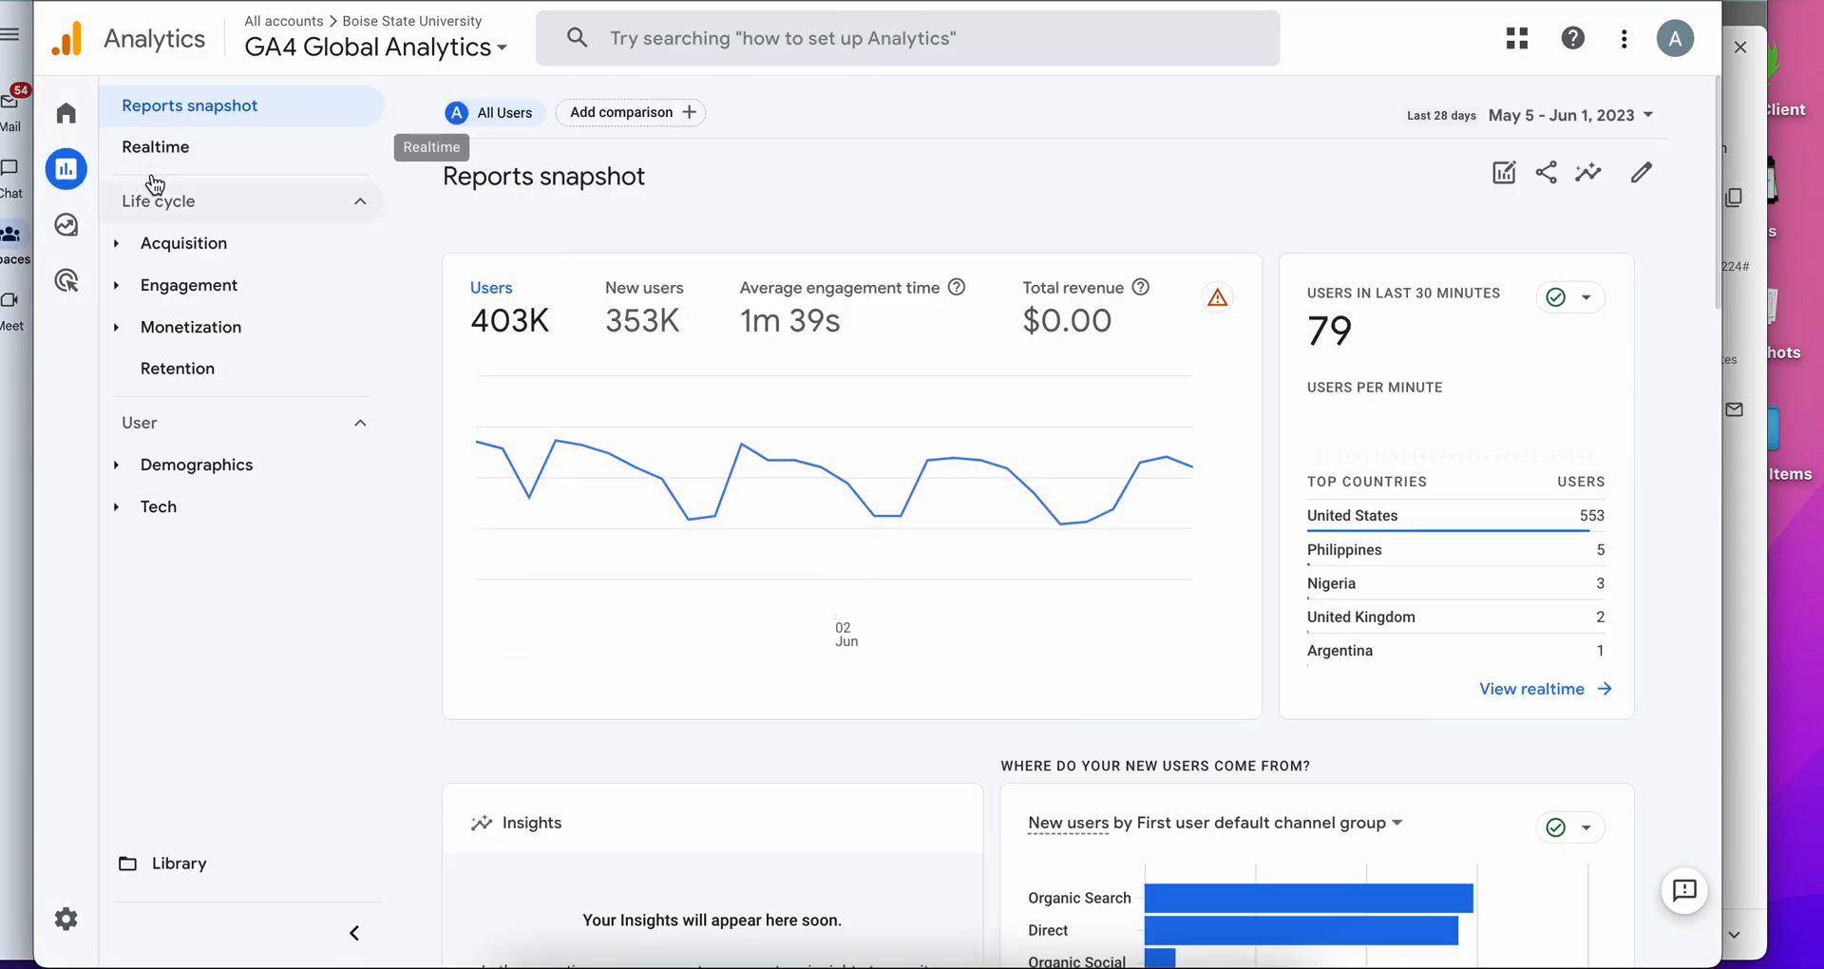
left_click(67, 169)
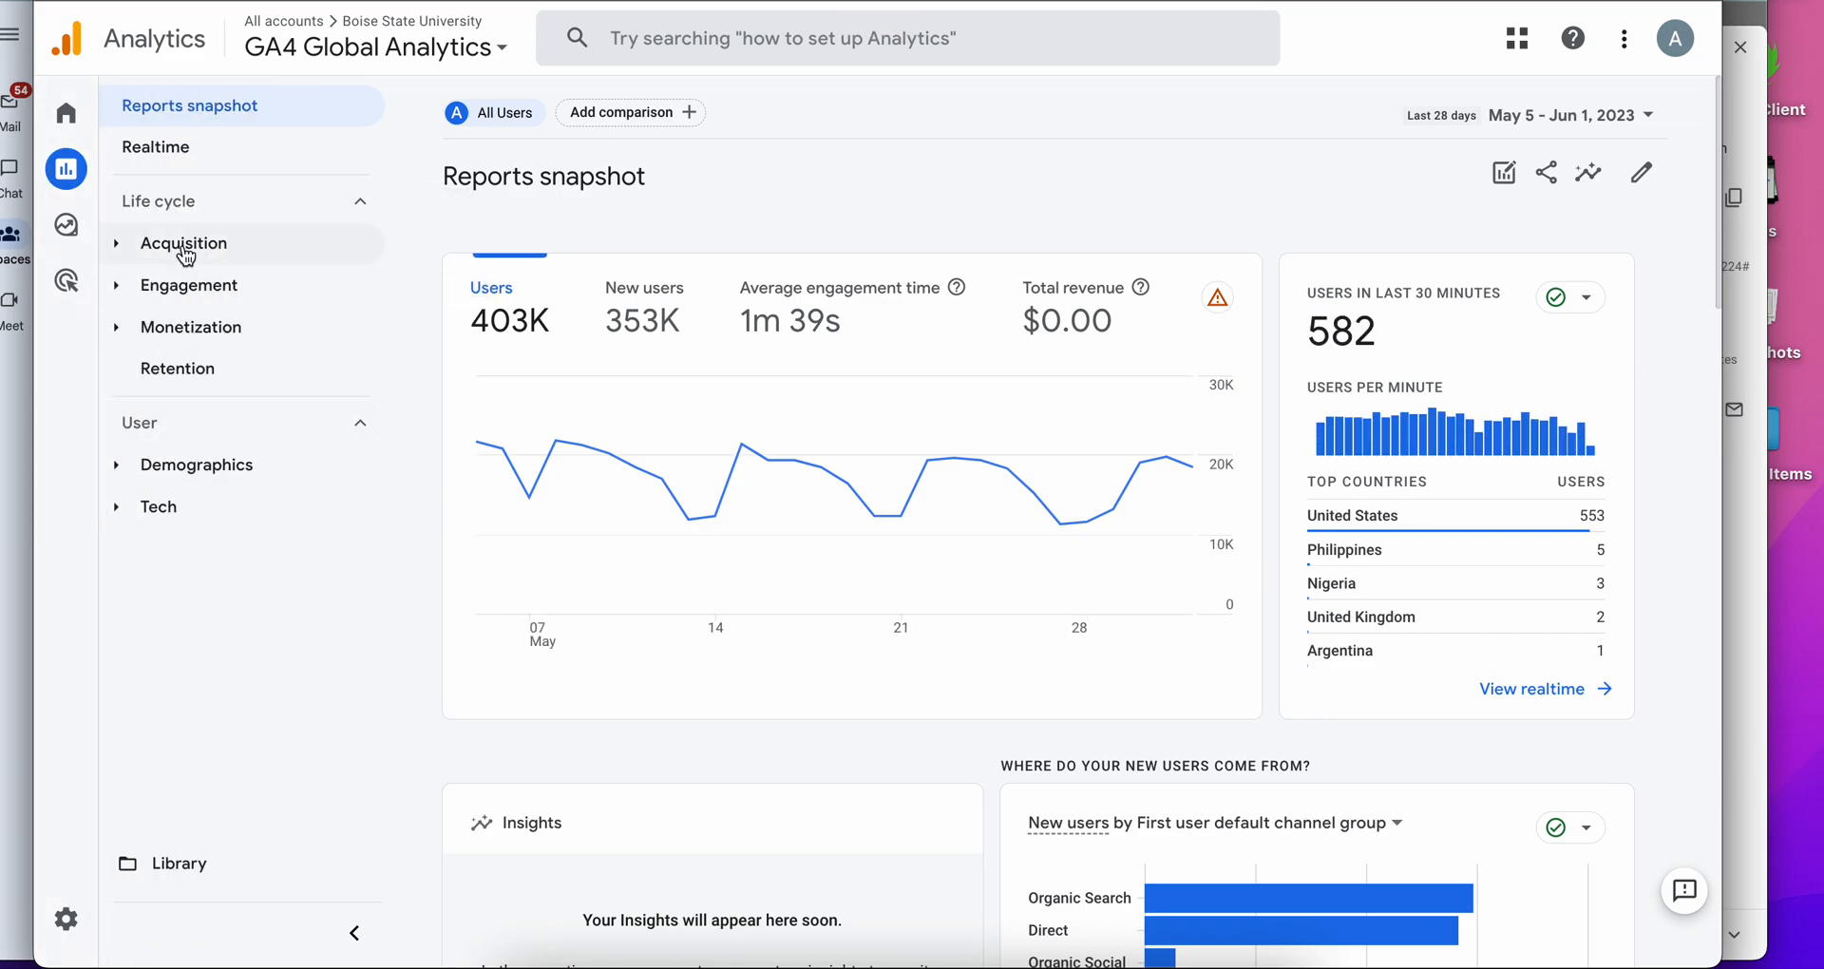
mouse_move(184, 243)
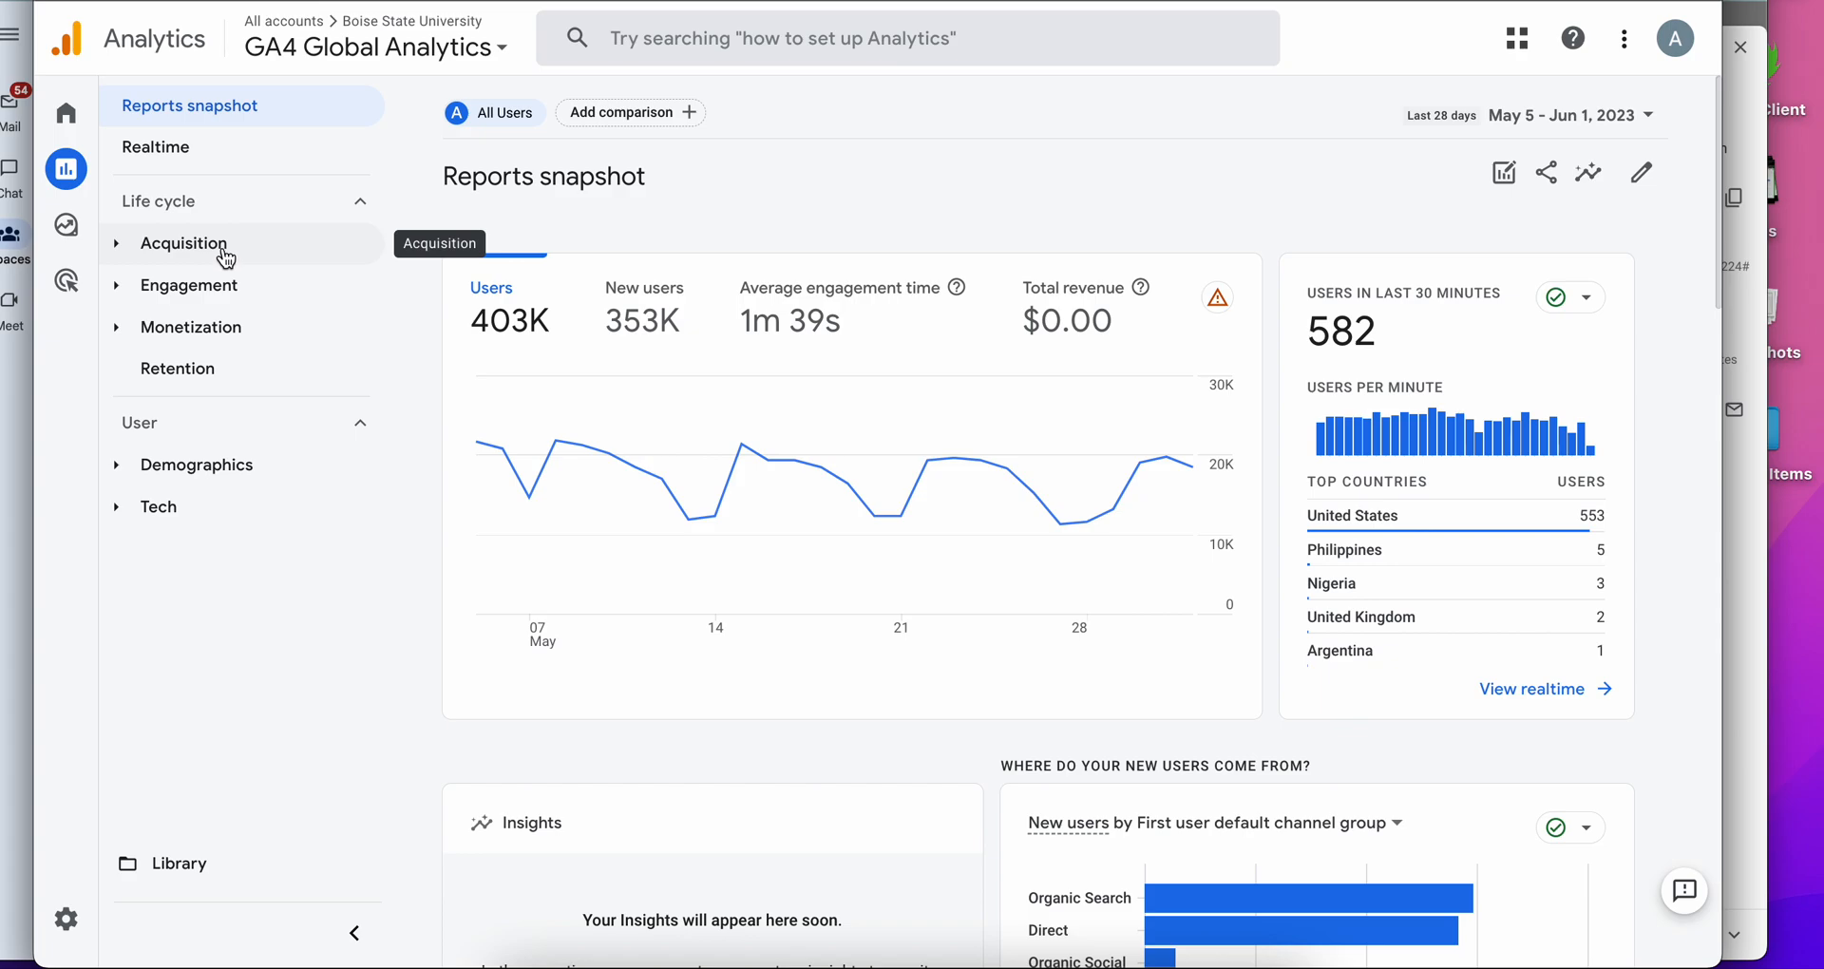
mouse_move(190, 285)
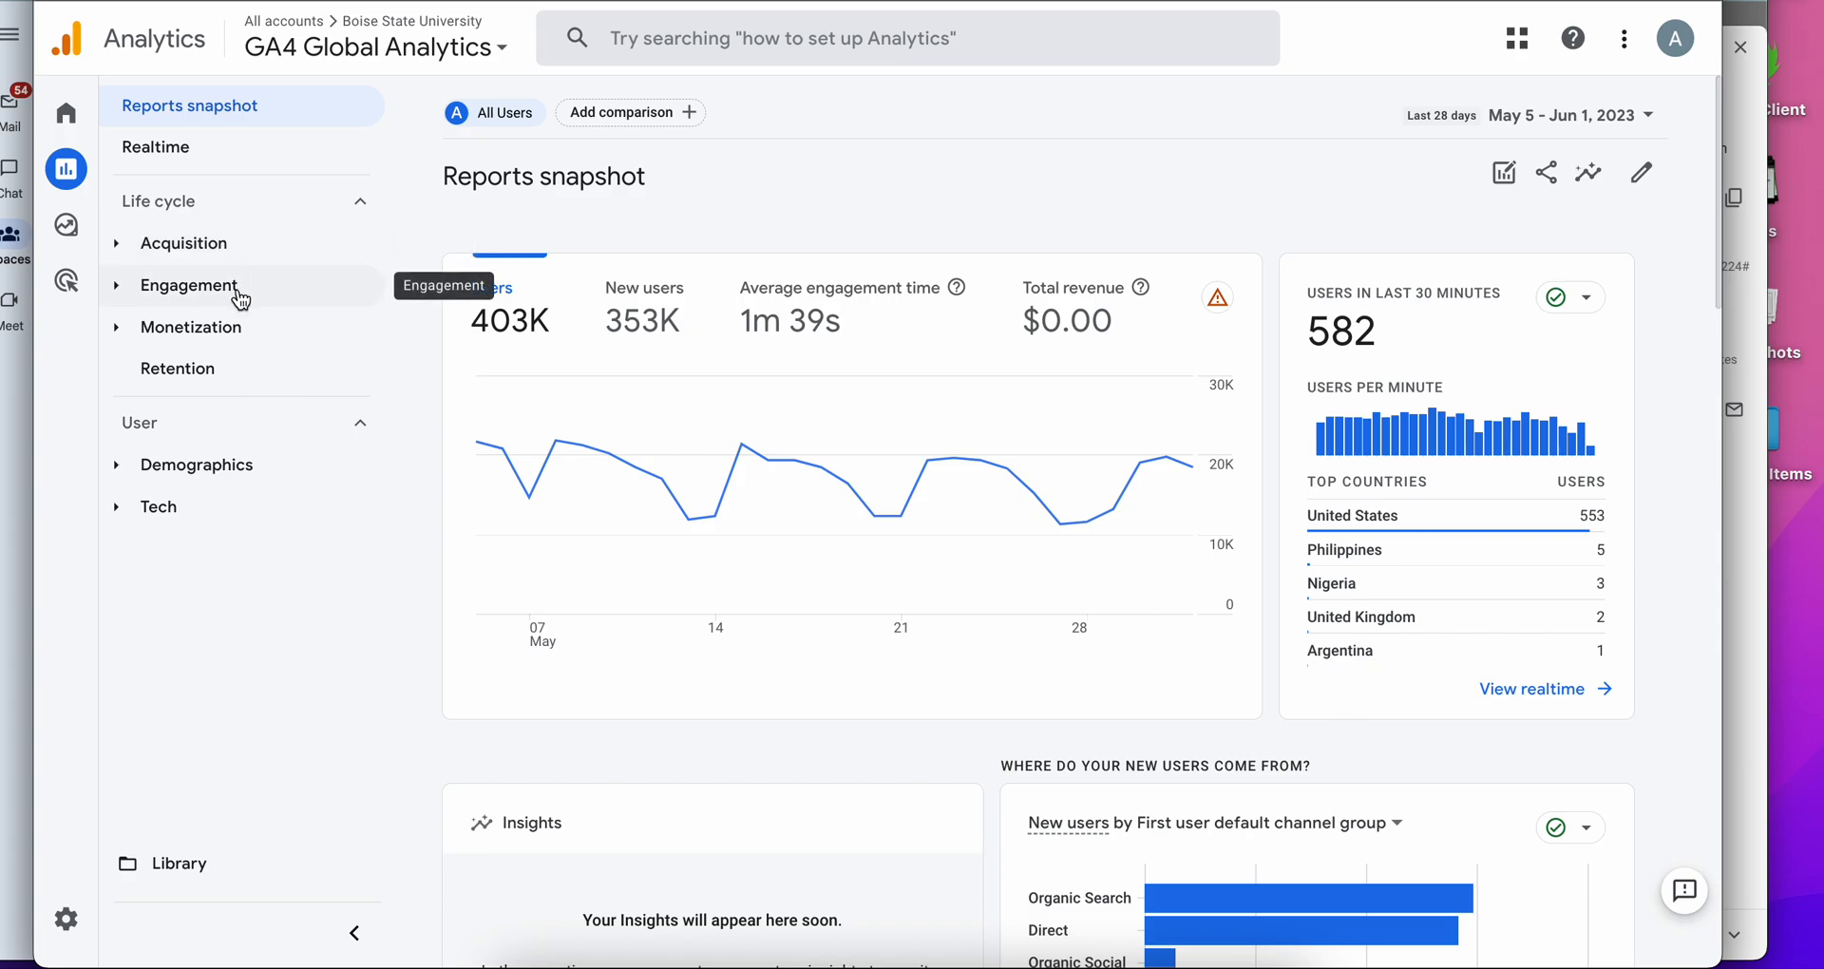
mouse_move(194, 327)
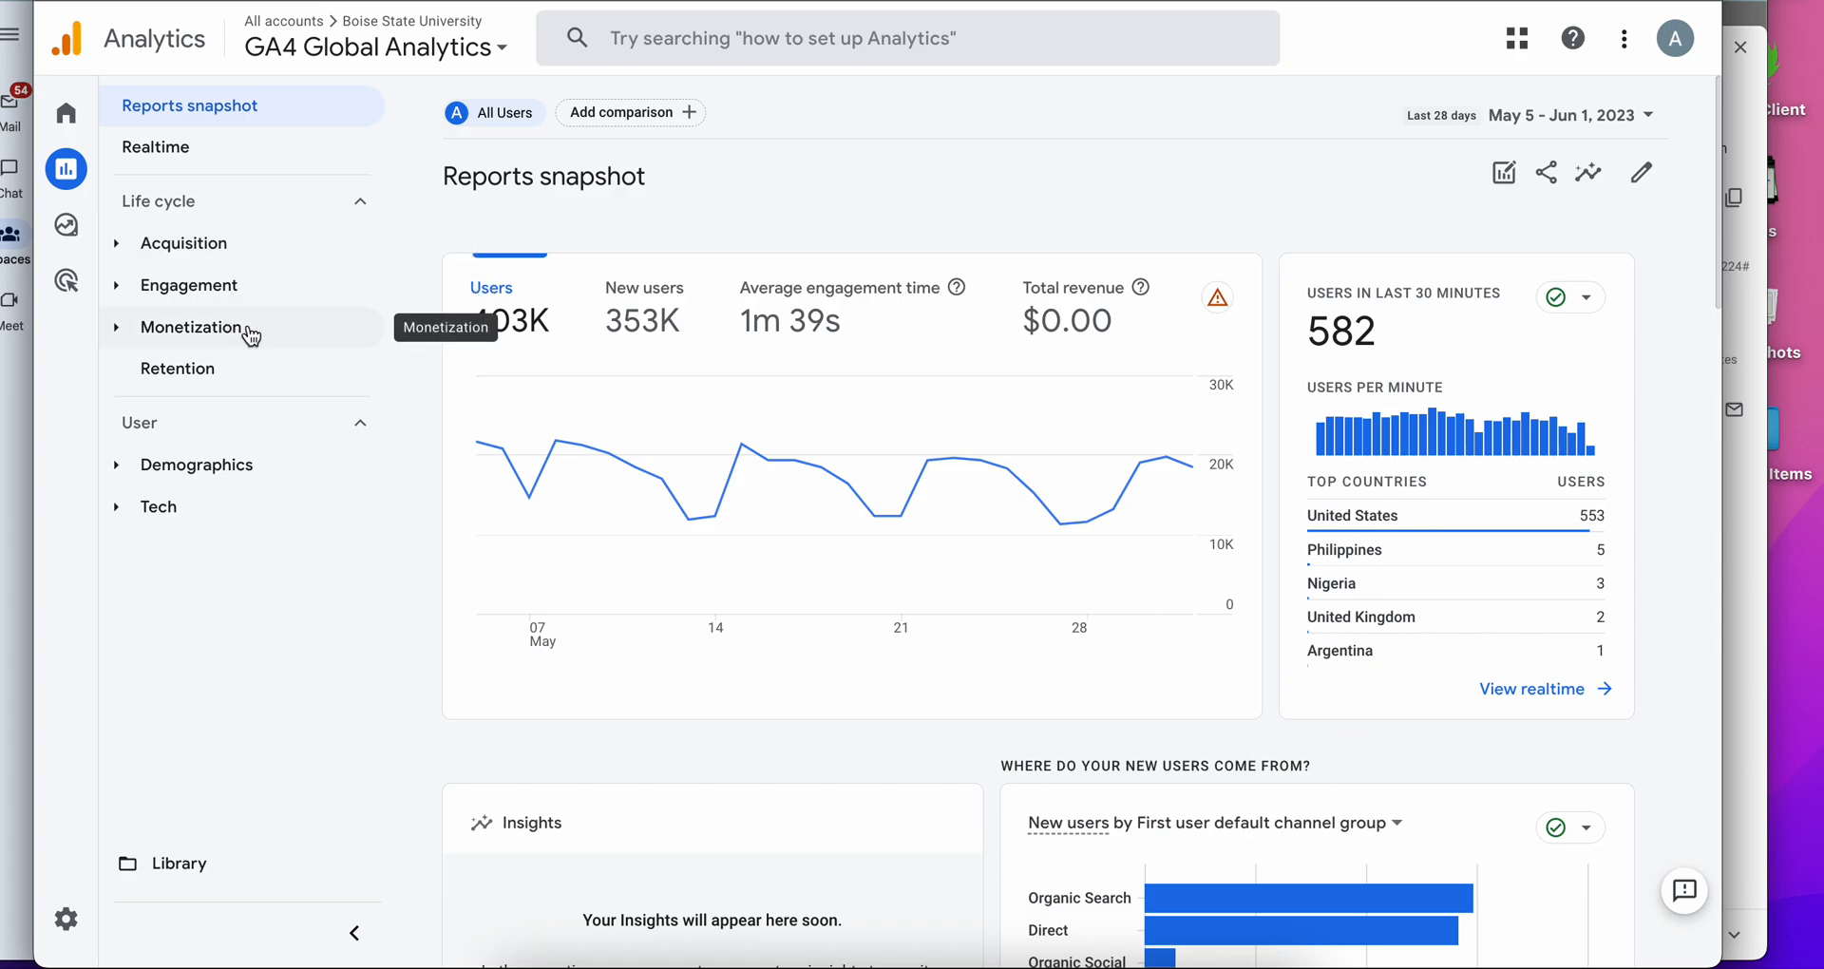
mouse_move(264, 479)
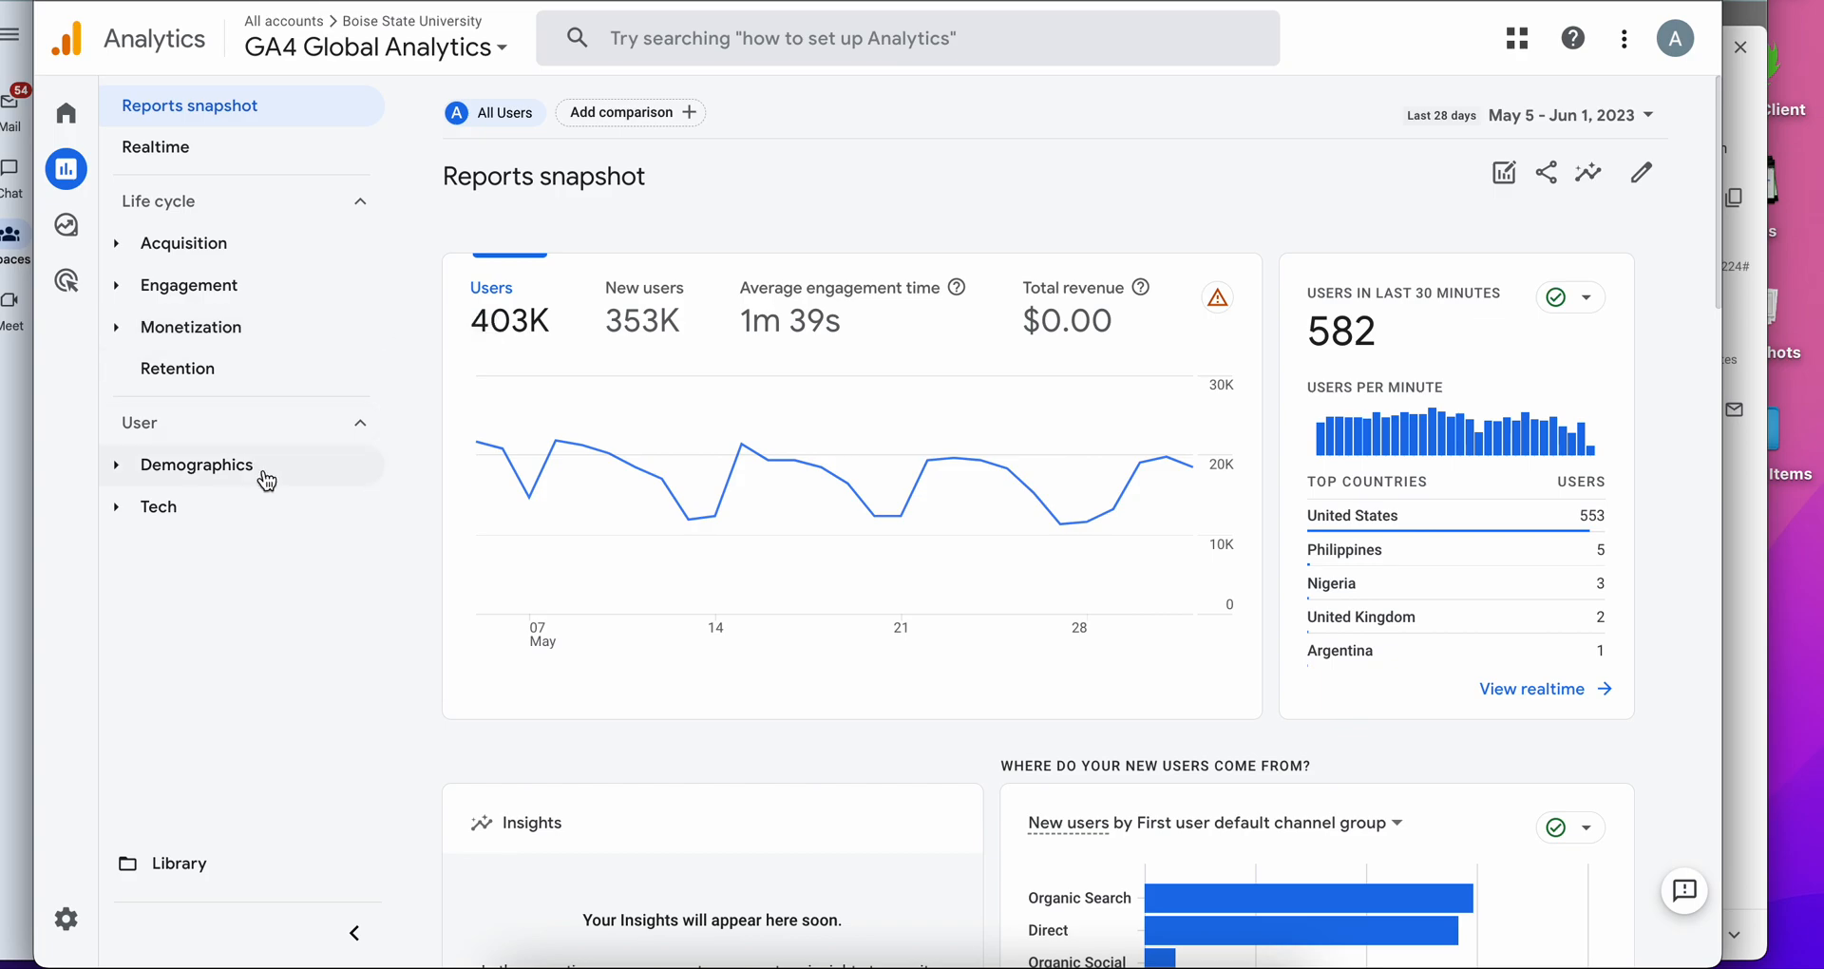
mouse_move(253, 473)
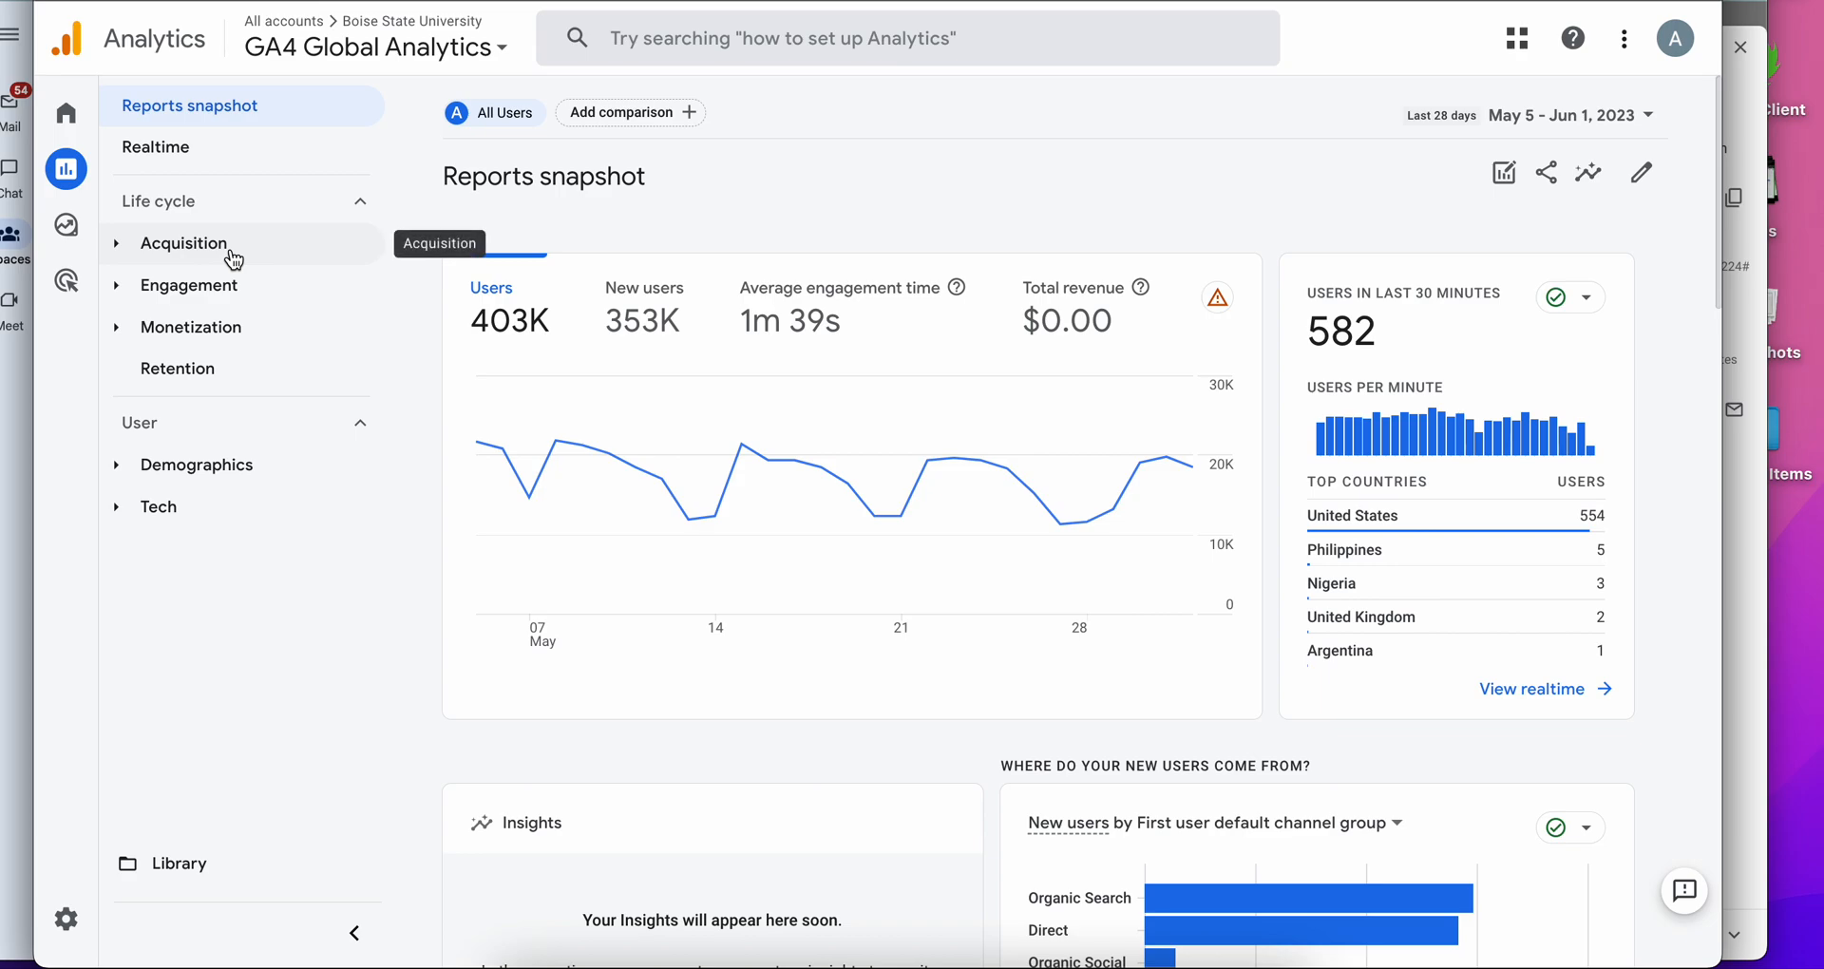
mouse_move(190, 285)
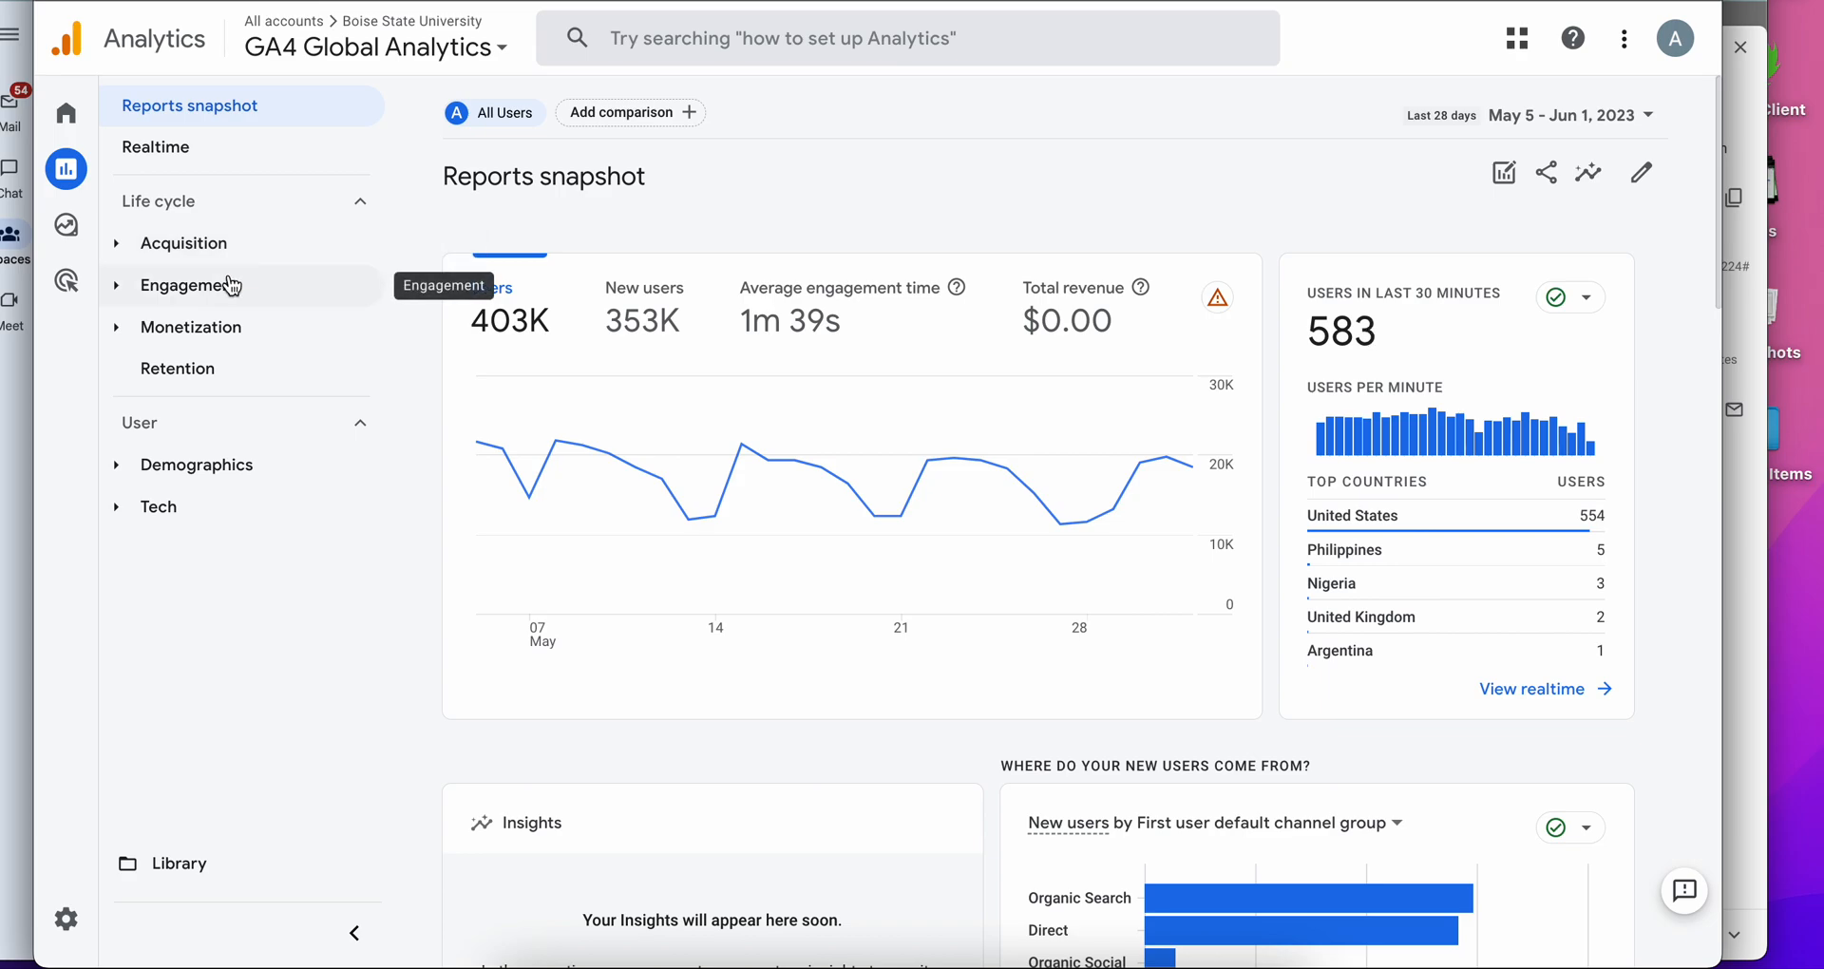
mouse_move(216, 306)
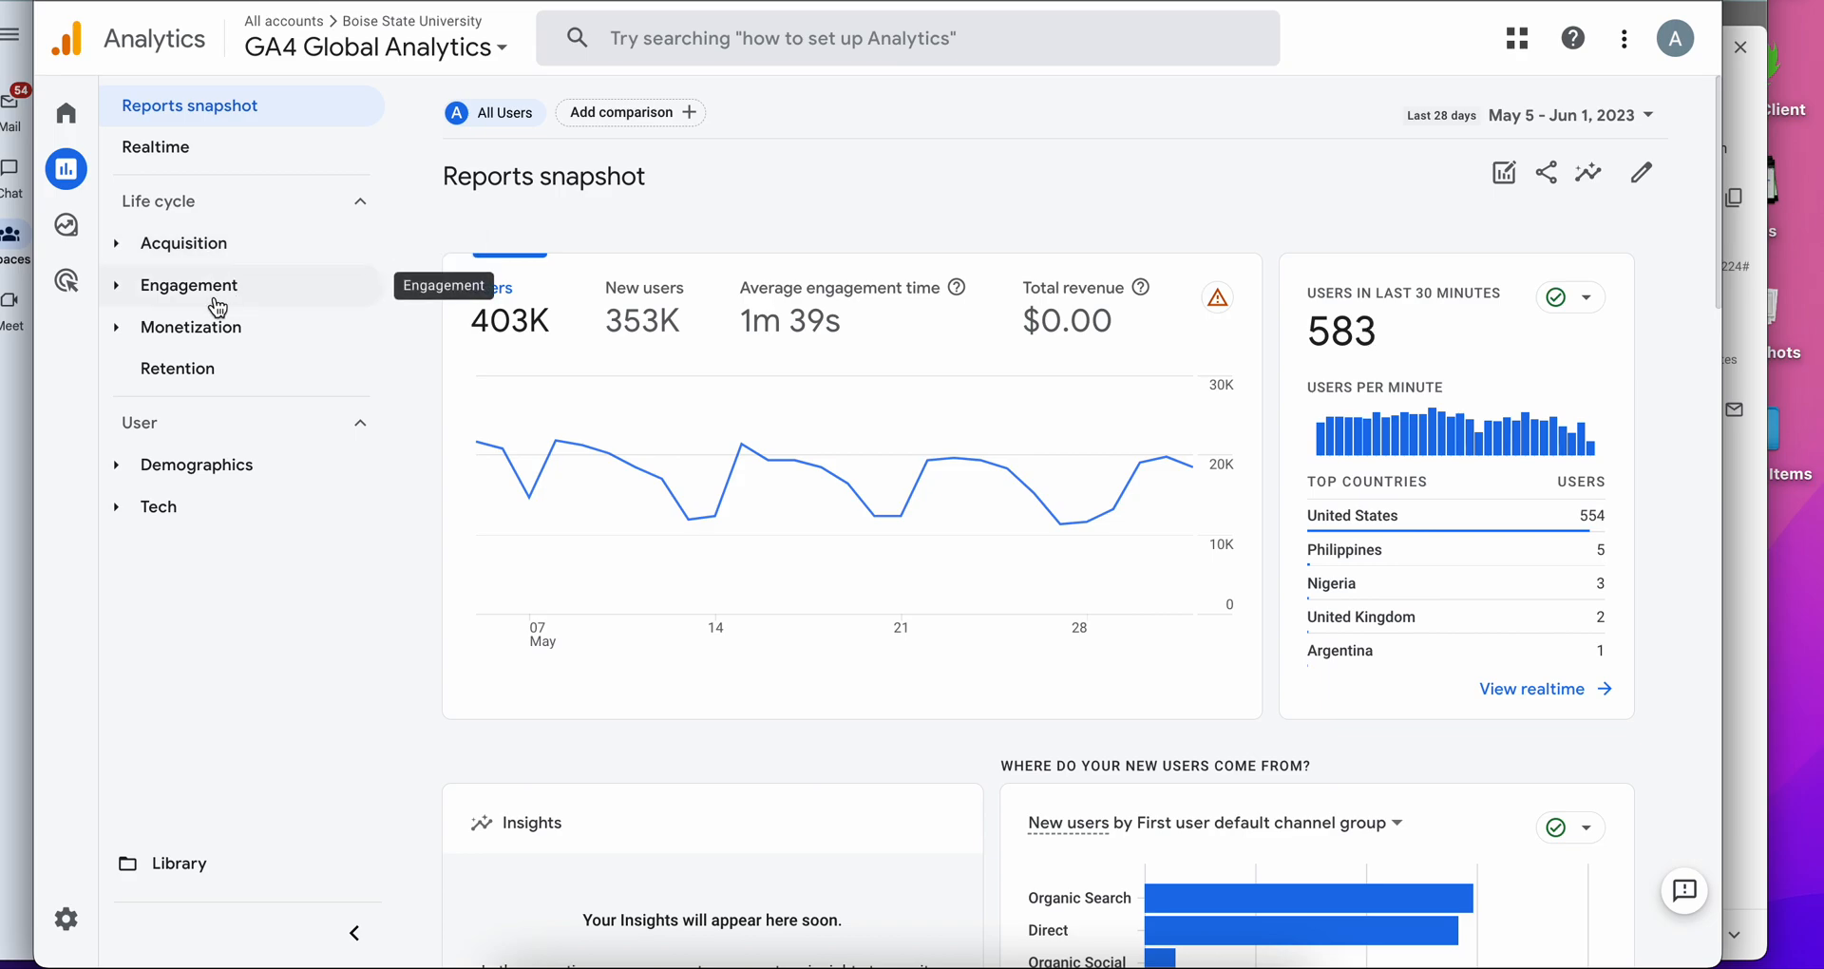
left_click(188, 285)
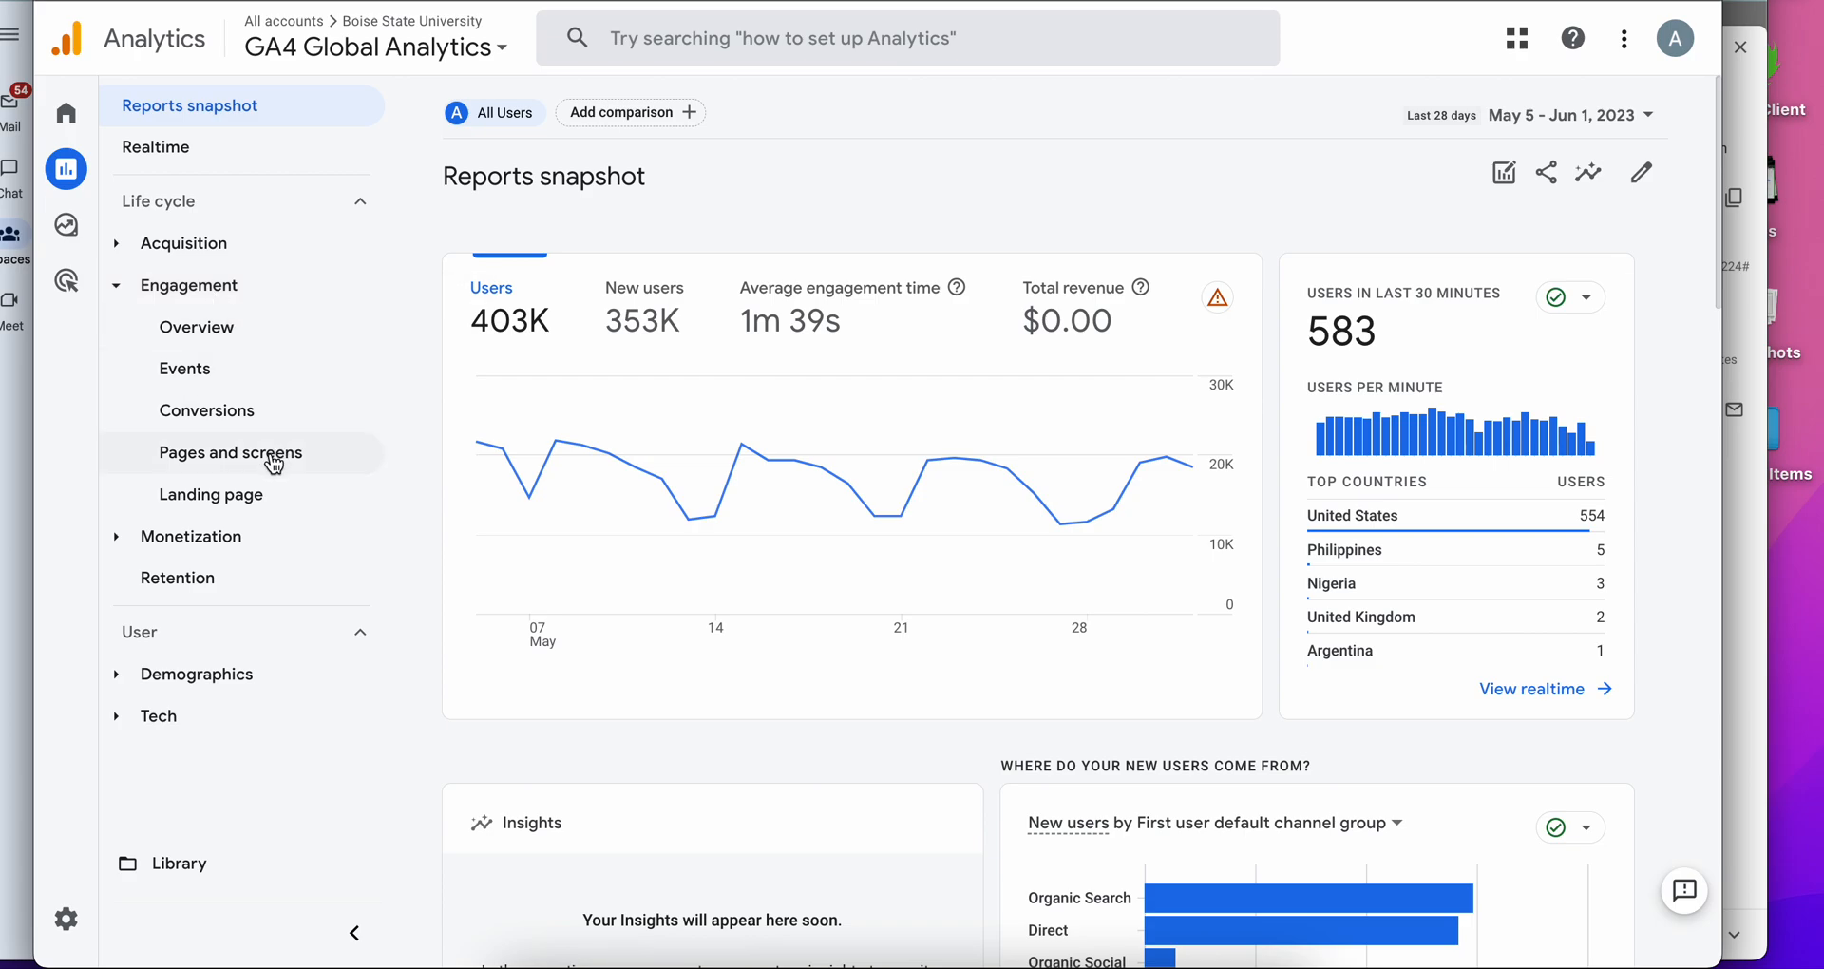
Show the Pages and screens report with 50 rows per table page.
left_click(230, 453)
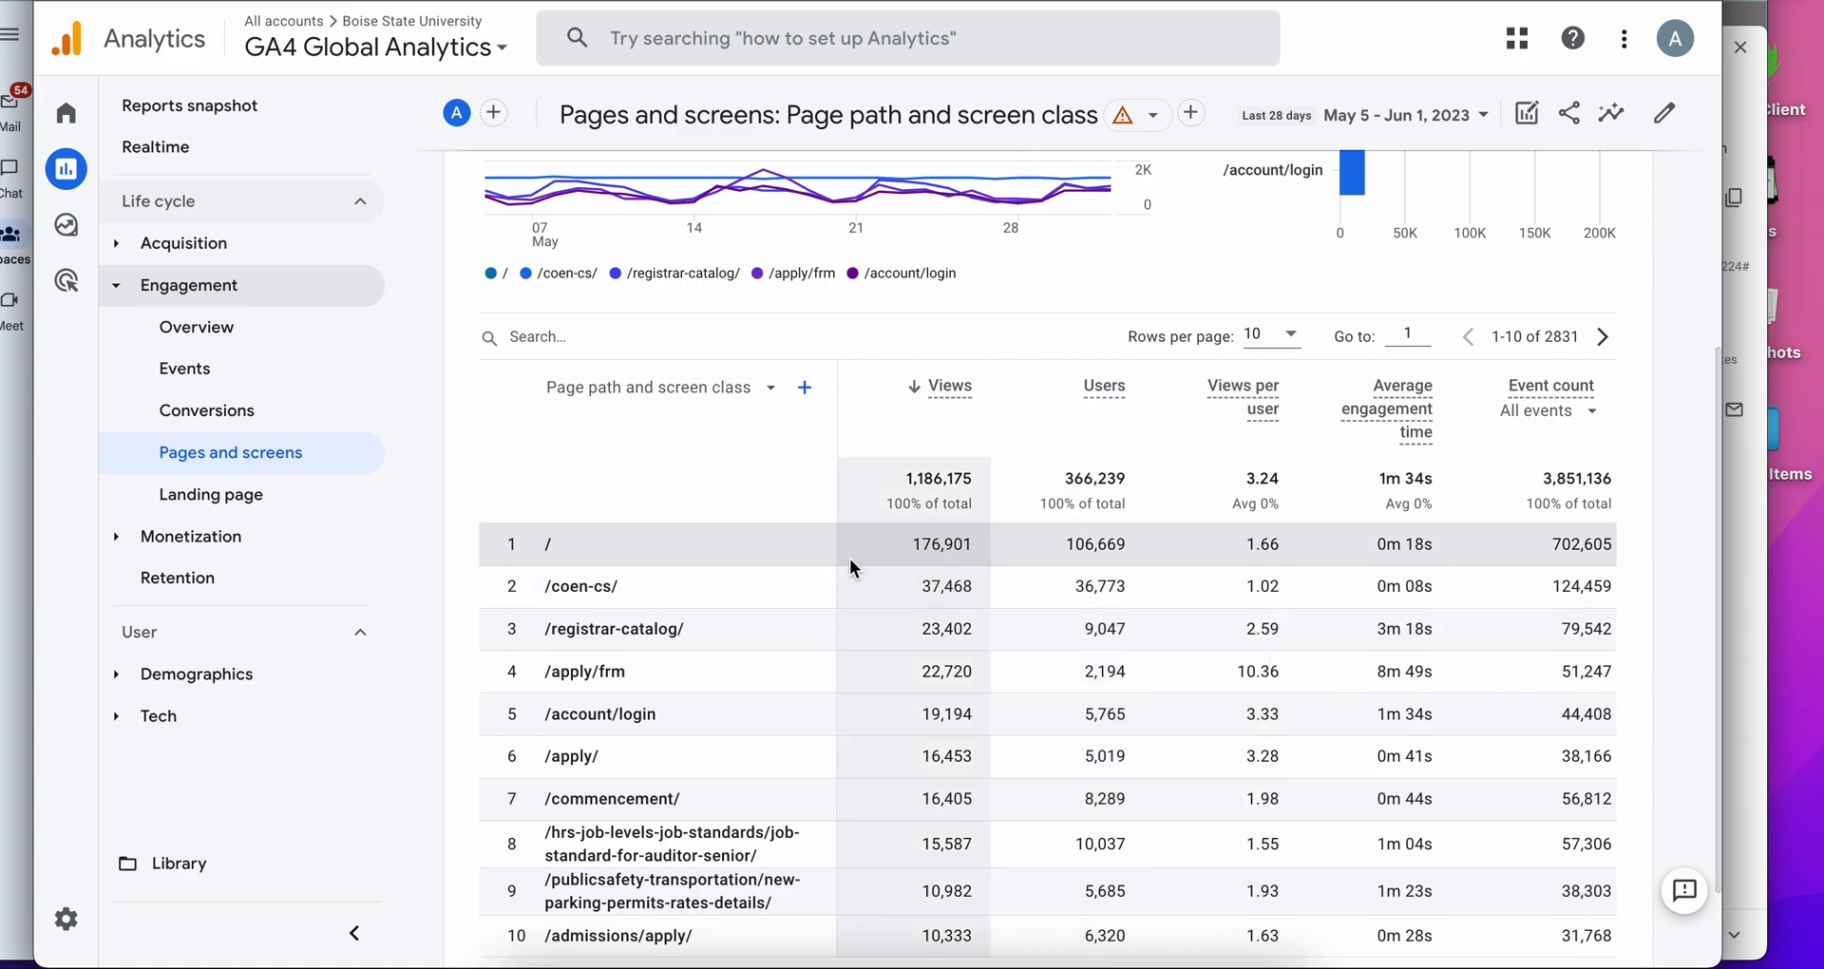
scroll("down", 3)
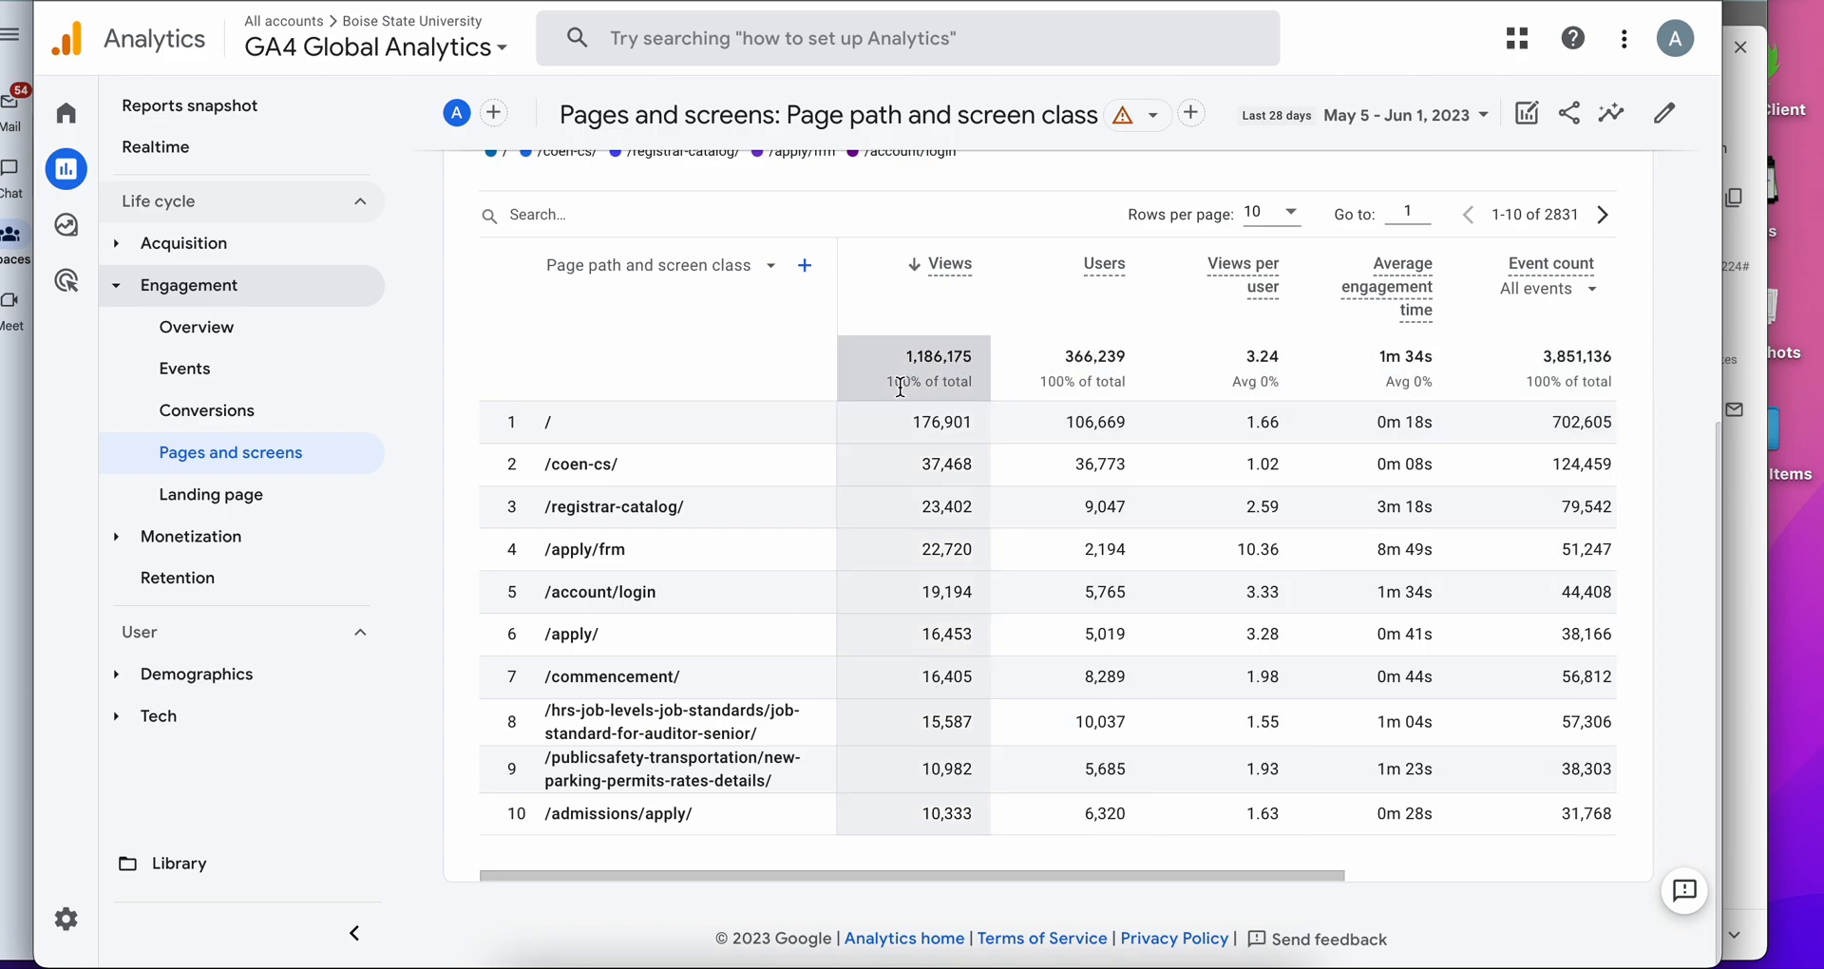
left_click(1267, 213)
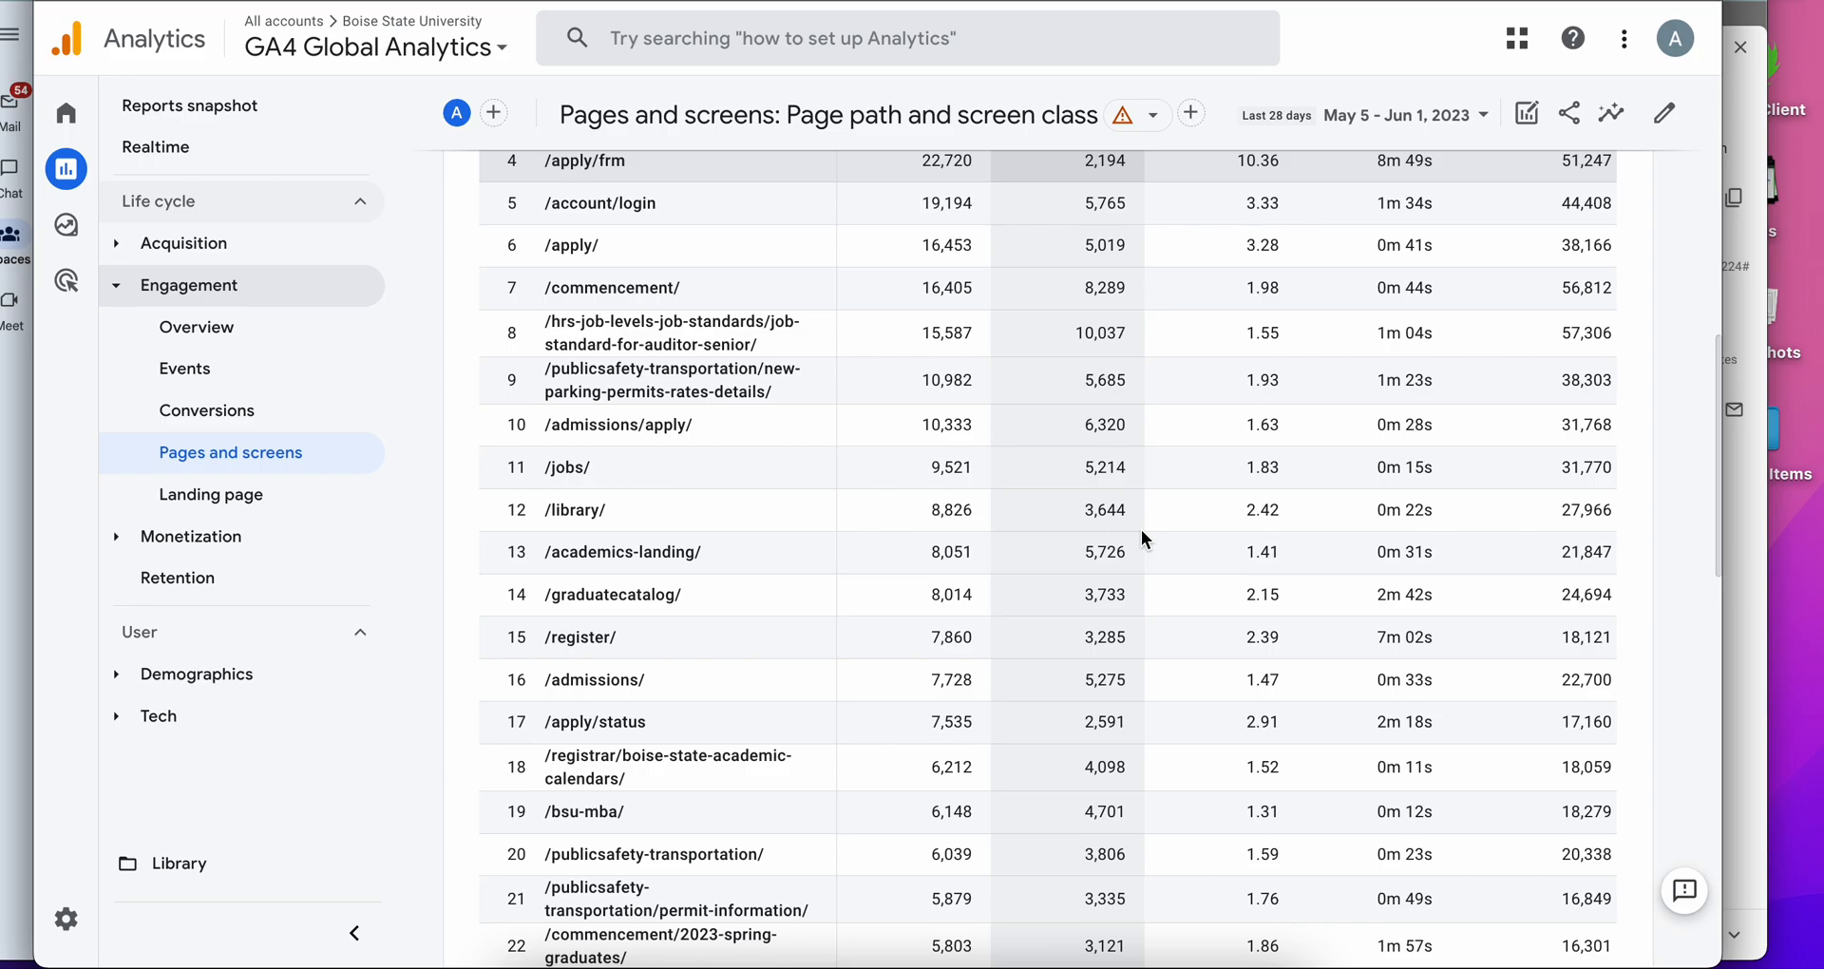
scroll("down", 3)
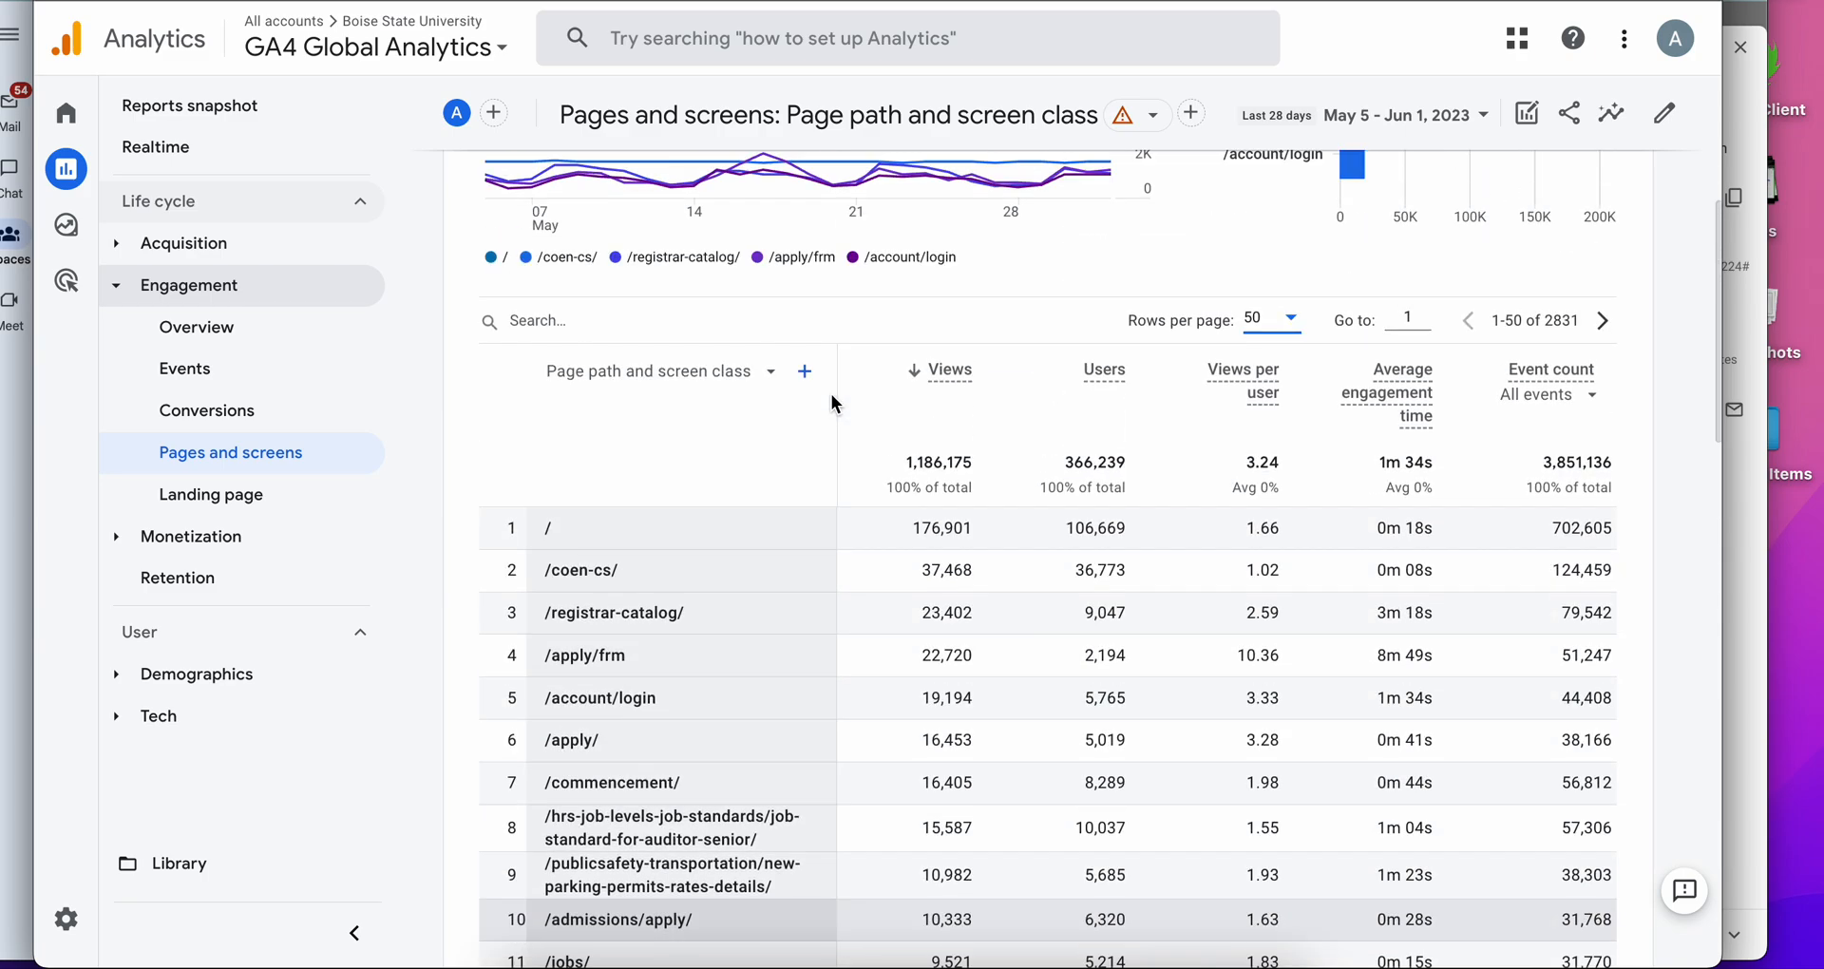
mouse_move(775, 581)
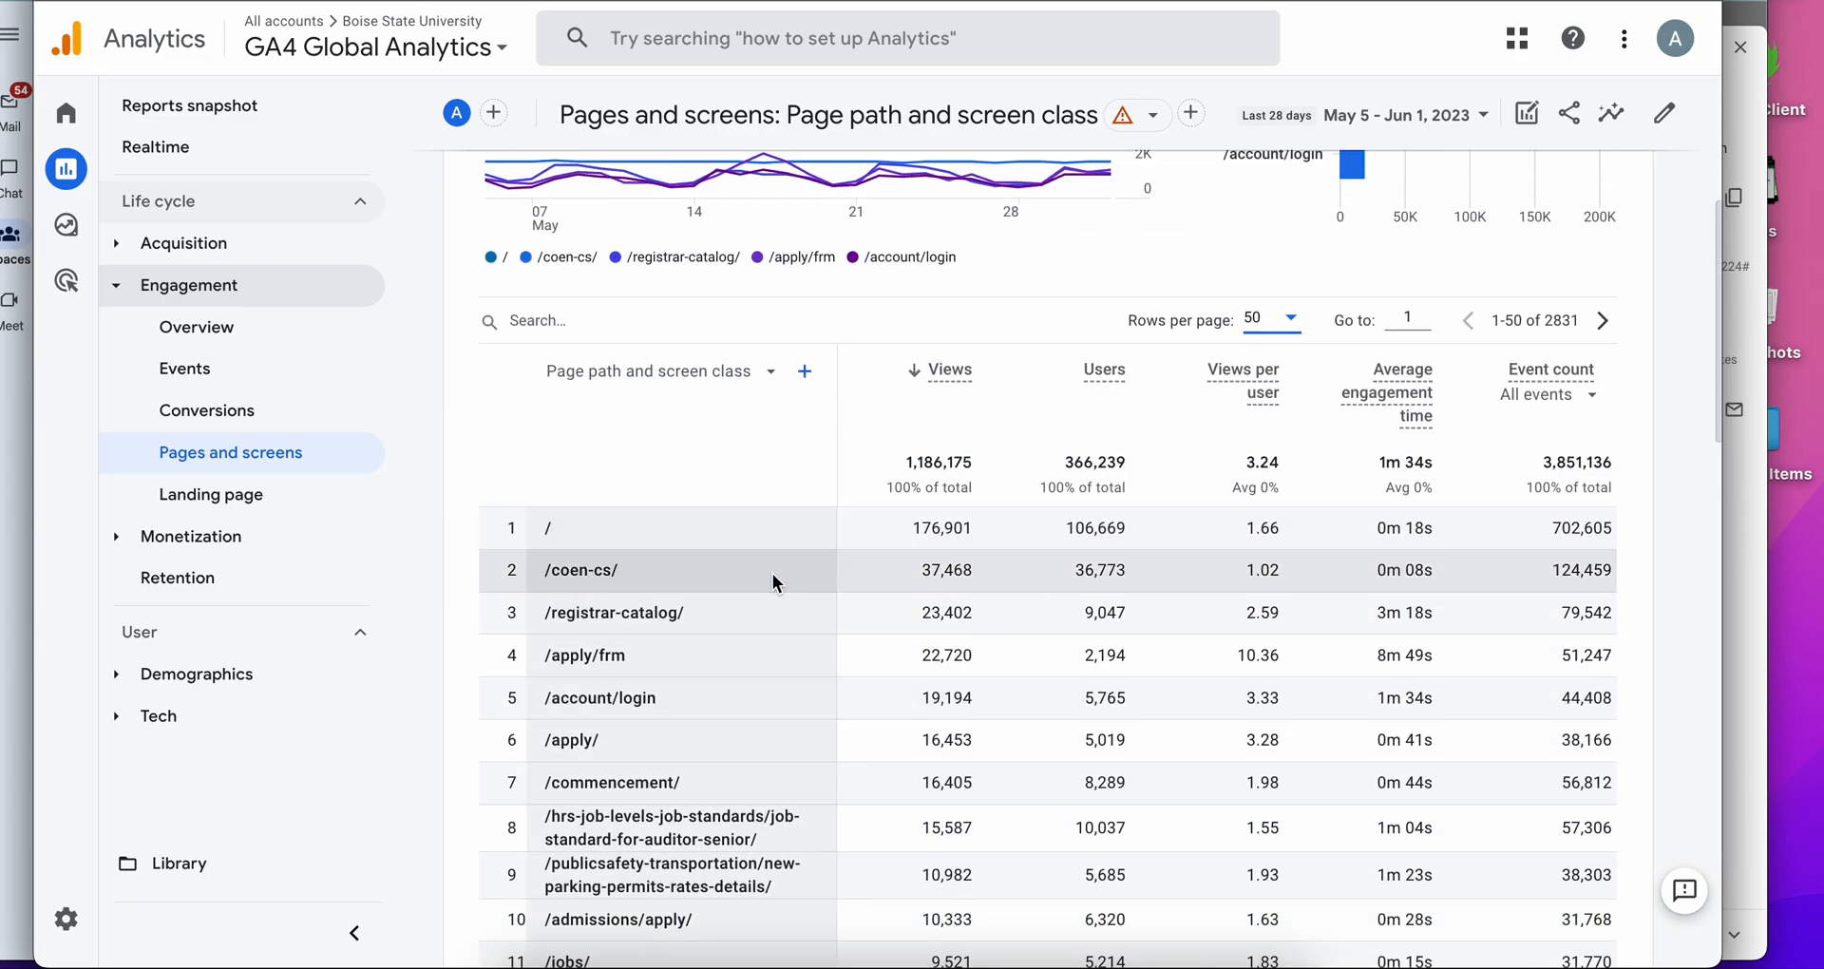
scroll("down", 3)
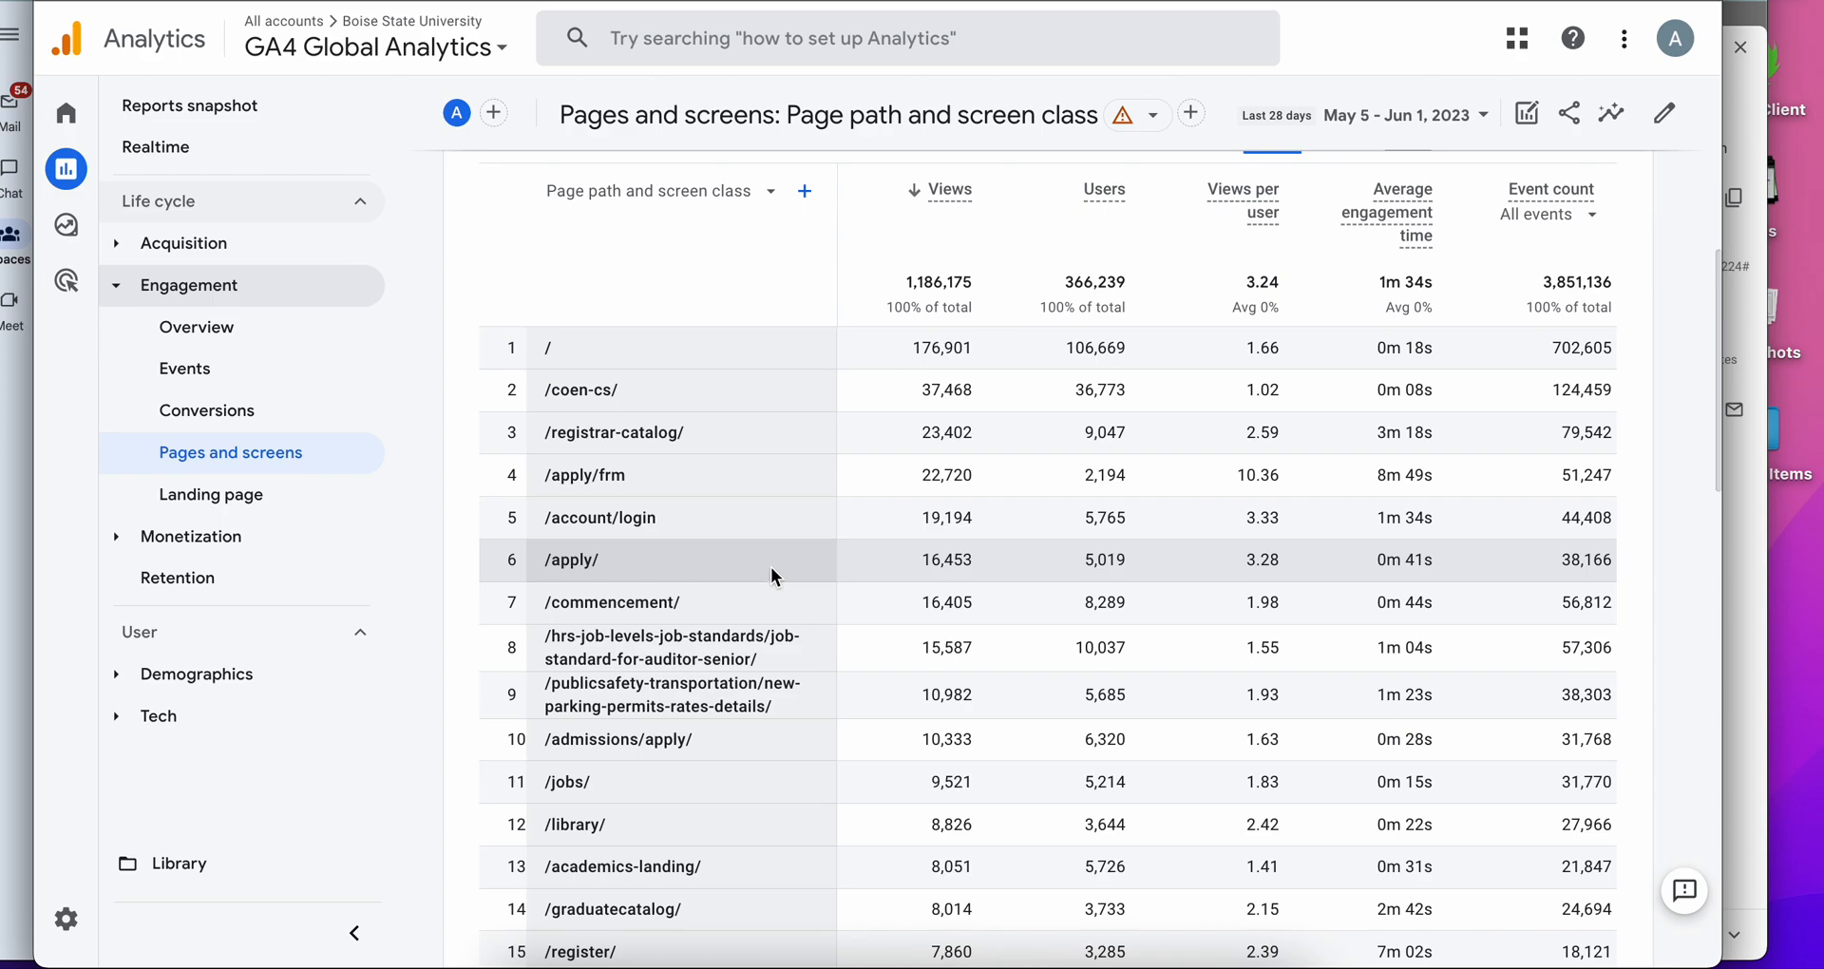
scroll("down", 3)
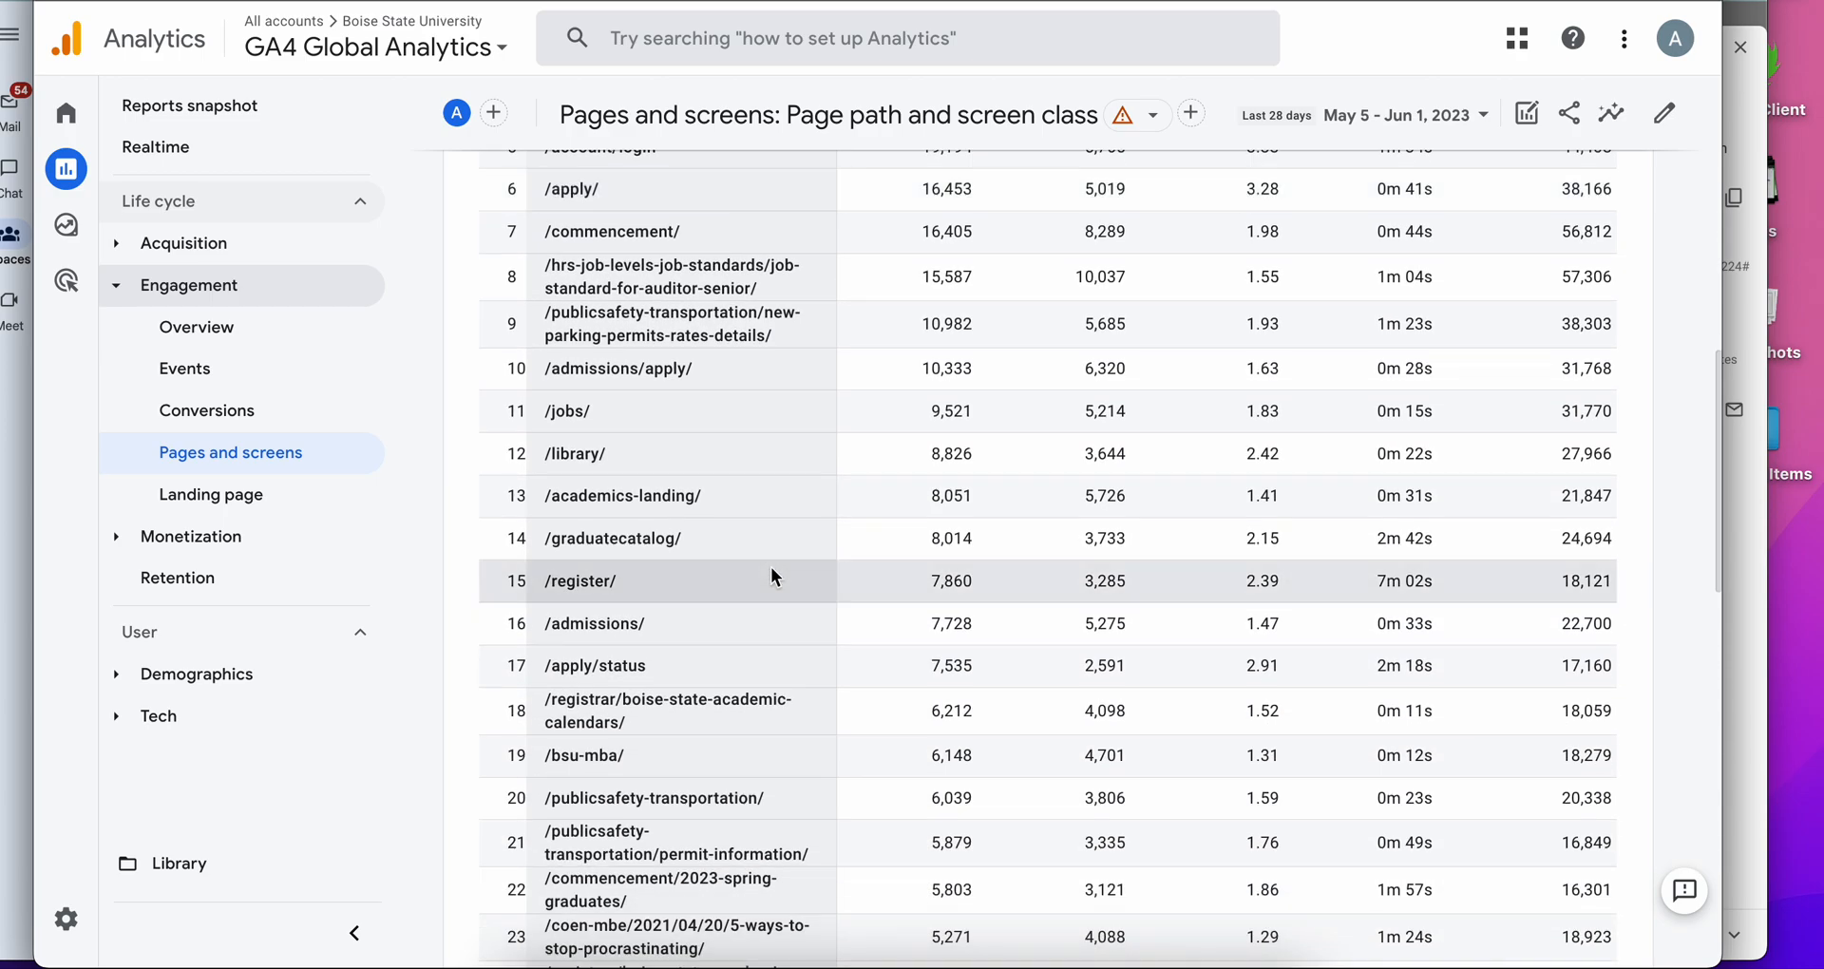
mouse_move(769, 585)
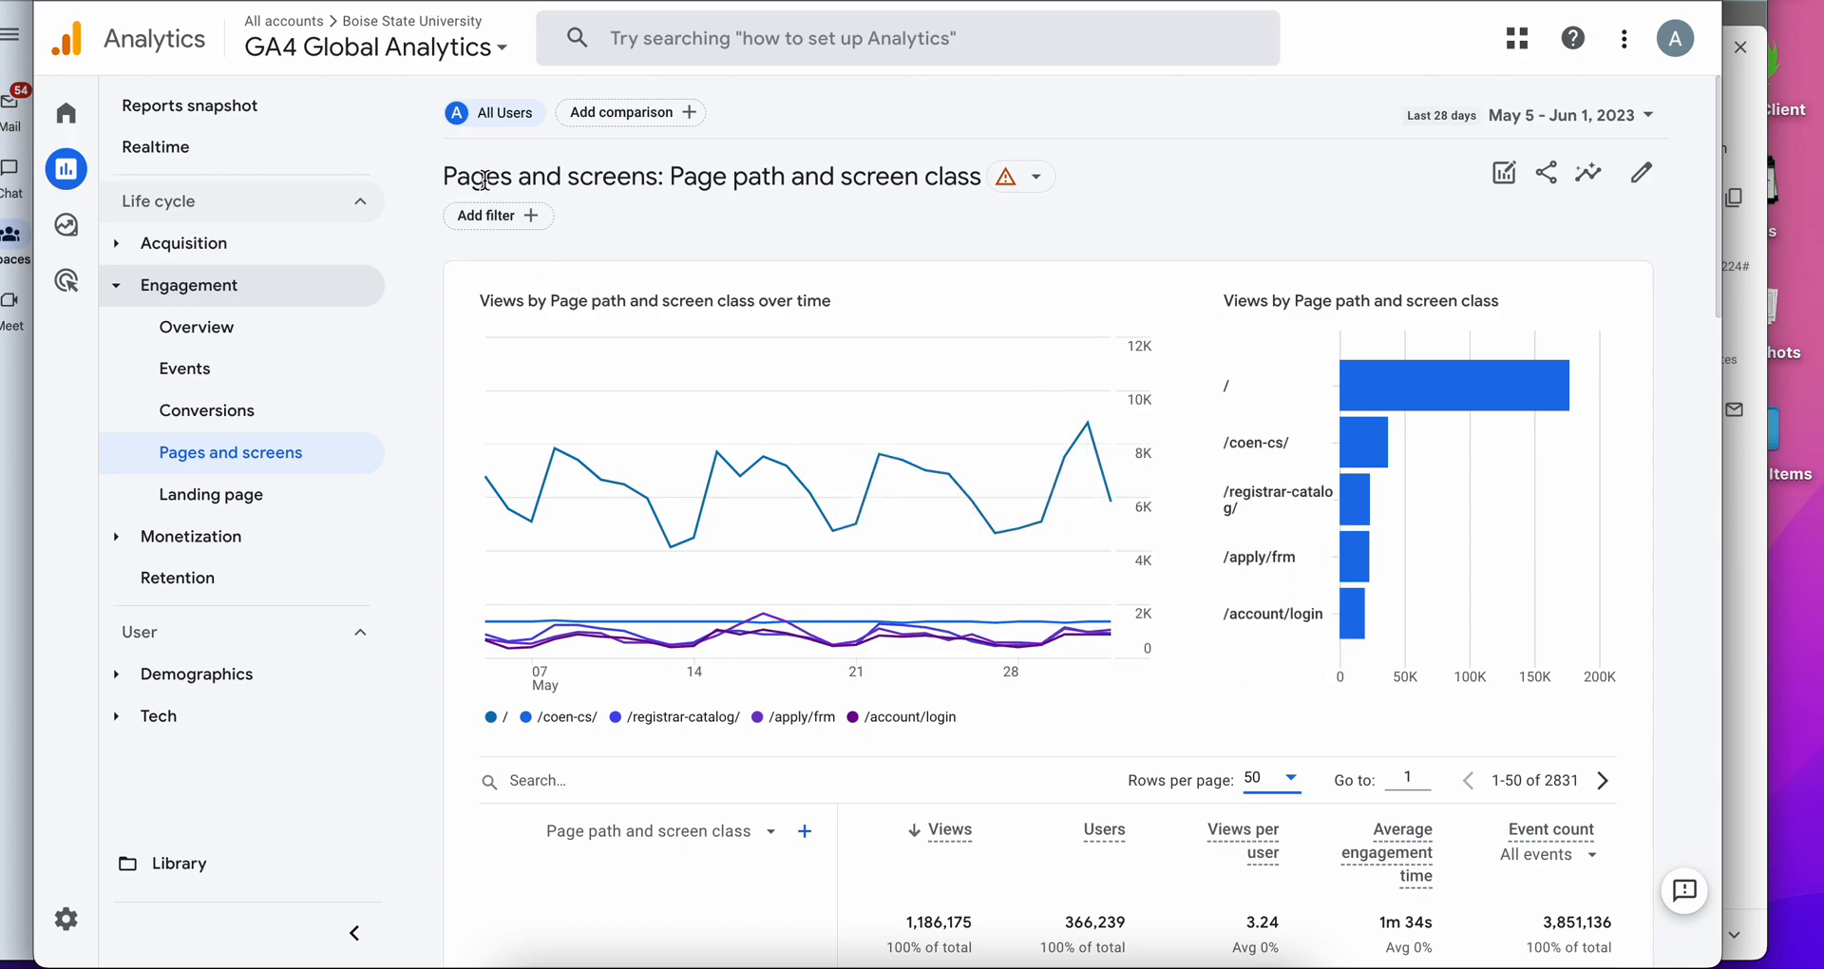
Build a filter on Page path and screen class for values containing 'housing'.
left_click(496, 215)
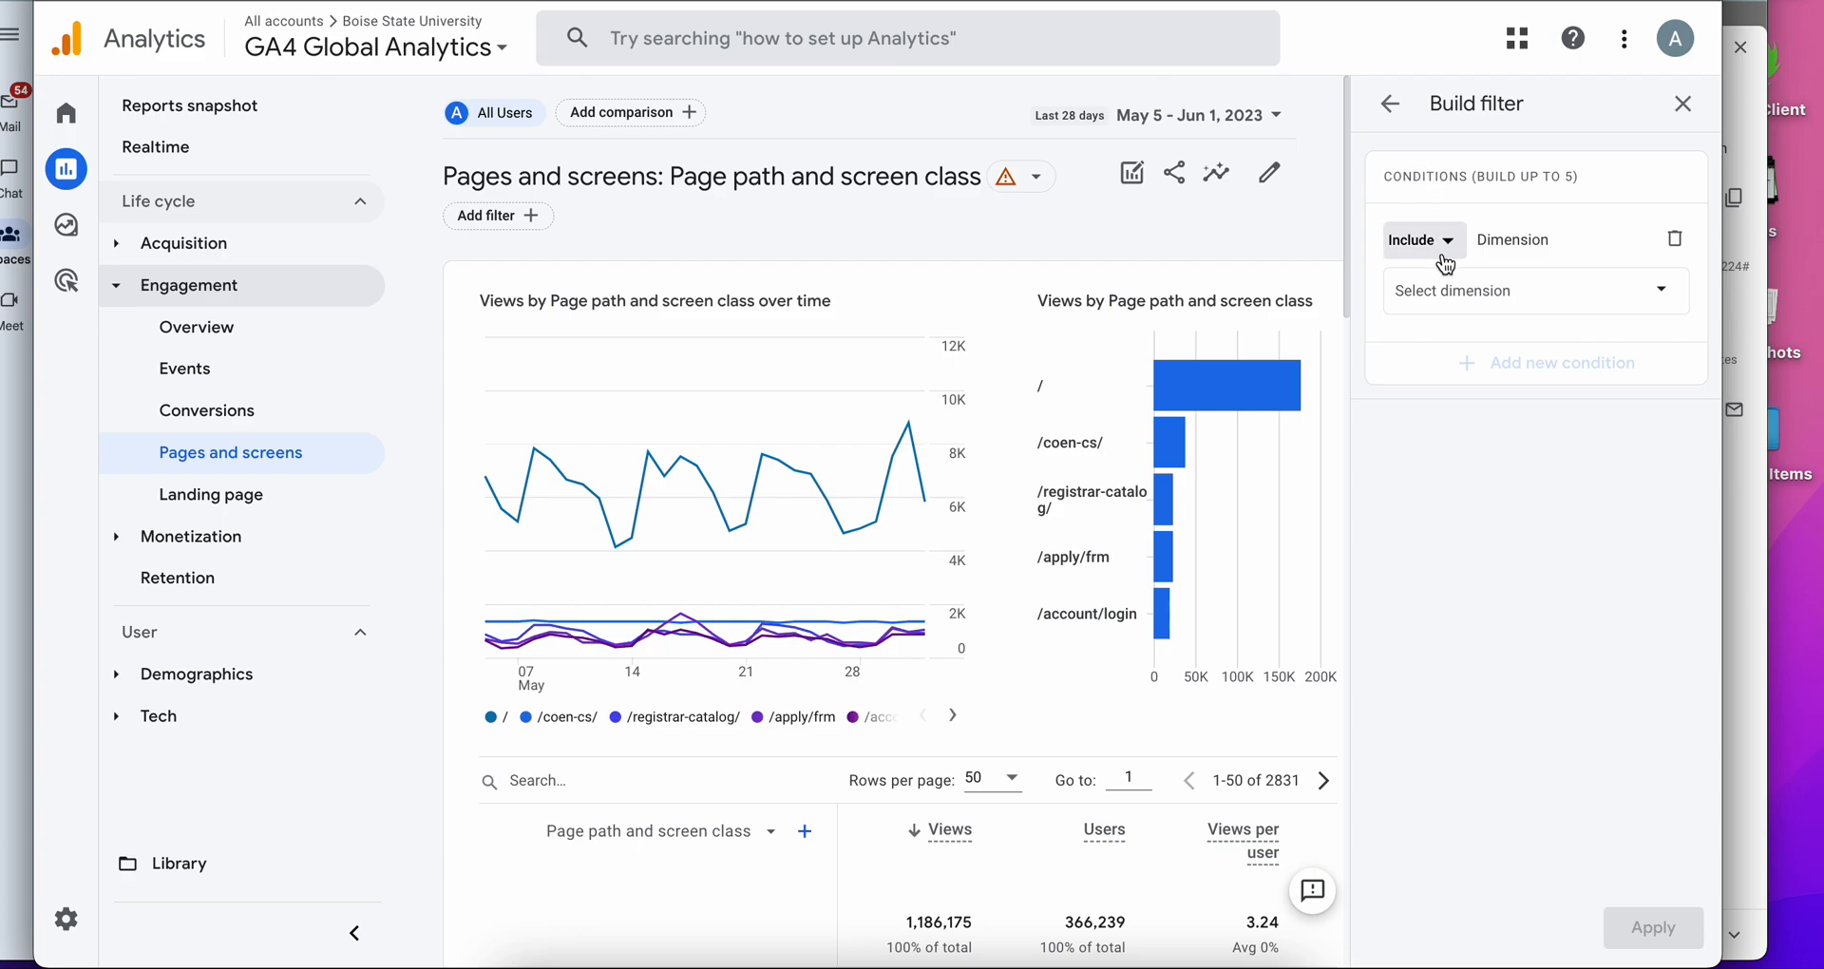
mouse_move(1421, 252)
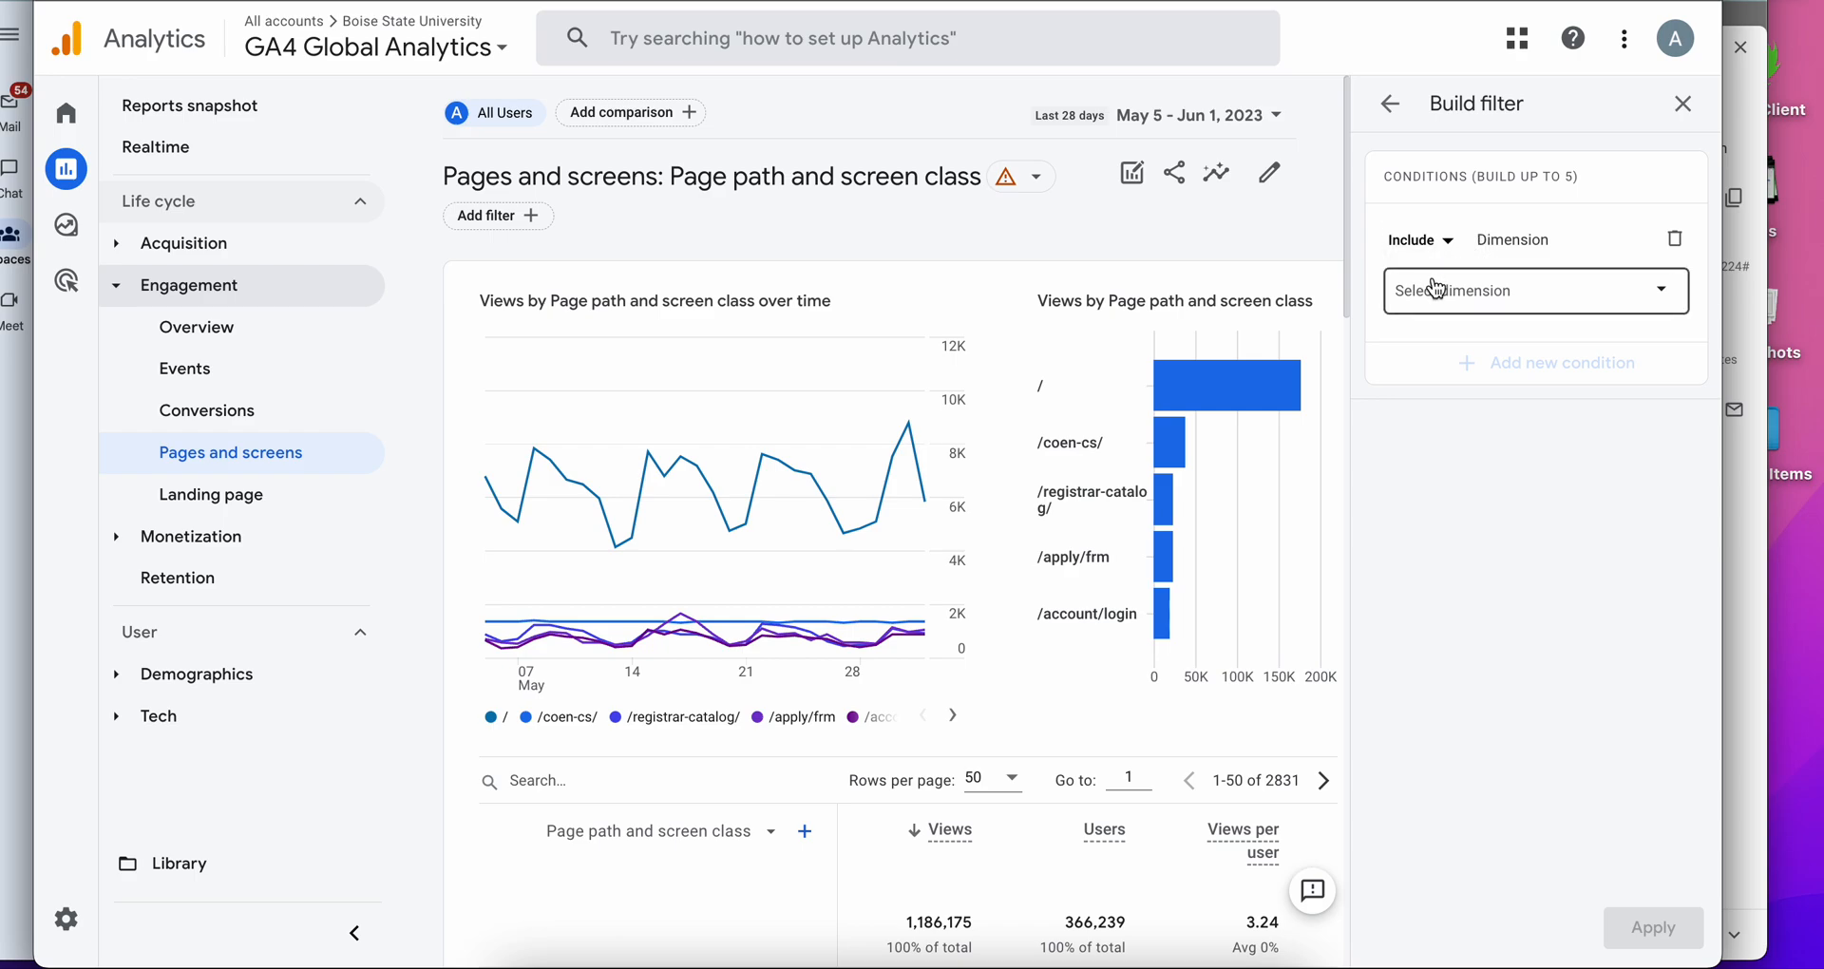
left_click(1533, 291)
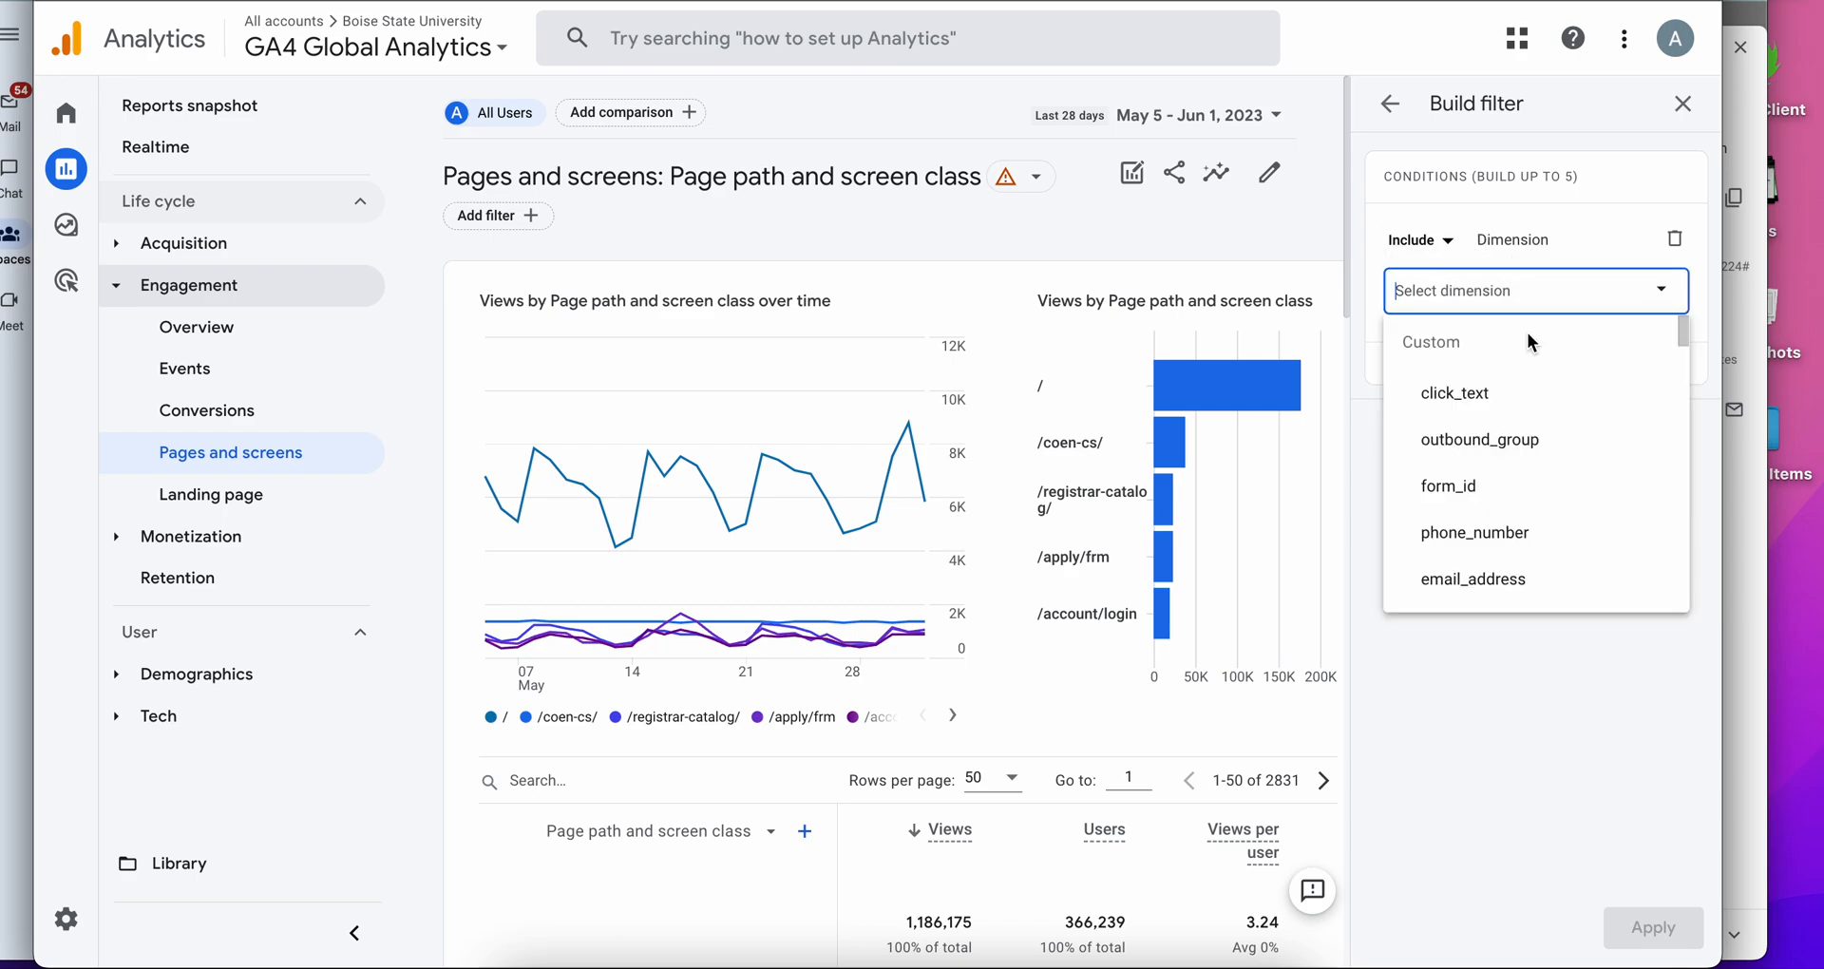
type("page pa")
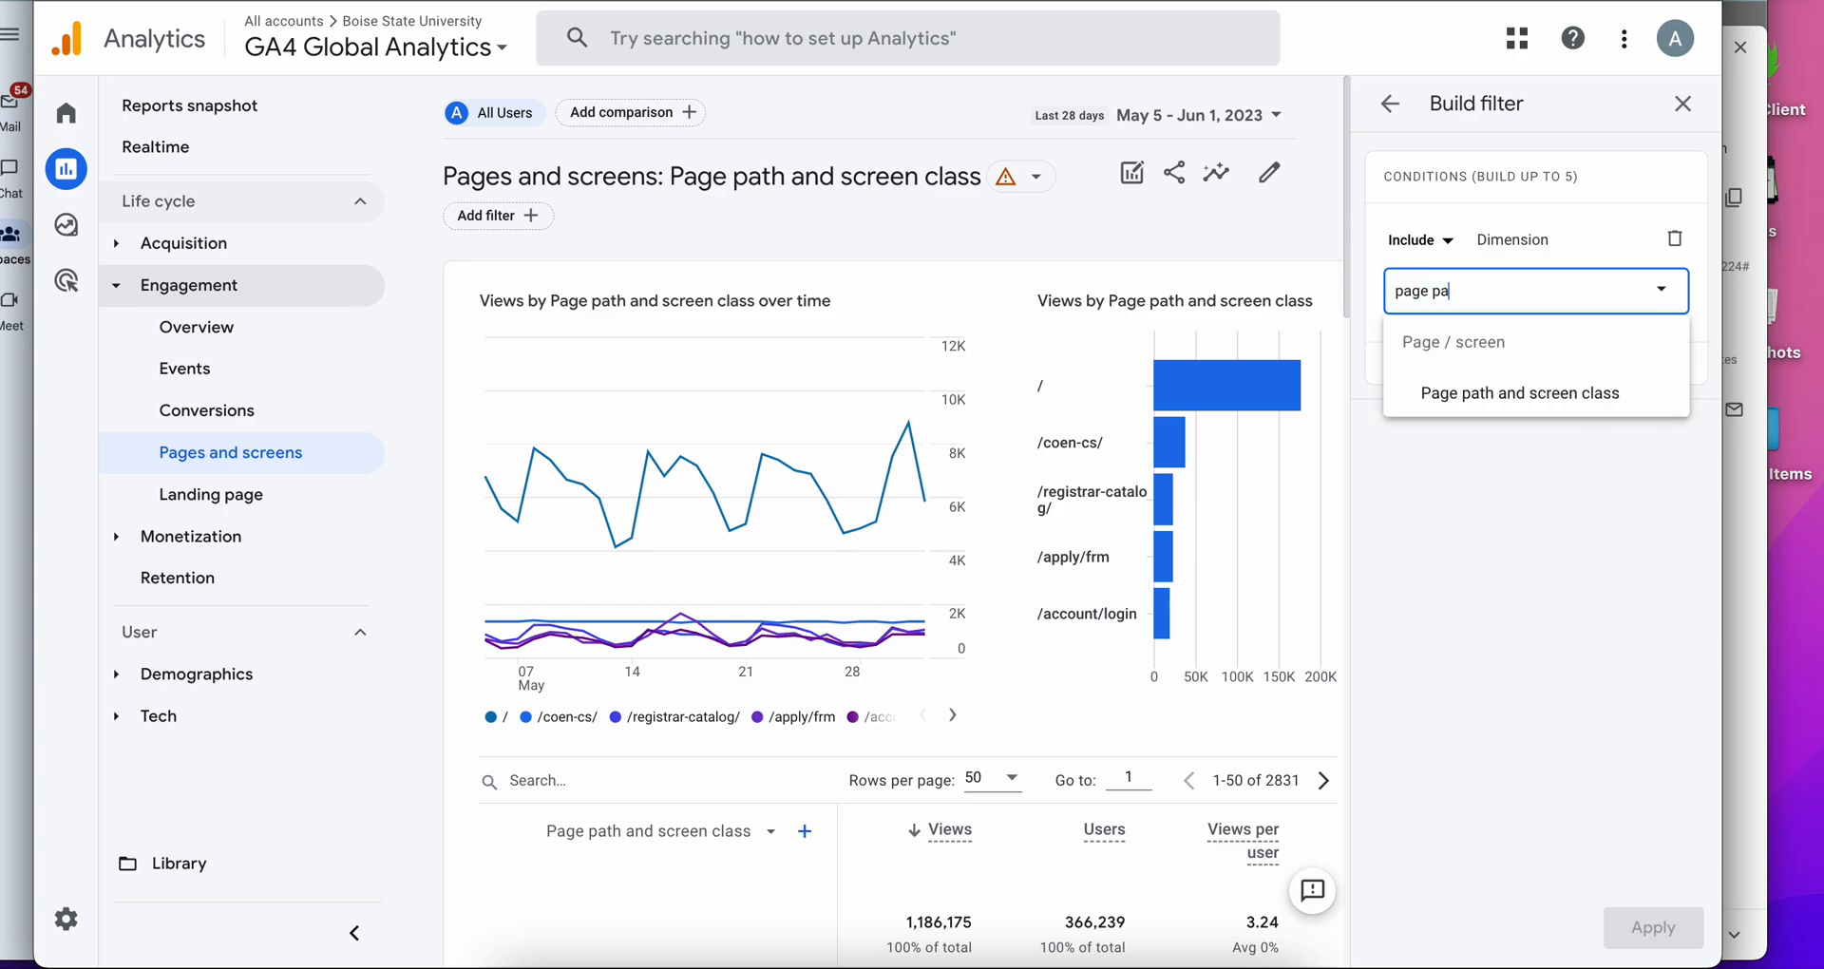
left_click(1516, 391)
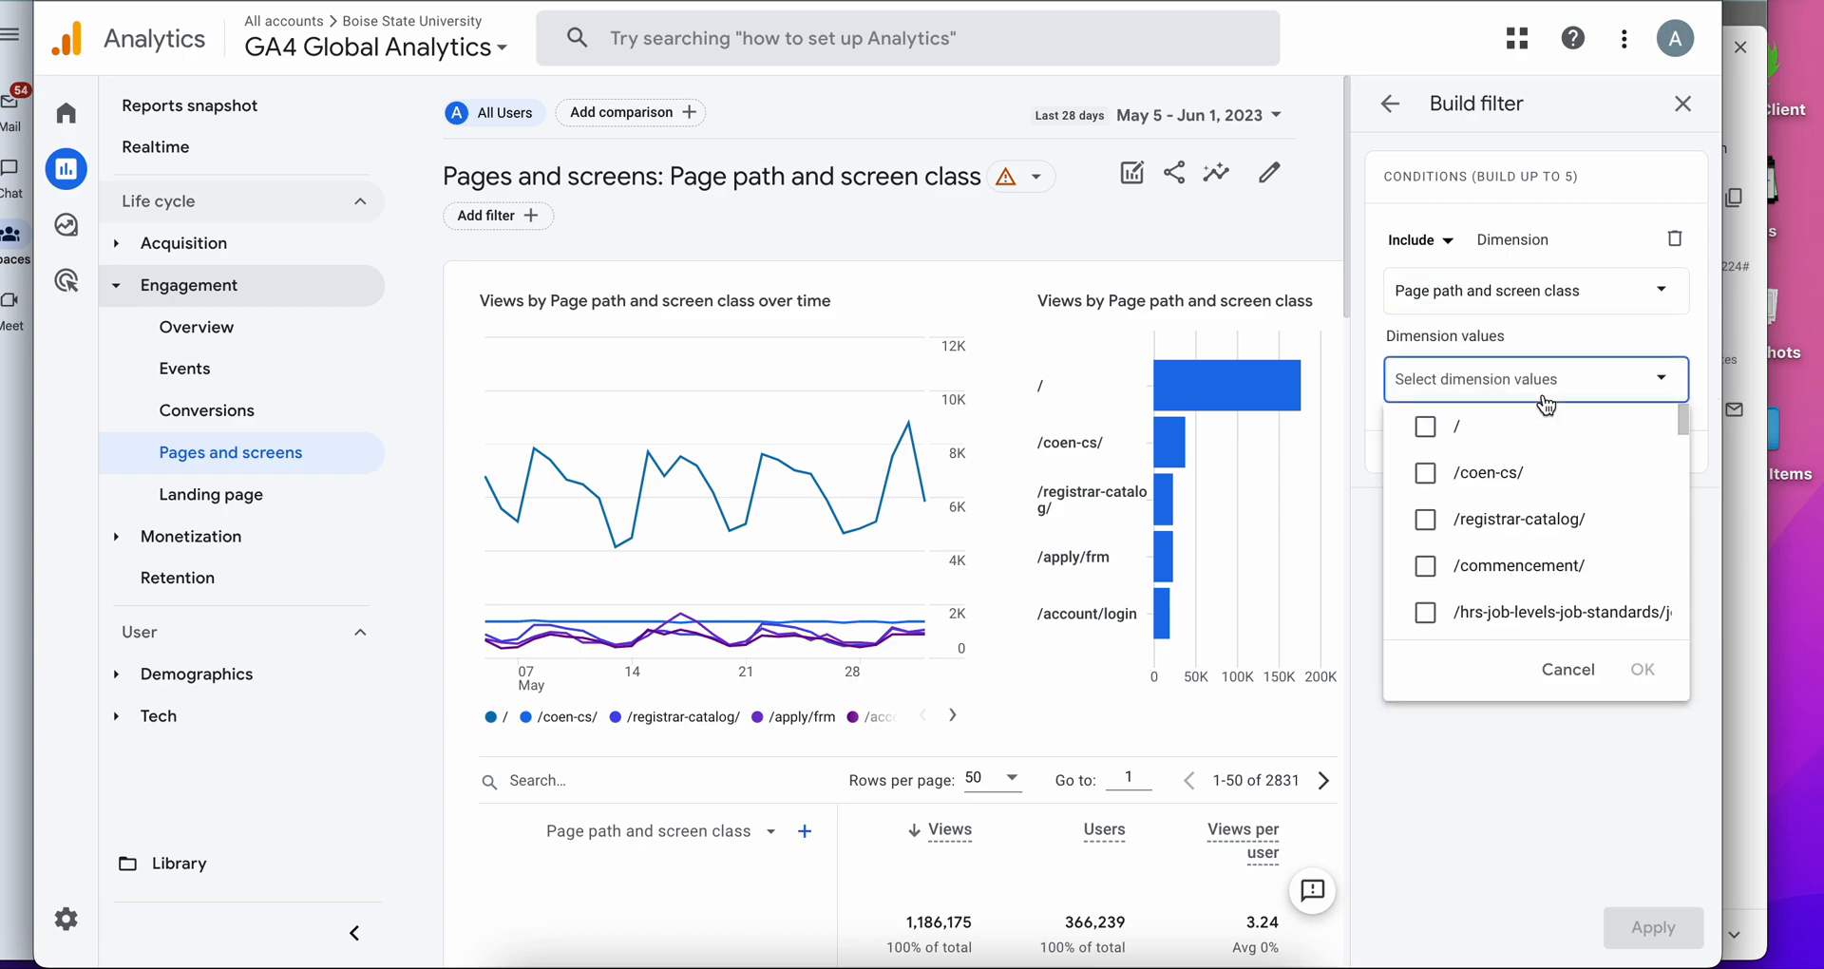
mouse_move(1537, 384)
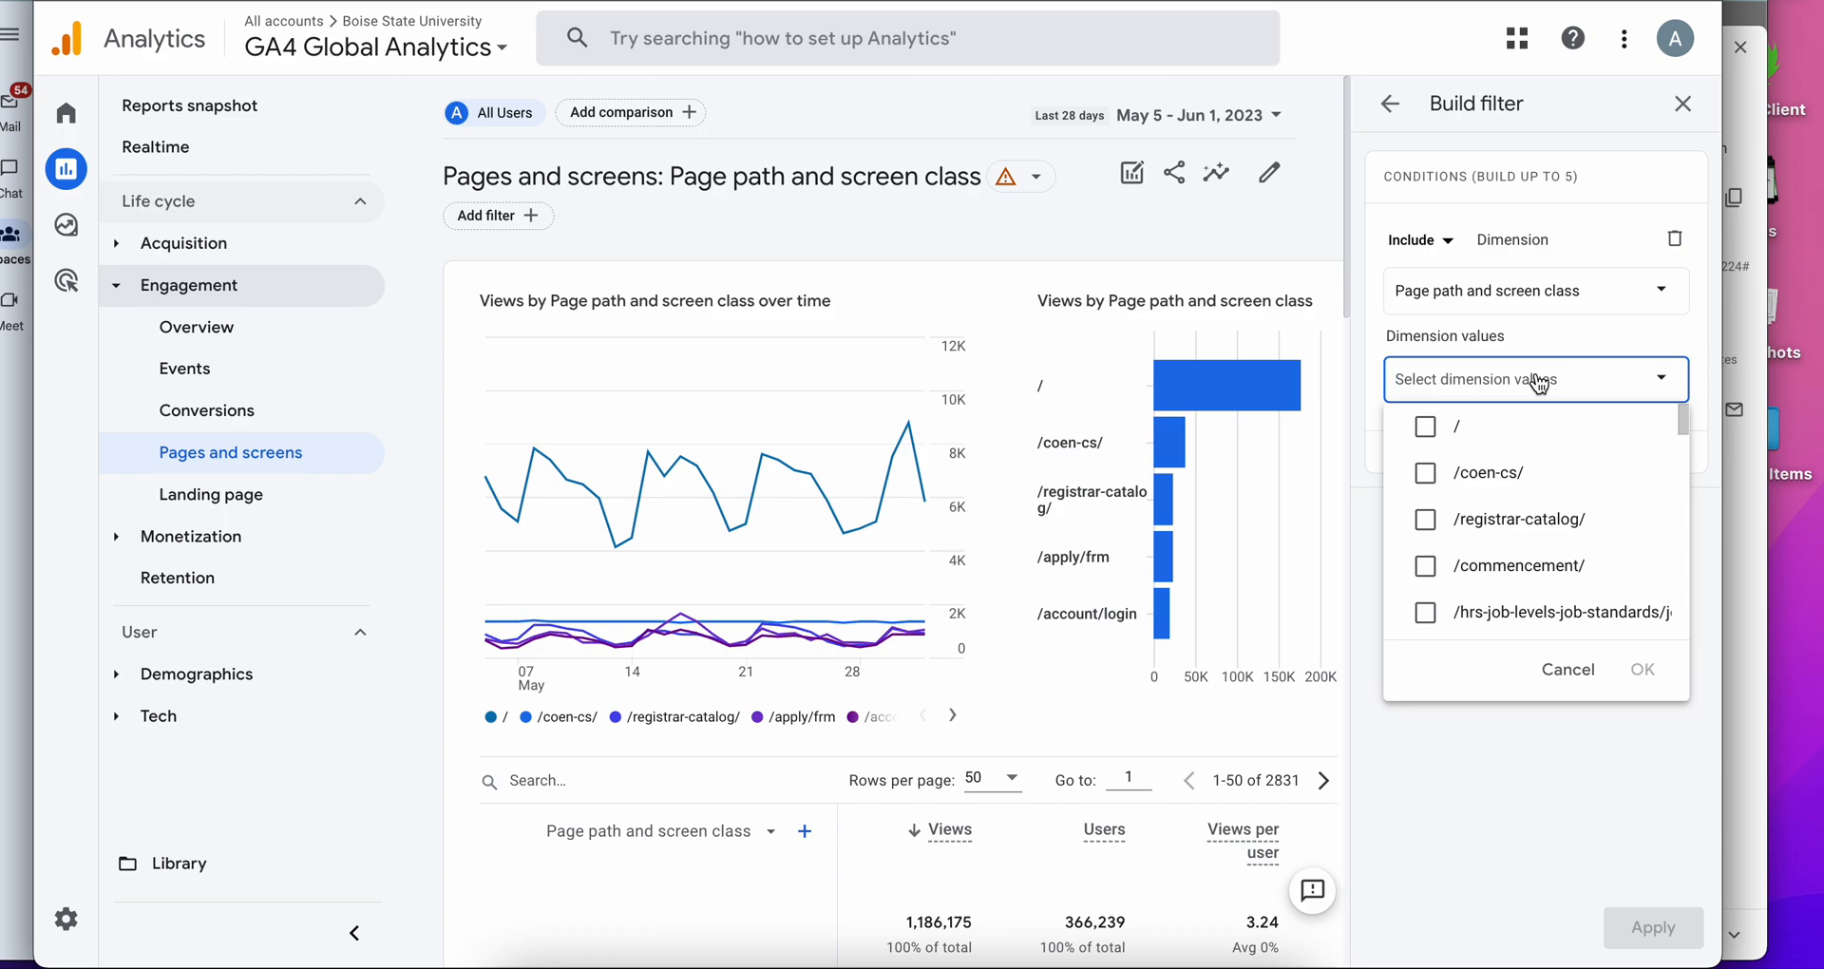
type("housing")
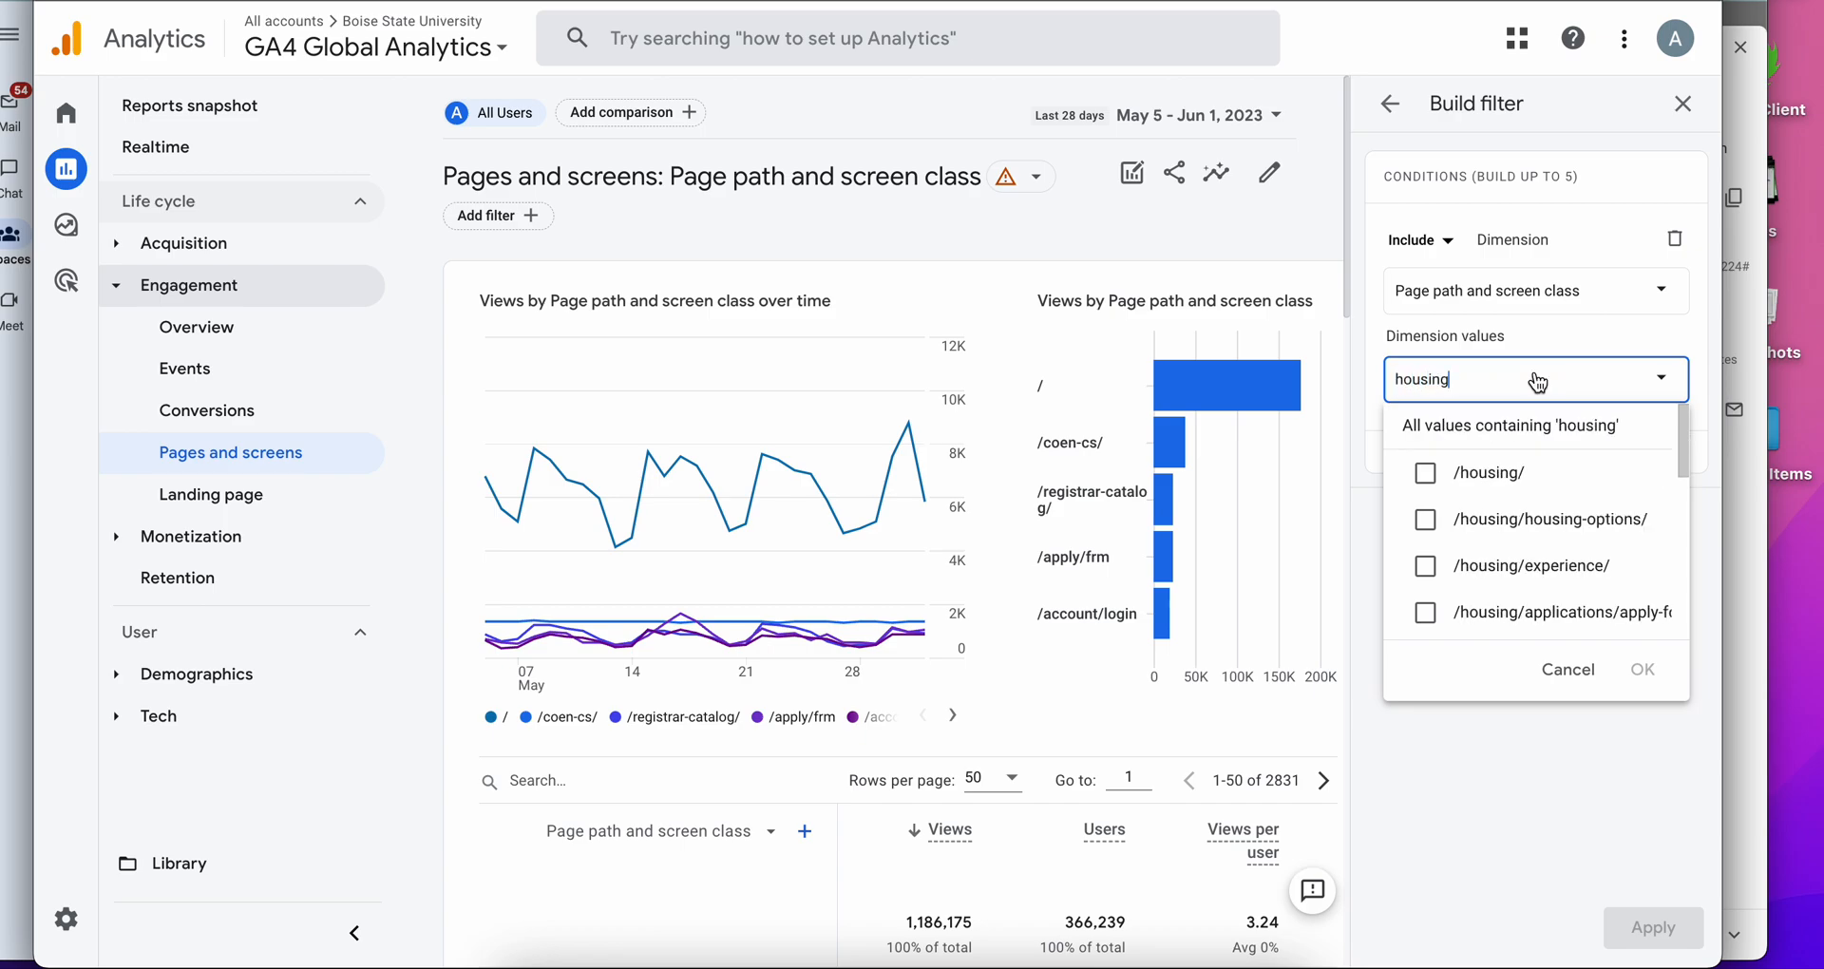
mouse_move(1490, 473)
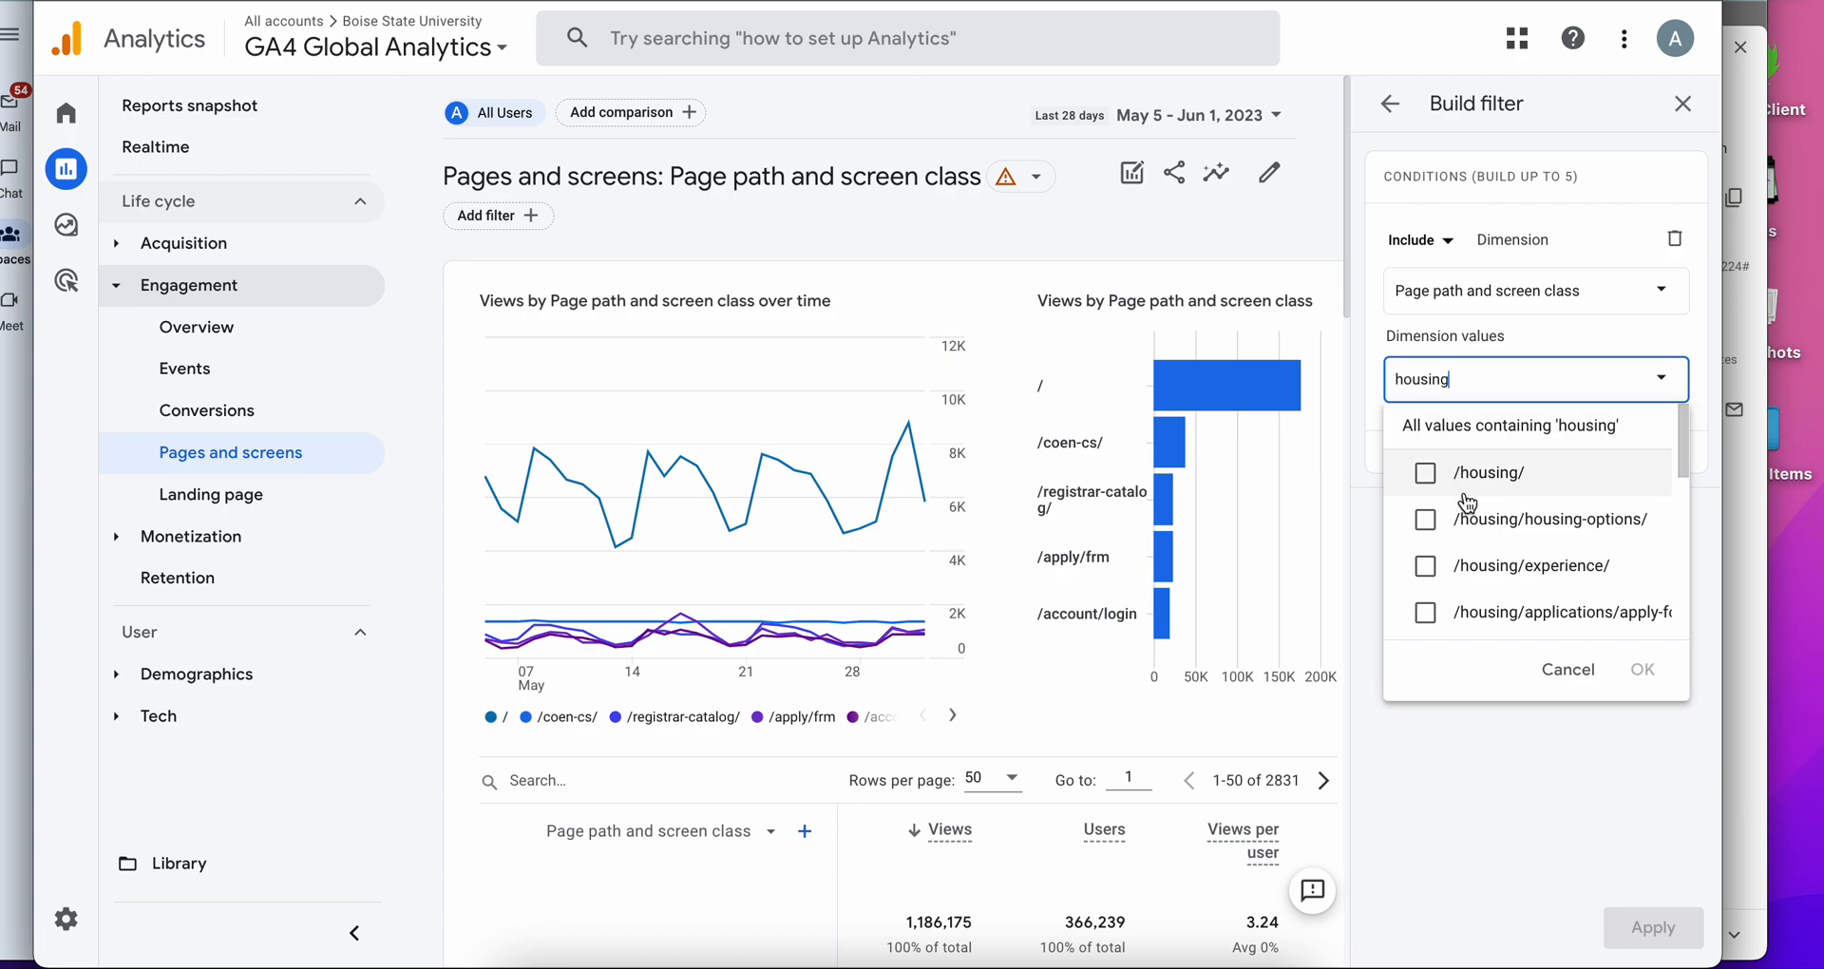
scroll("down", 3)
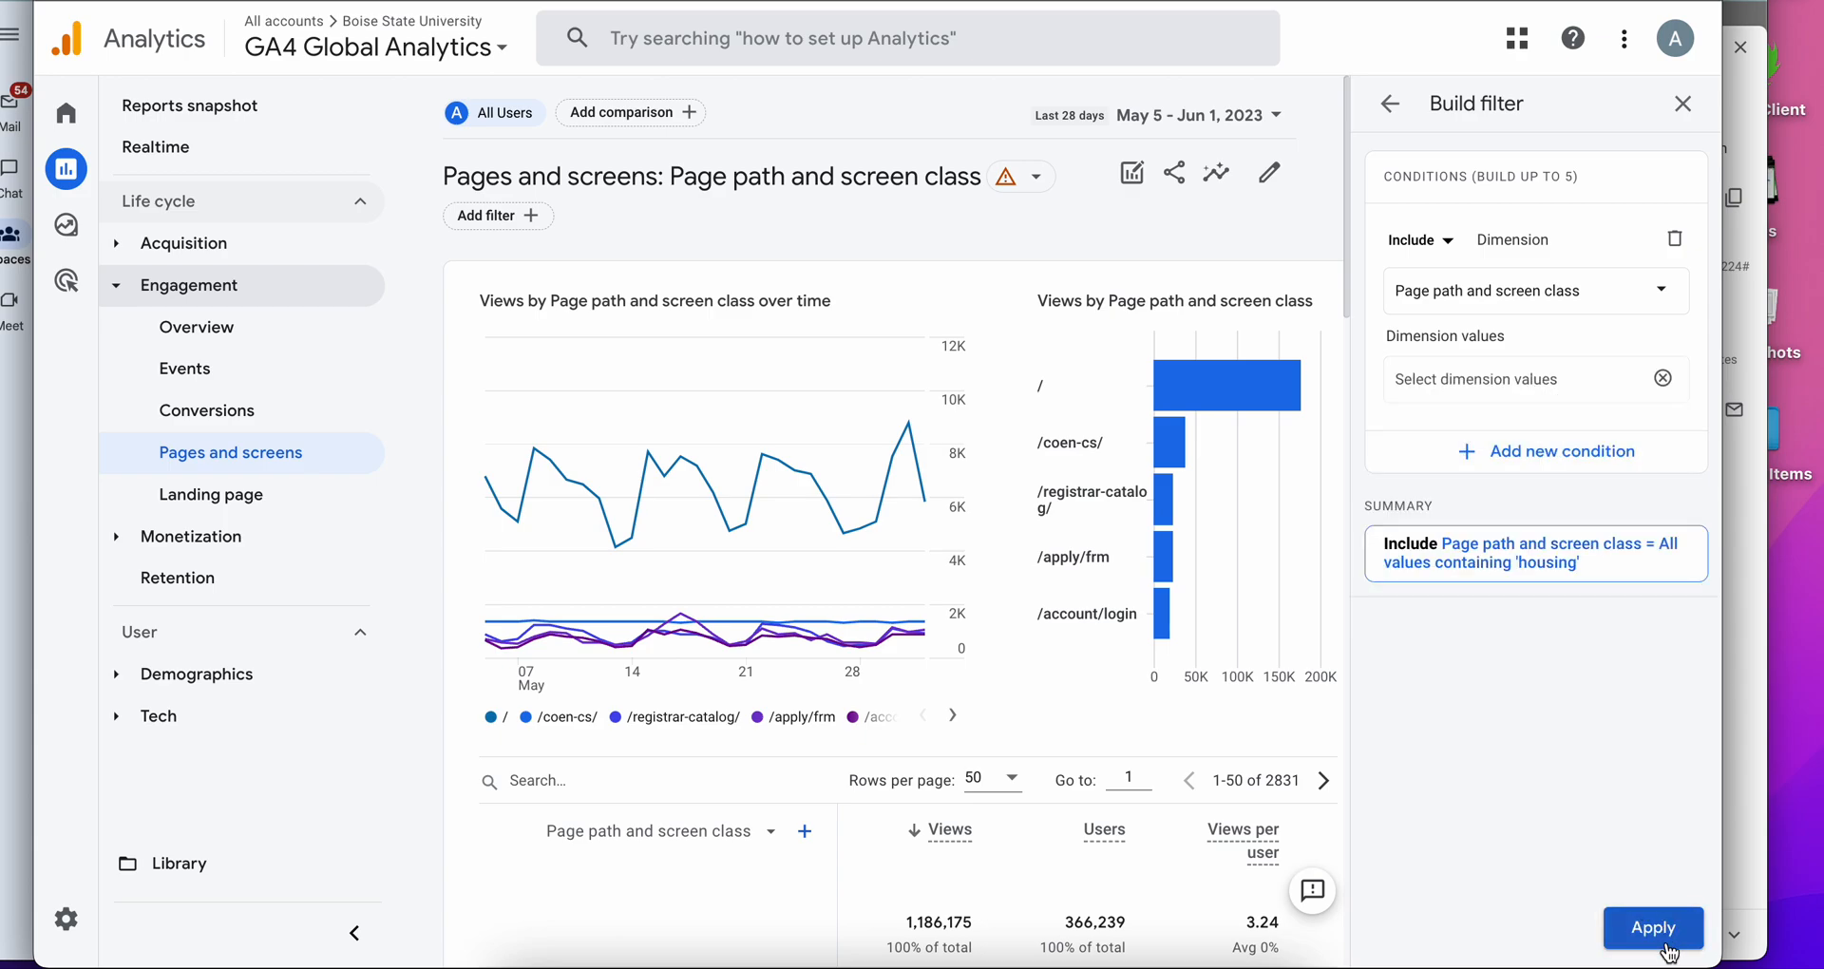
Apply the housing filter and review the 76 filtered page paths.
left_click(1651, 927)
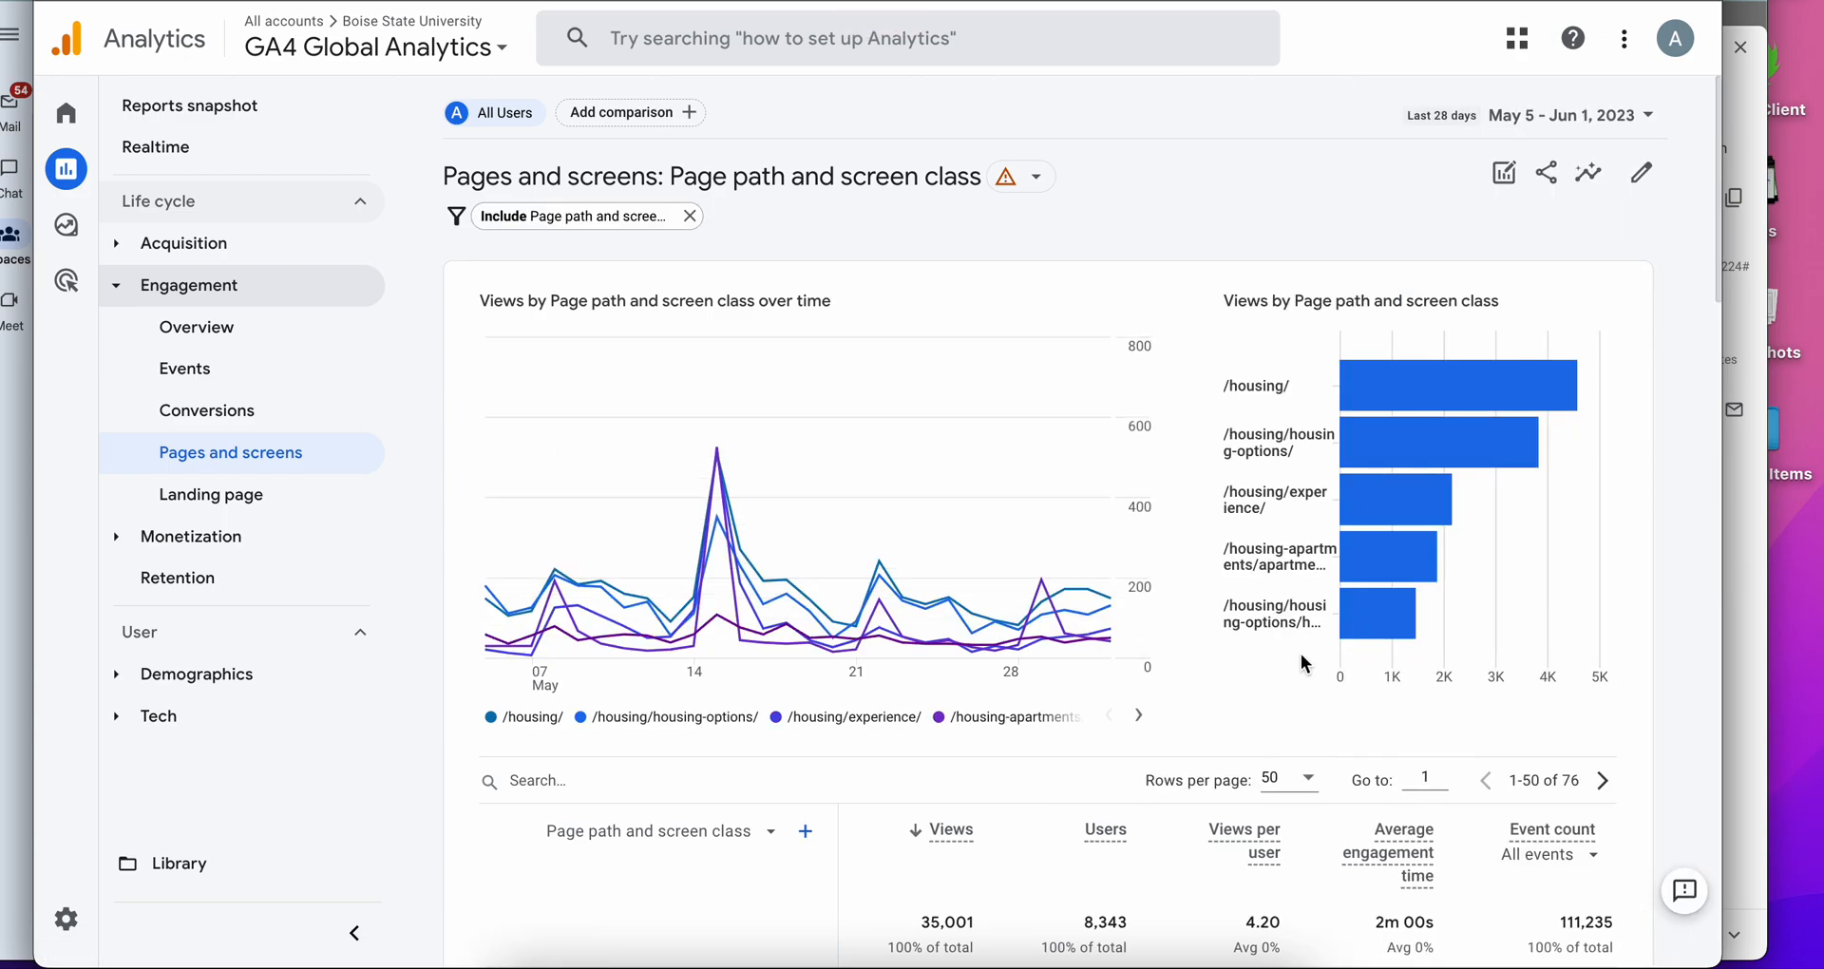
scroll("down", 3)
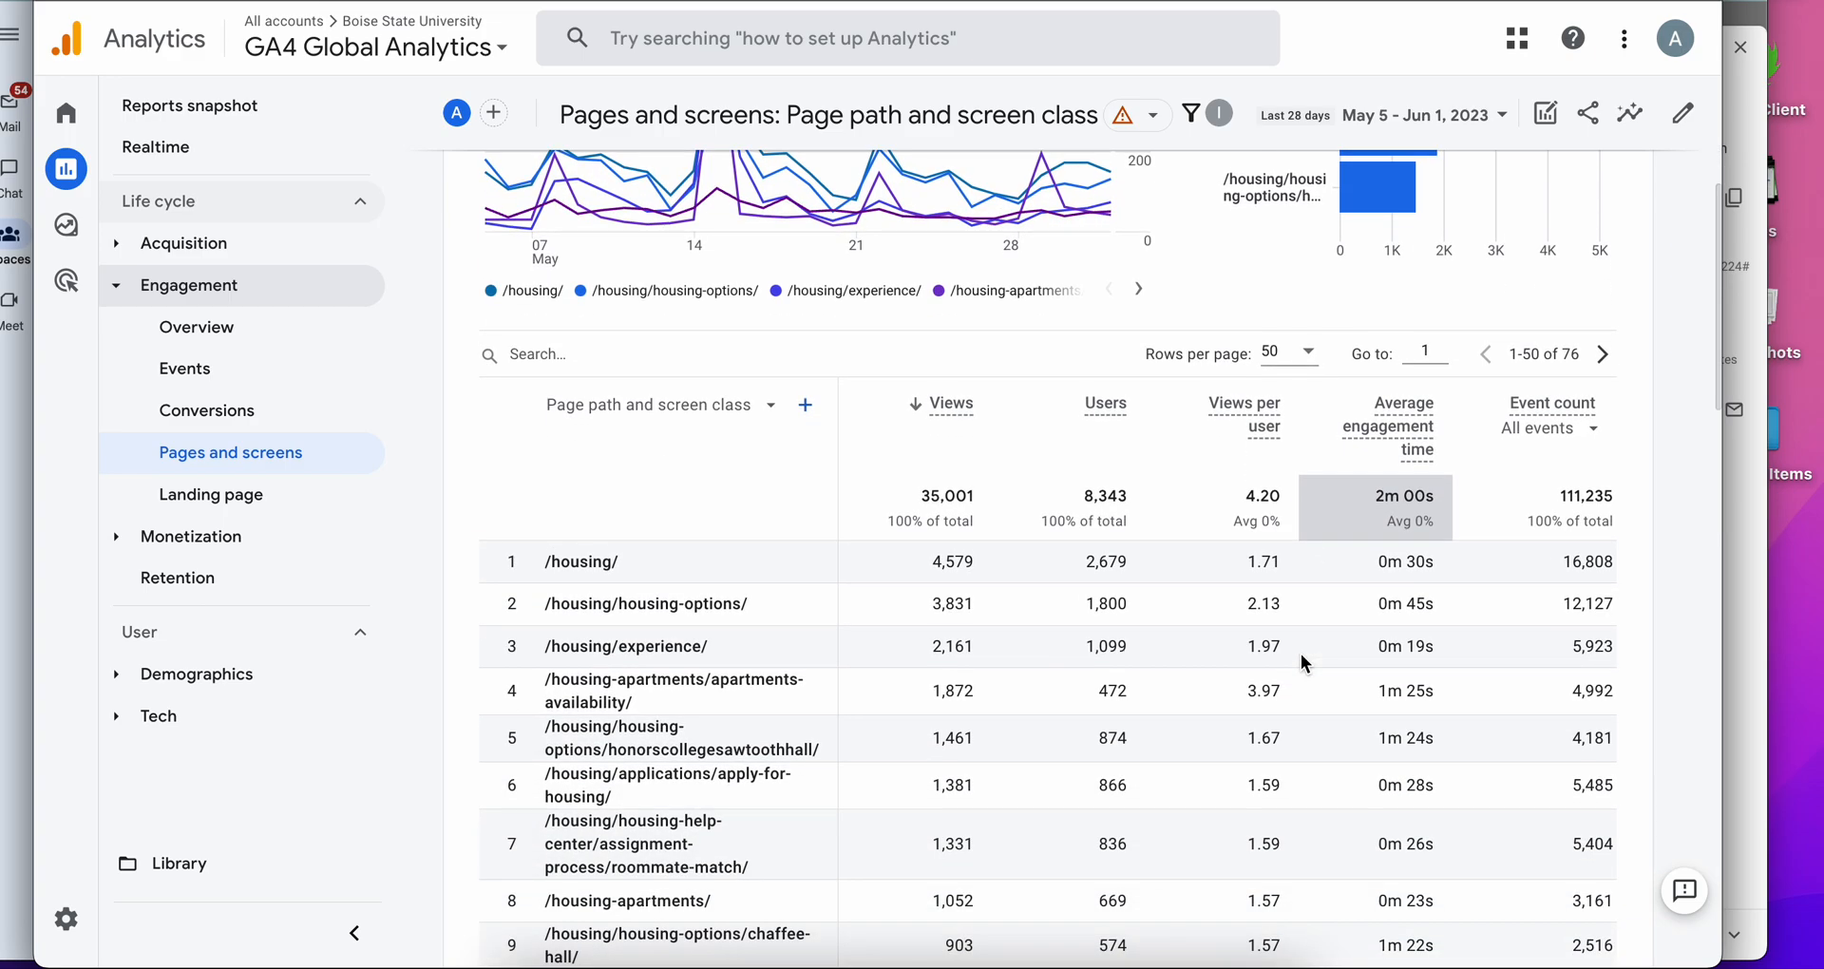
scroll("down", 3)
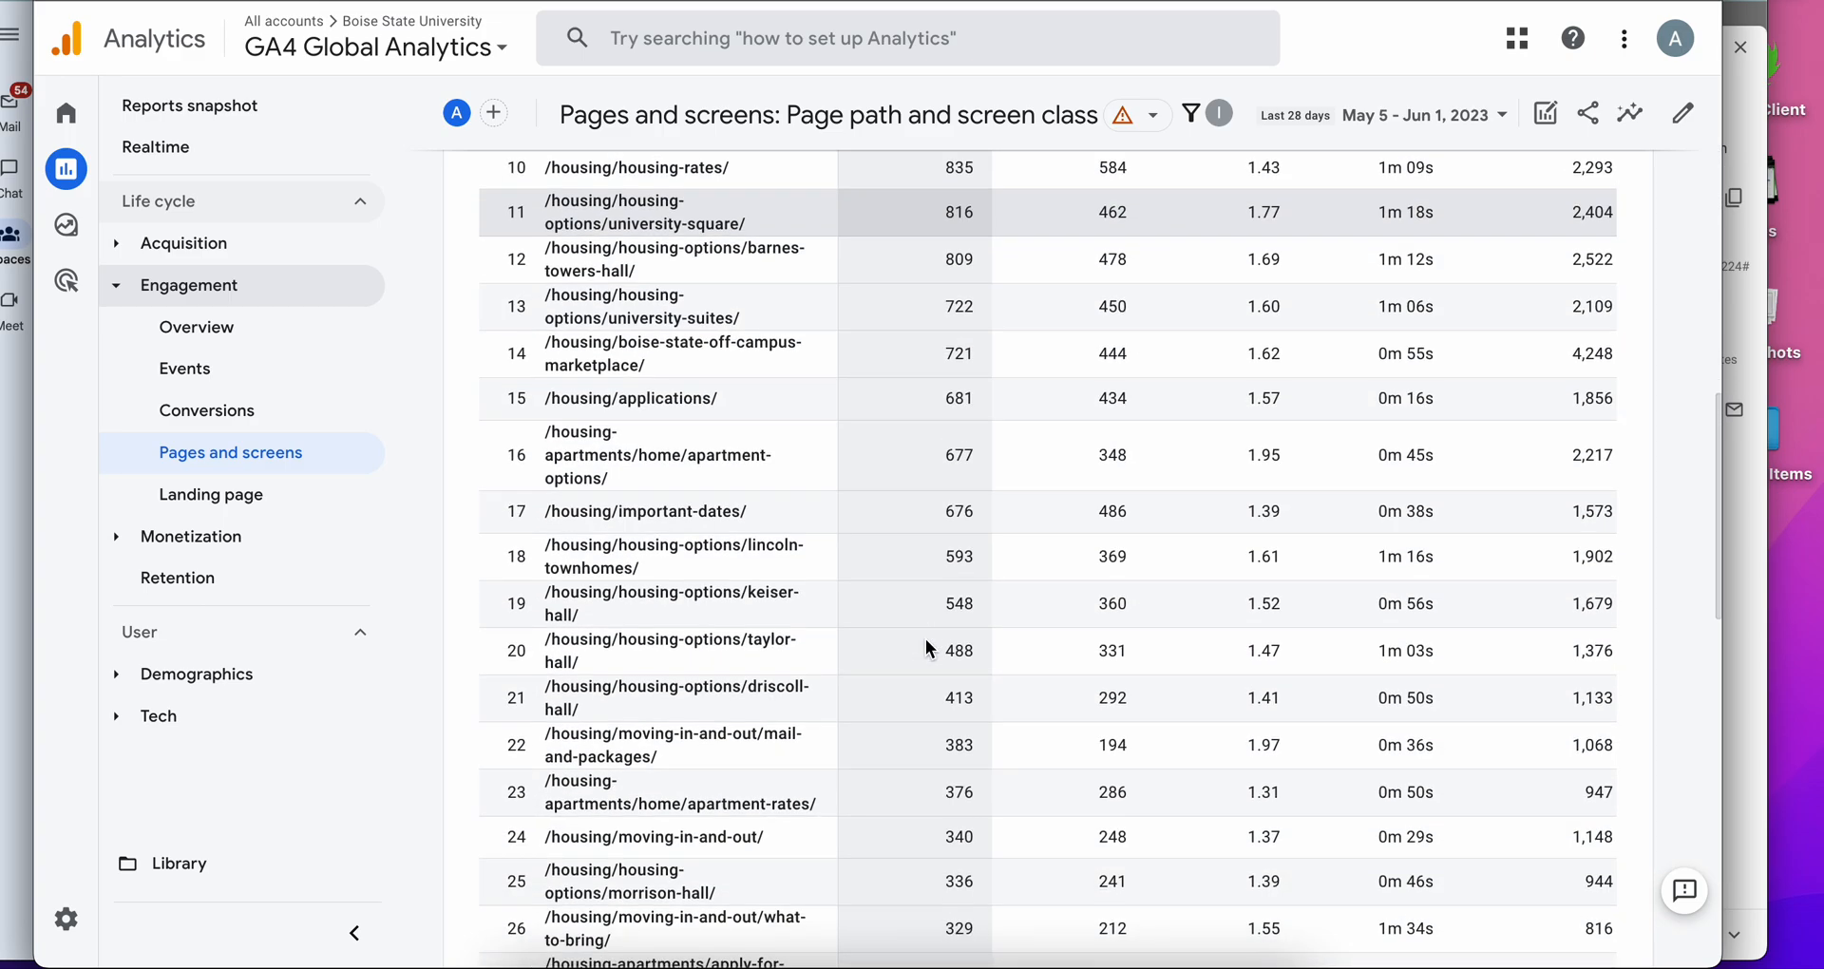
scroll("down", 3)
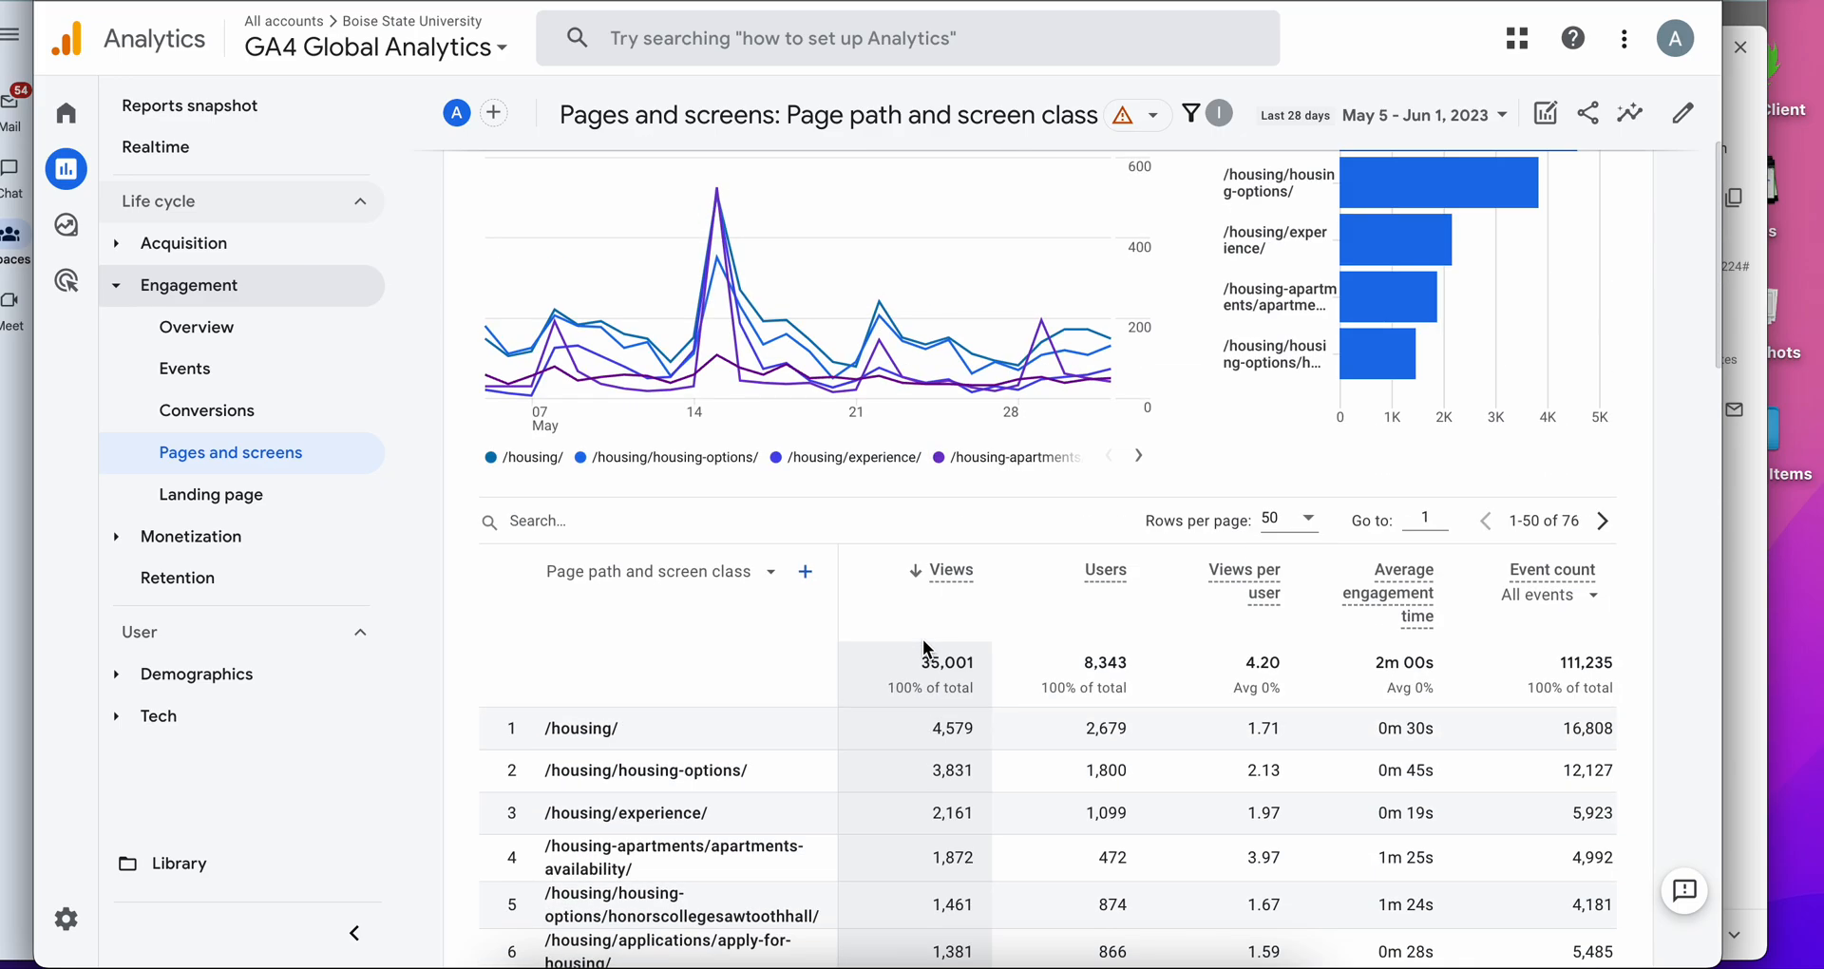
scroll("down", 3)
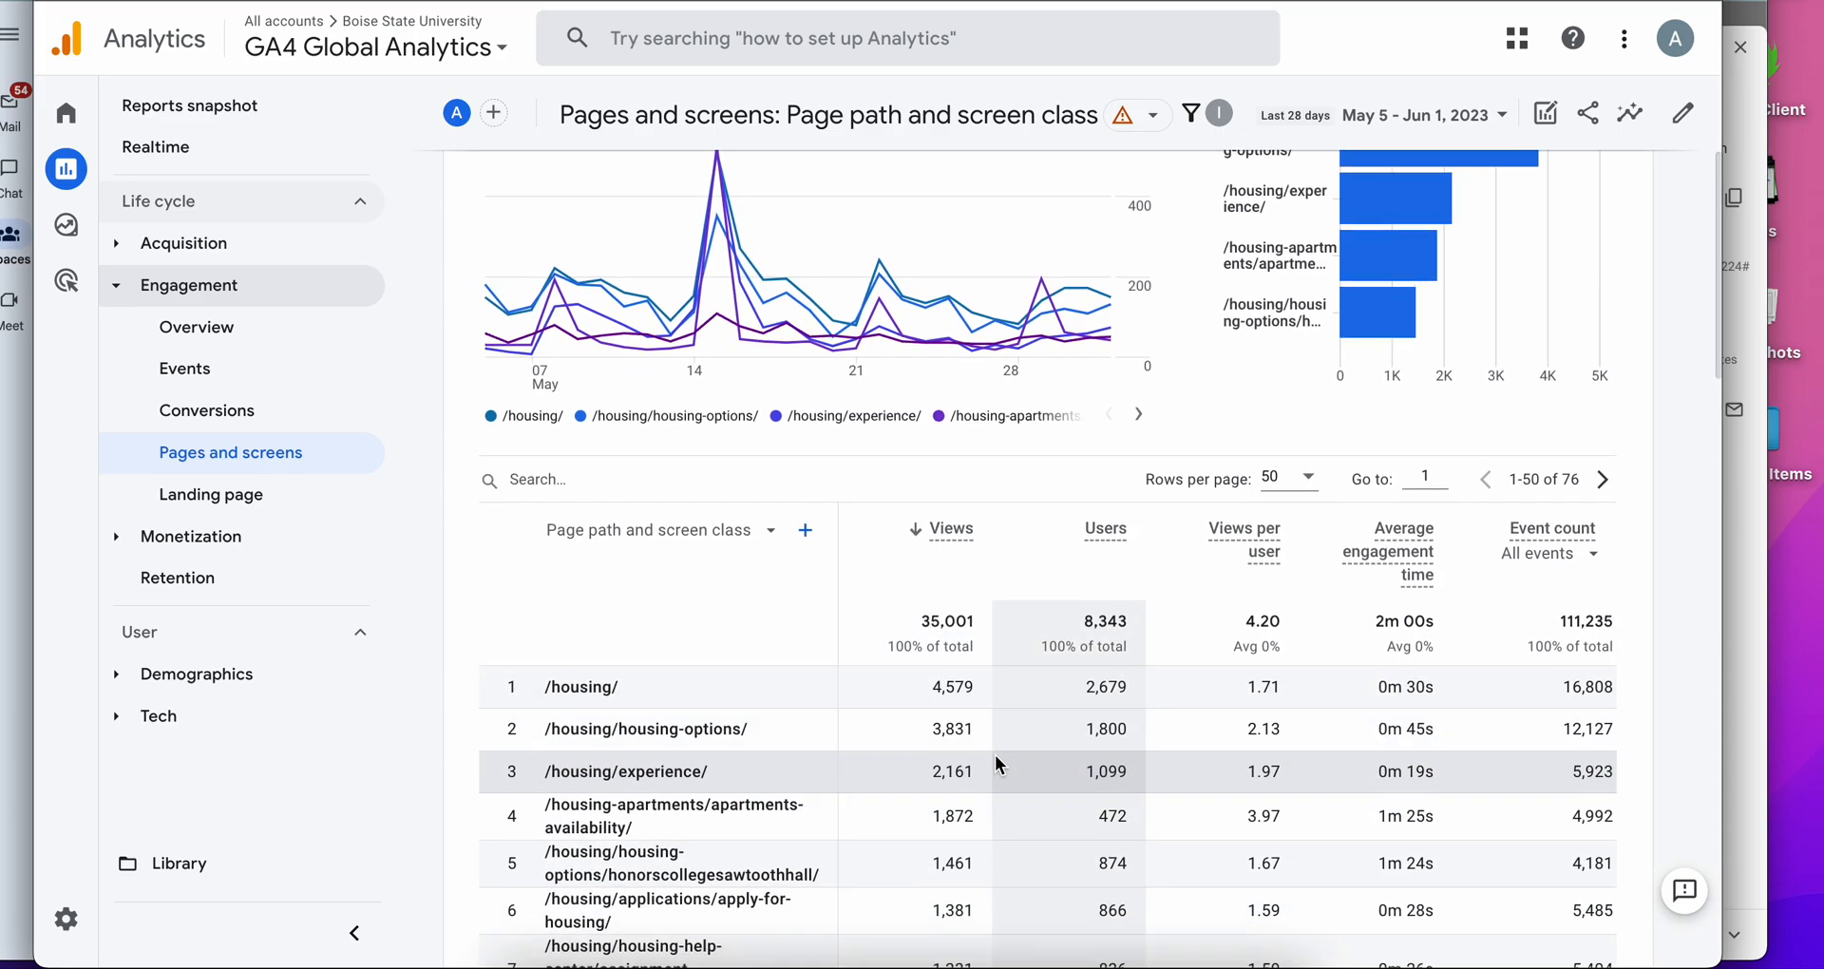
scroll("down", 3)
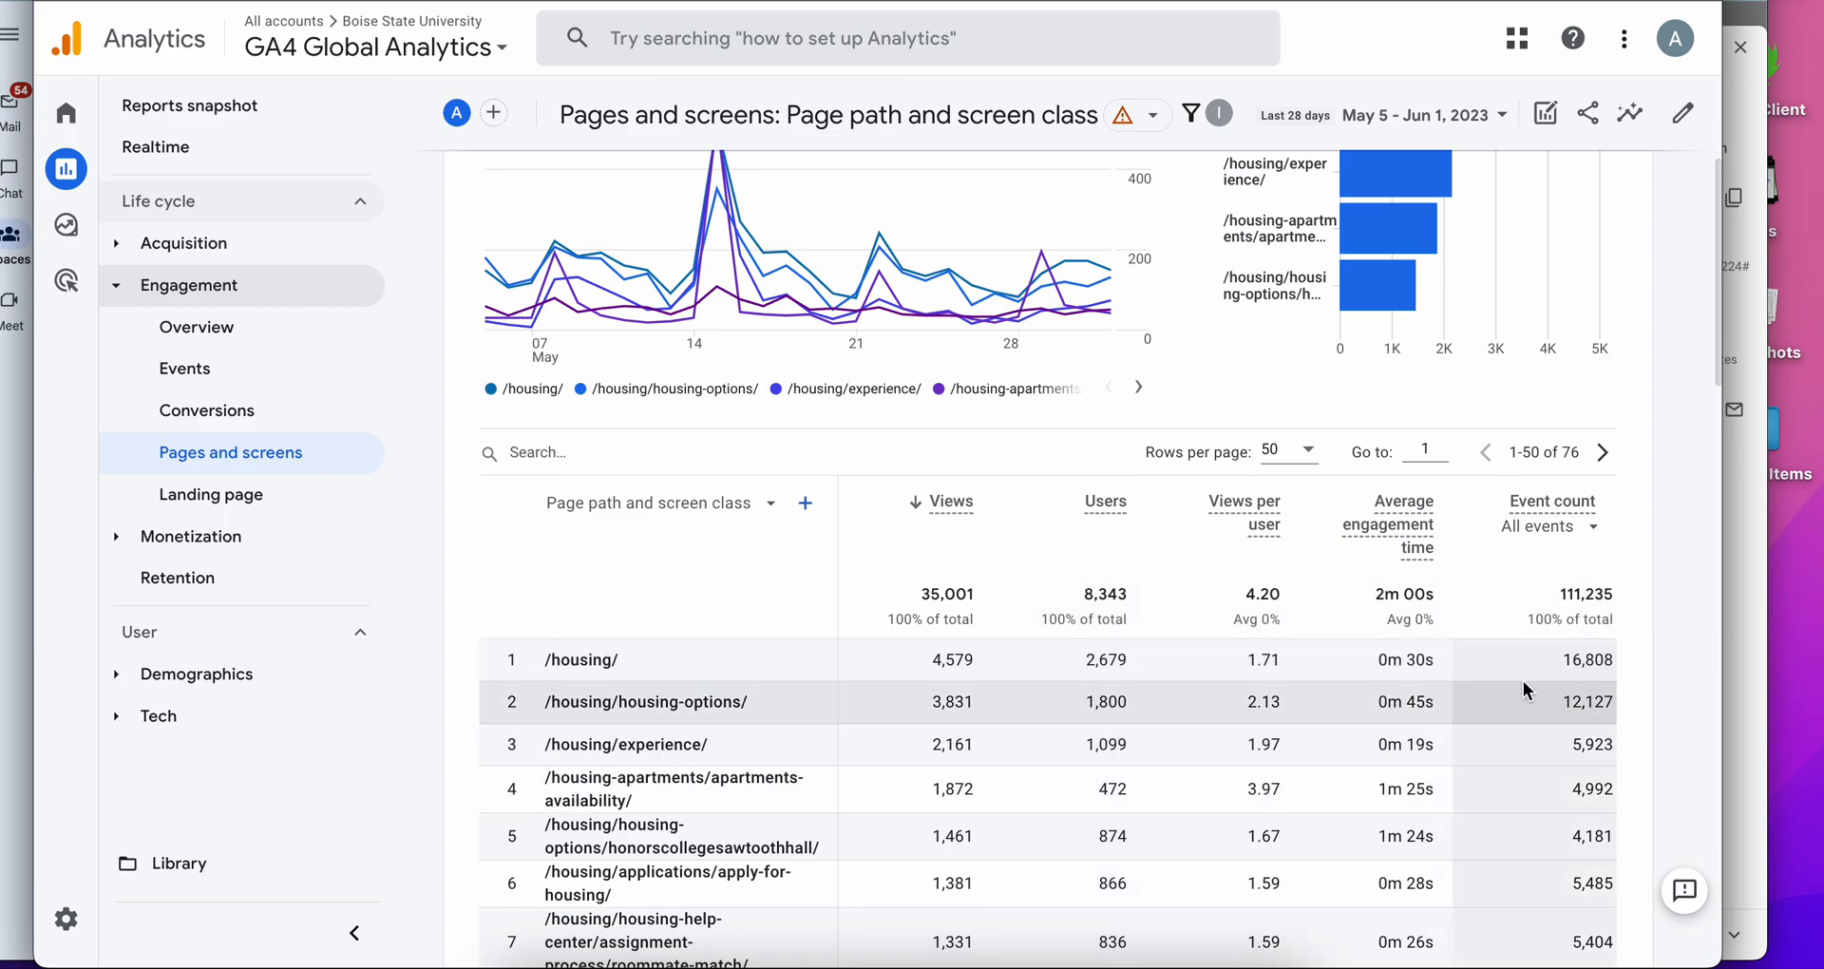
scroll("right", 3)
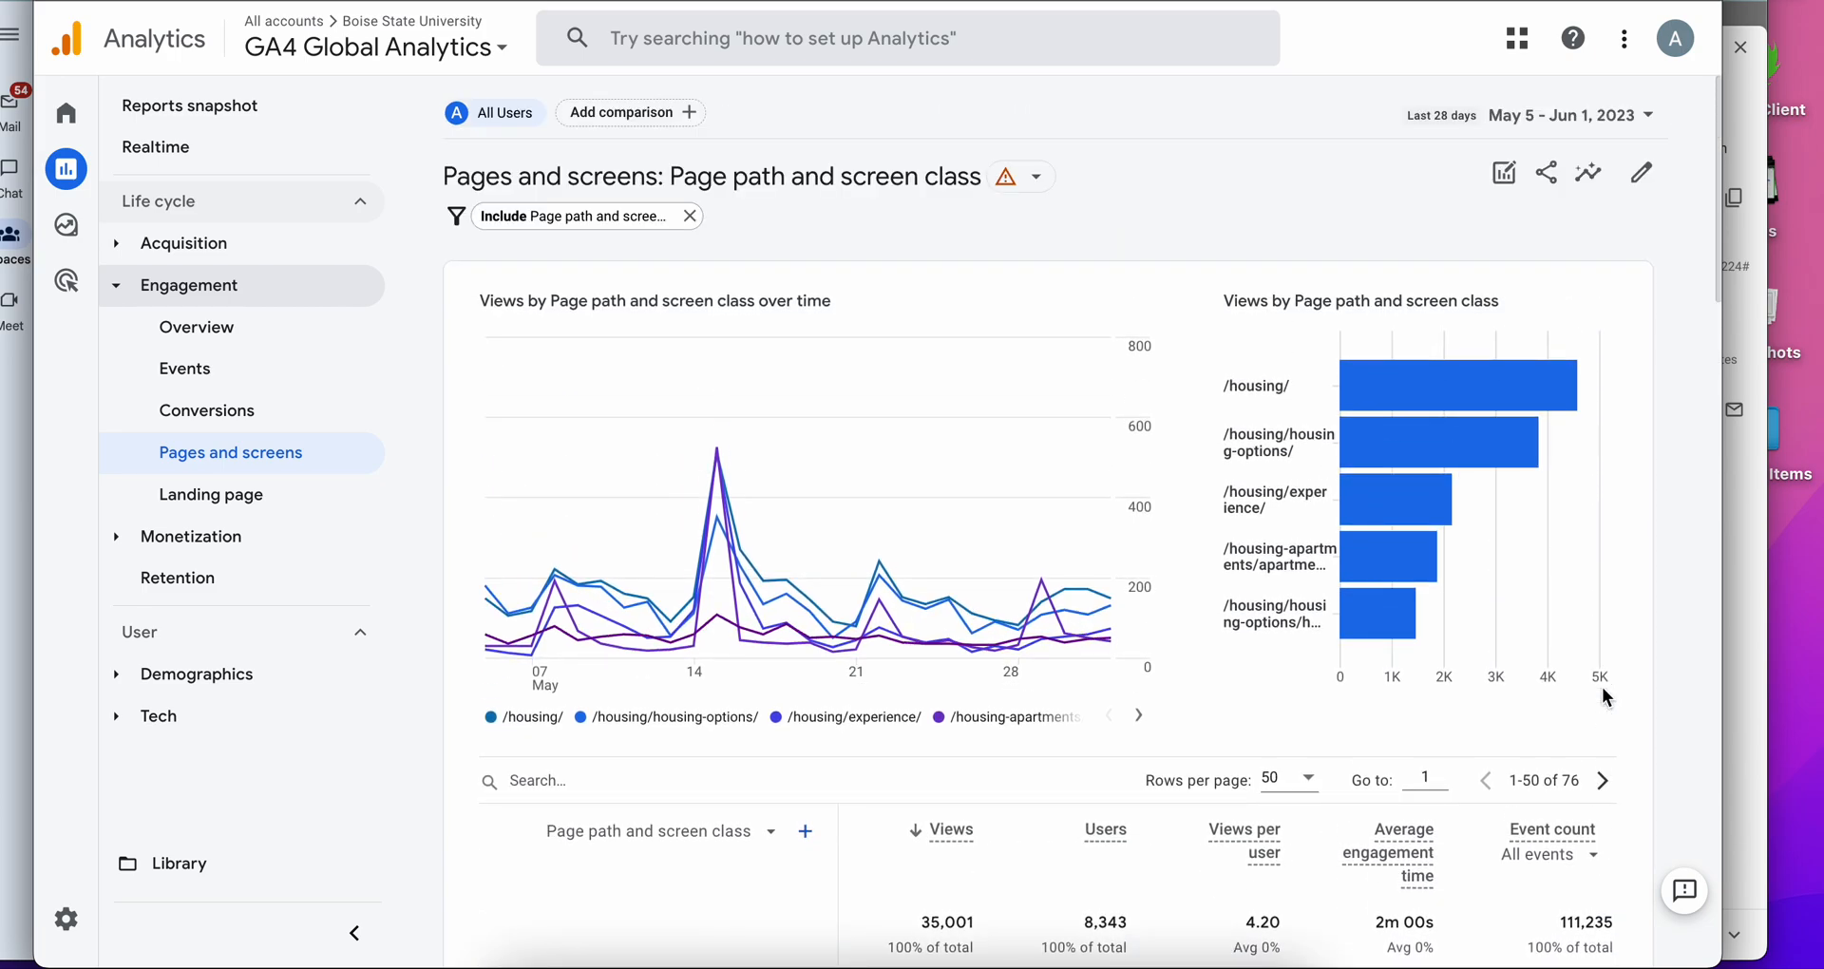
mouse_move(994, 623)
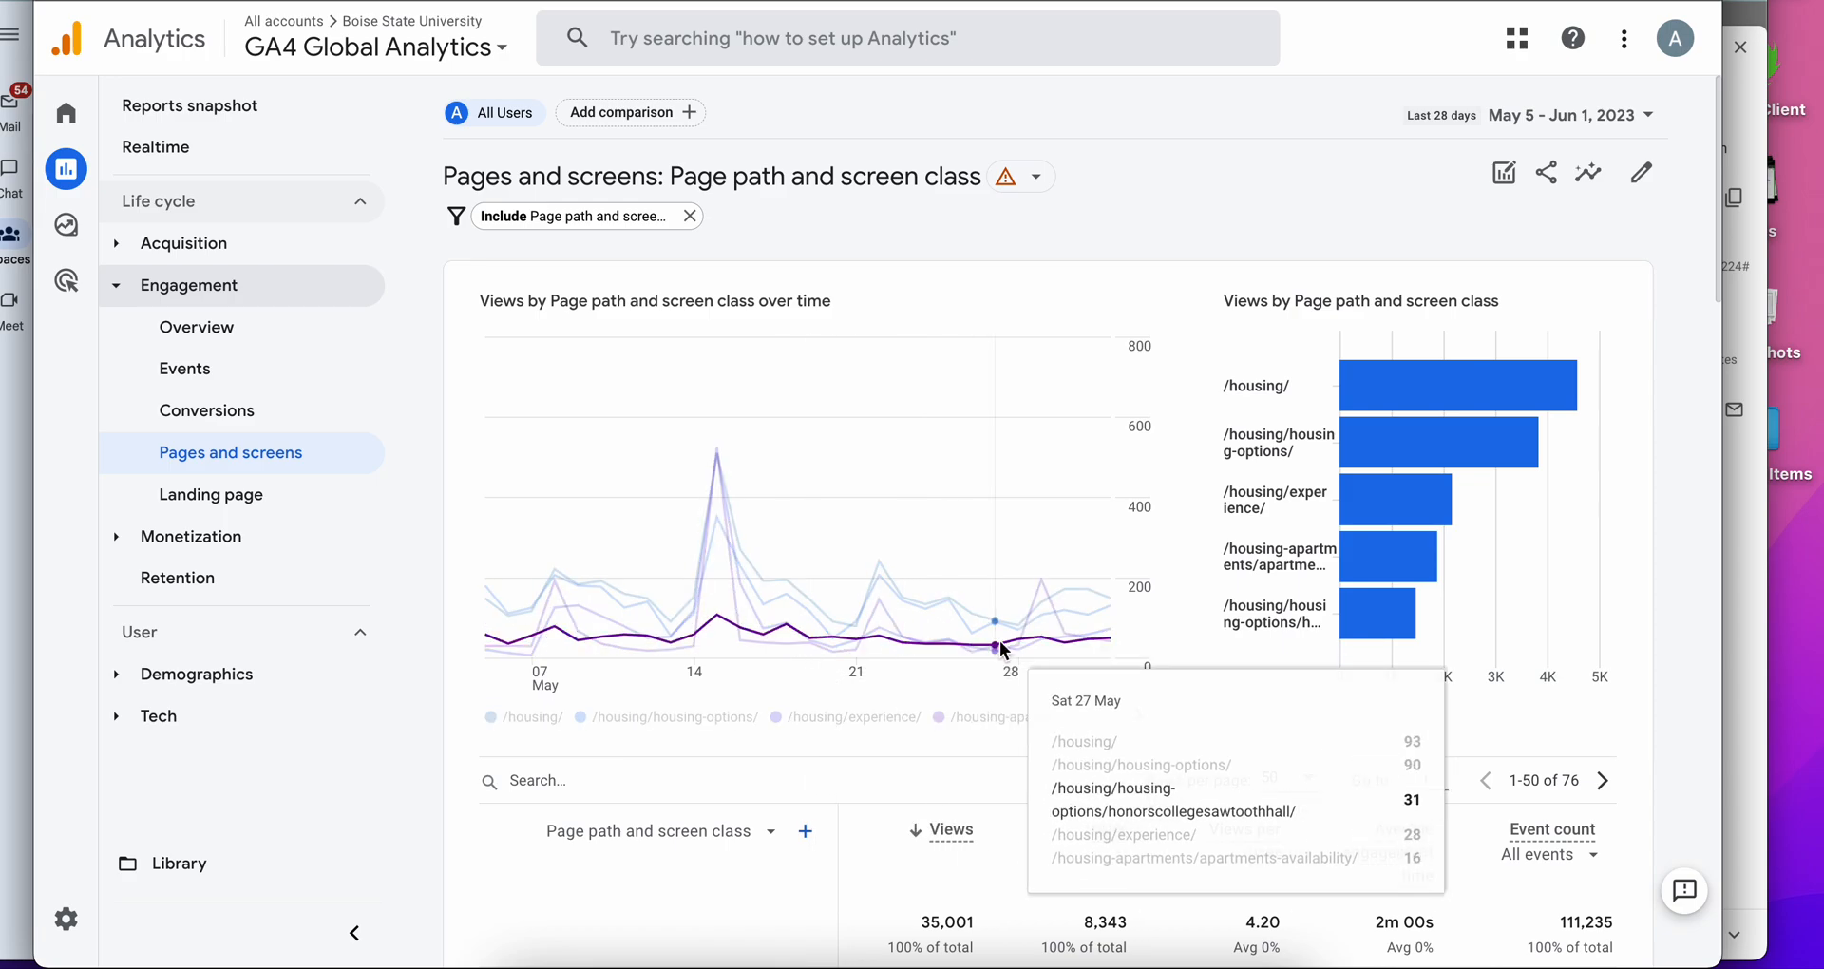
scroll("down", 3)
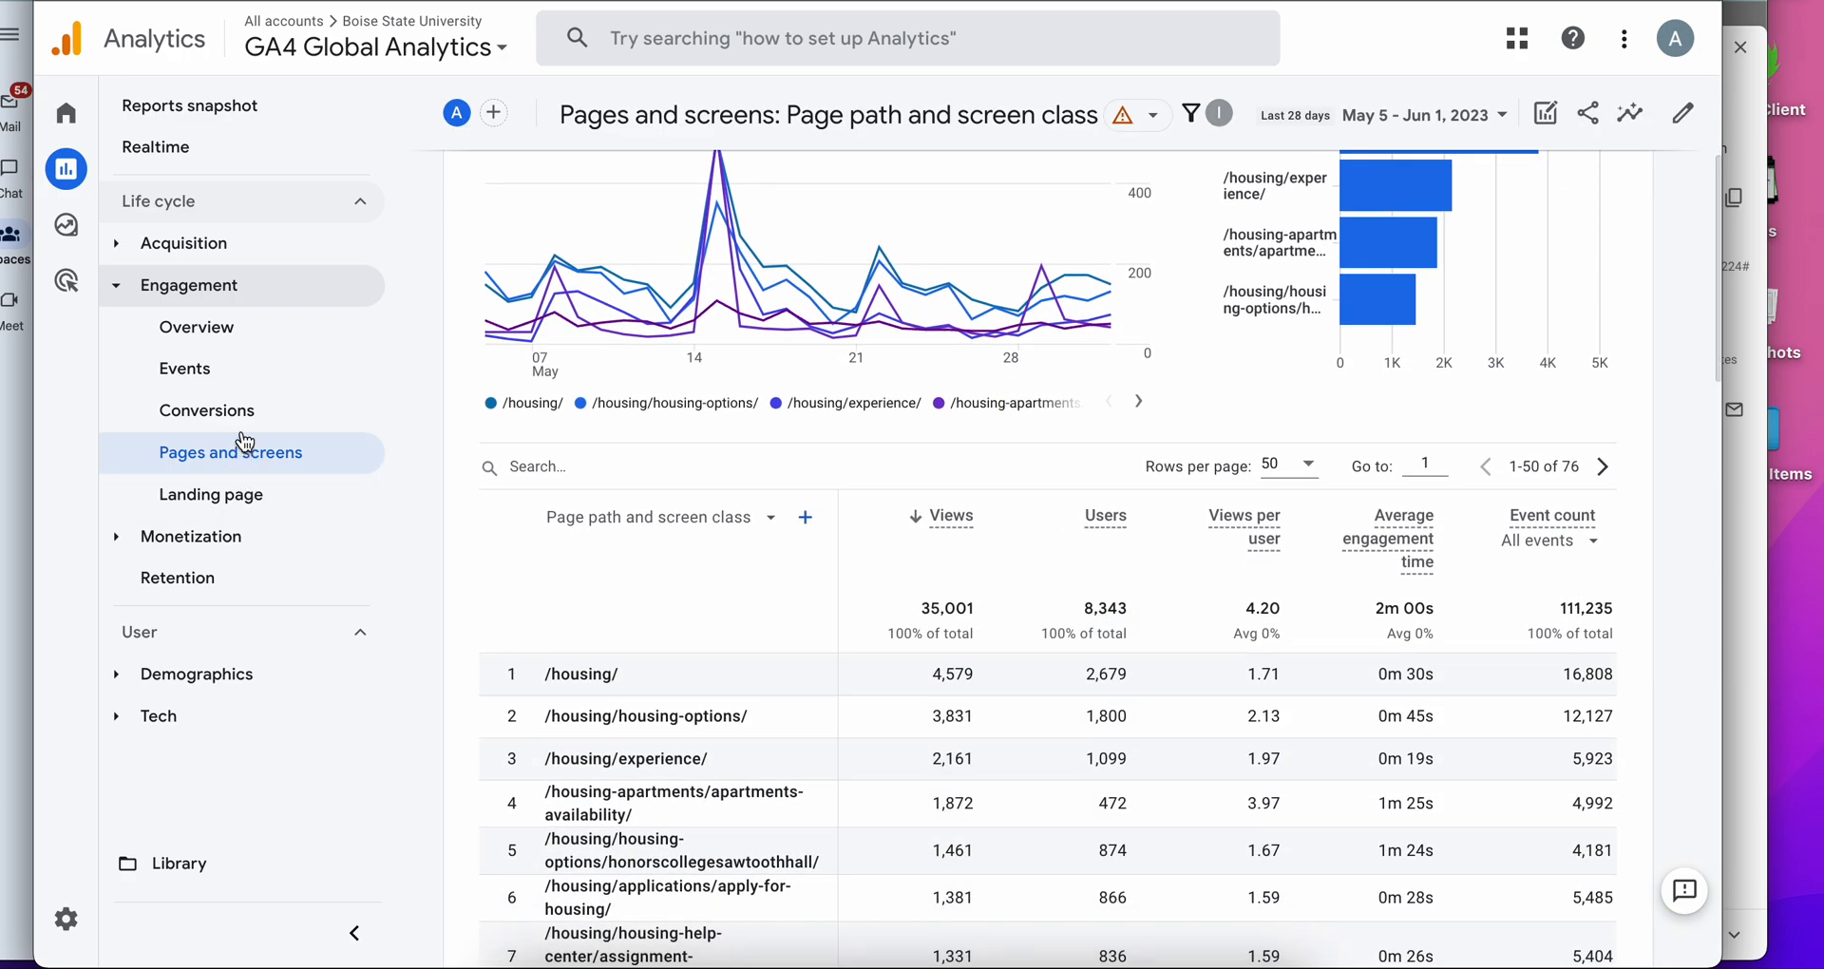
mouse_move(240, 384)
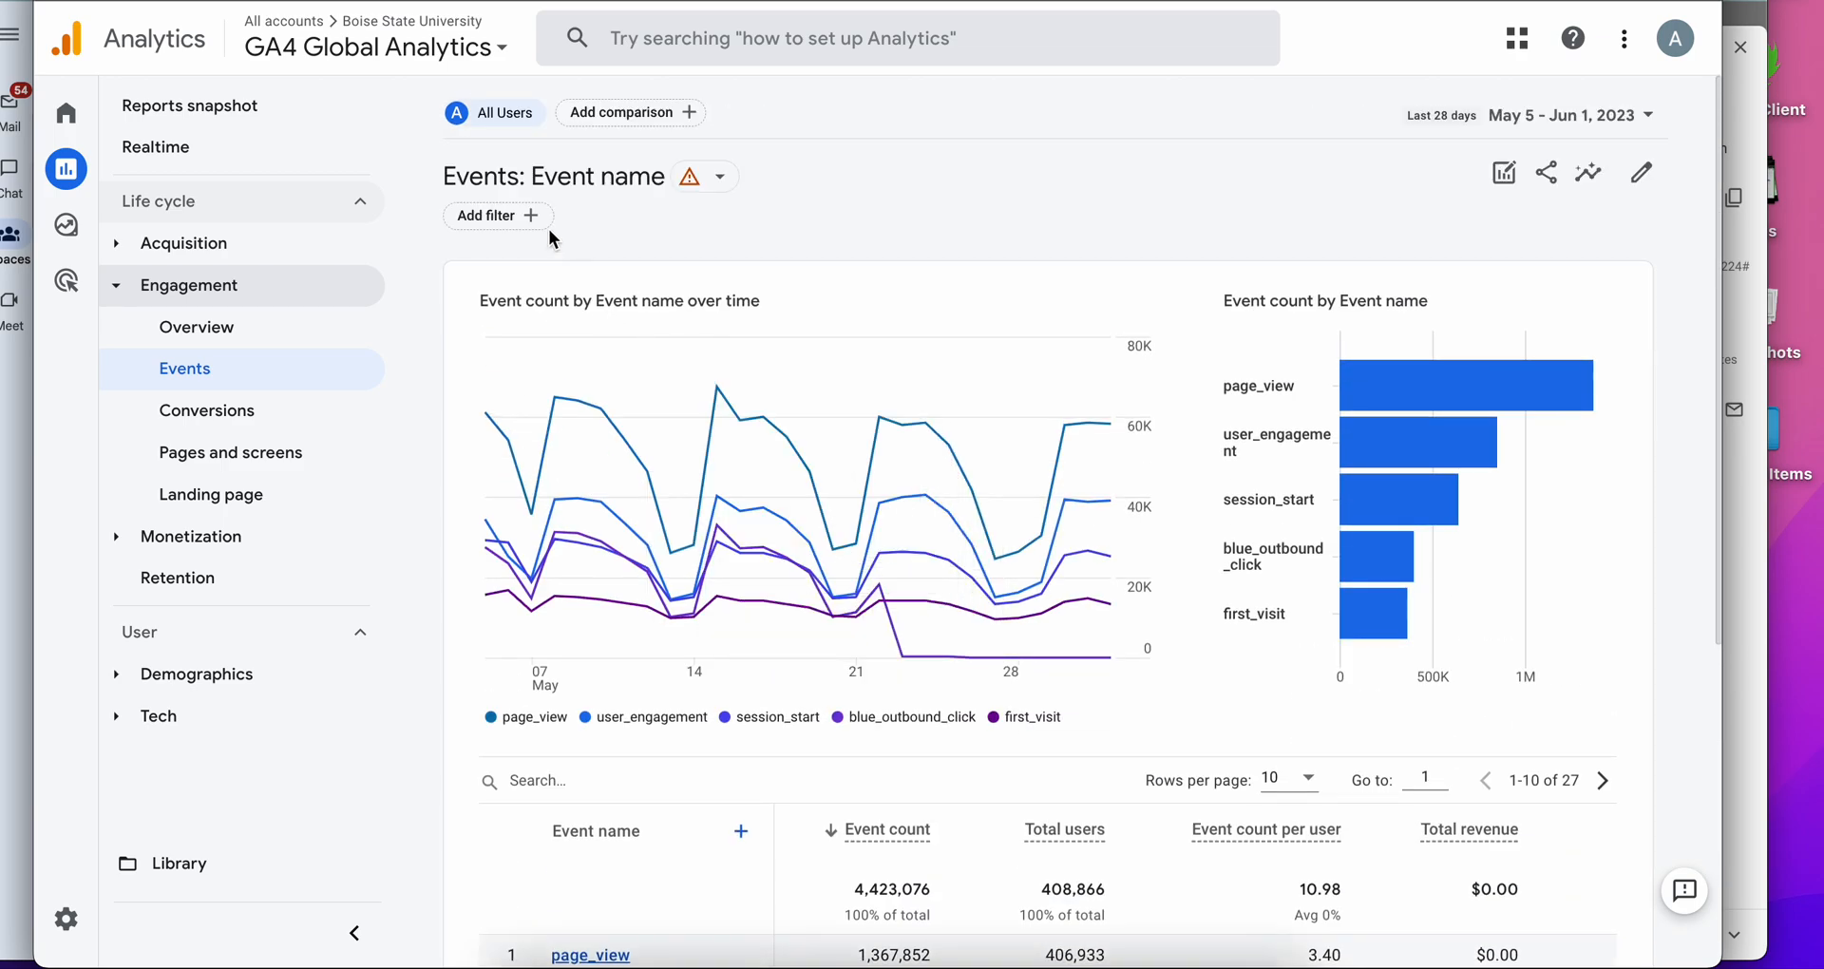
mouse_move(841, 226)
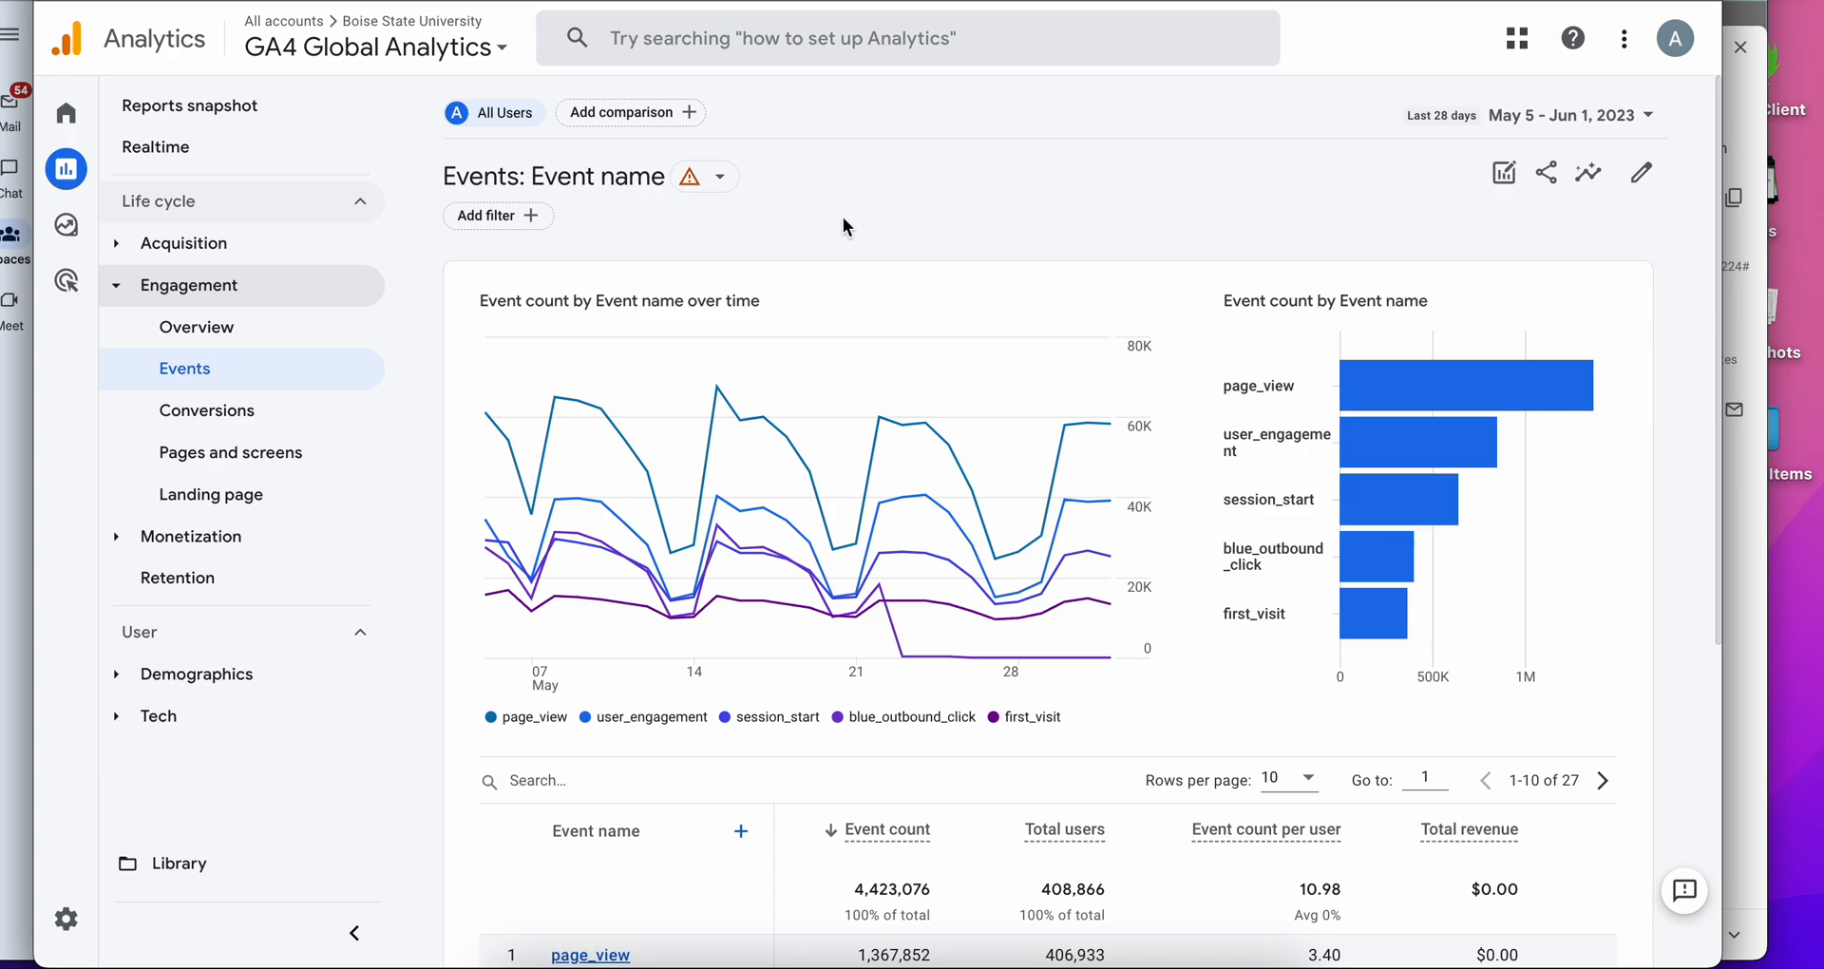
mouse_move(842, 232)
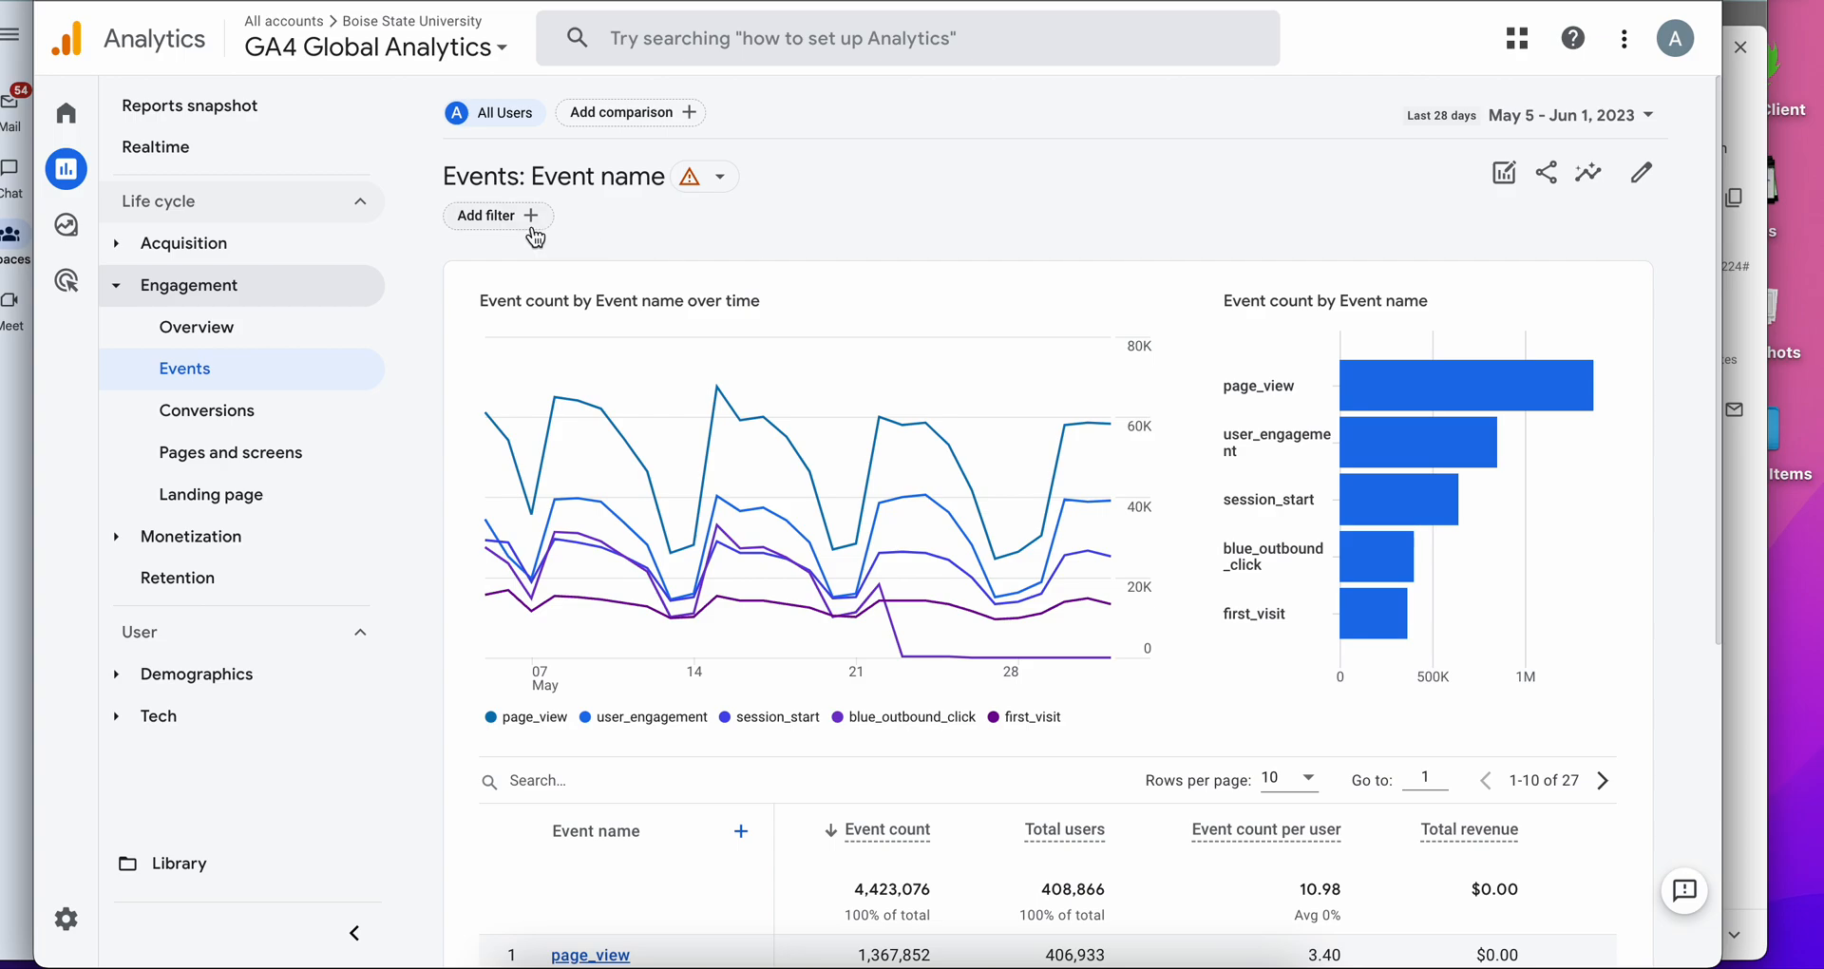
mouse_move(506, 230)
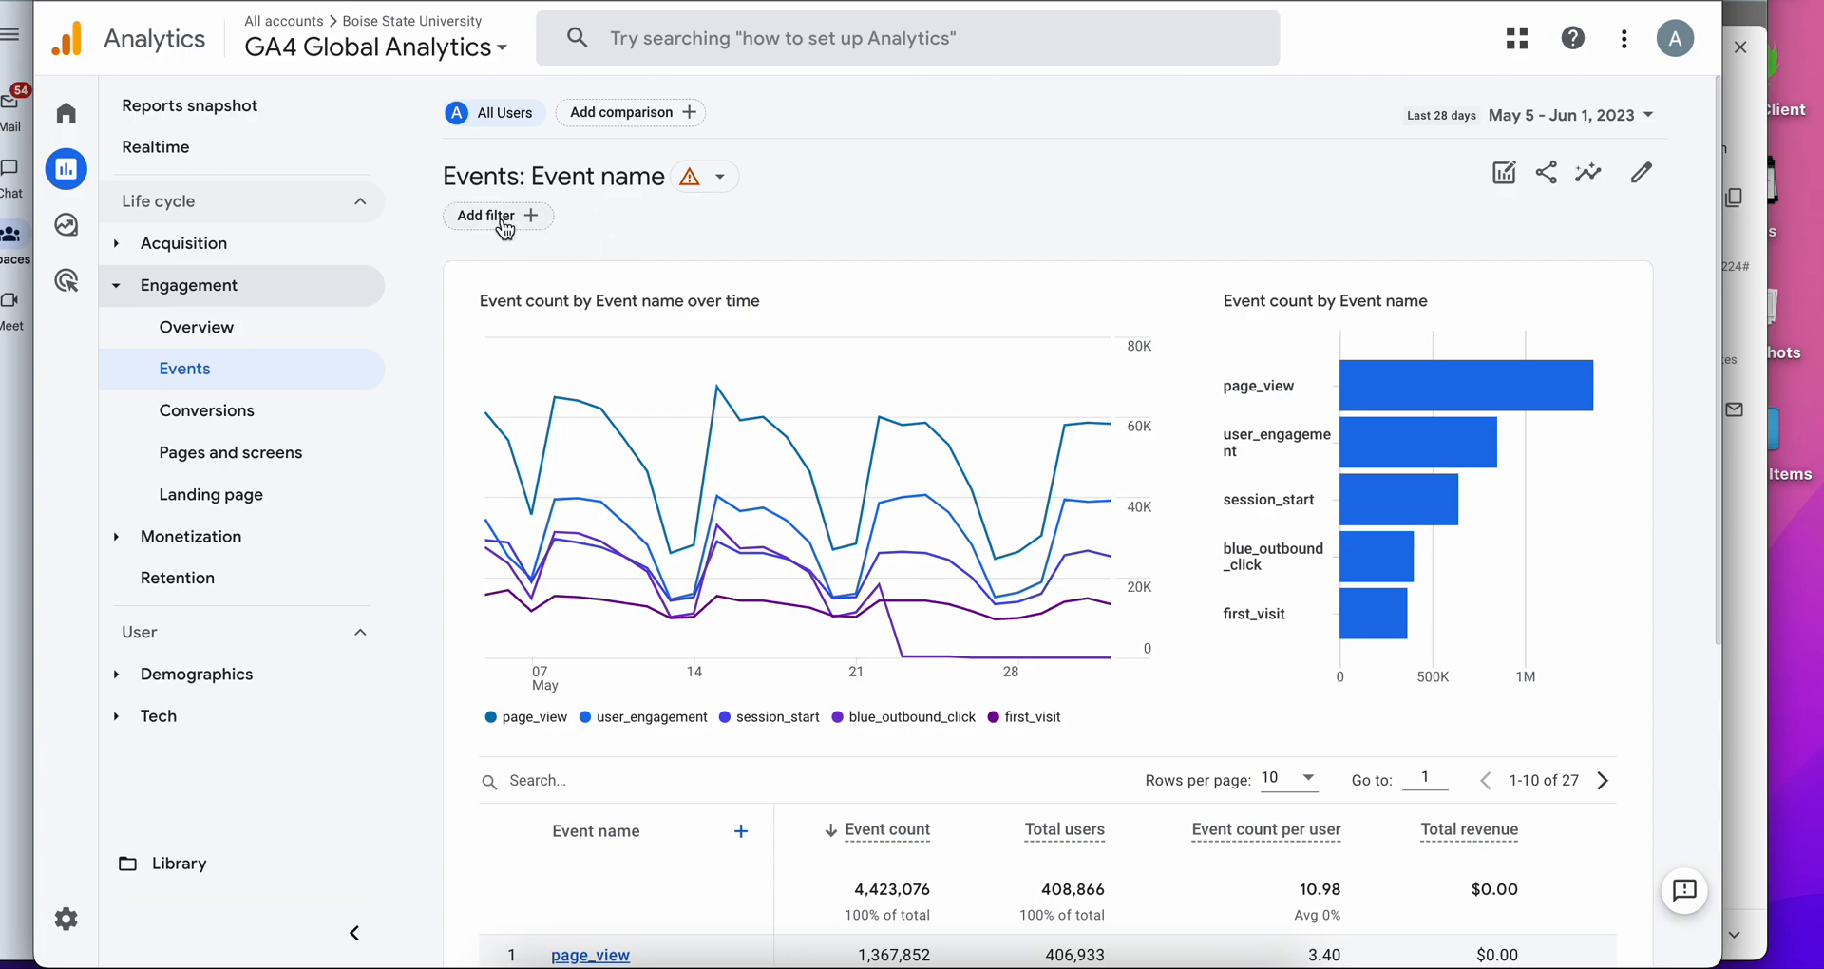
mouse_move(648, 249)
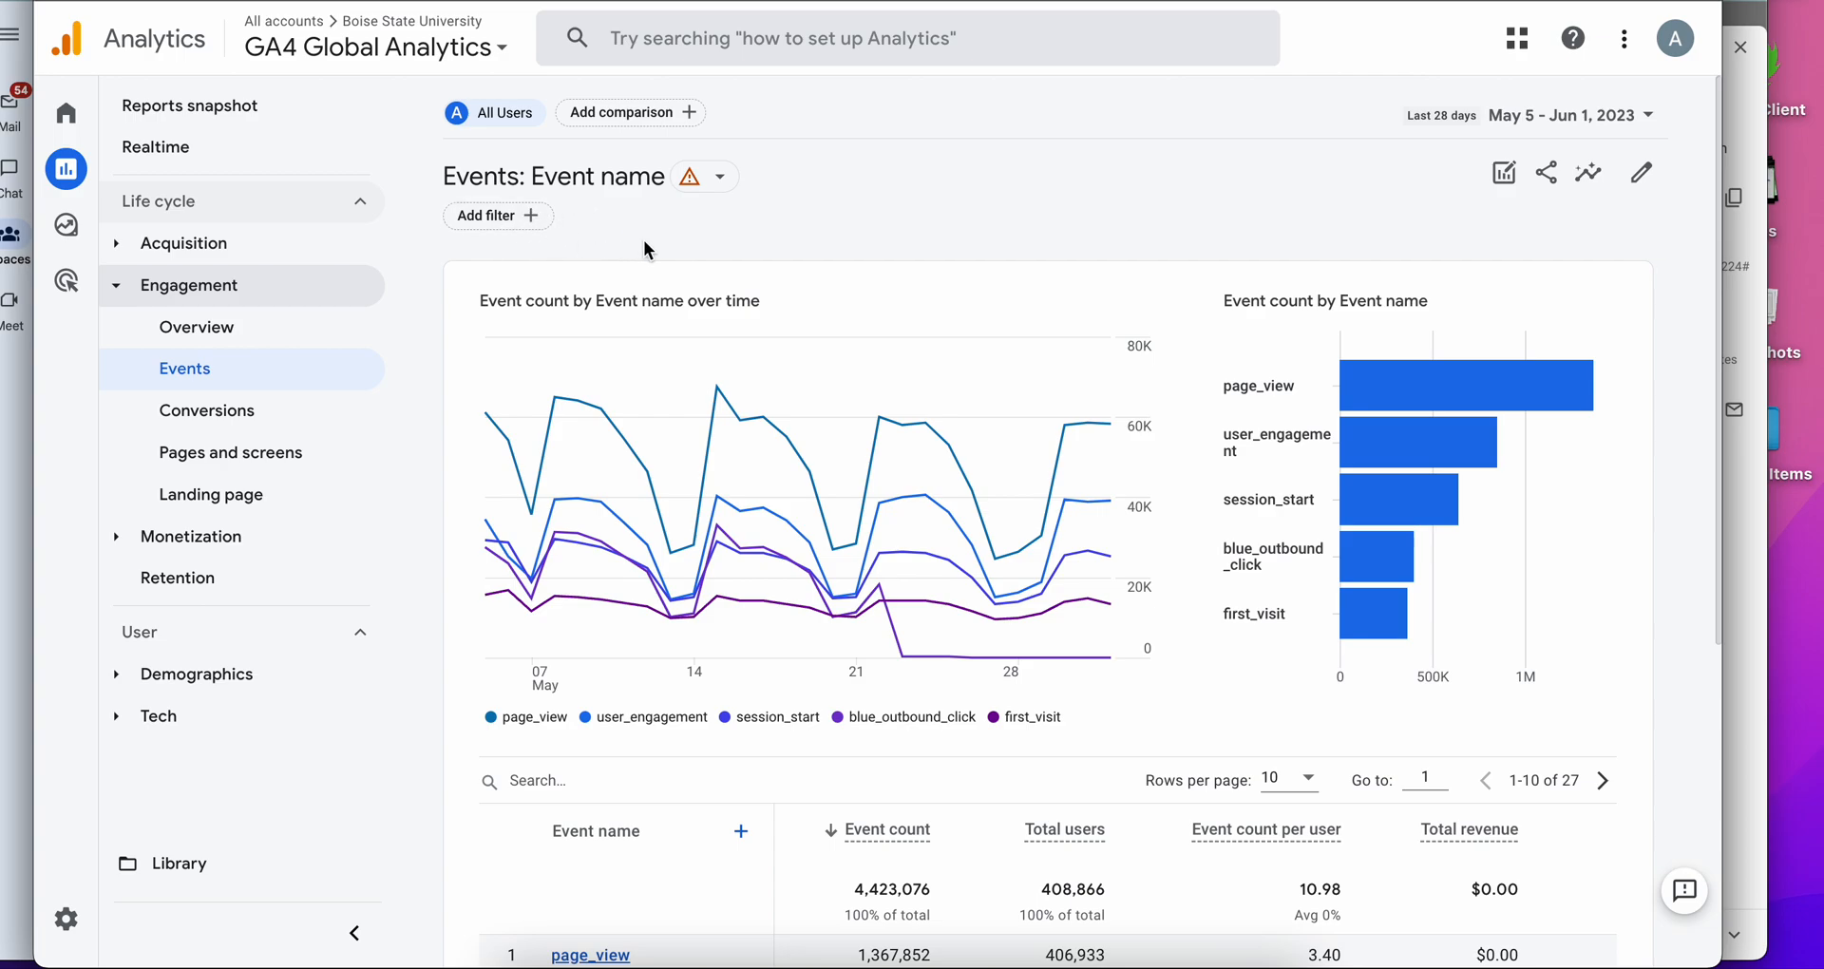
mouse_move(582, 241)
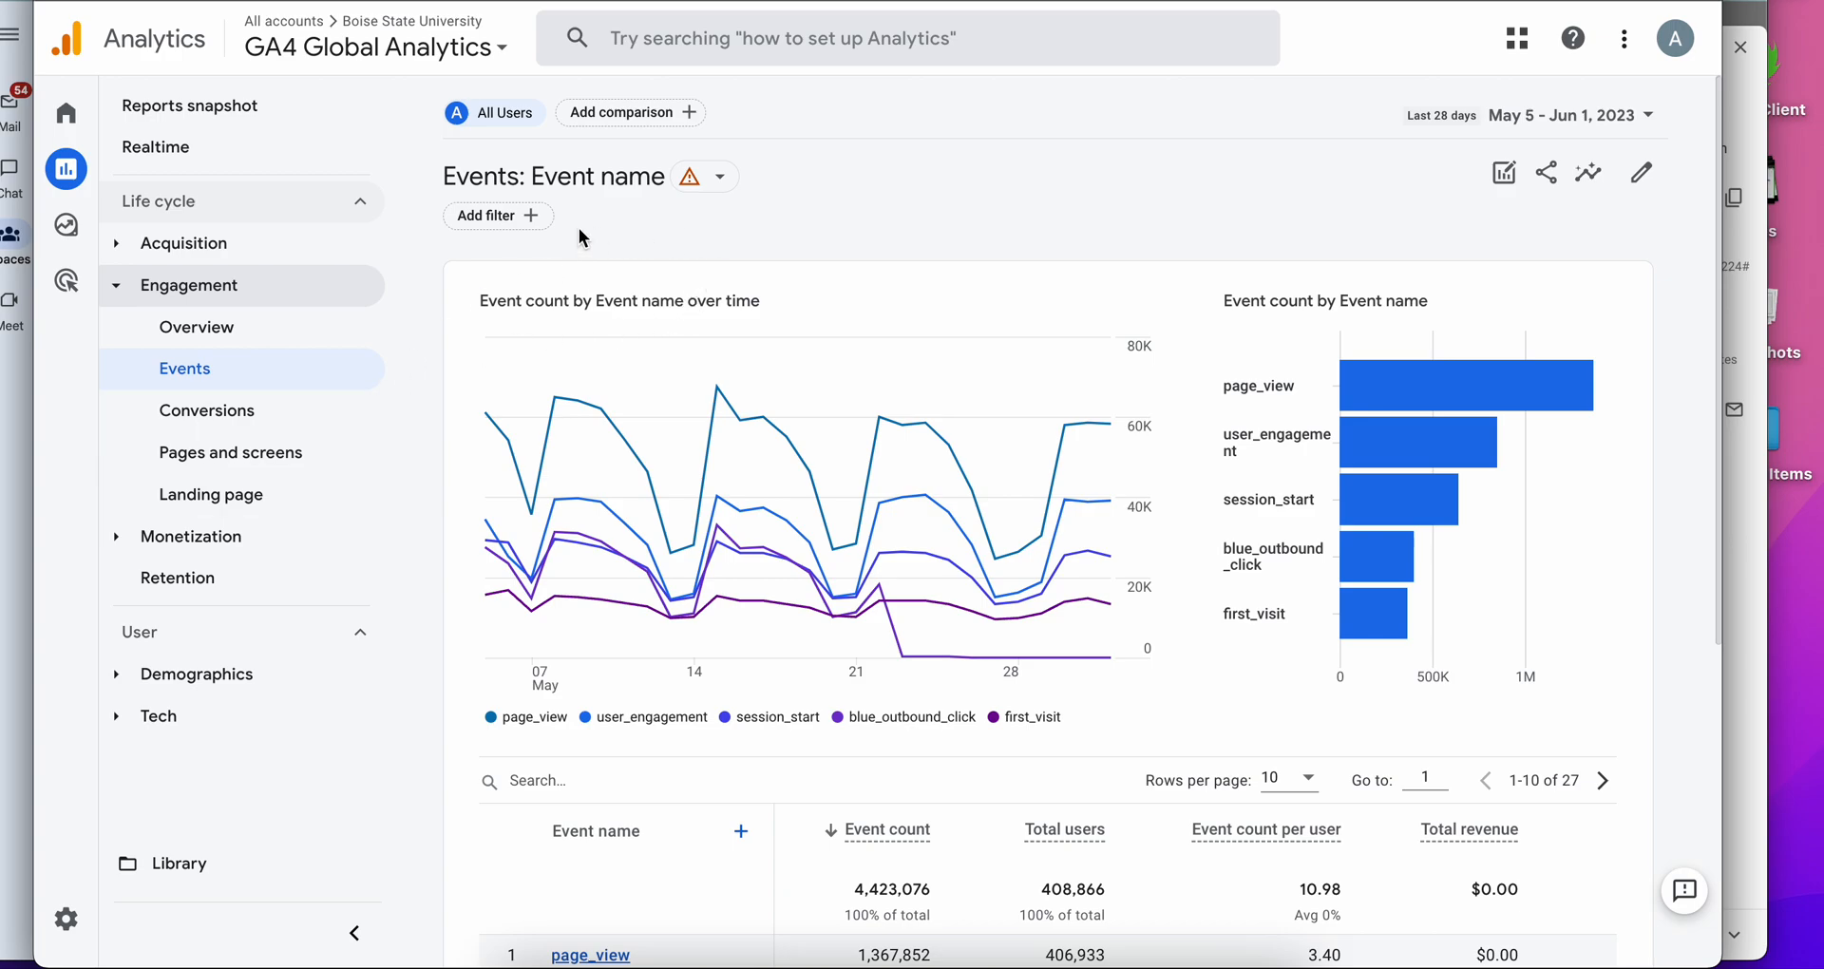
Scroll through the Events report of event counts by event name.
scroll("down", 3)
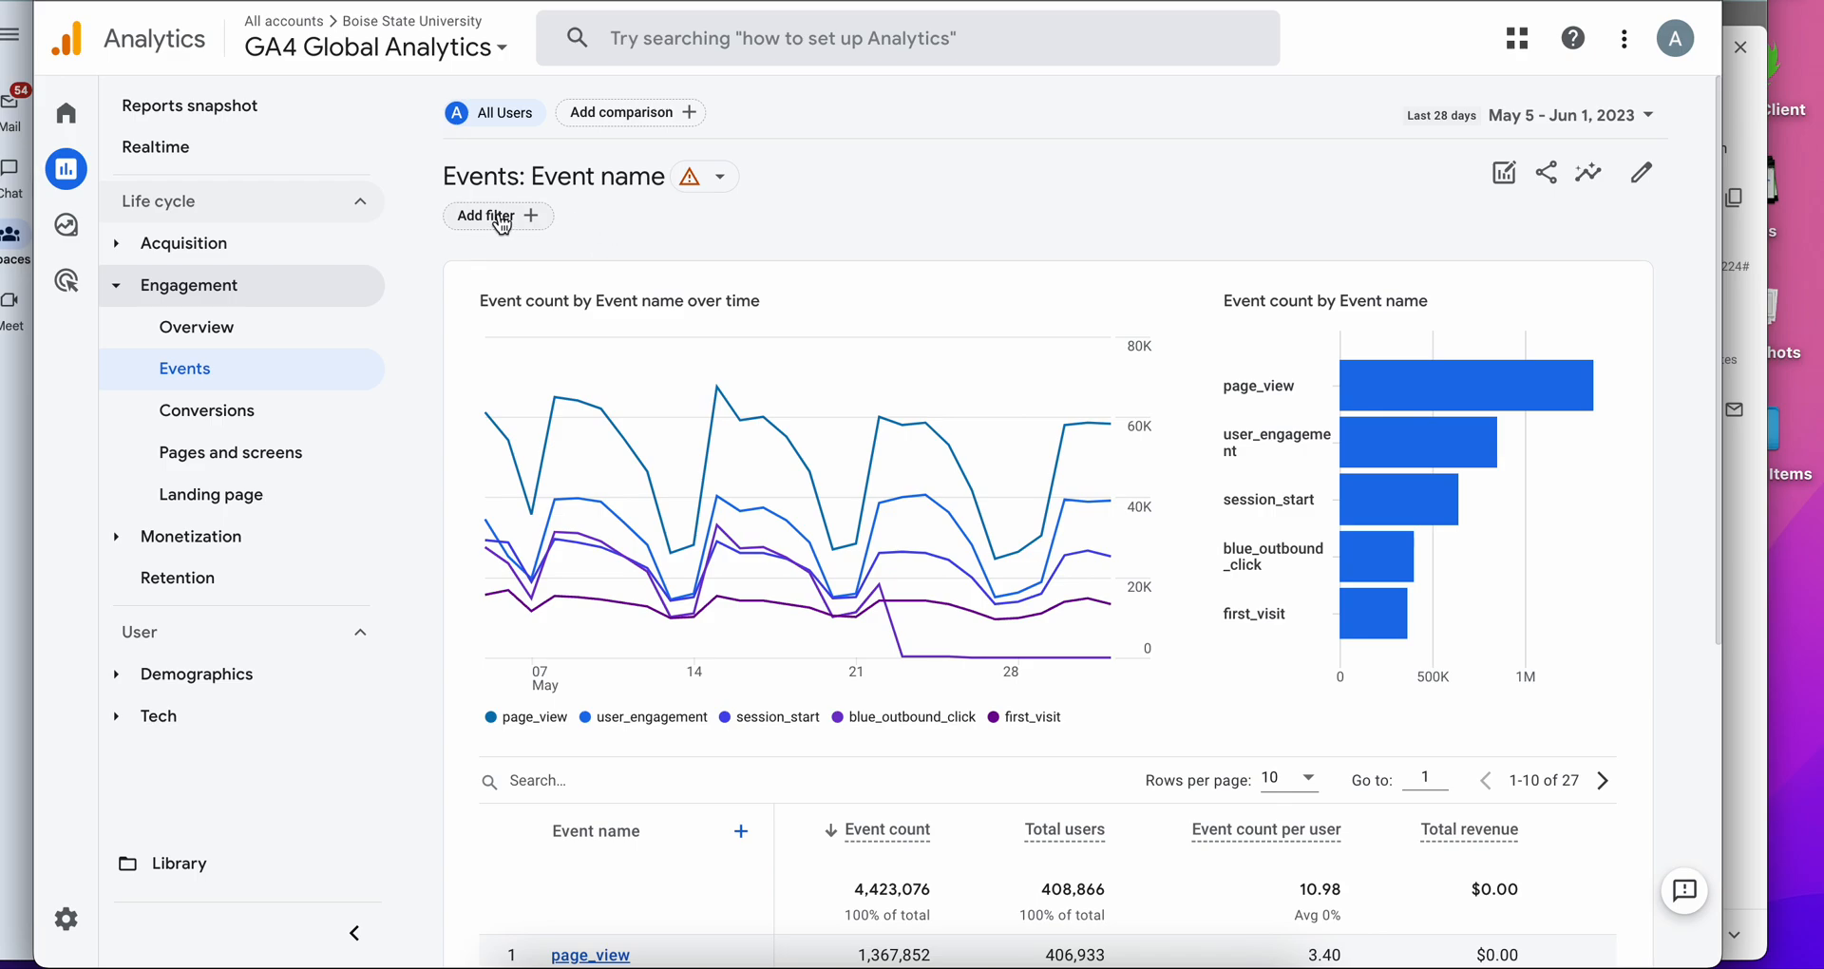
mouse_move(1603, 266)
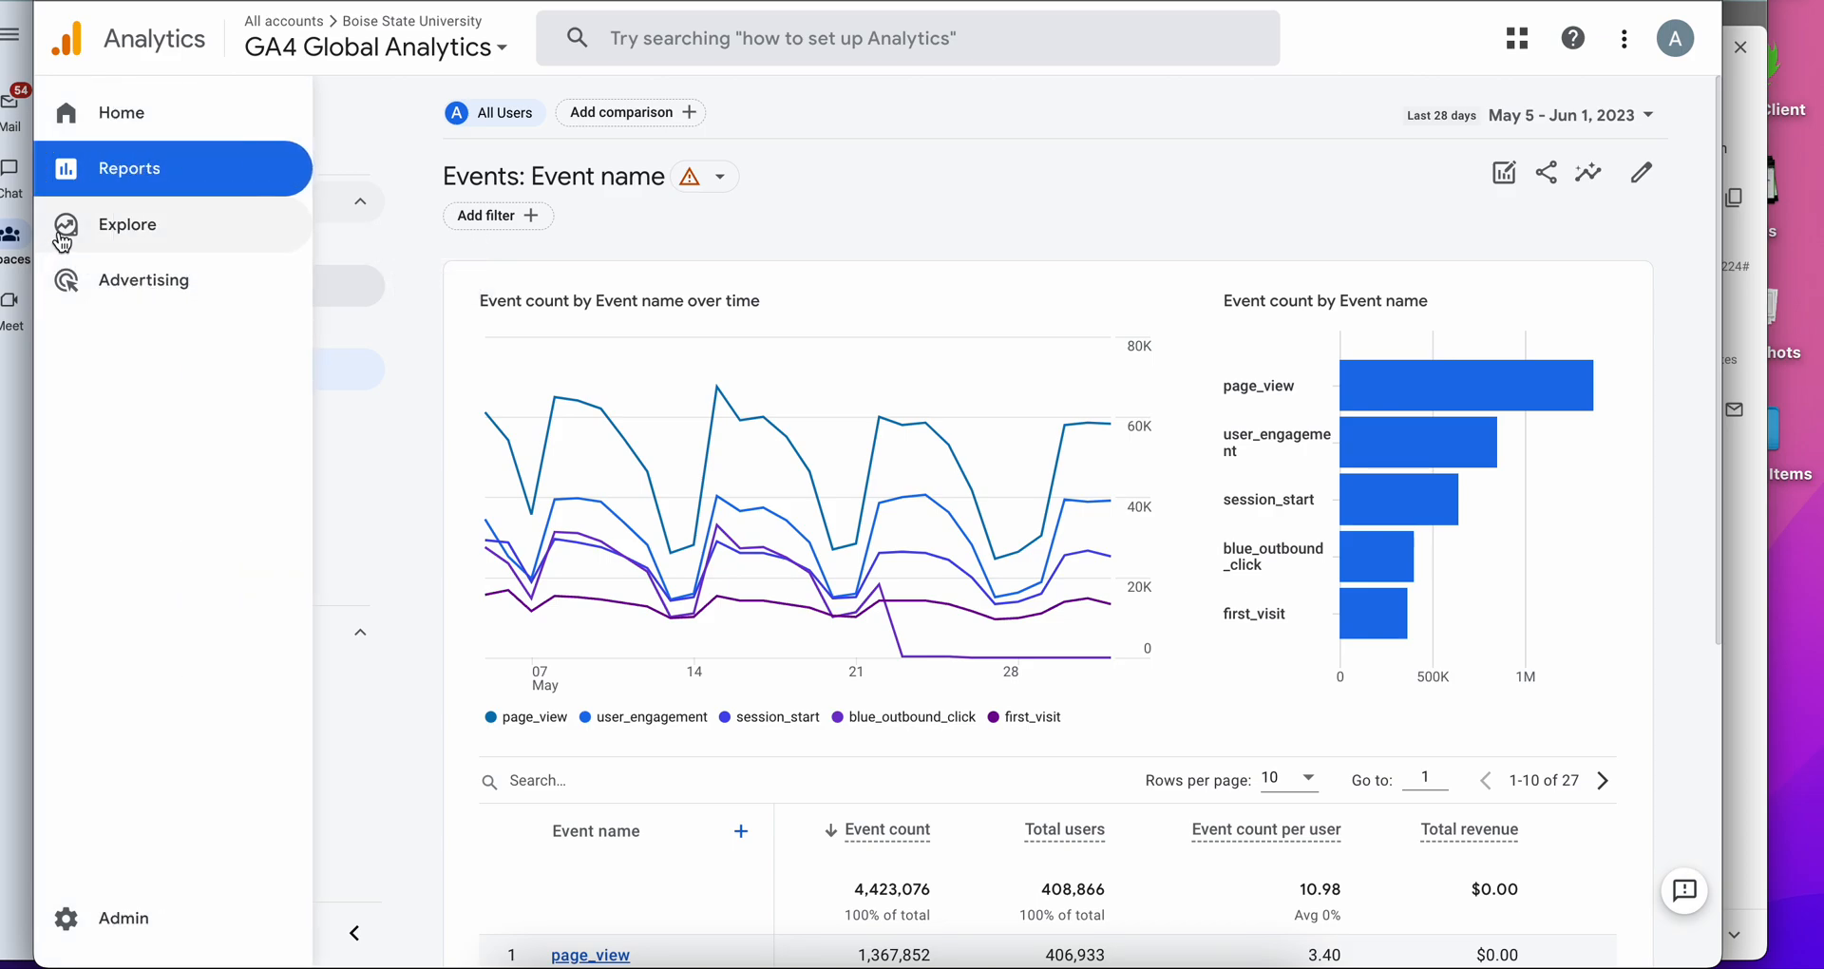
mouse_move(67, 232)
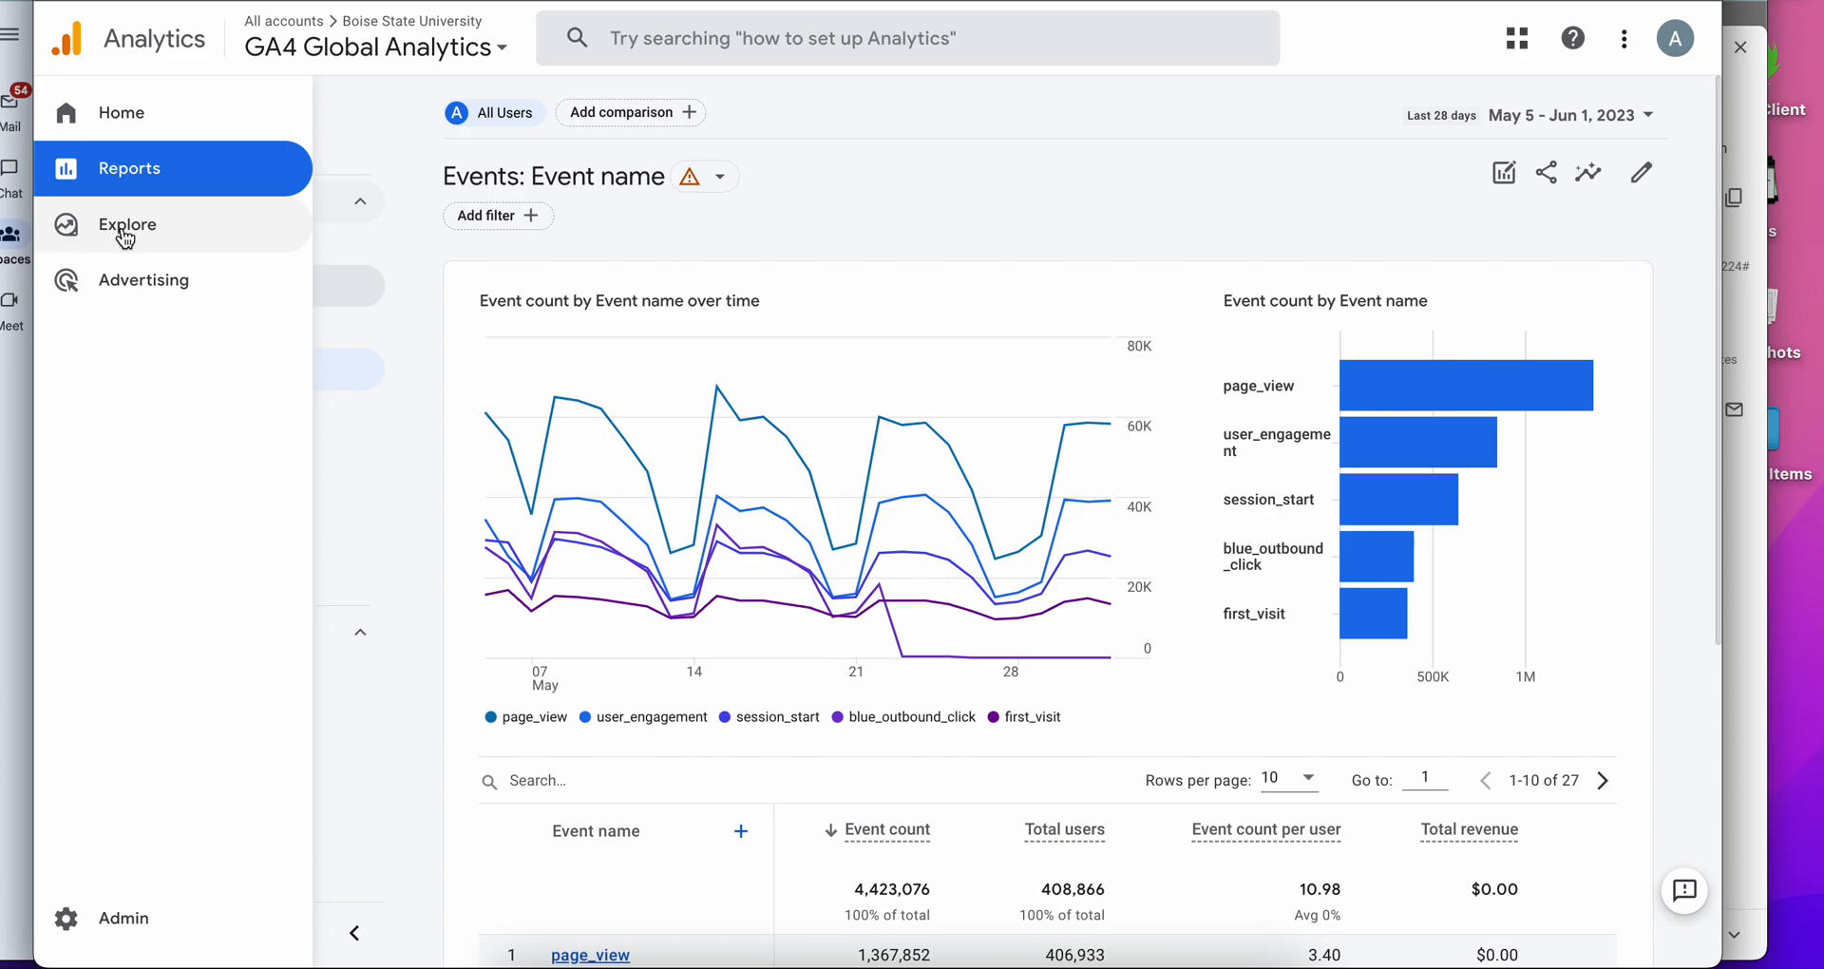
left_click(127, 167)
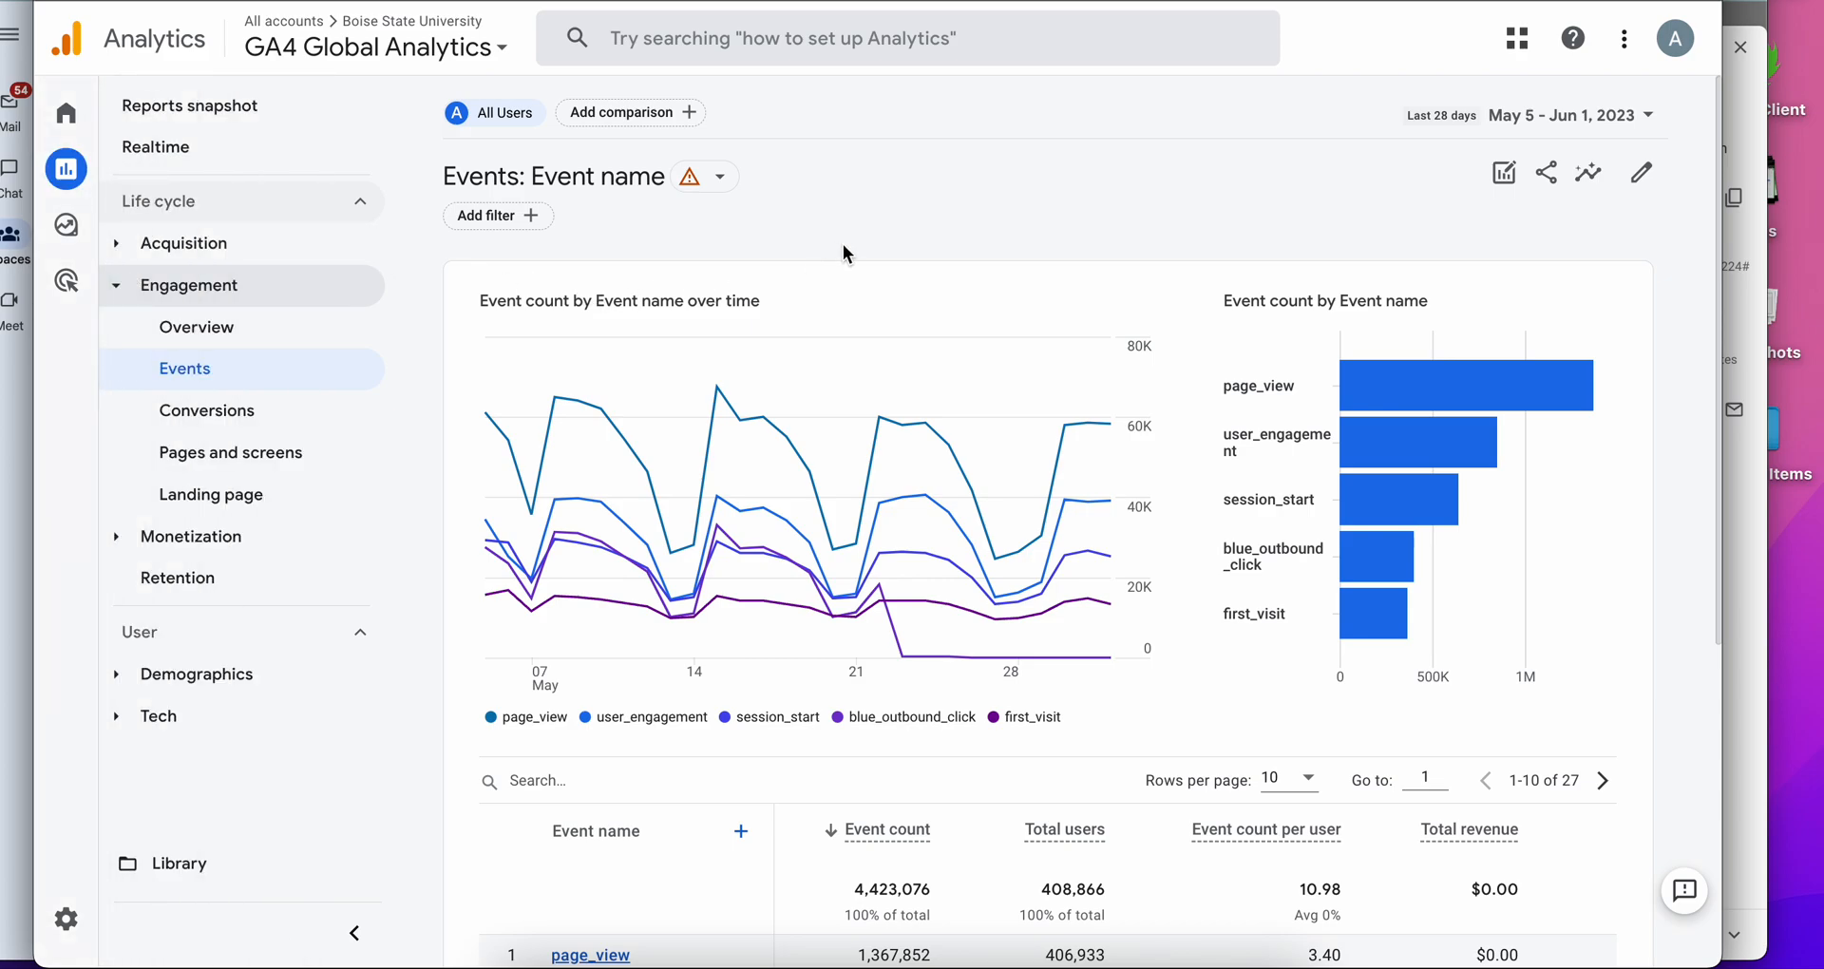
mouse_move(806, 241)
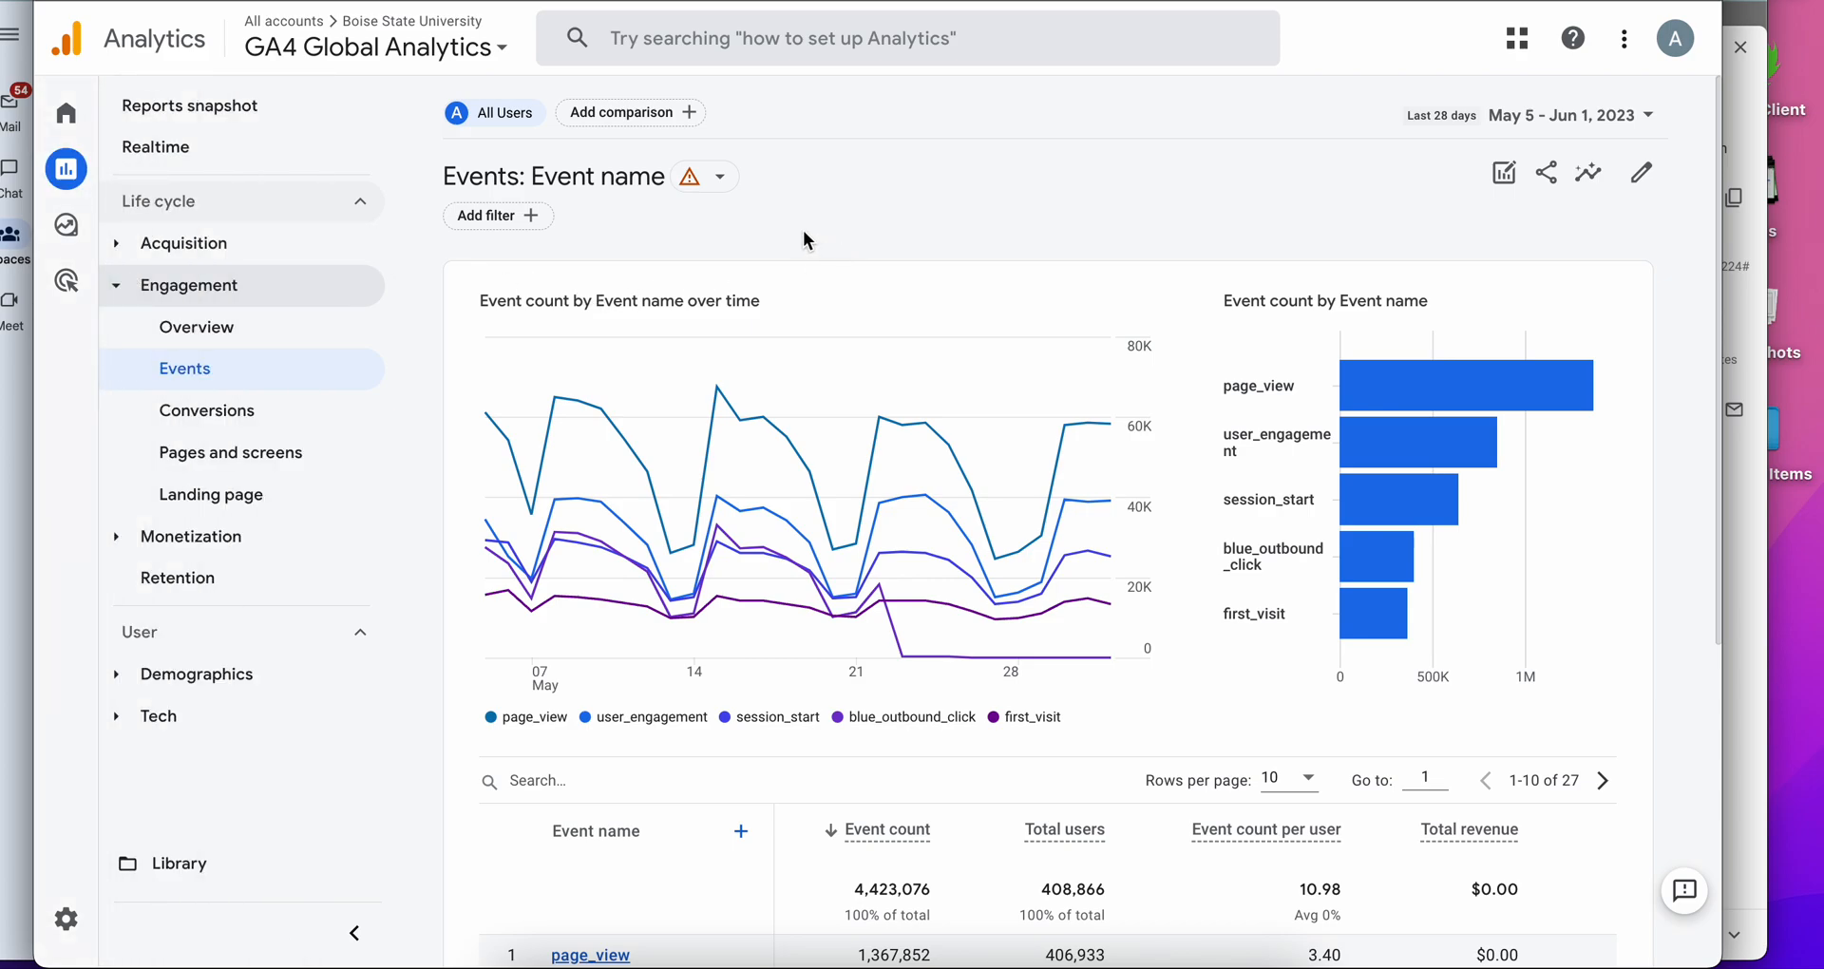
left_click(67, 169)
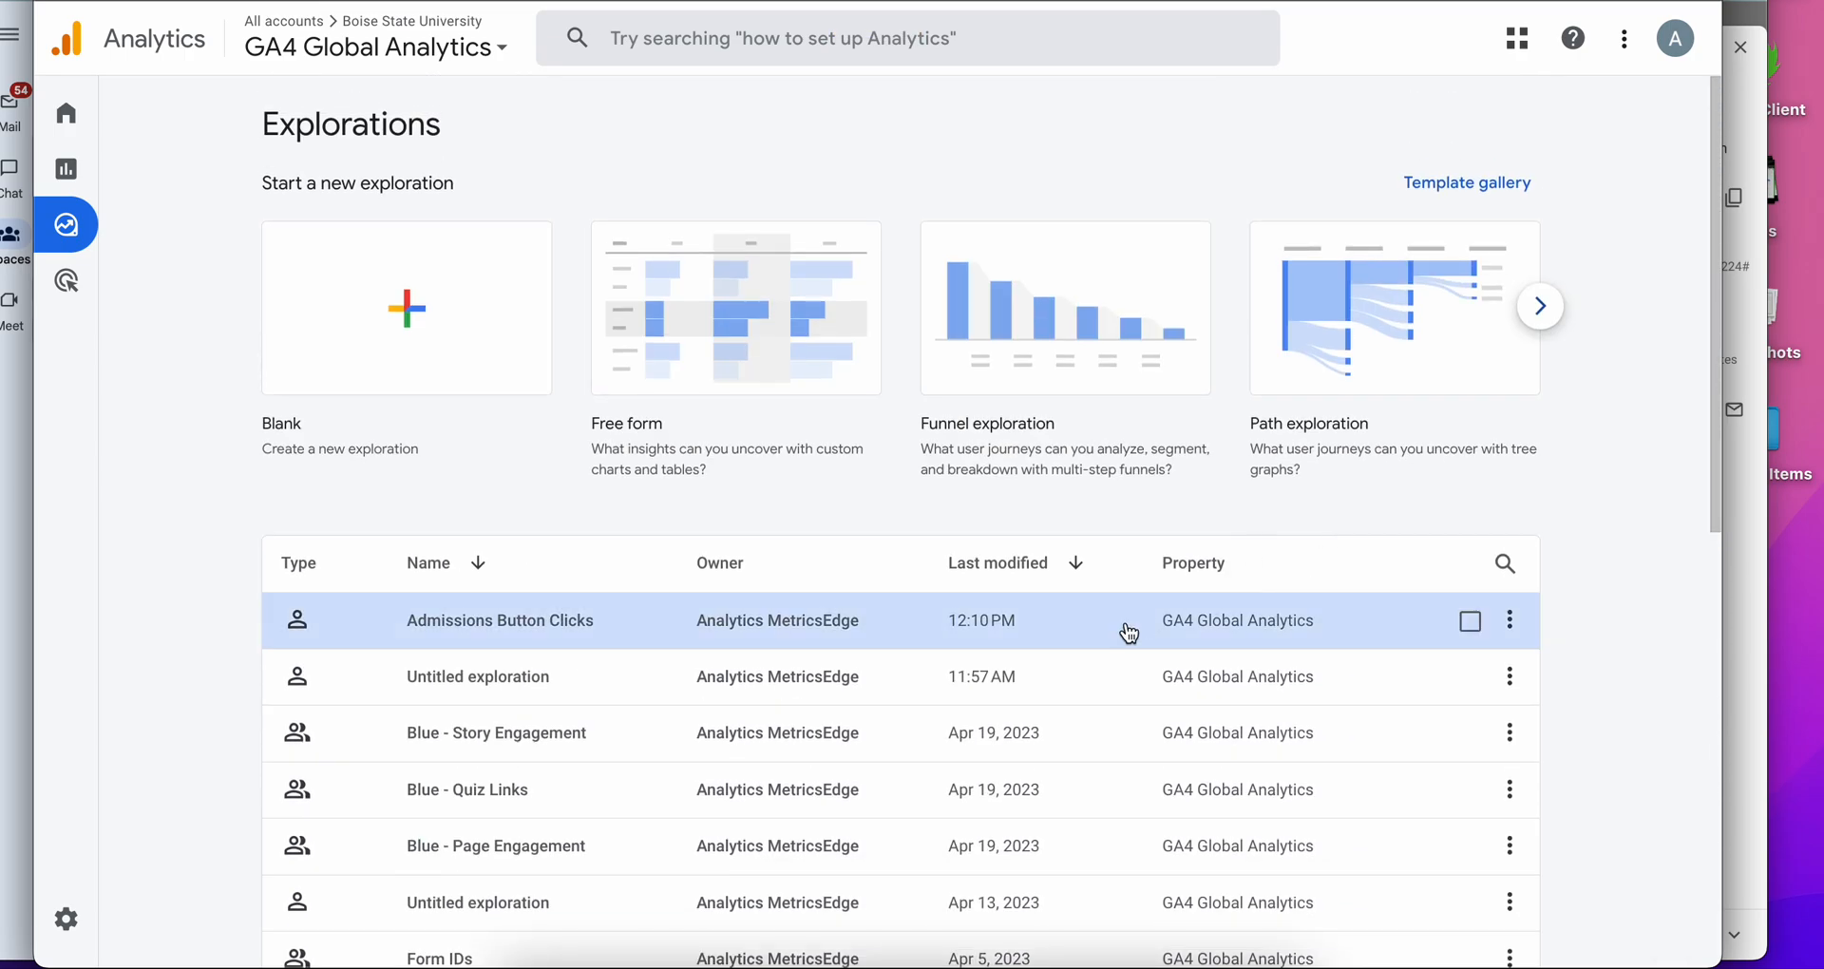
scroll("down", 3)
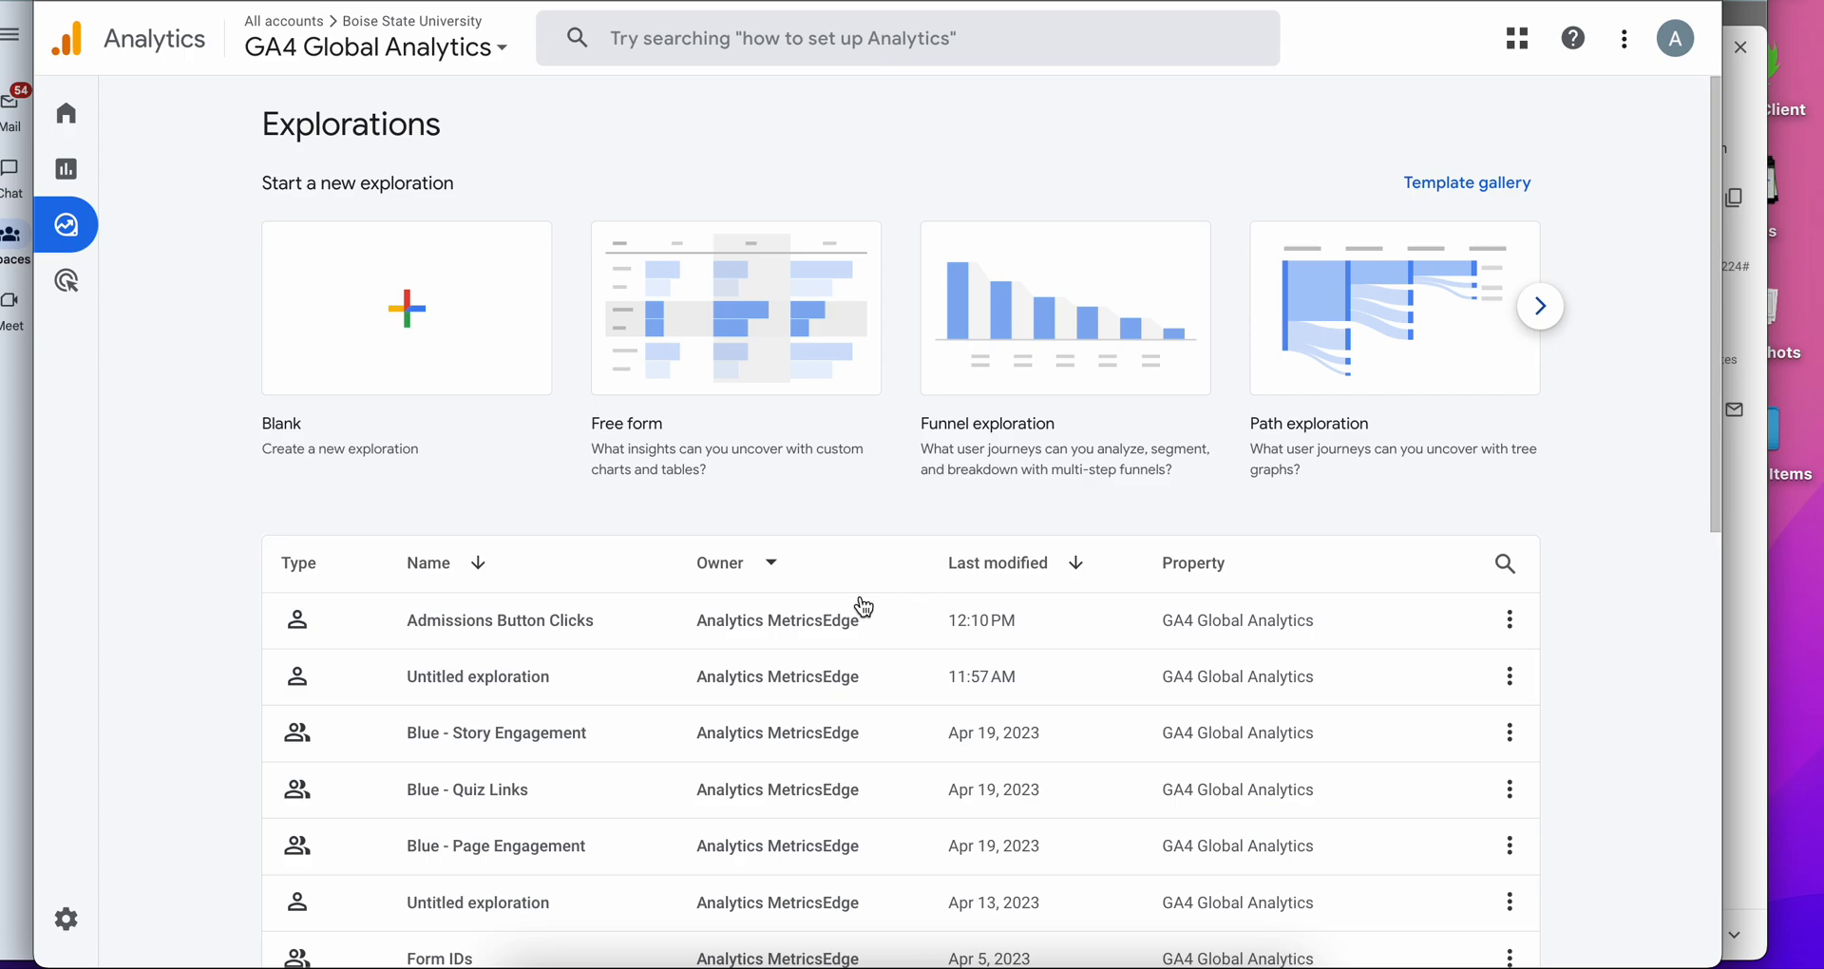
mouse_move(1411, 559)
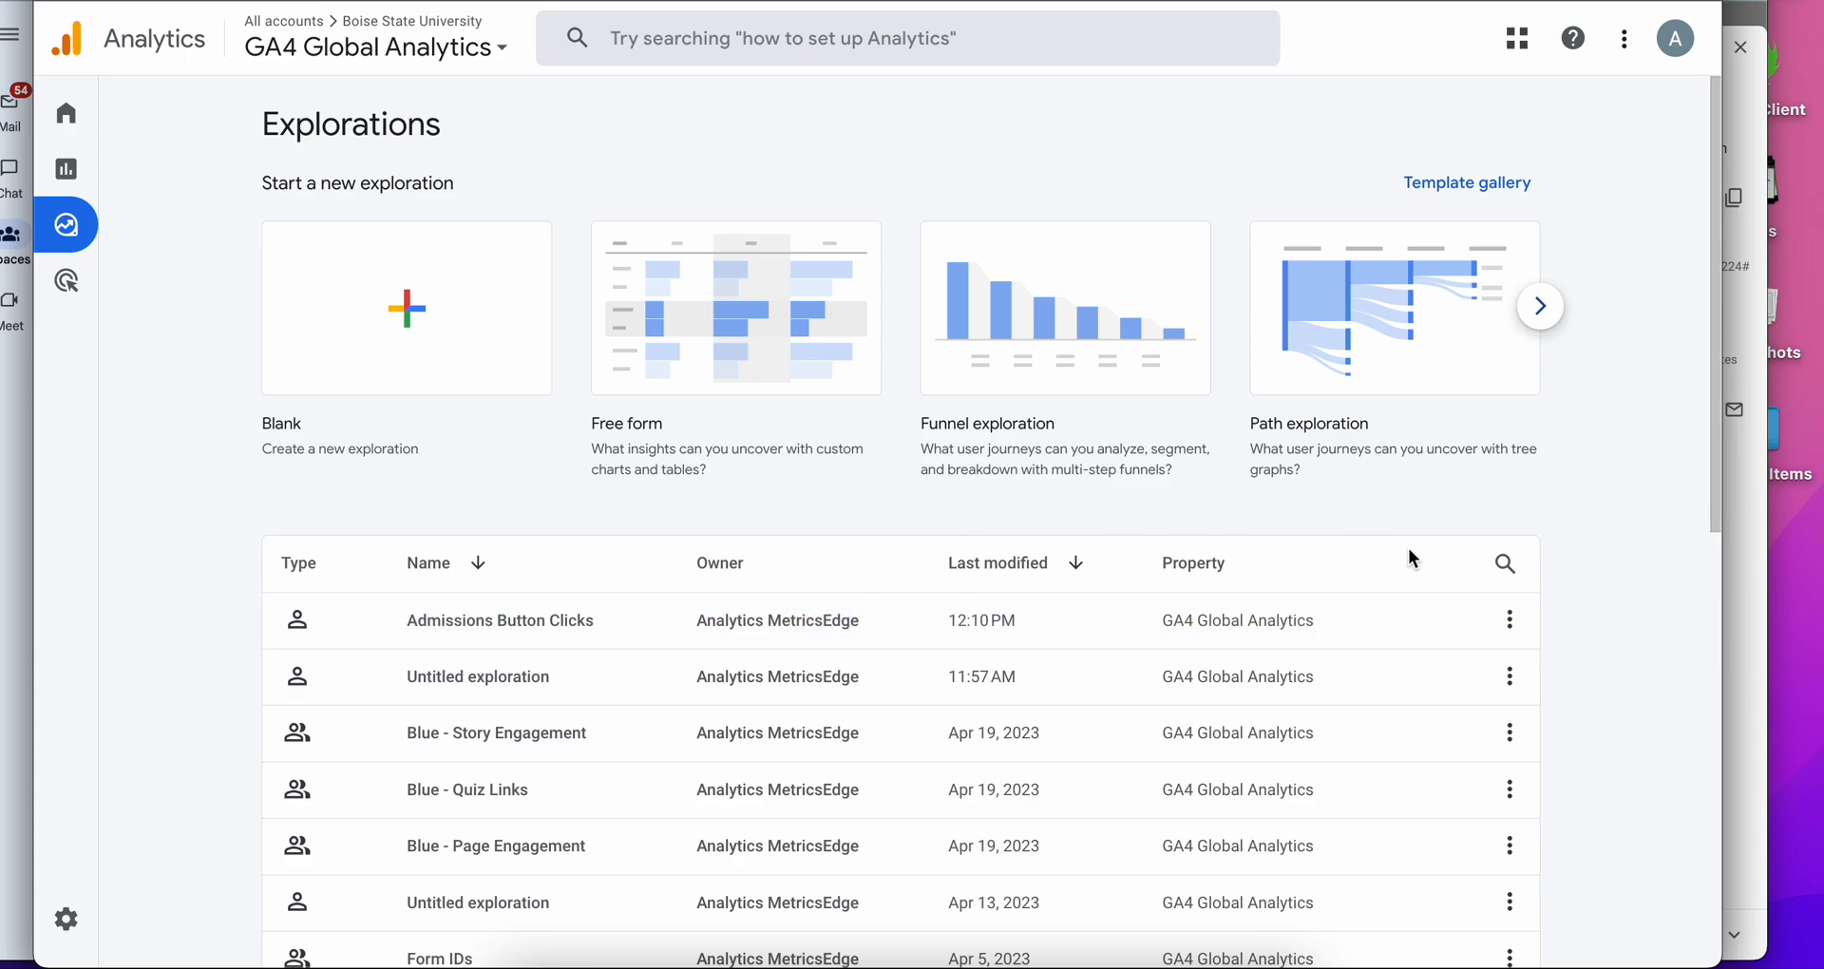
mouse_move(422, 357)
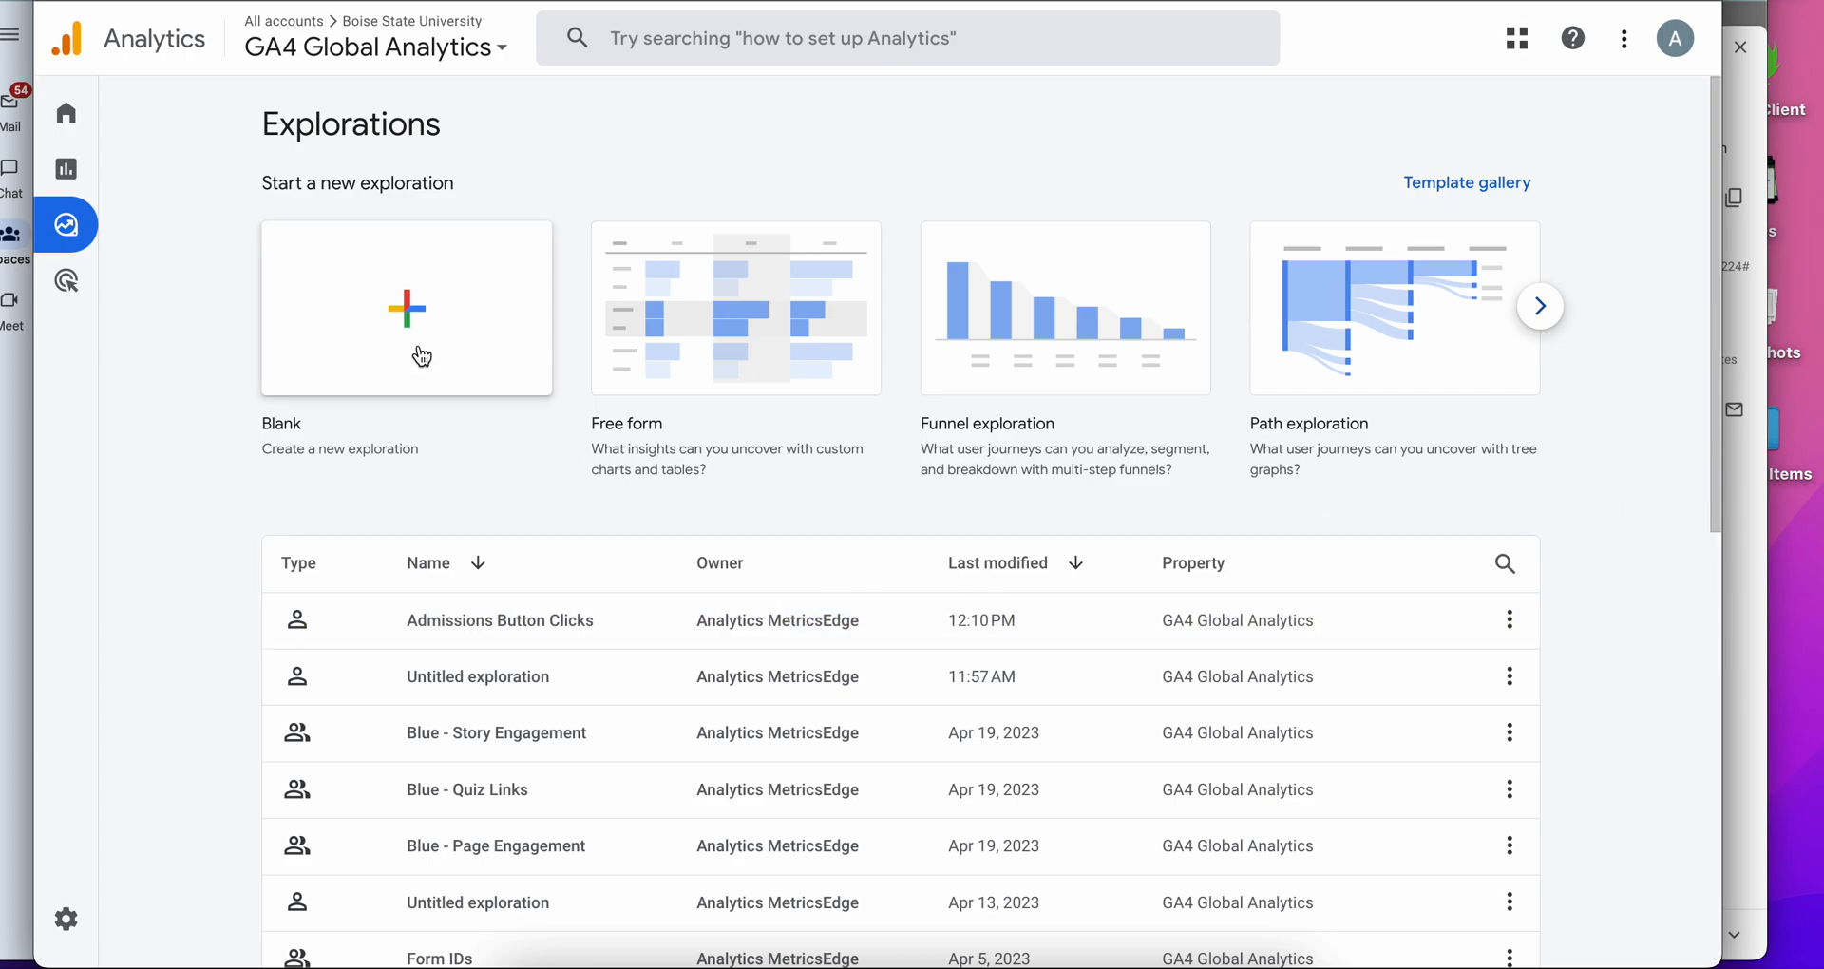
mouse_move(513, 314)
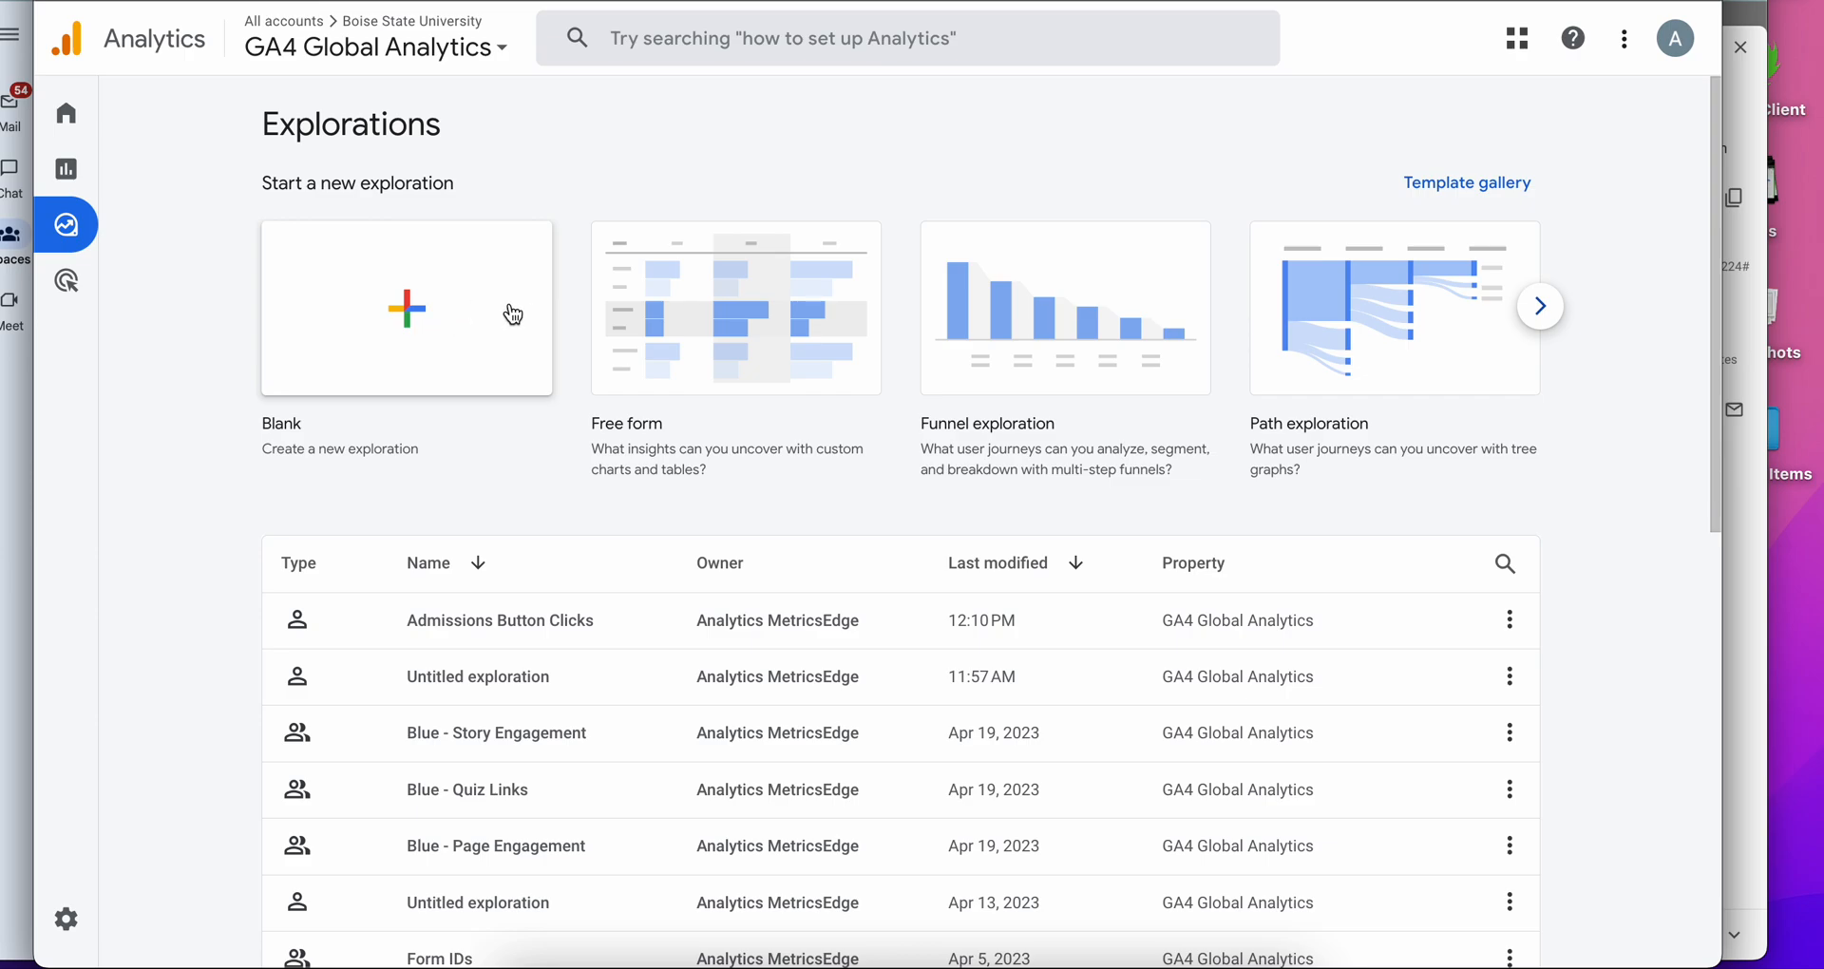
mouse_move(629, 392)
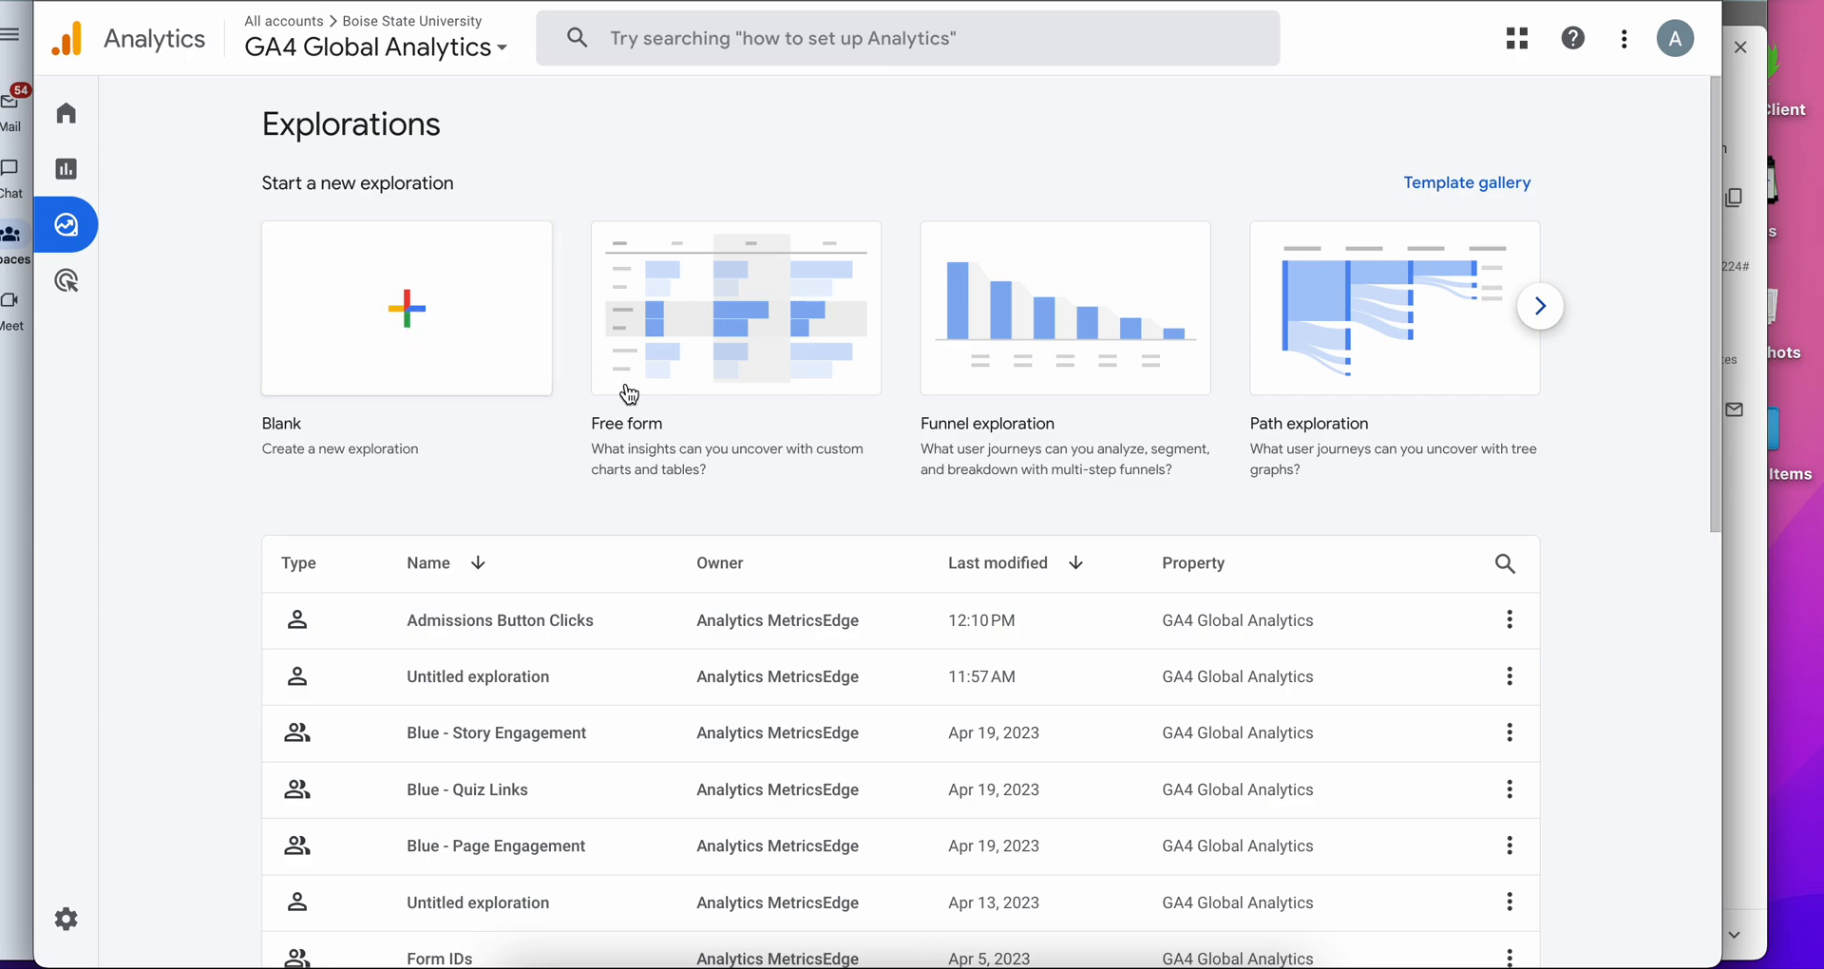
mouse_move(556, 351)
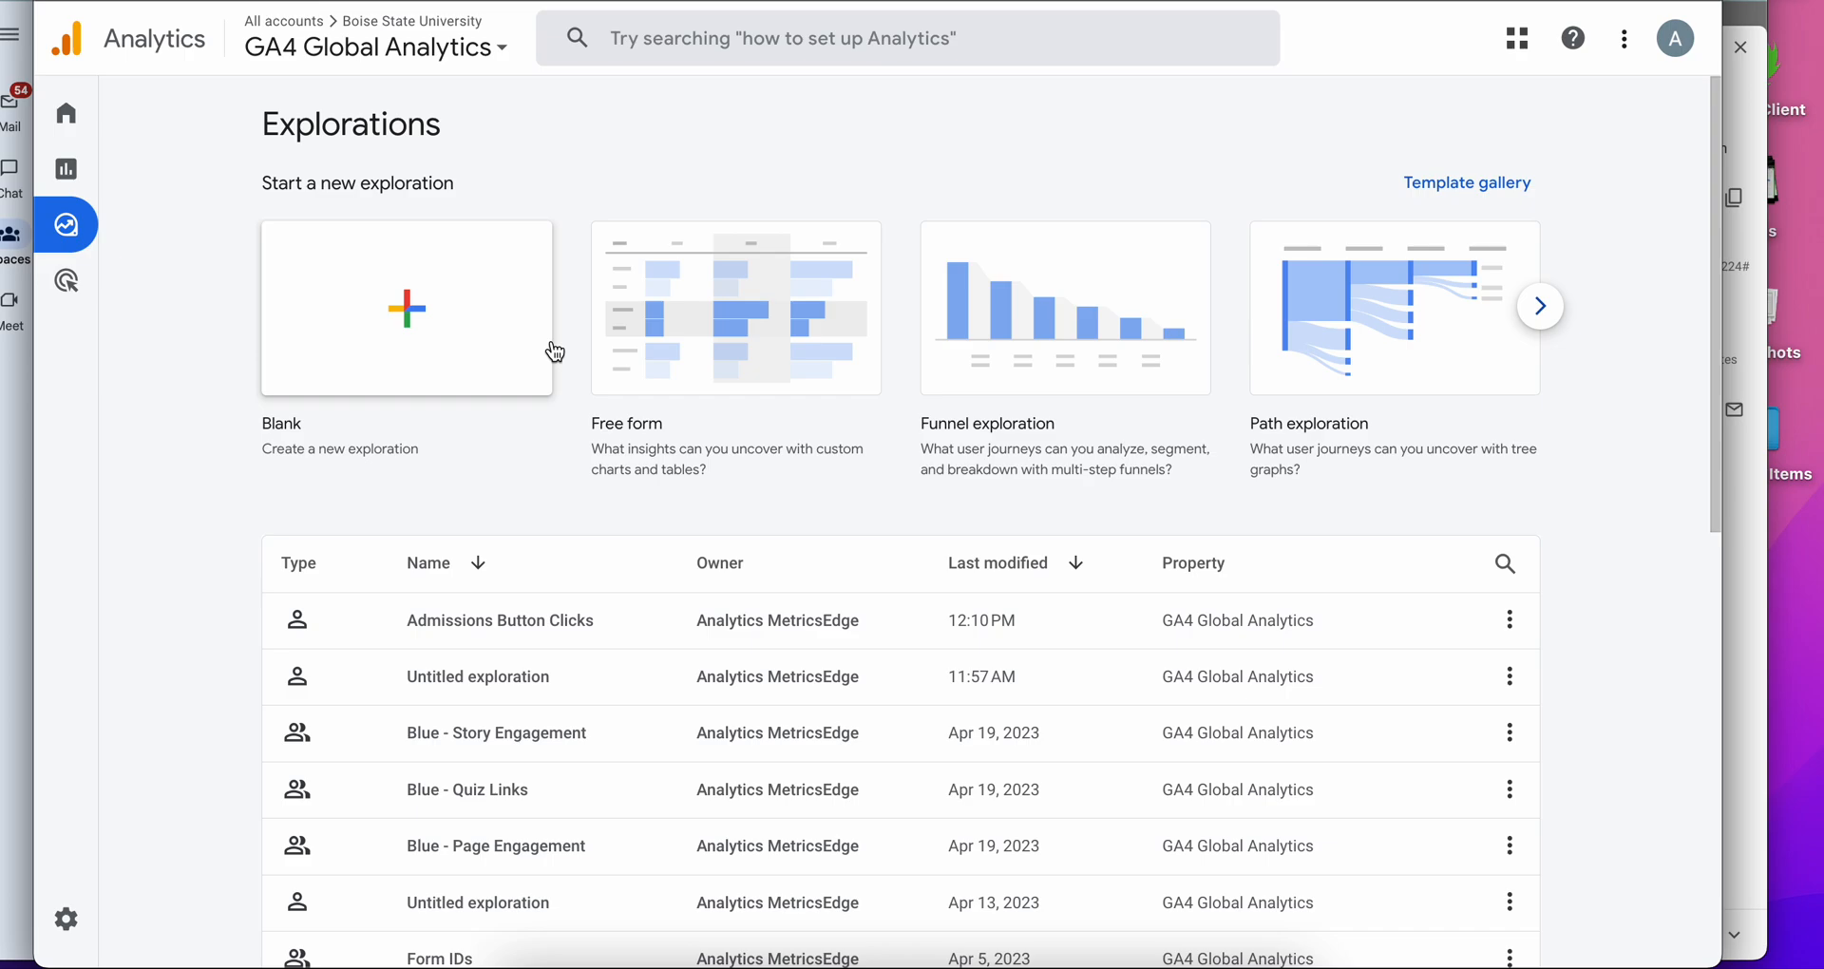
mouse_move(437, 334)
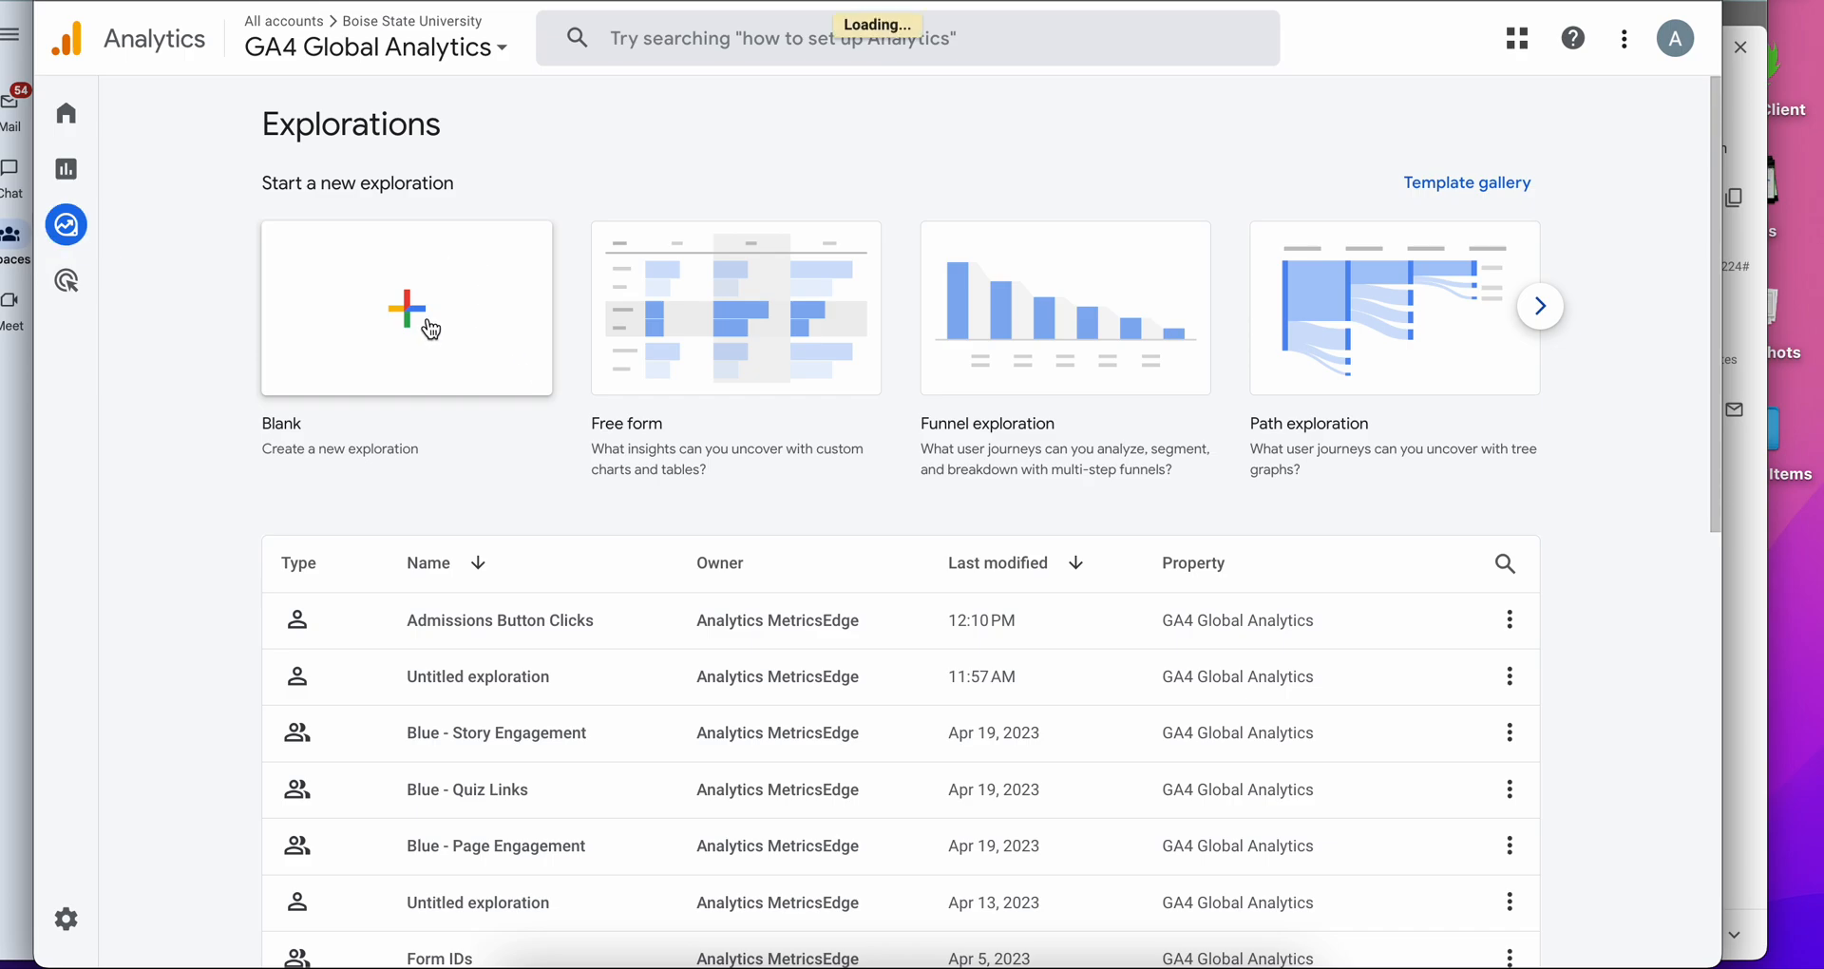
Create a blank exploration and name it 'Top Pages - Housing'.
left_click(407, 308)
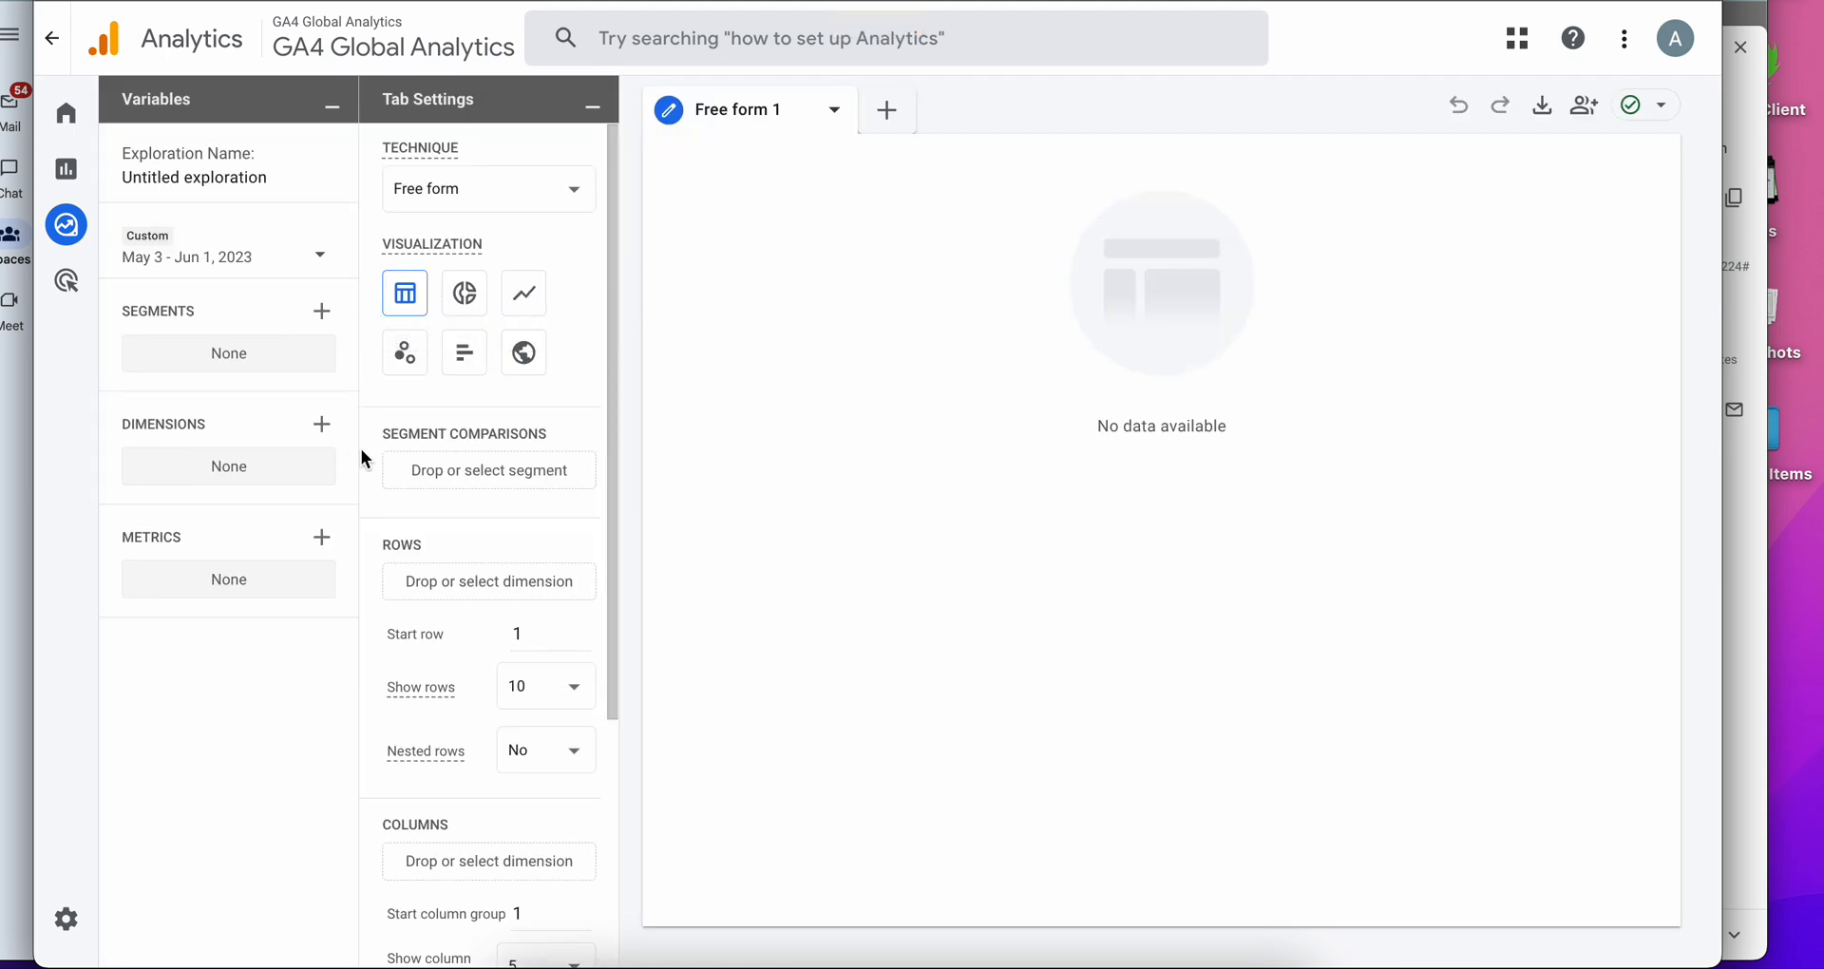
double_click(194, 177)
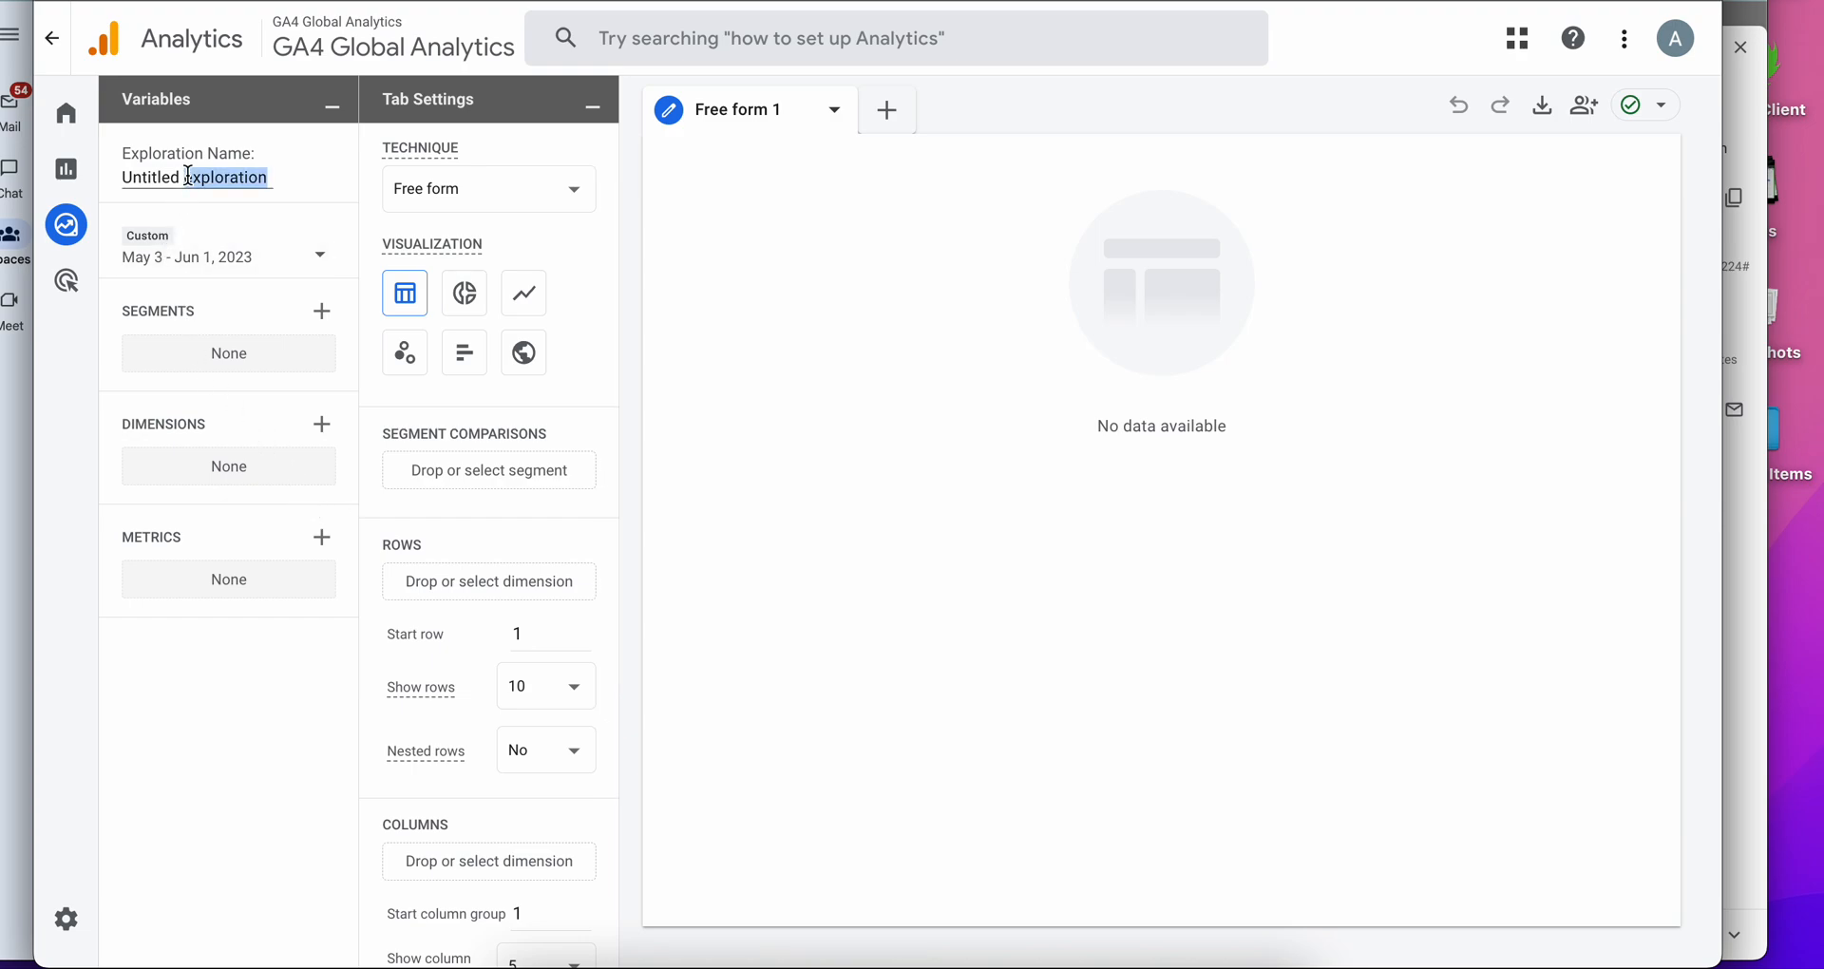
double_click(196, 177)
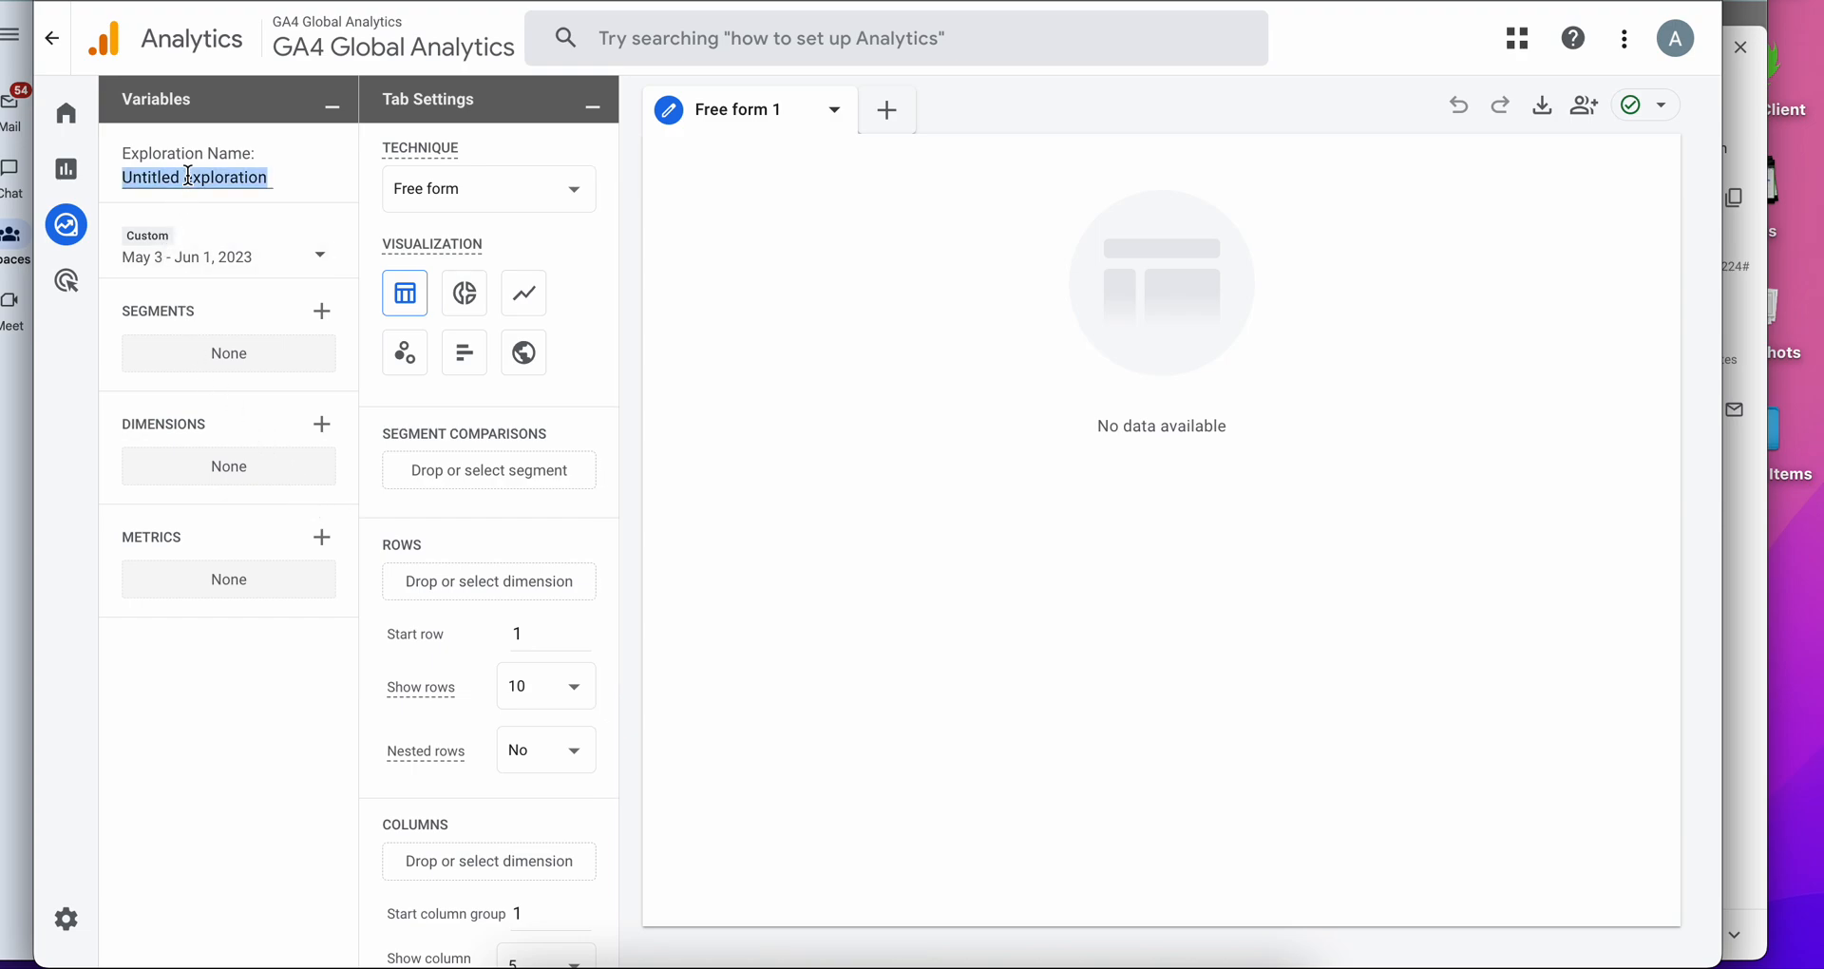
type("Top Pages - H")
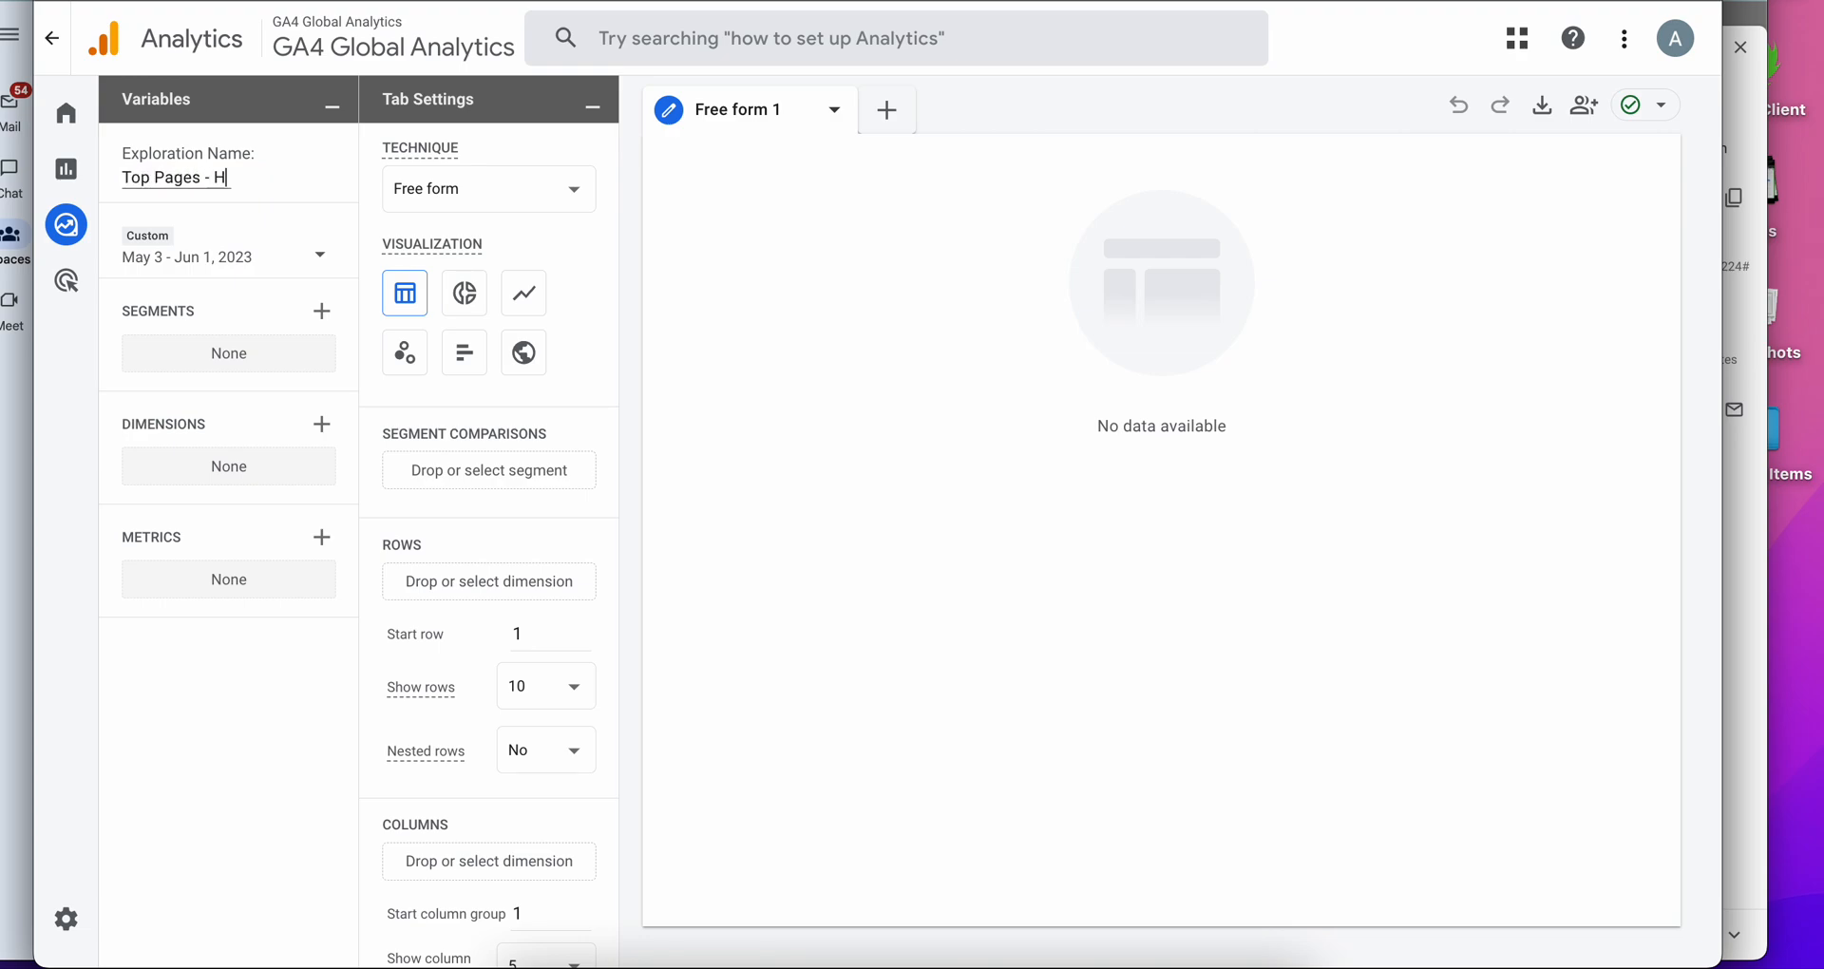
type("ousing")
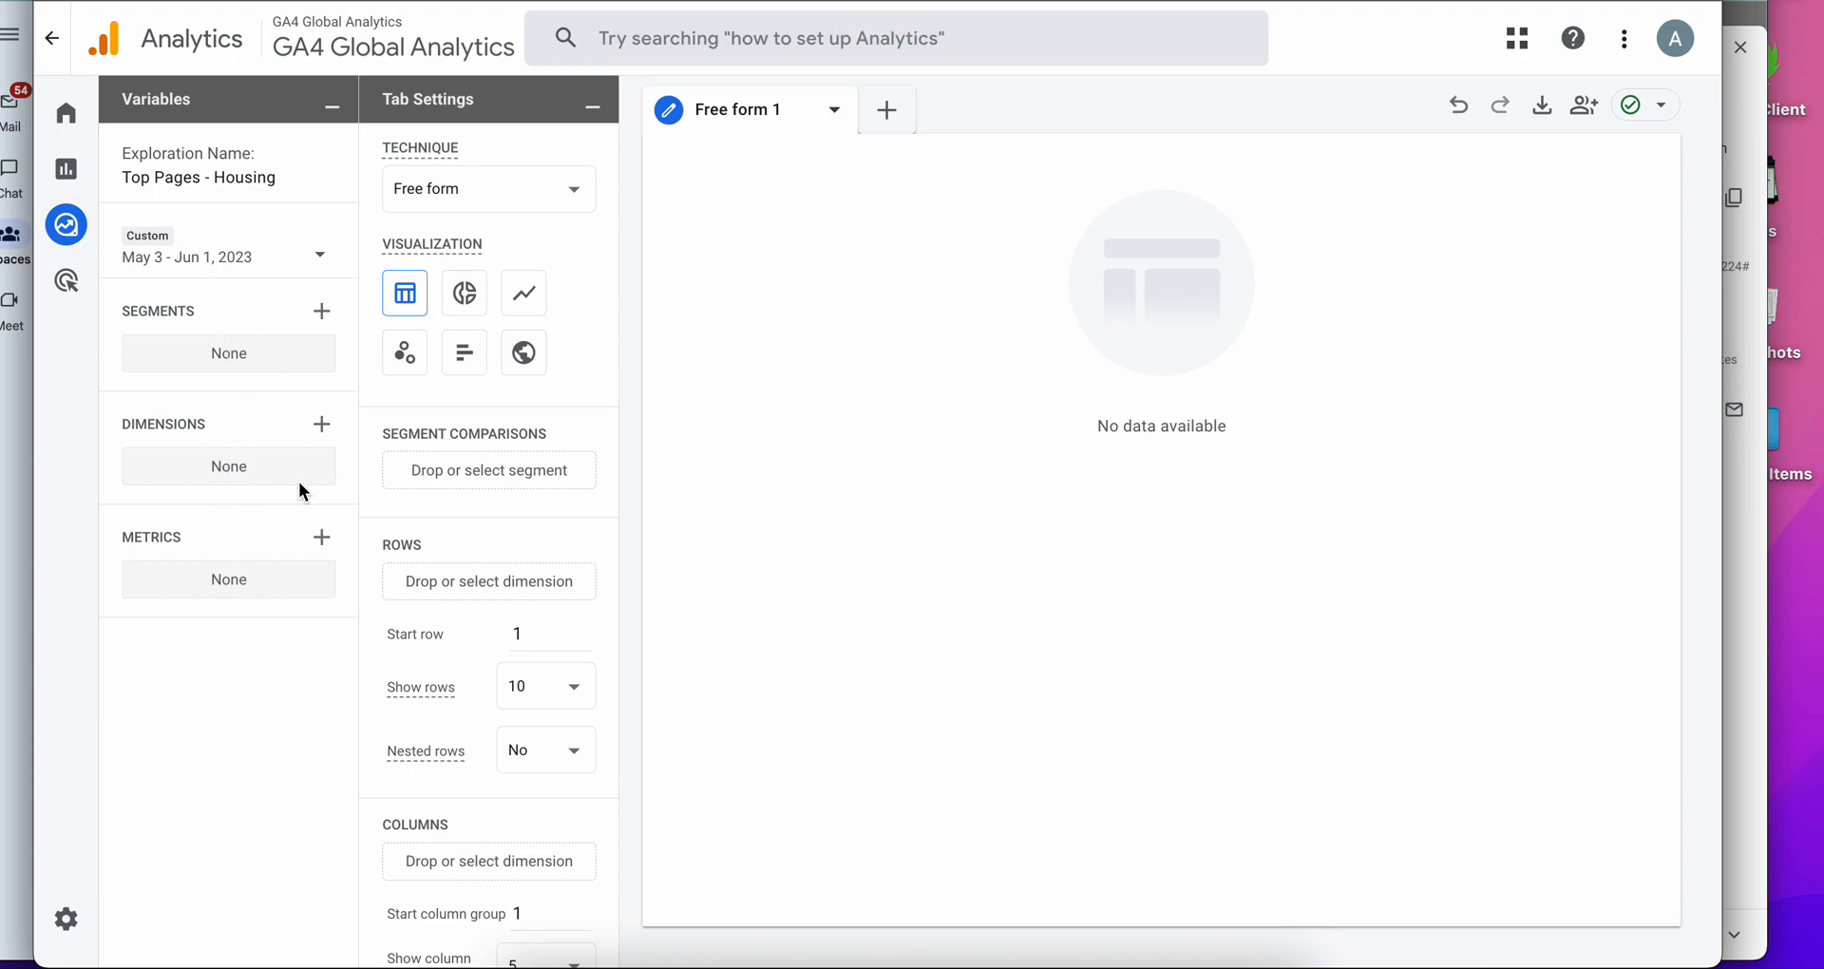
Import the Page path + query string dimension into the exploration.
left_click(323, 423)
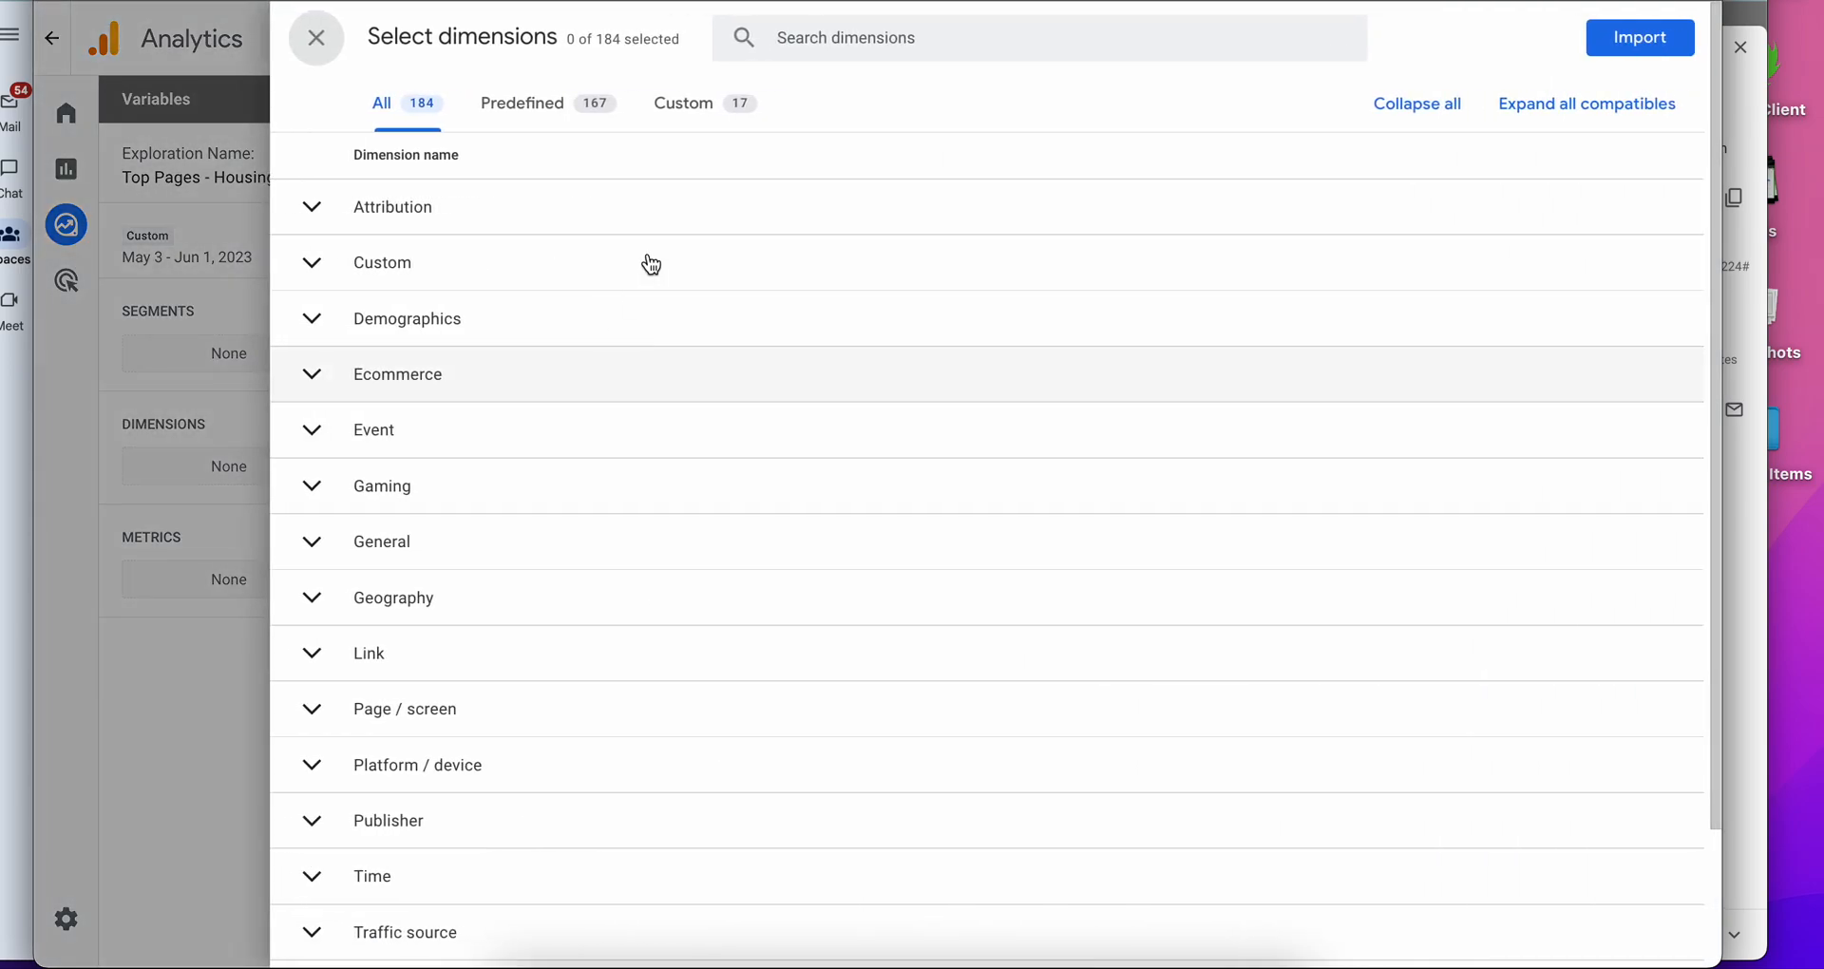
left_click(1036, 38)
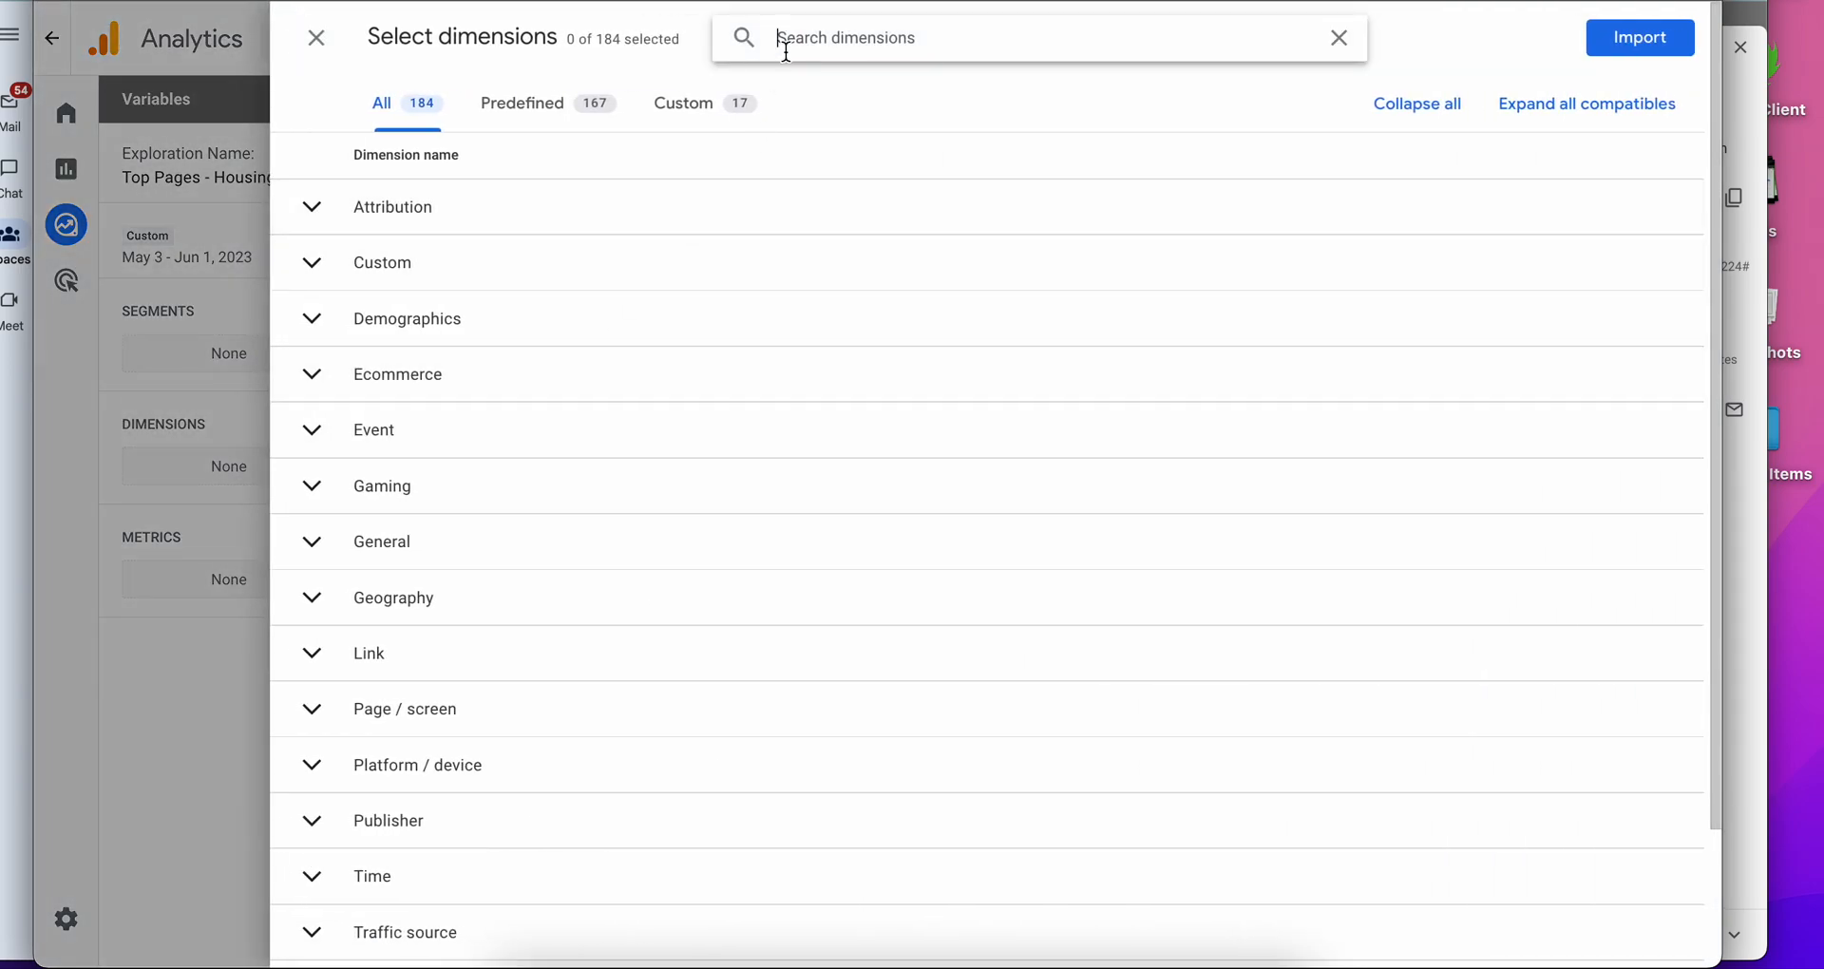
type("page")
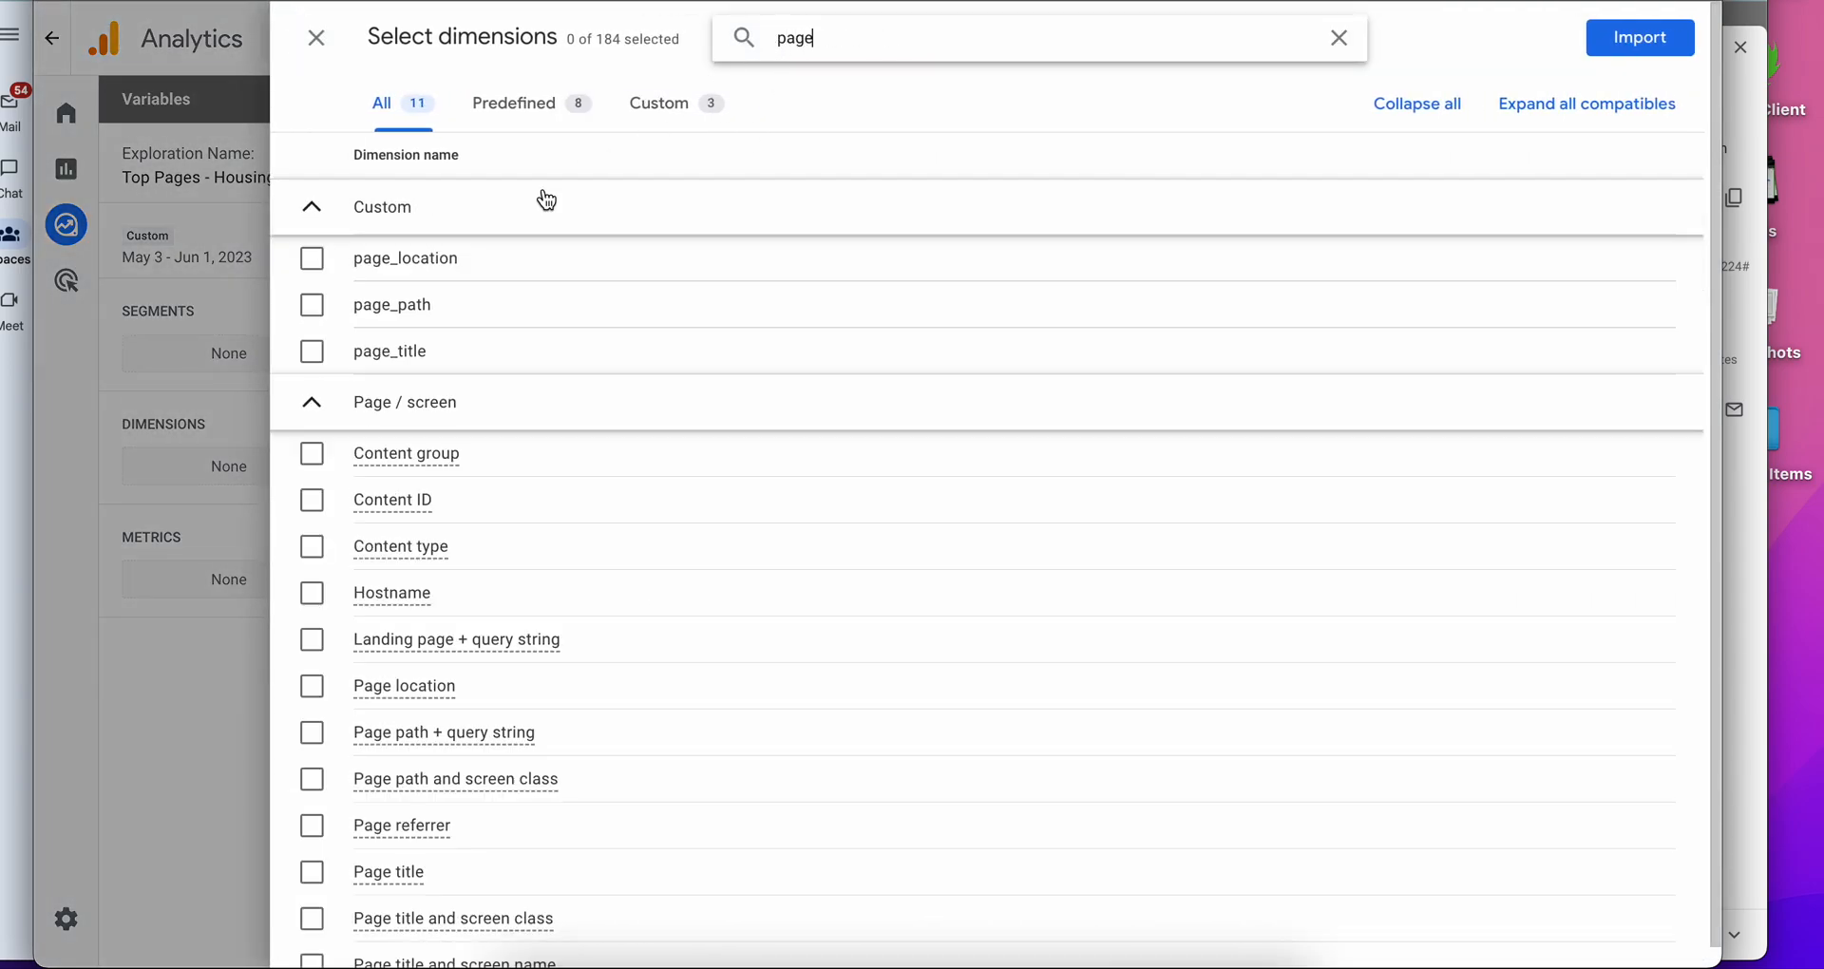
mouse_move(572, 733)
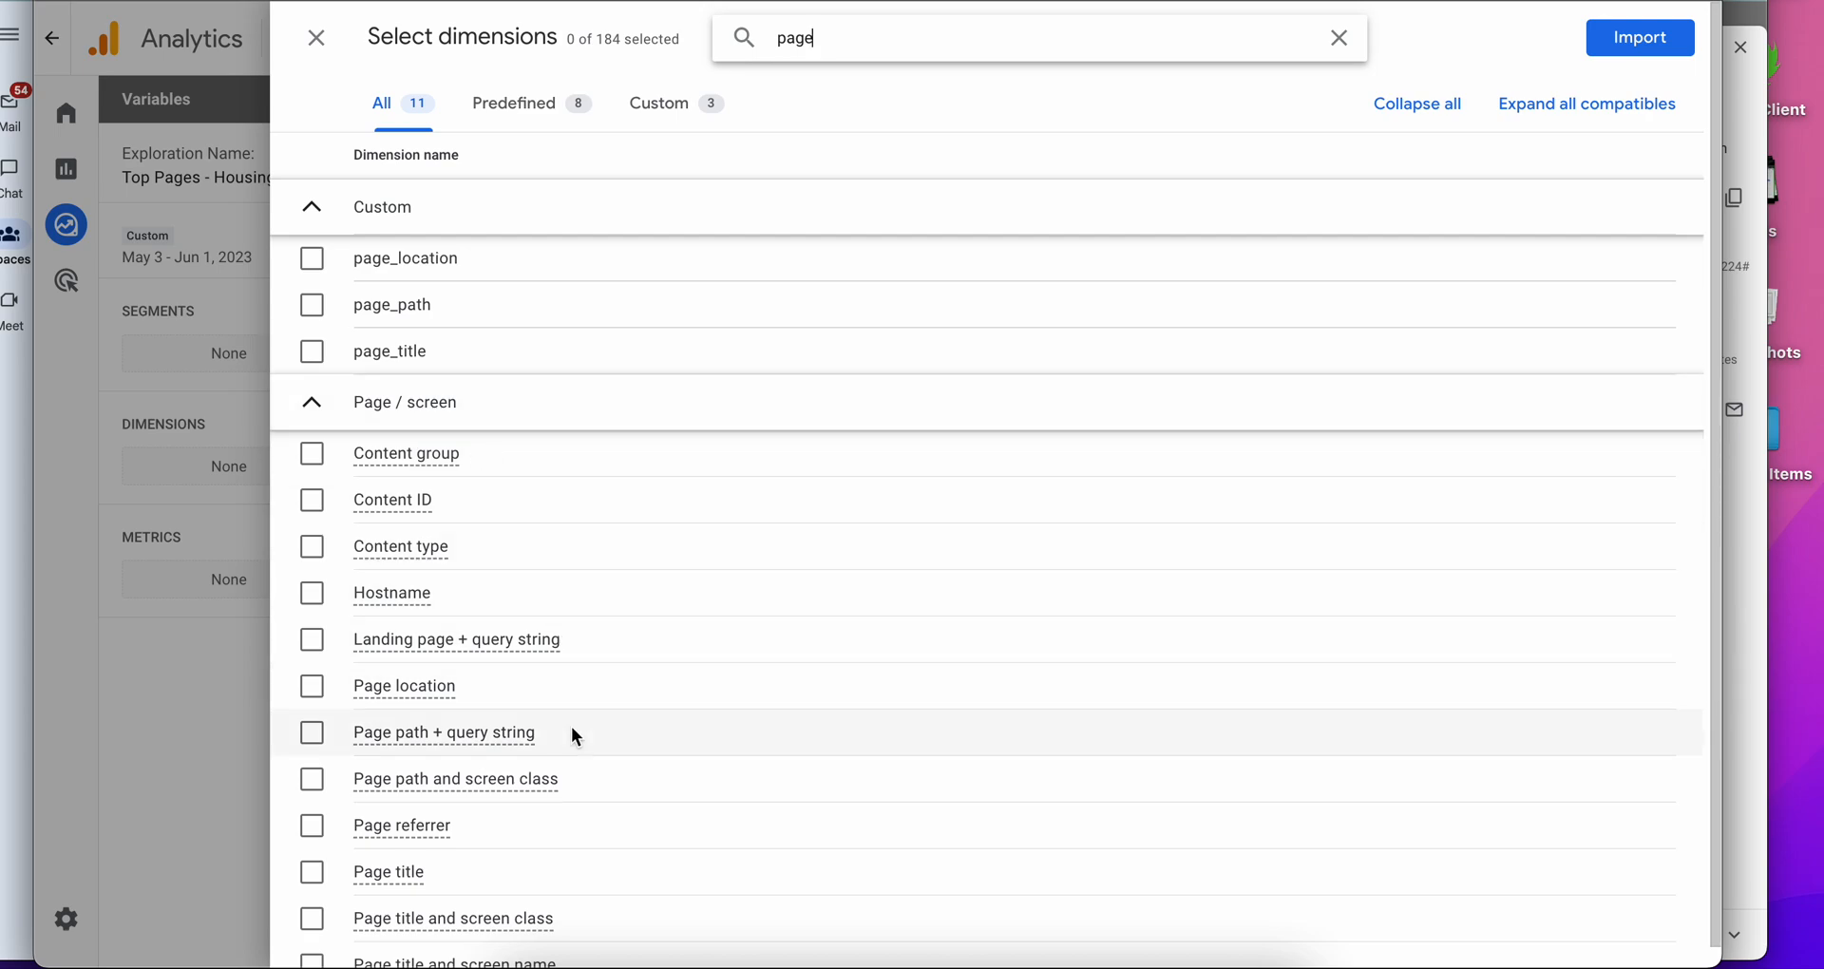
mouse_move(549, 741)
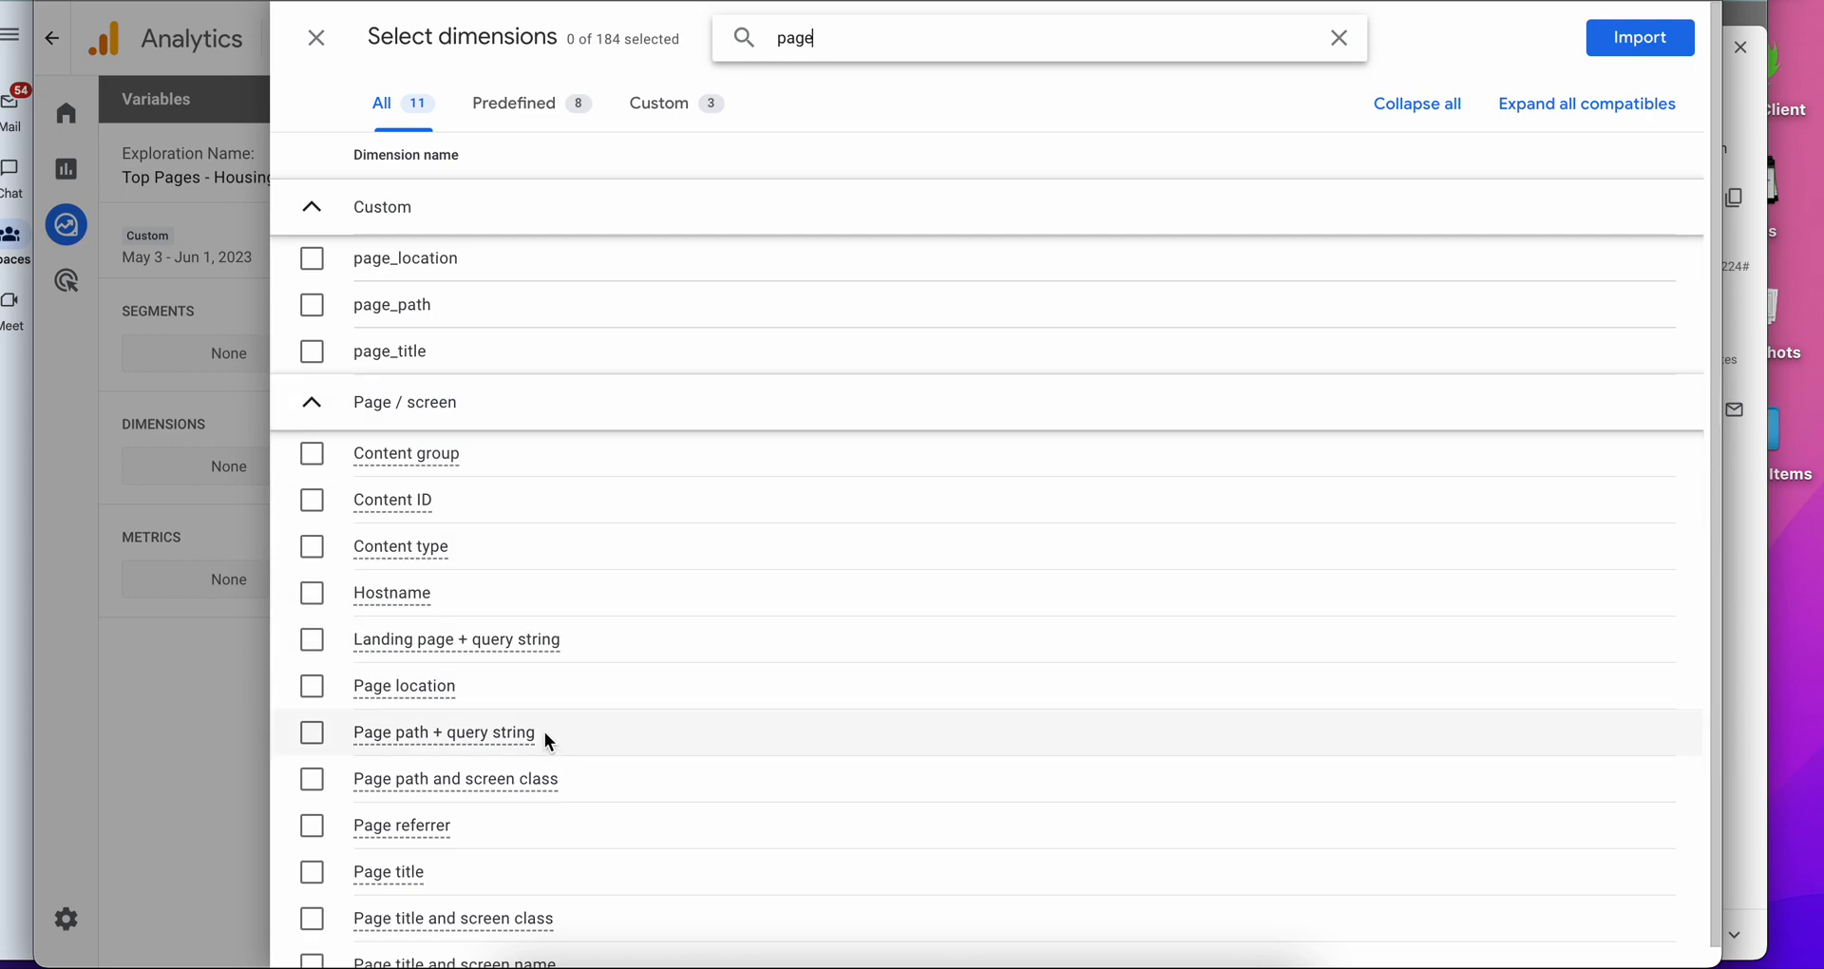
left_click(309, 732)
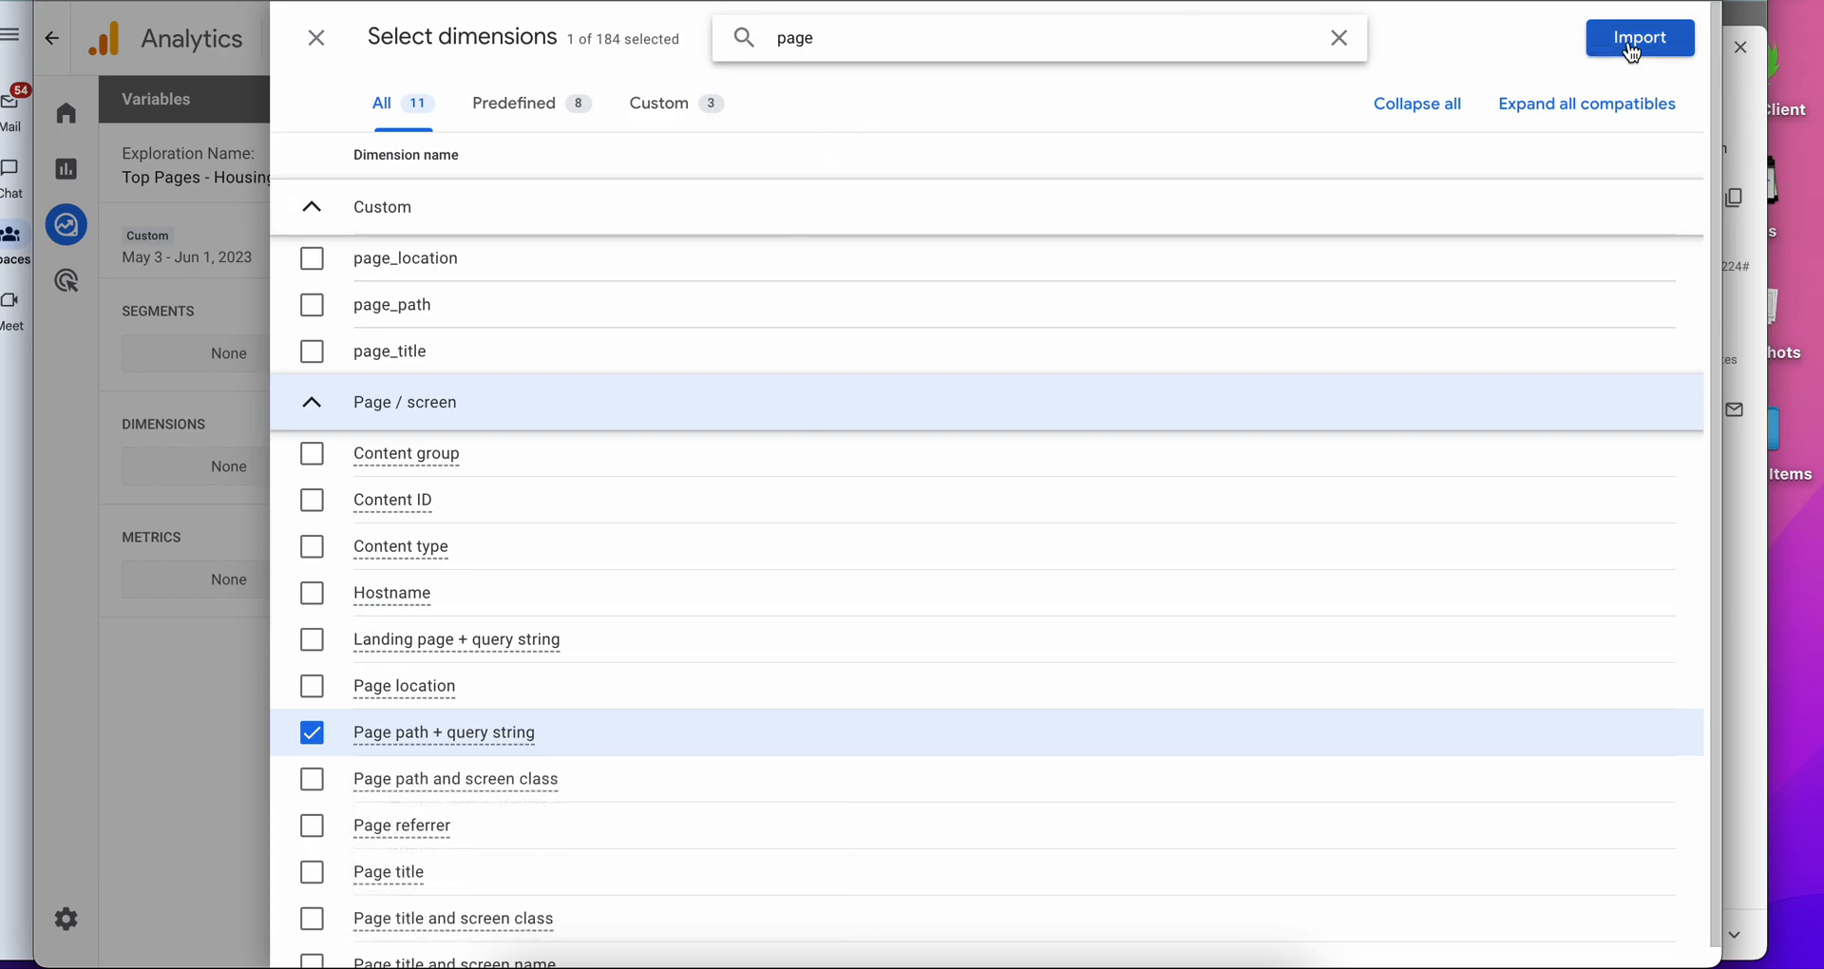
left_click(1638, 38)
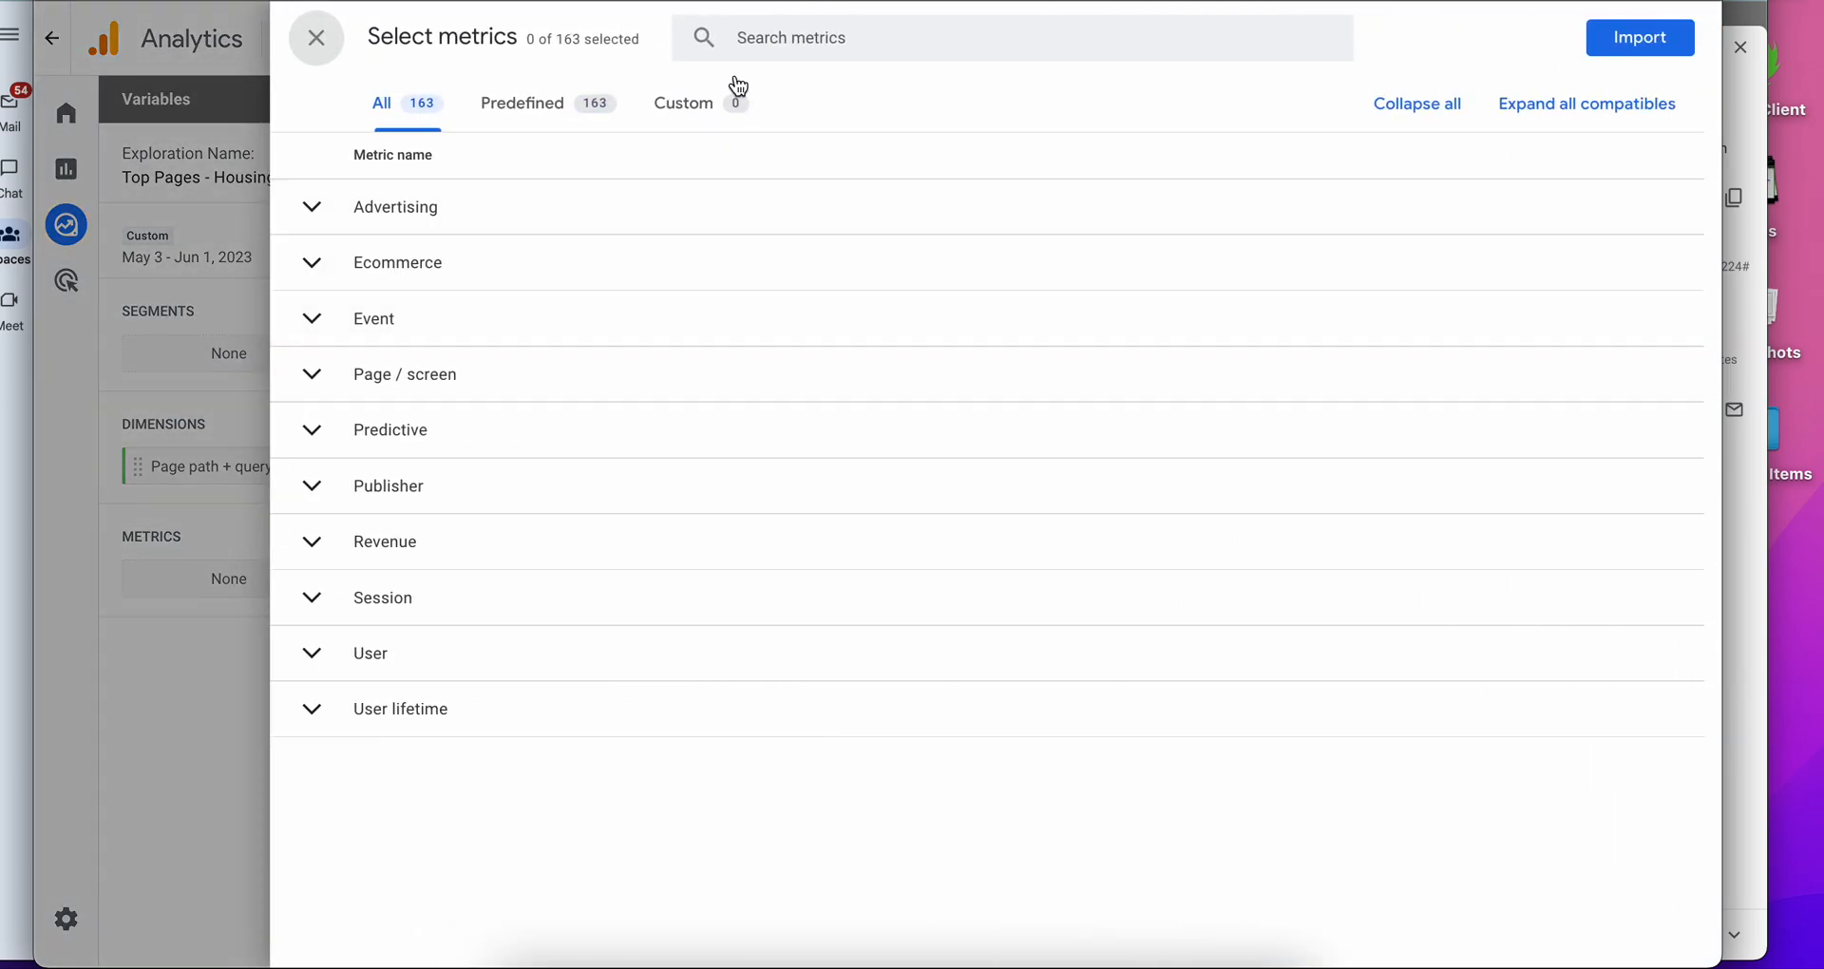
Select the Views, Engagement rate and Event count metrics.
type("views")
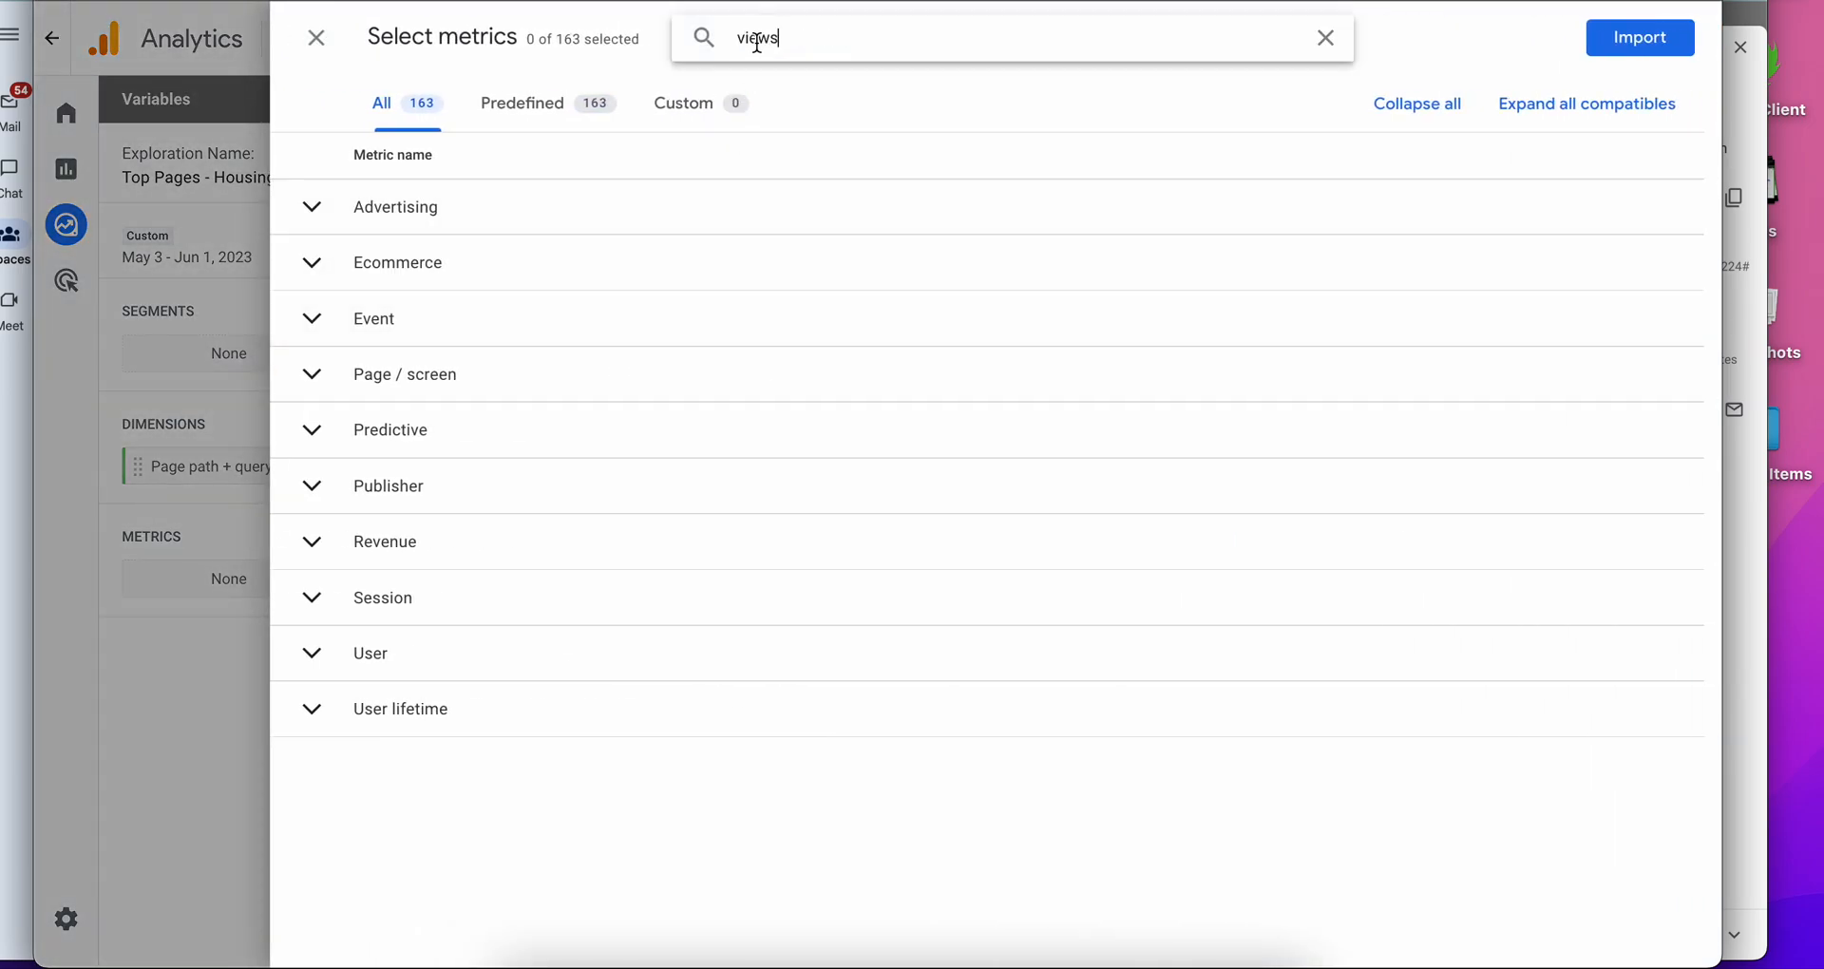
left_click(309, 463)
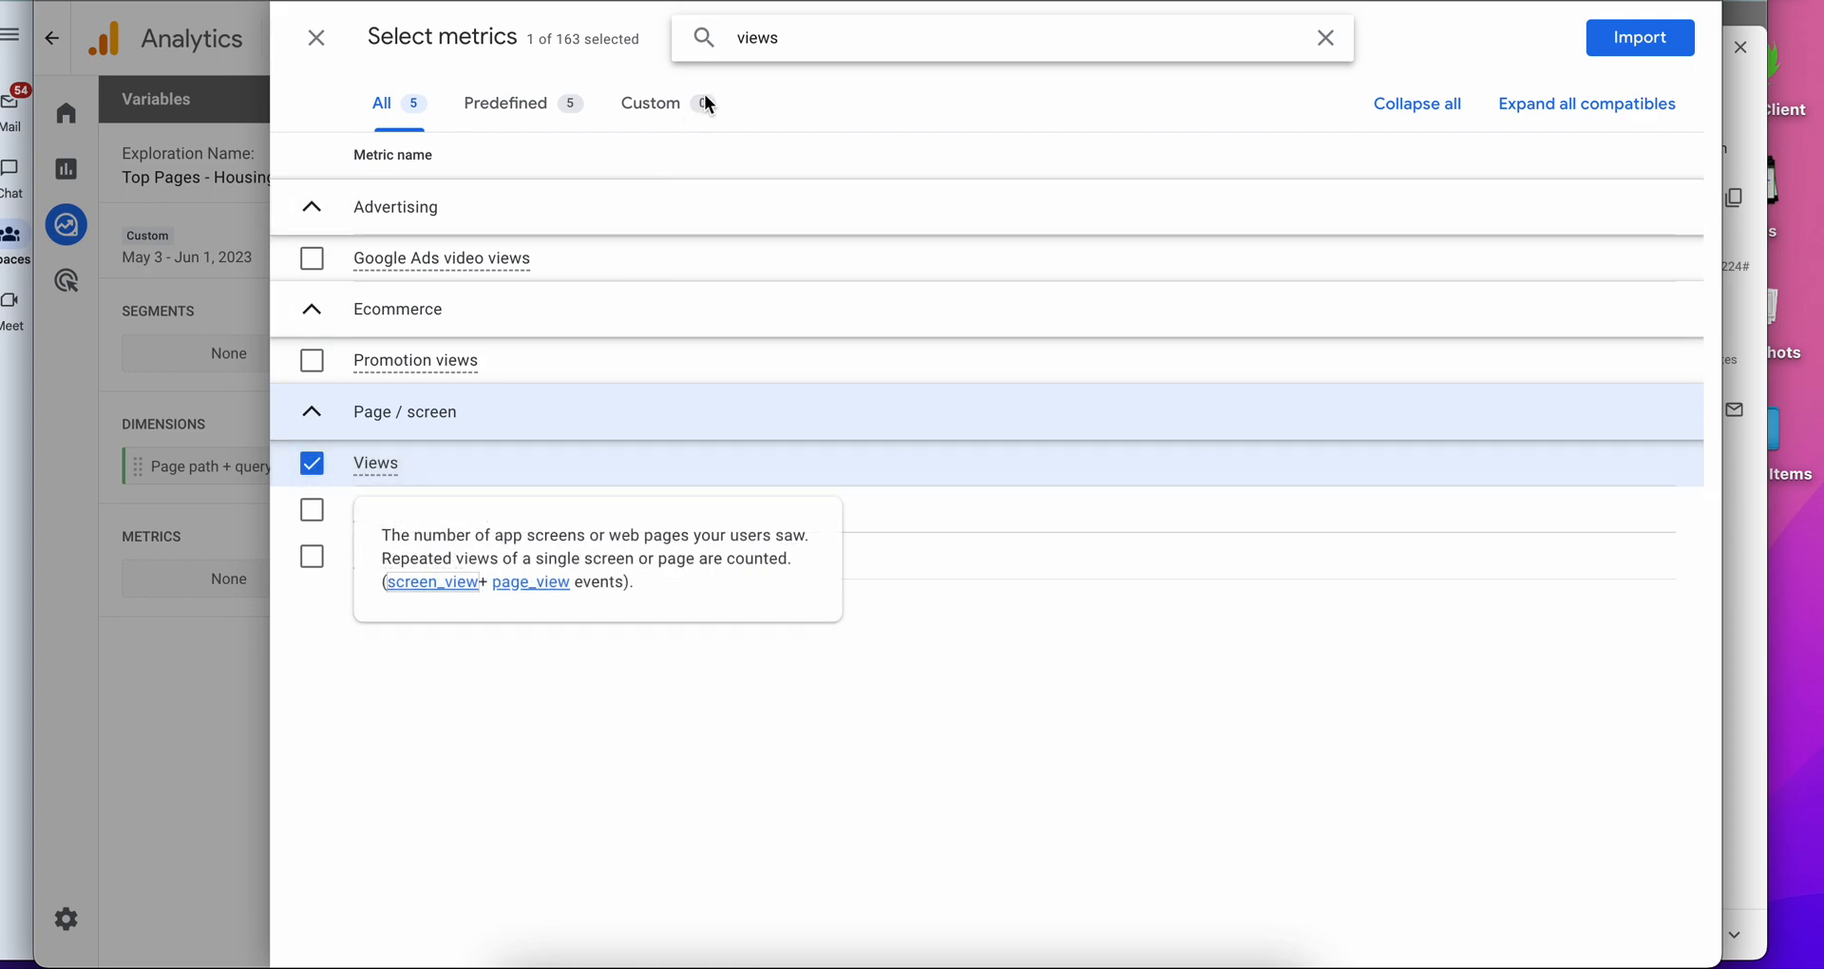
type("engagemen")
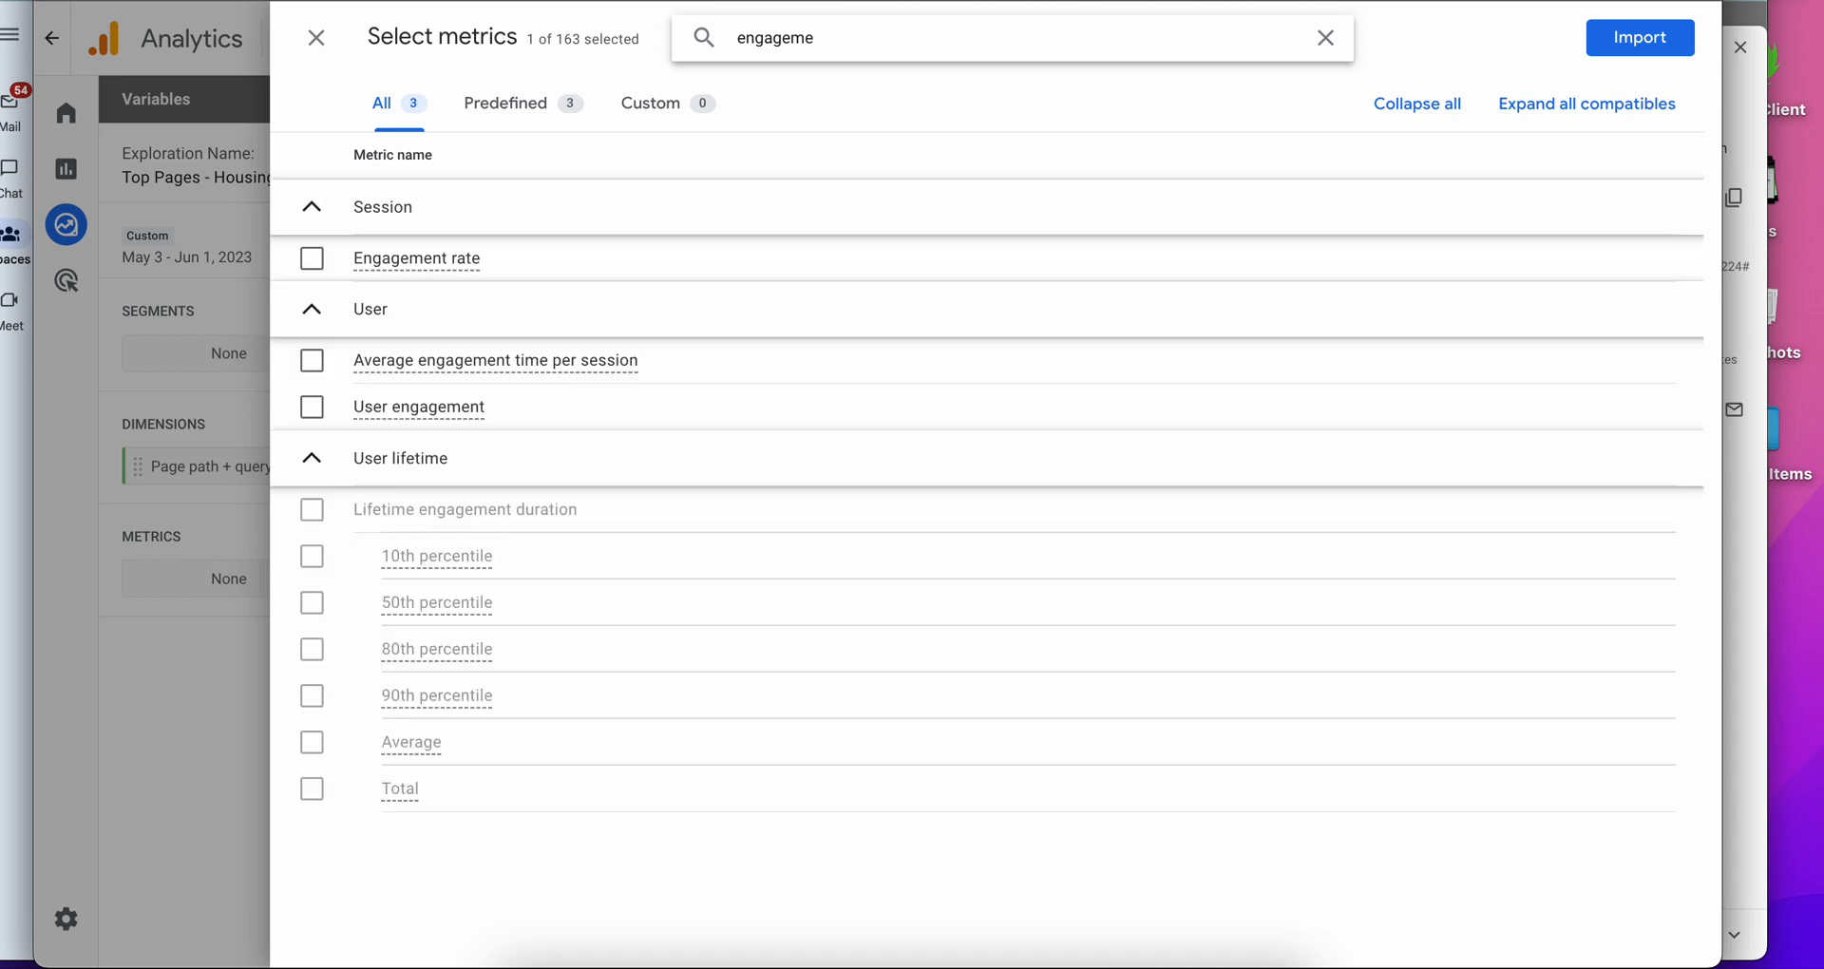
left_click(309, 256)
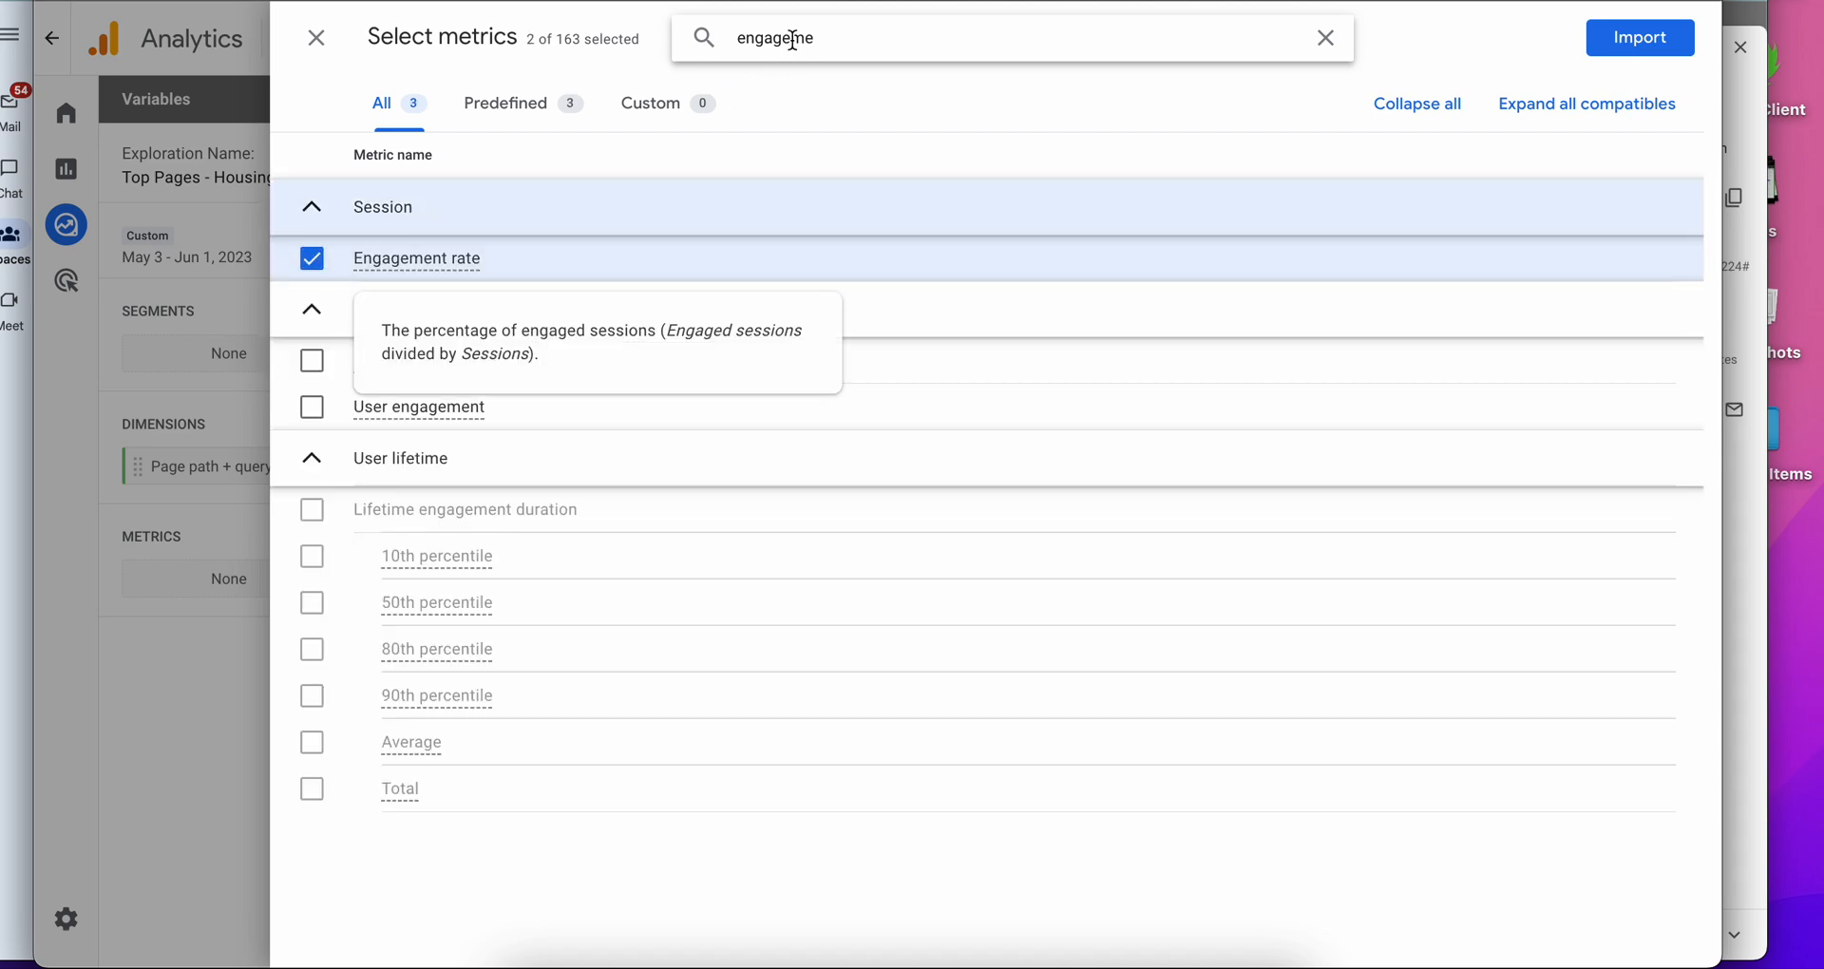
type("events")
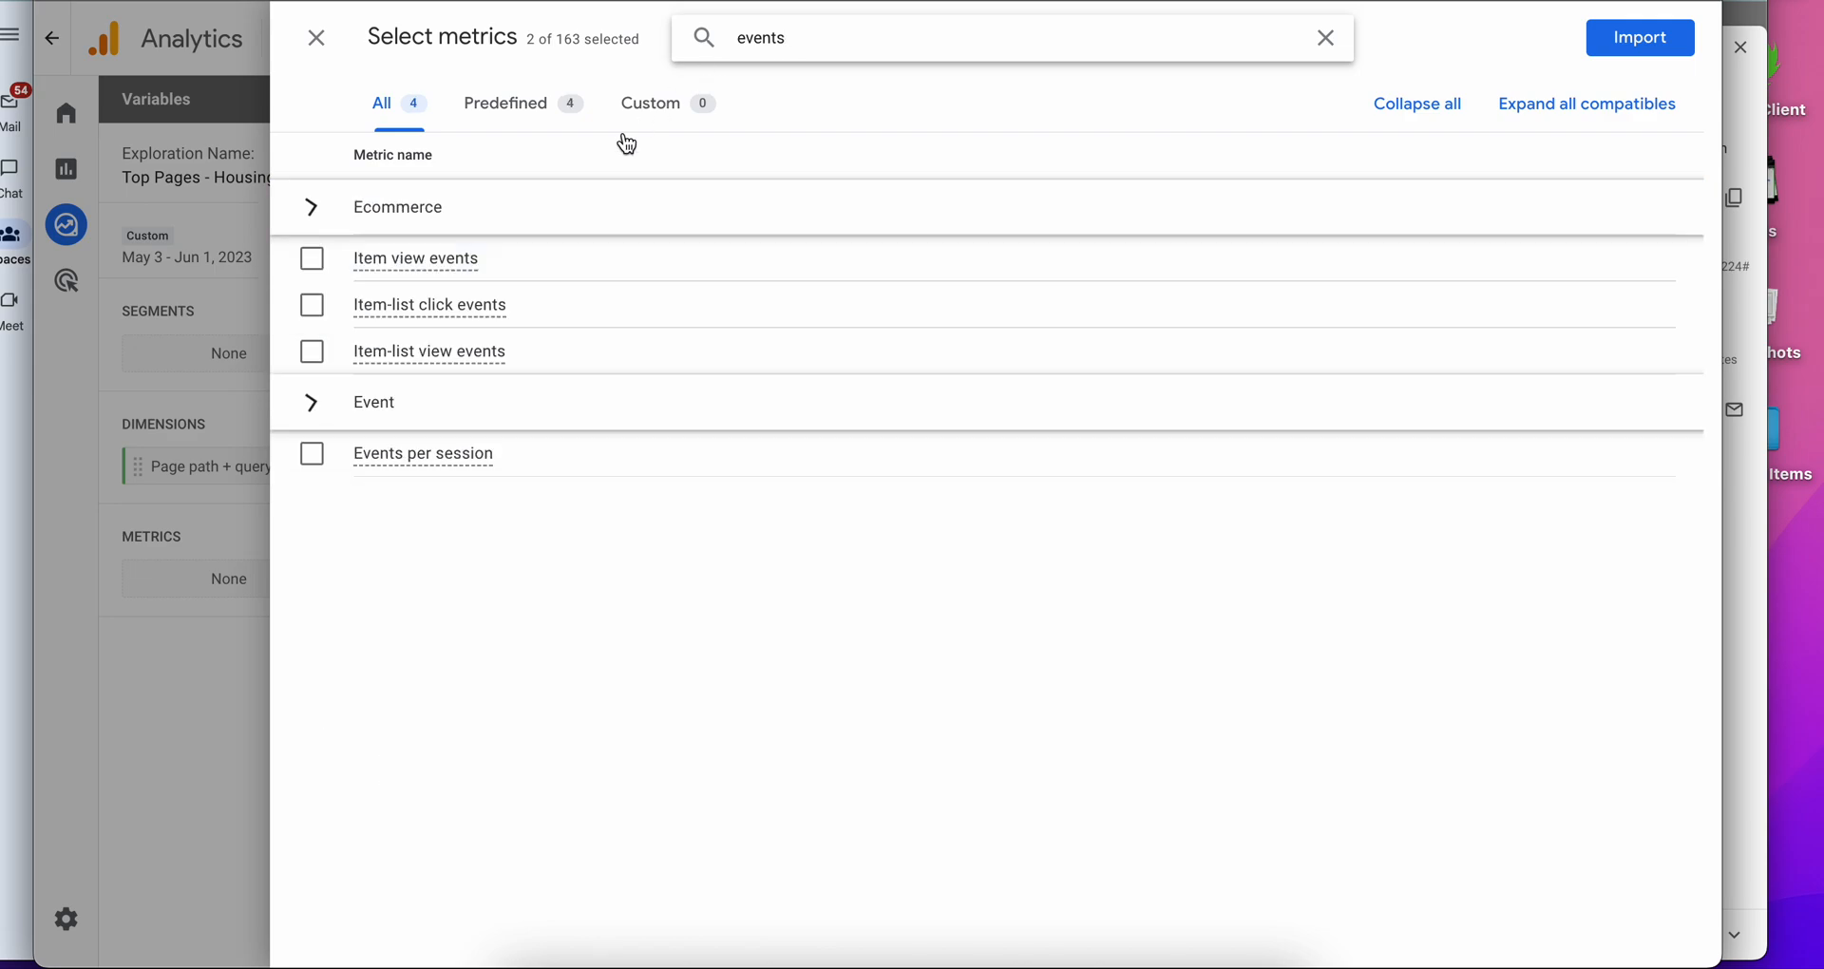
mouse_move(423, 454)
type(" count")
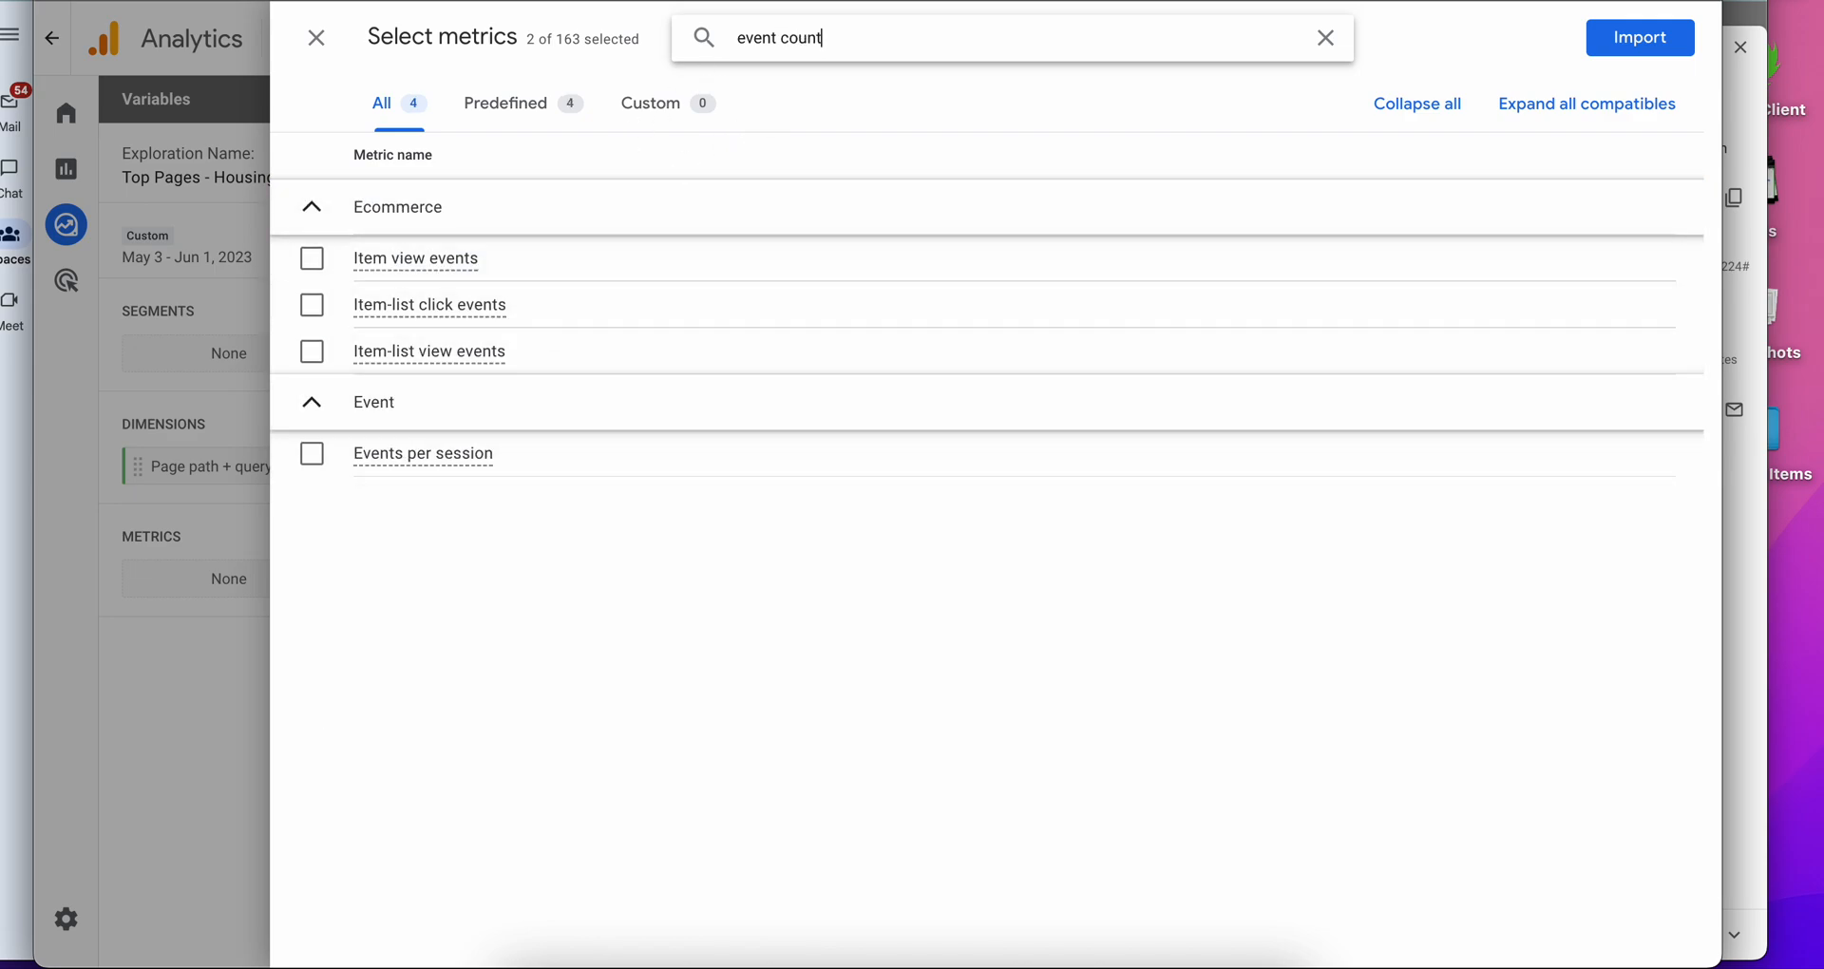
left_click(309, 257)
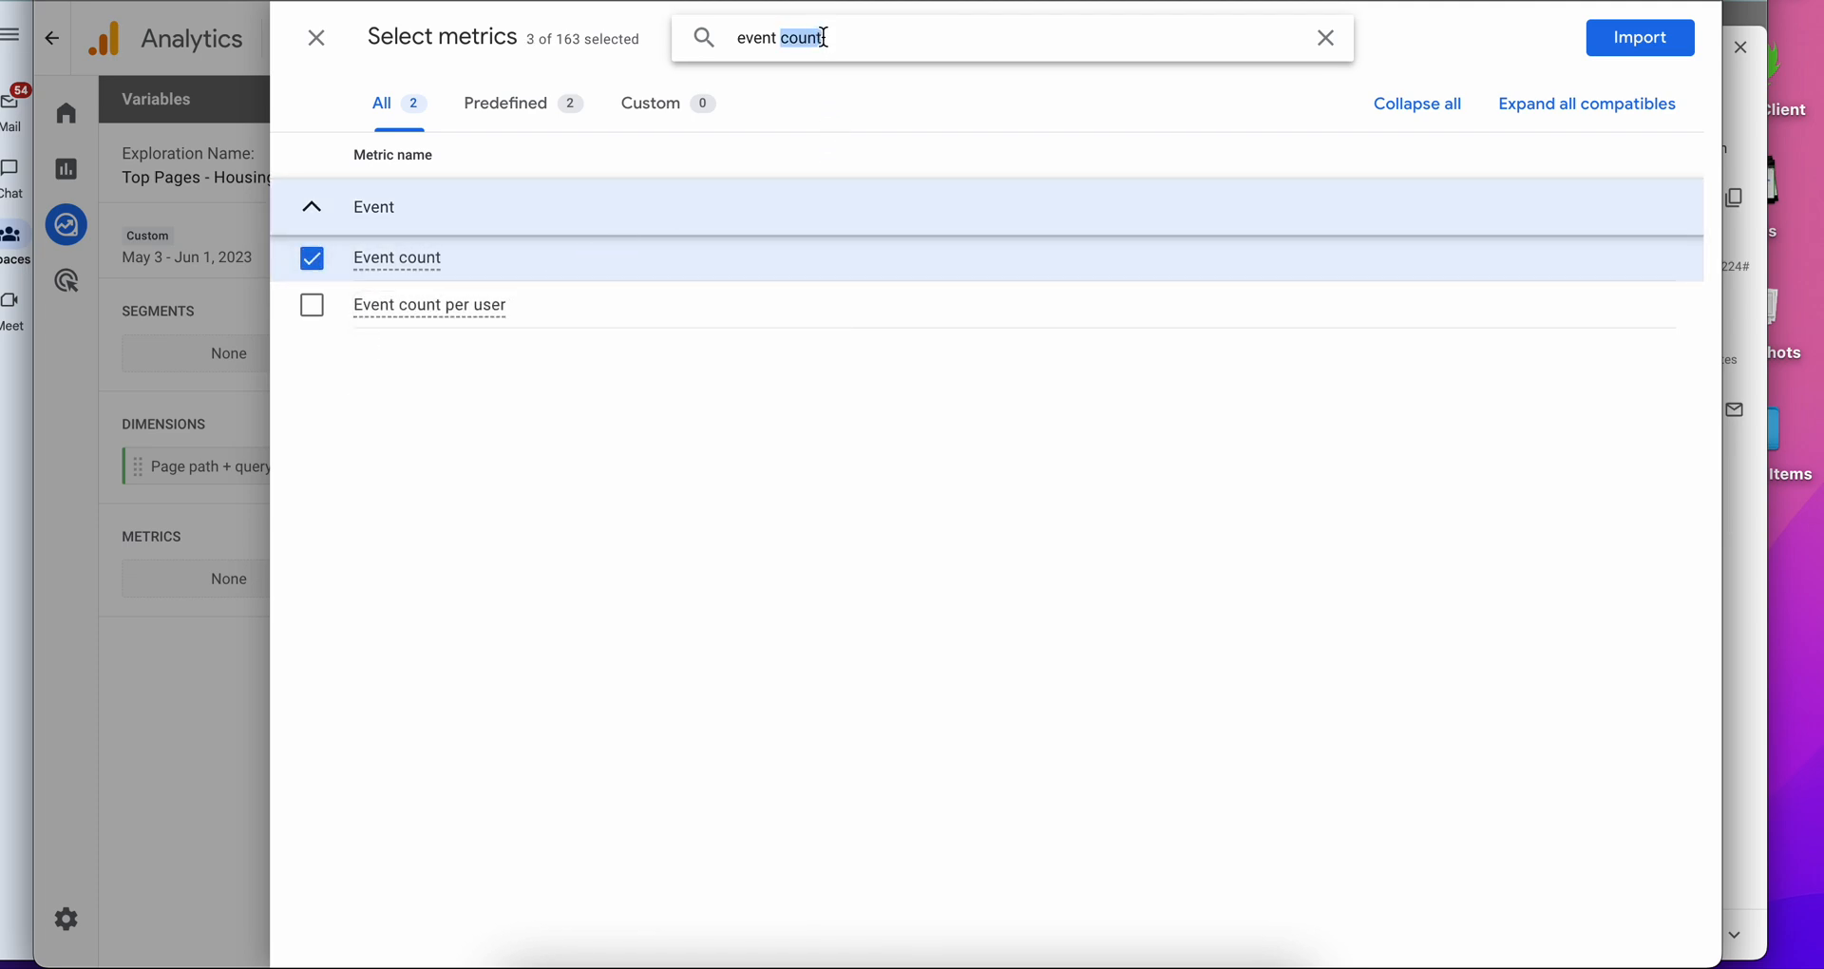
left_click(1324, 38)
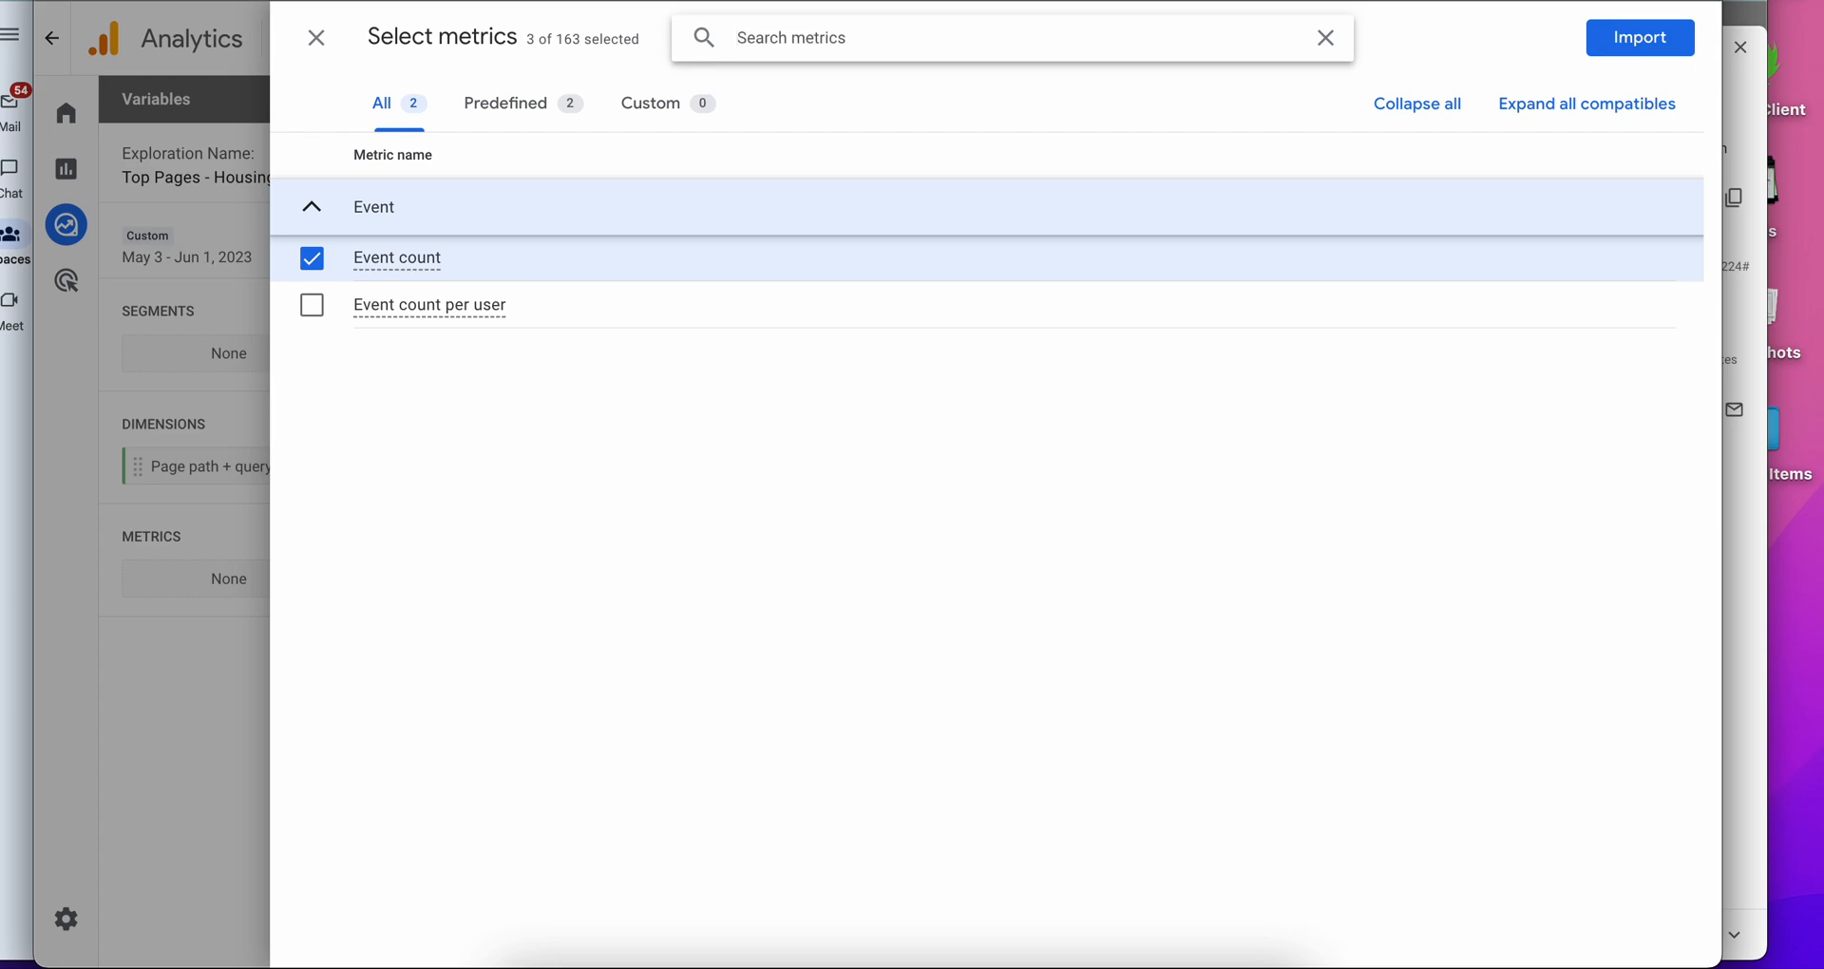
Select the Conversions metric and import the four chosen metrics.
type("d")
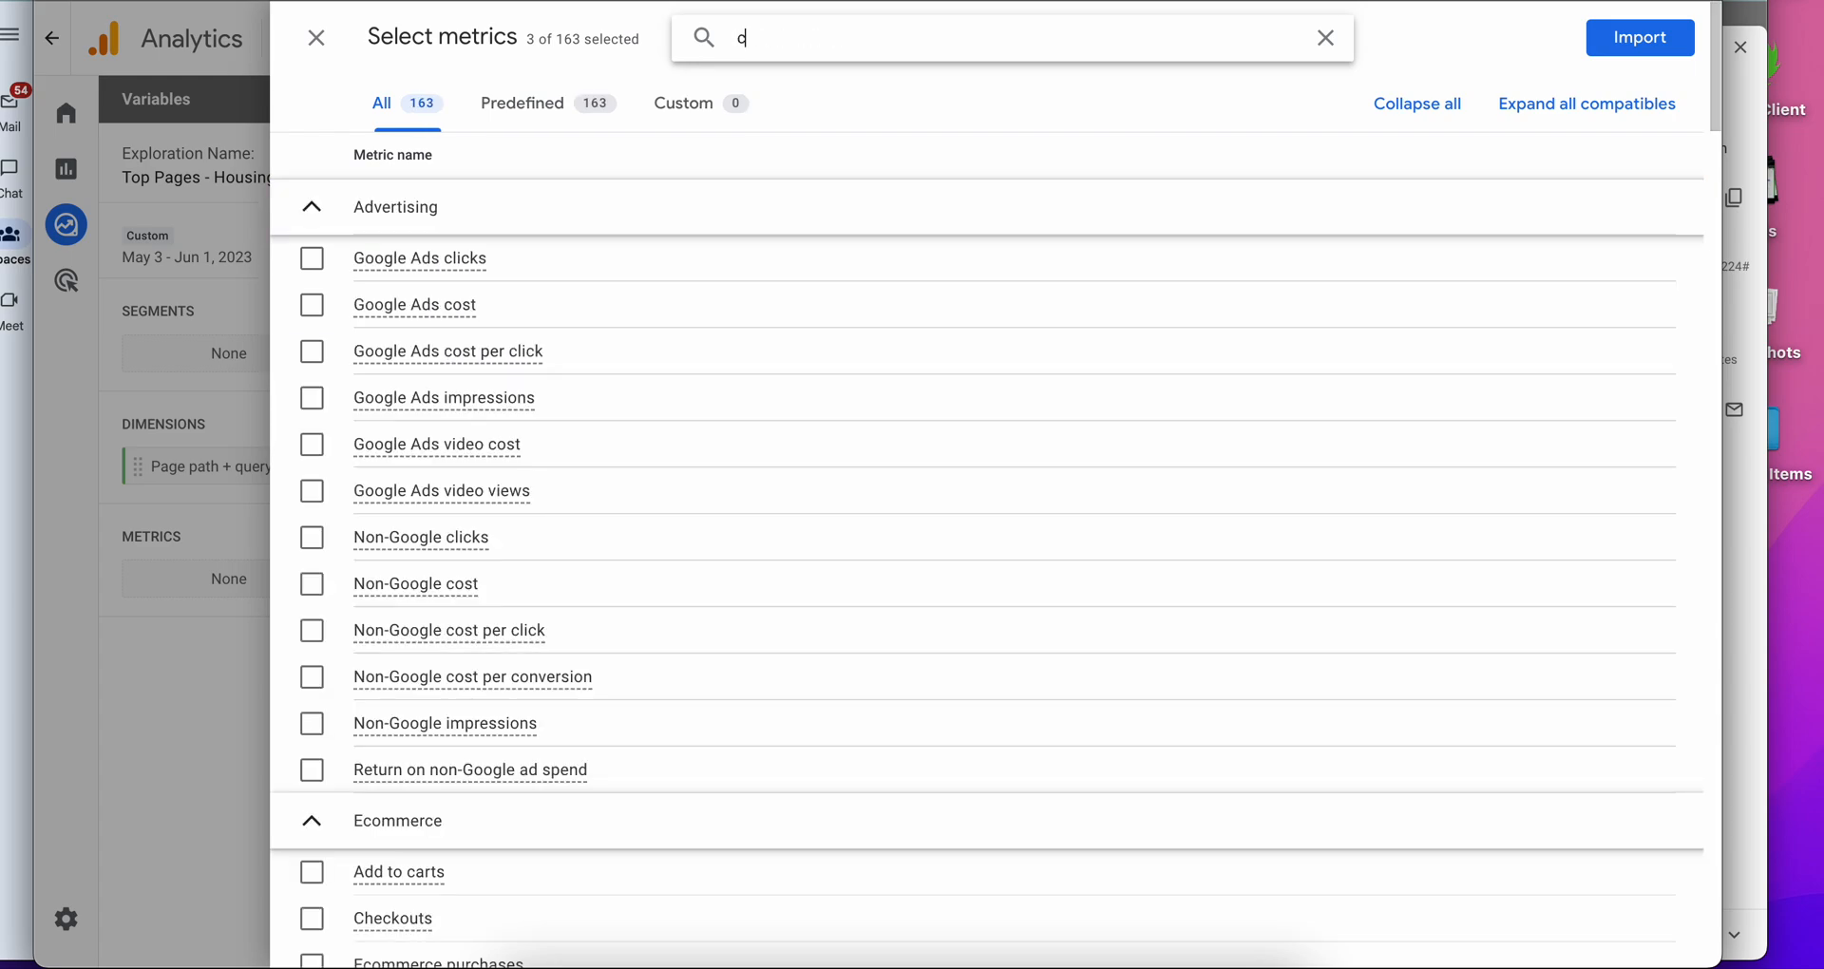
type("conversion")
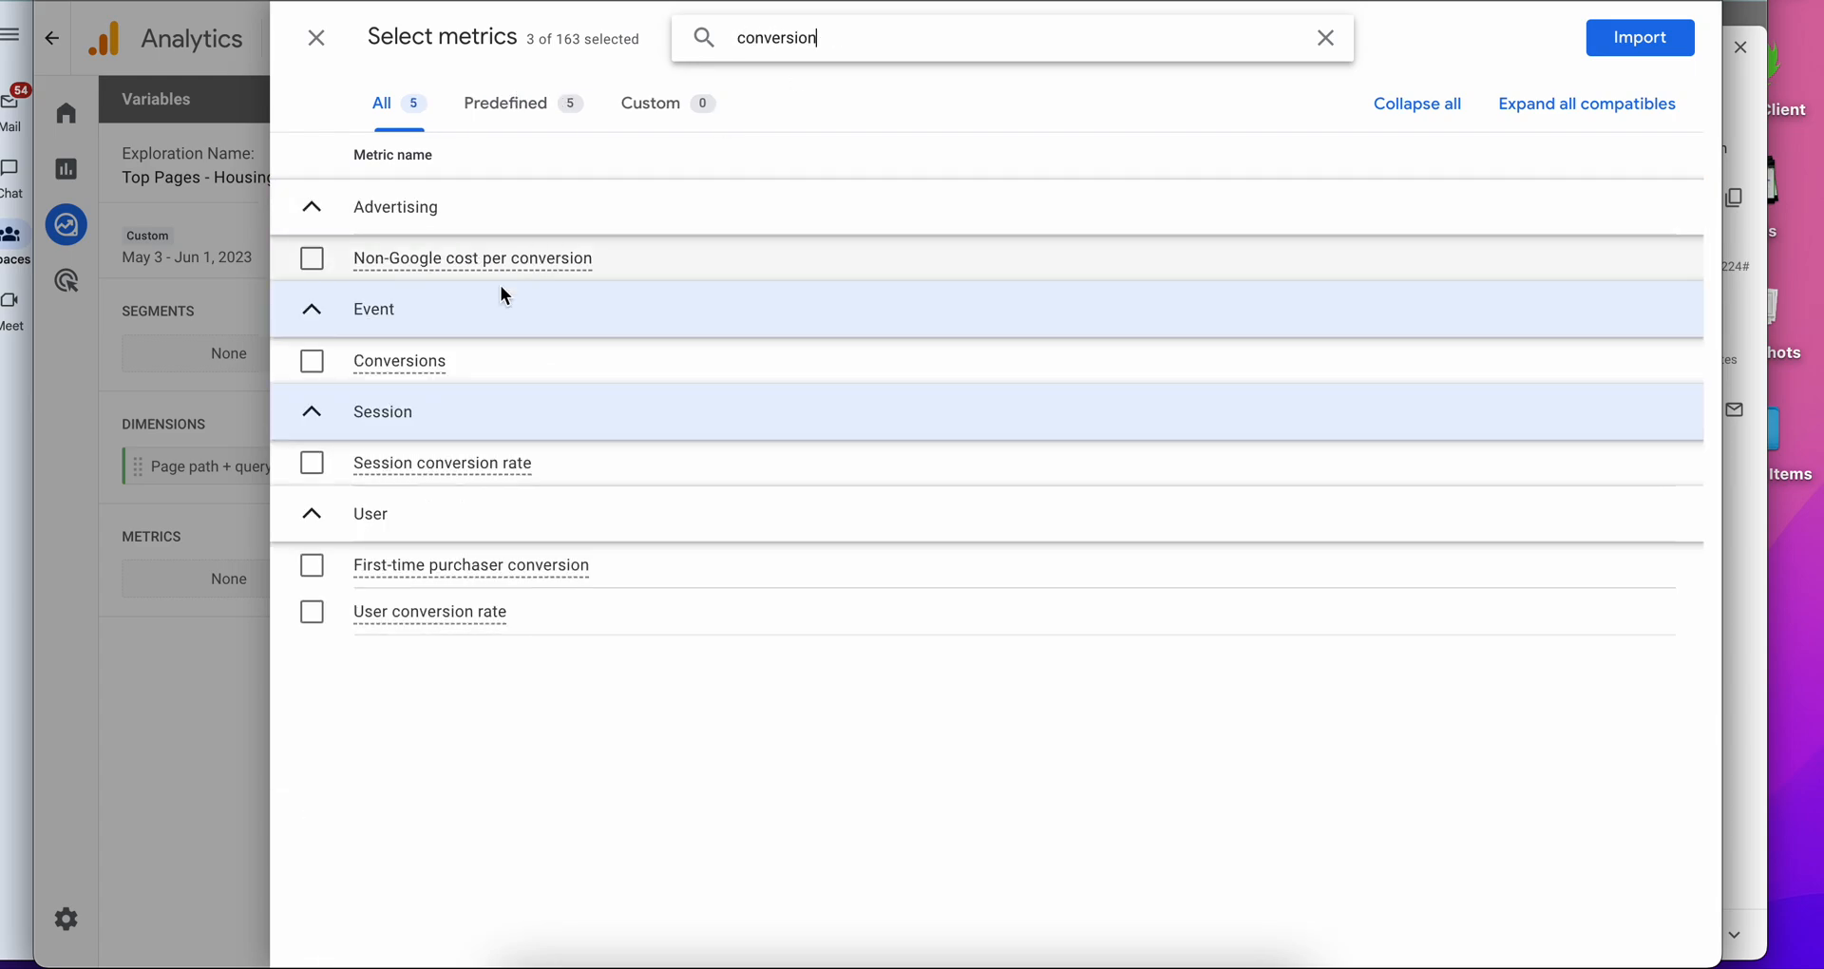
left_click(309, 361)
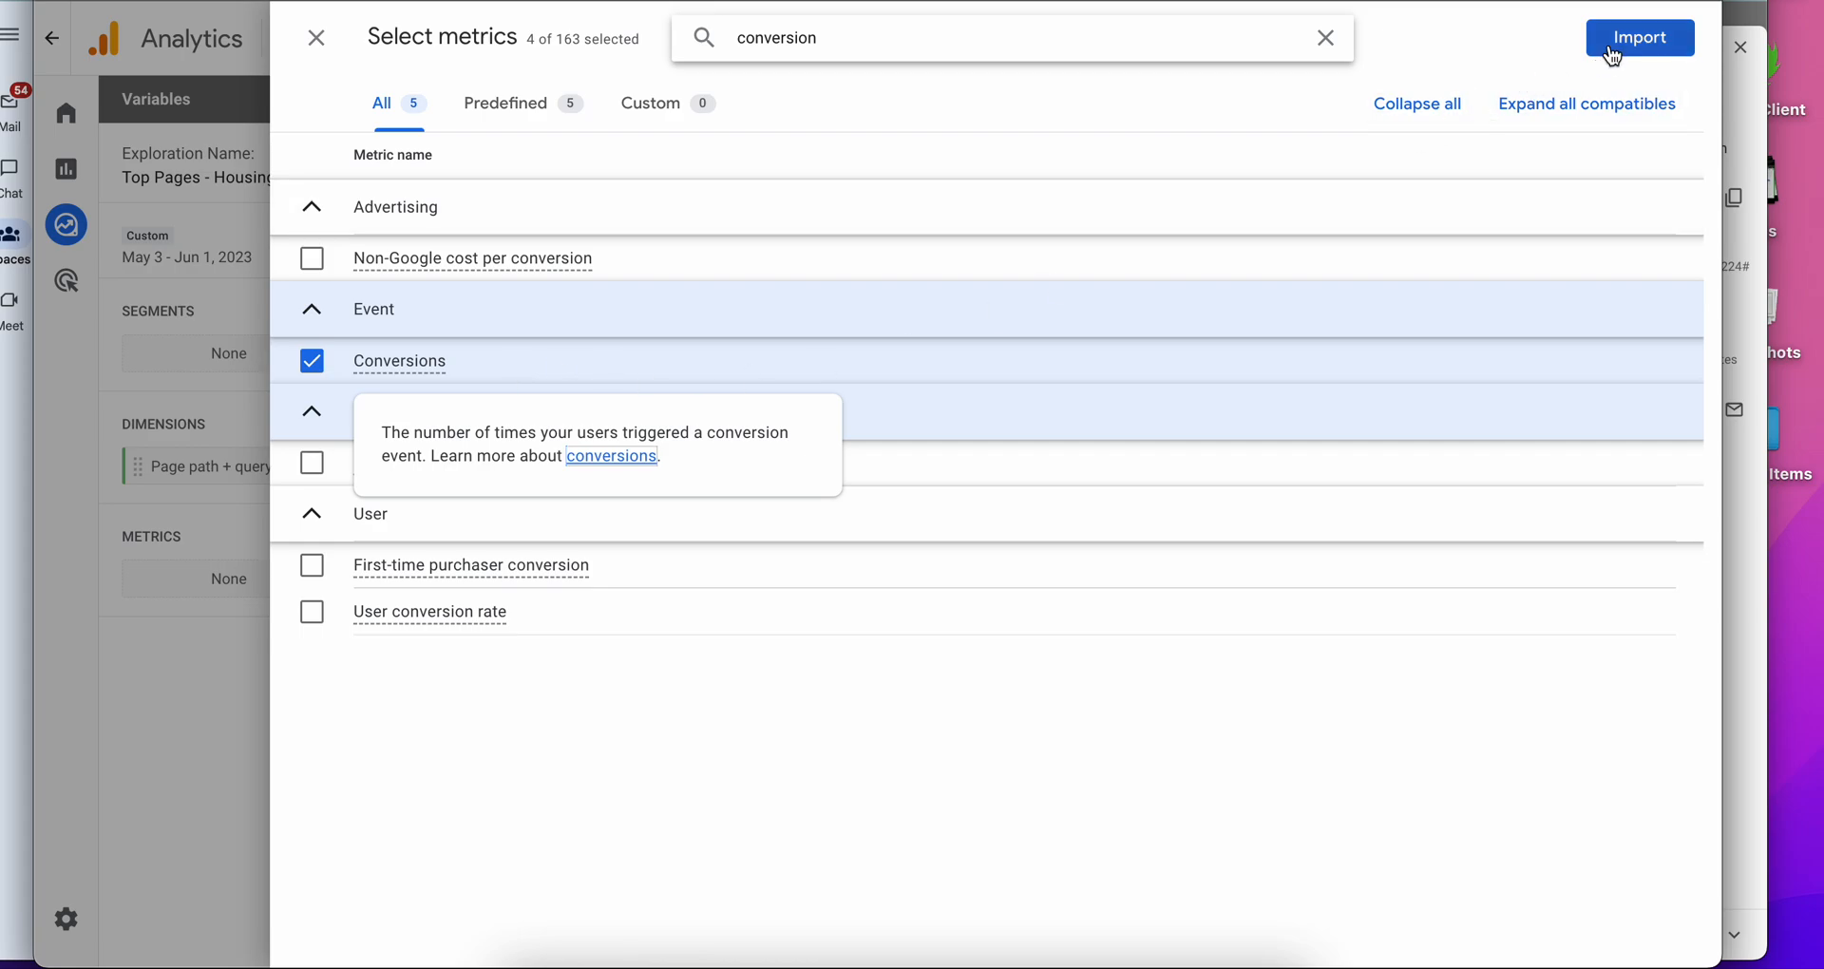
left_click(1639, 38)
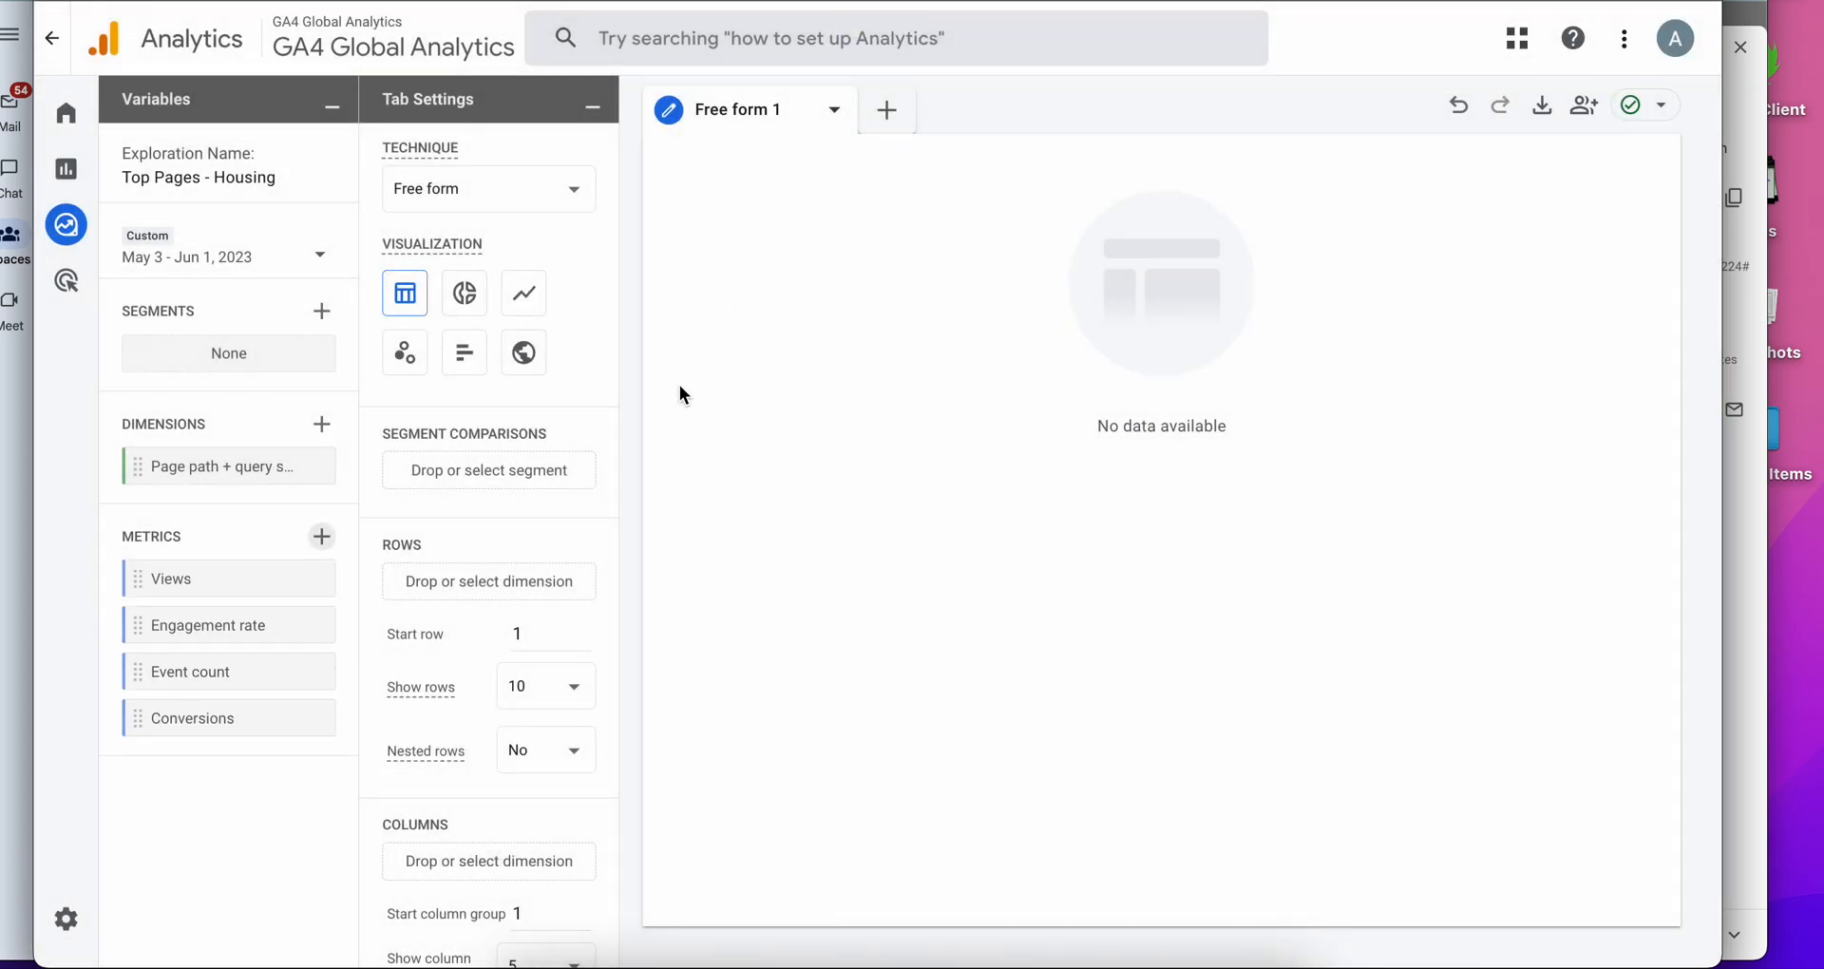
Scroll the Tab Settings to arrange Page path rows and the four metric values.
scroll("down", 3)
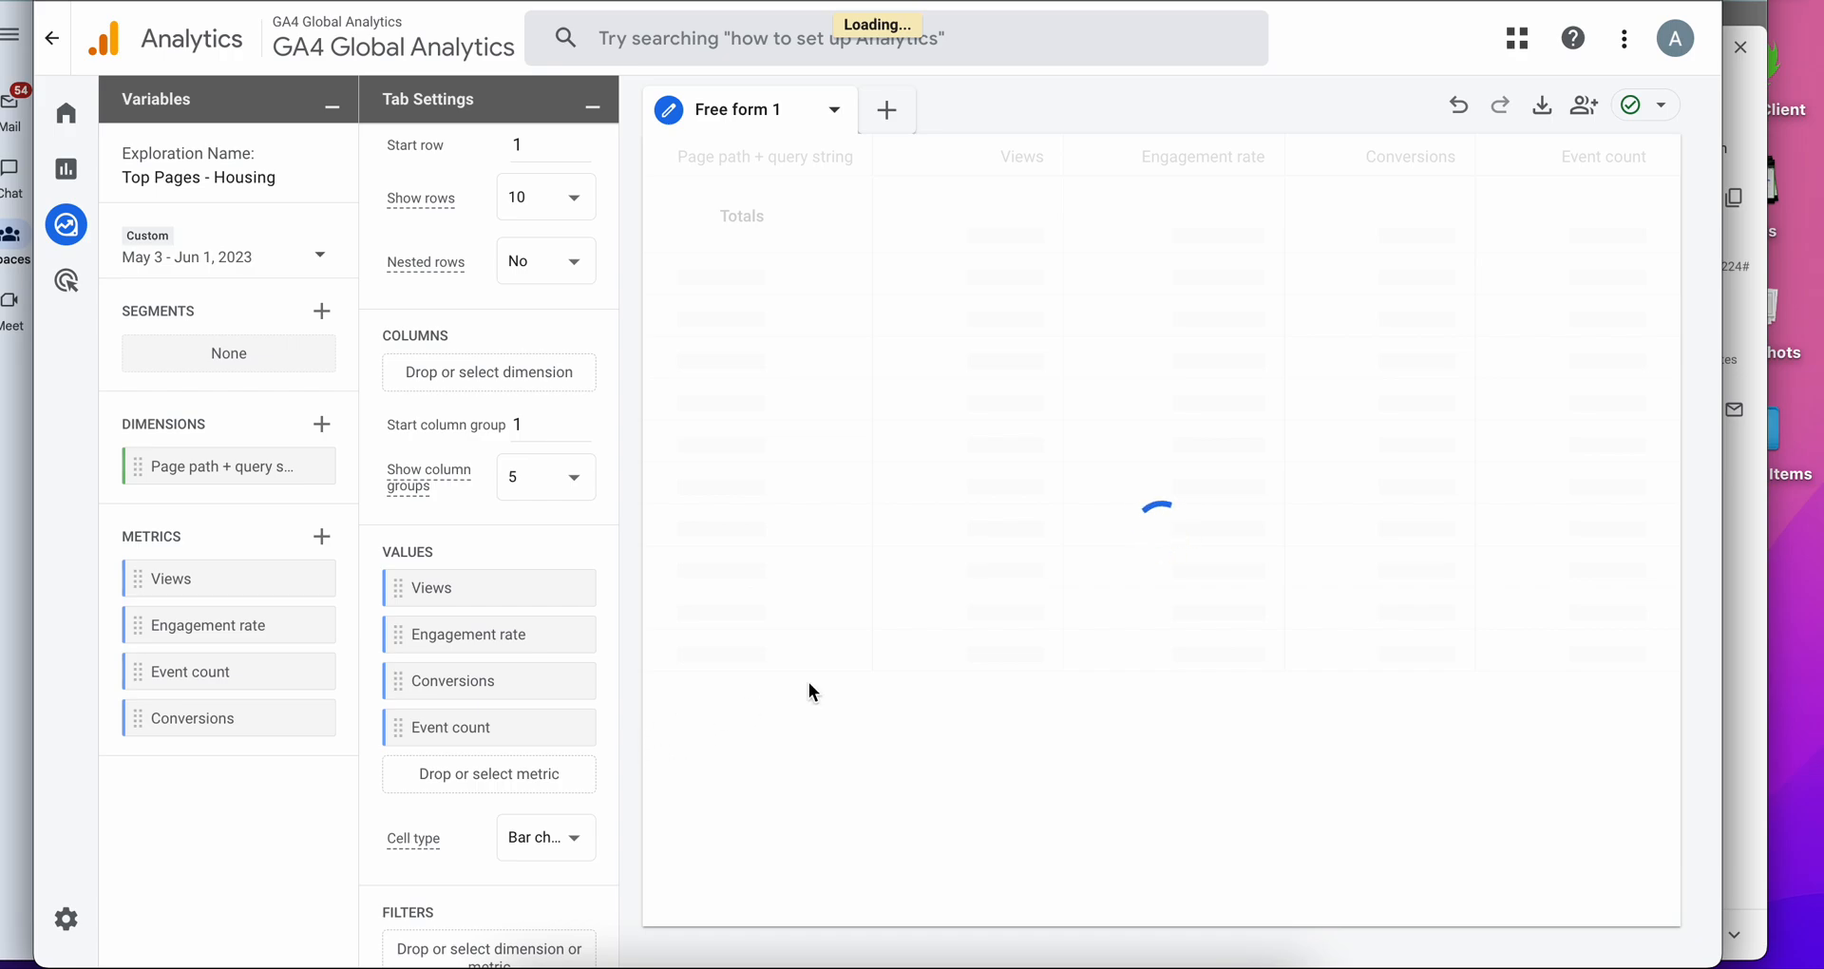
mouse_move(908, 606)
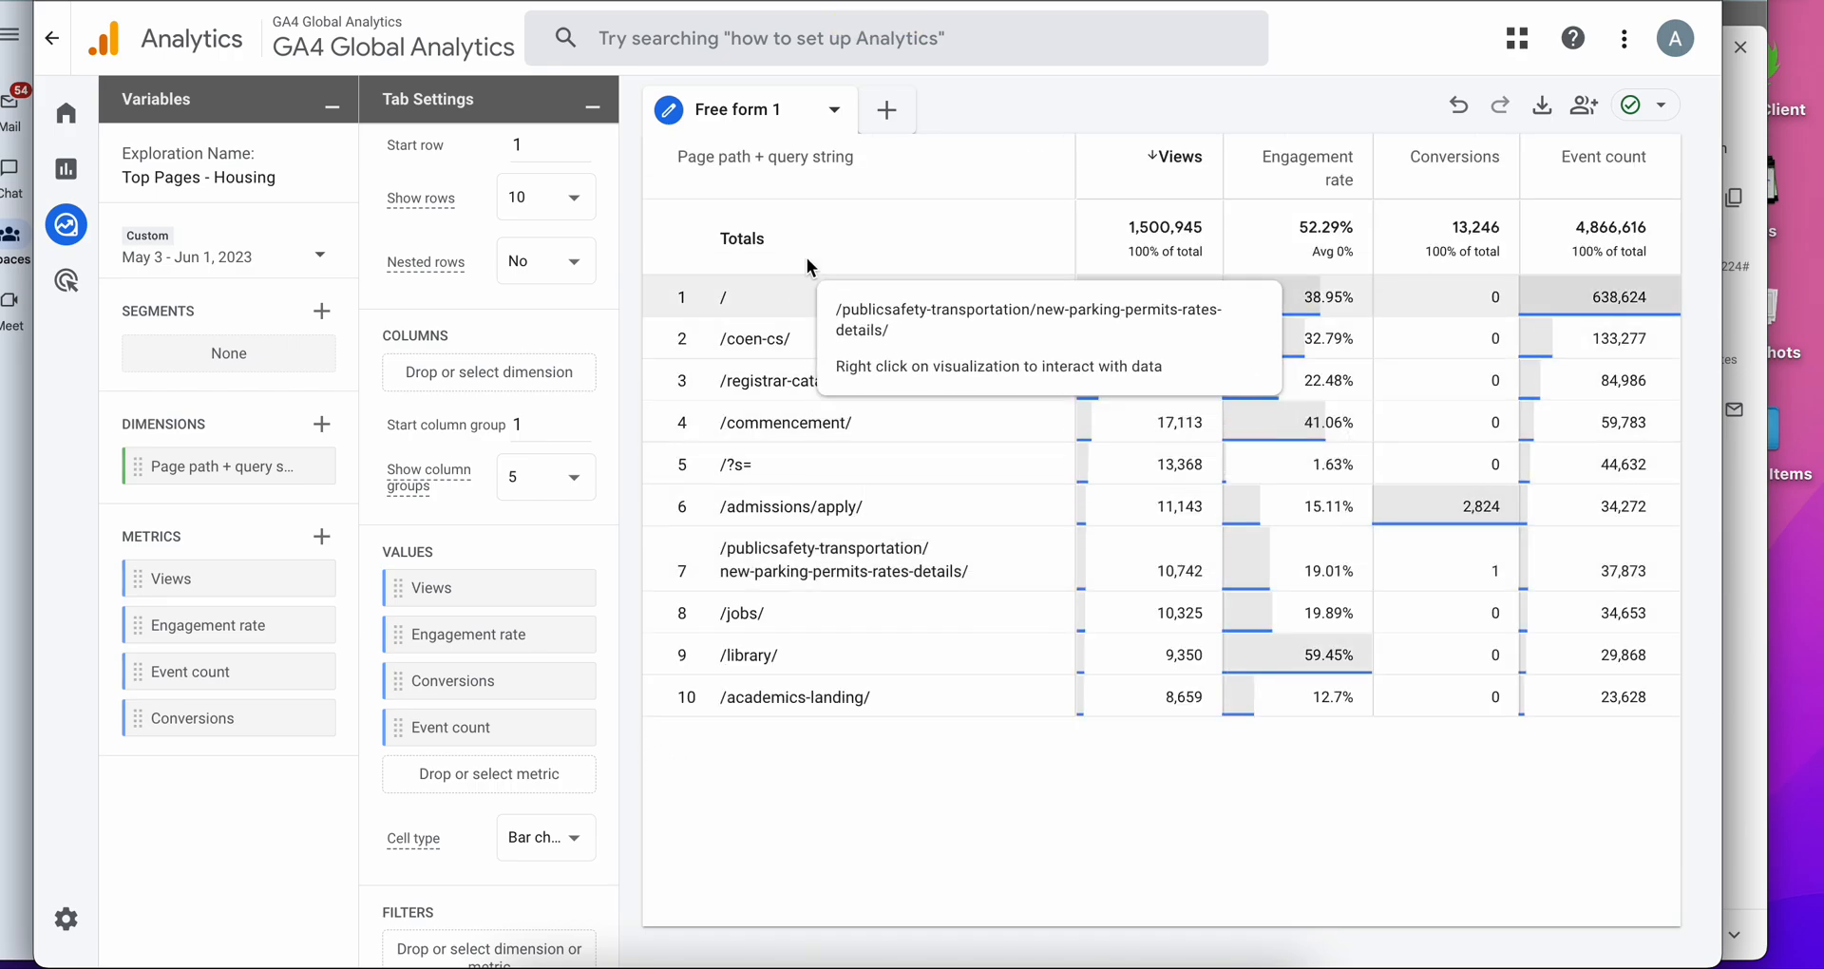
mouse_move(1383, 241)
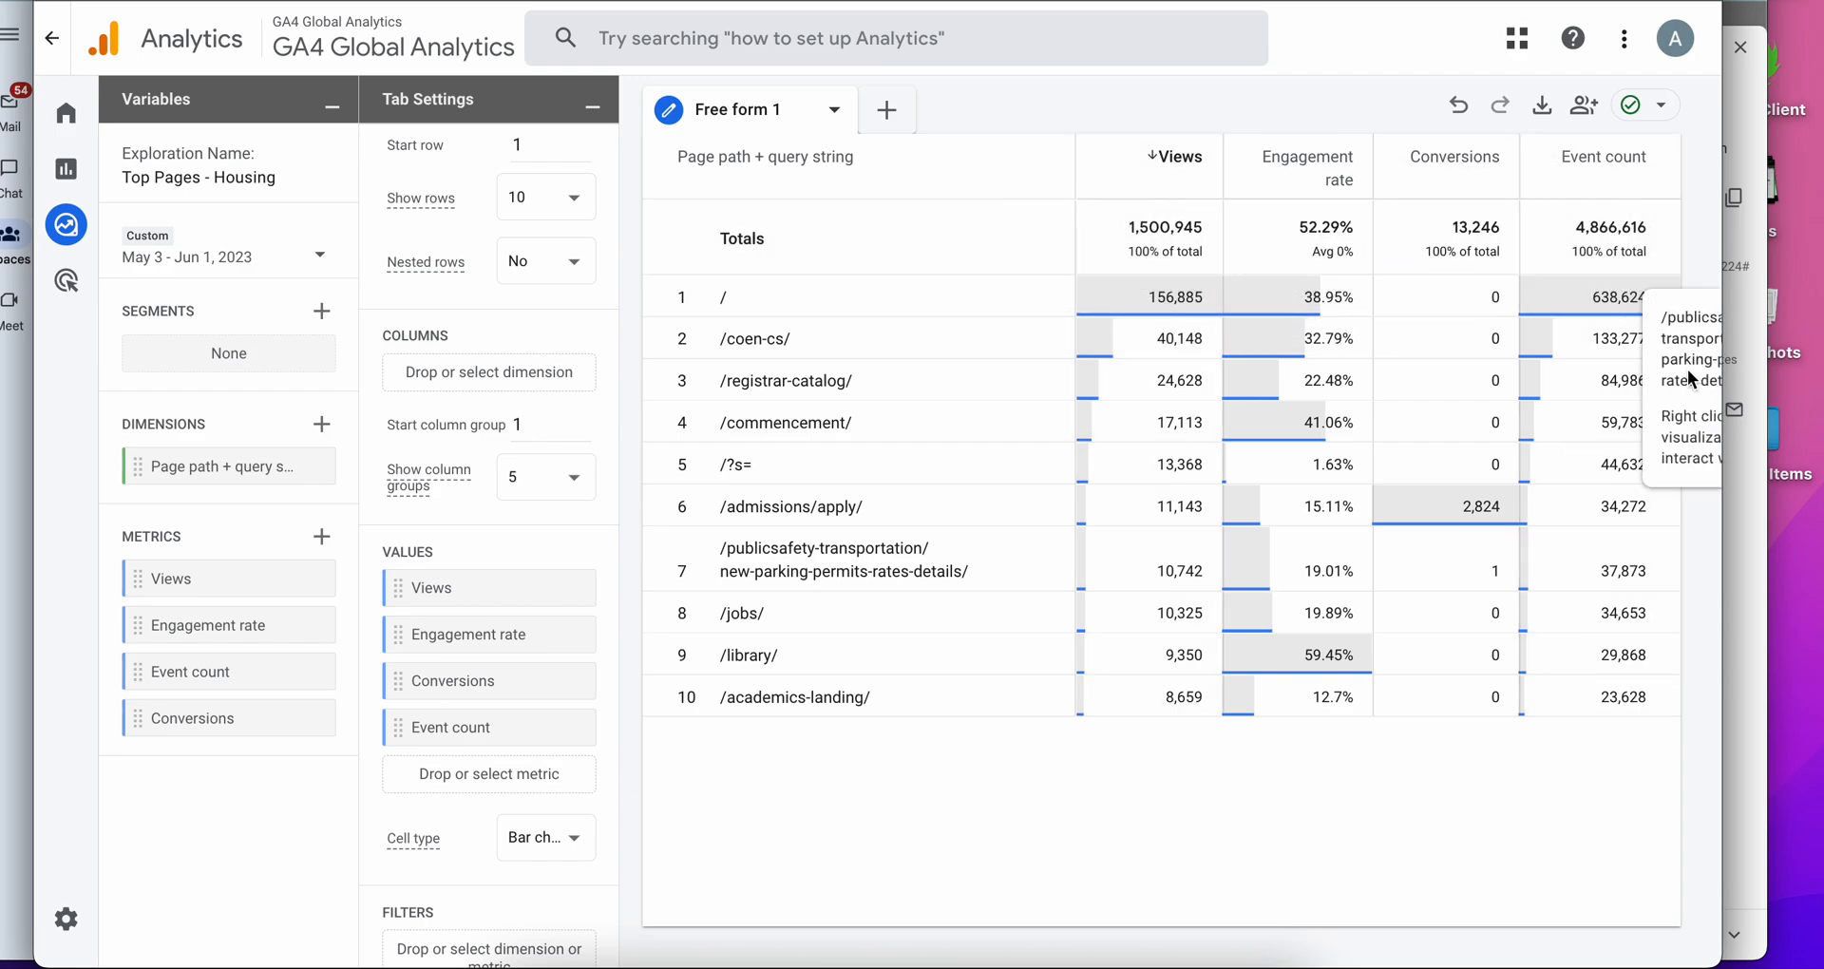
mouse_move(1007, 697)
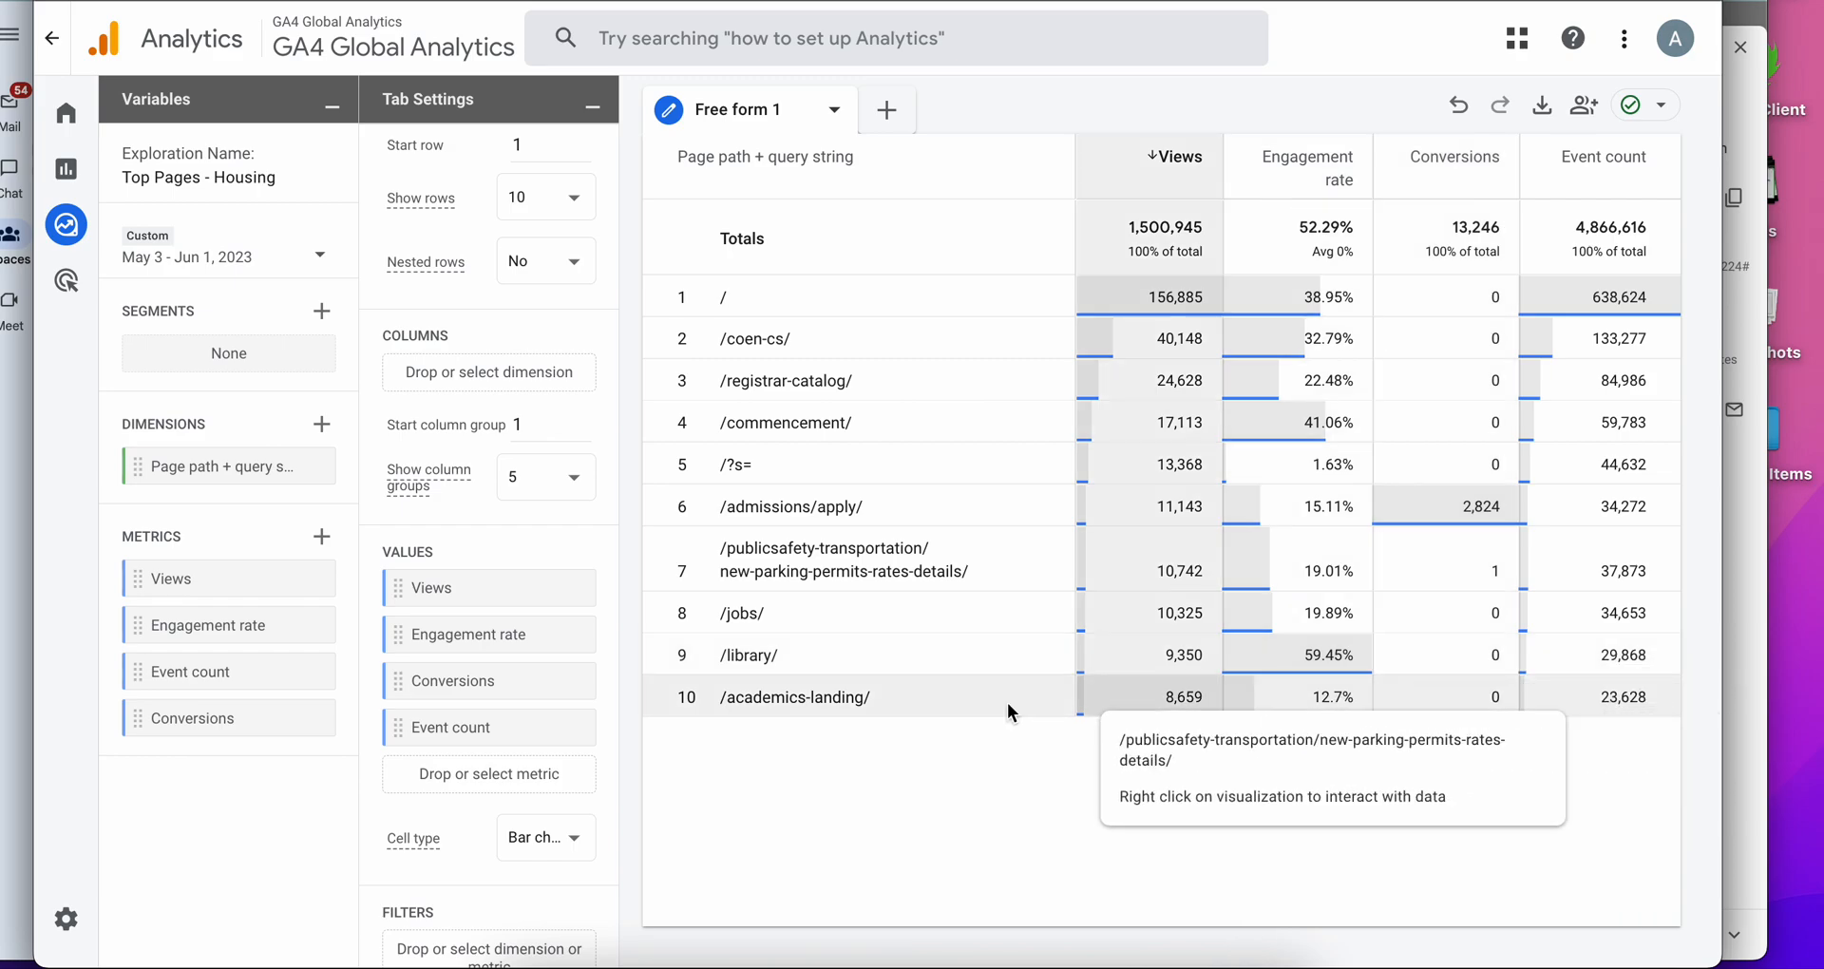
mouse_move(778, 650)
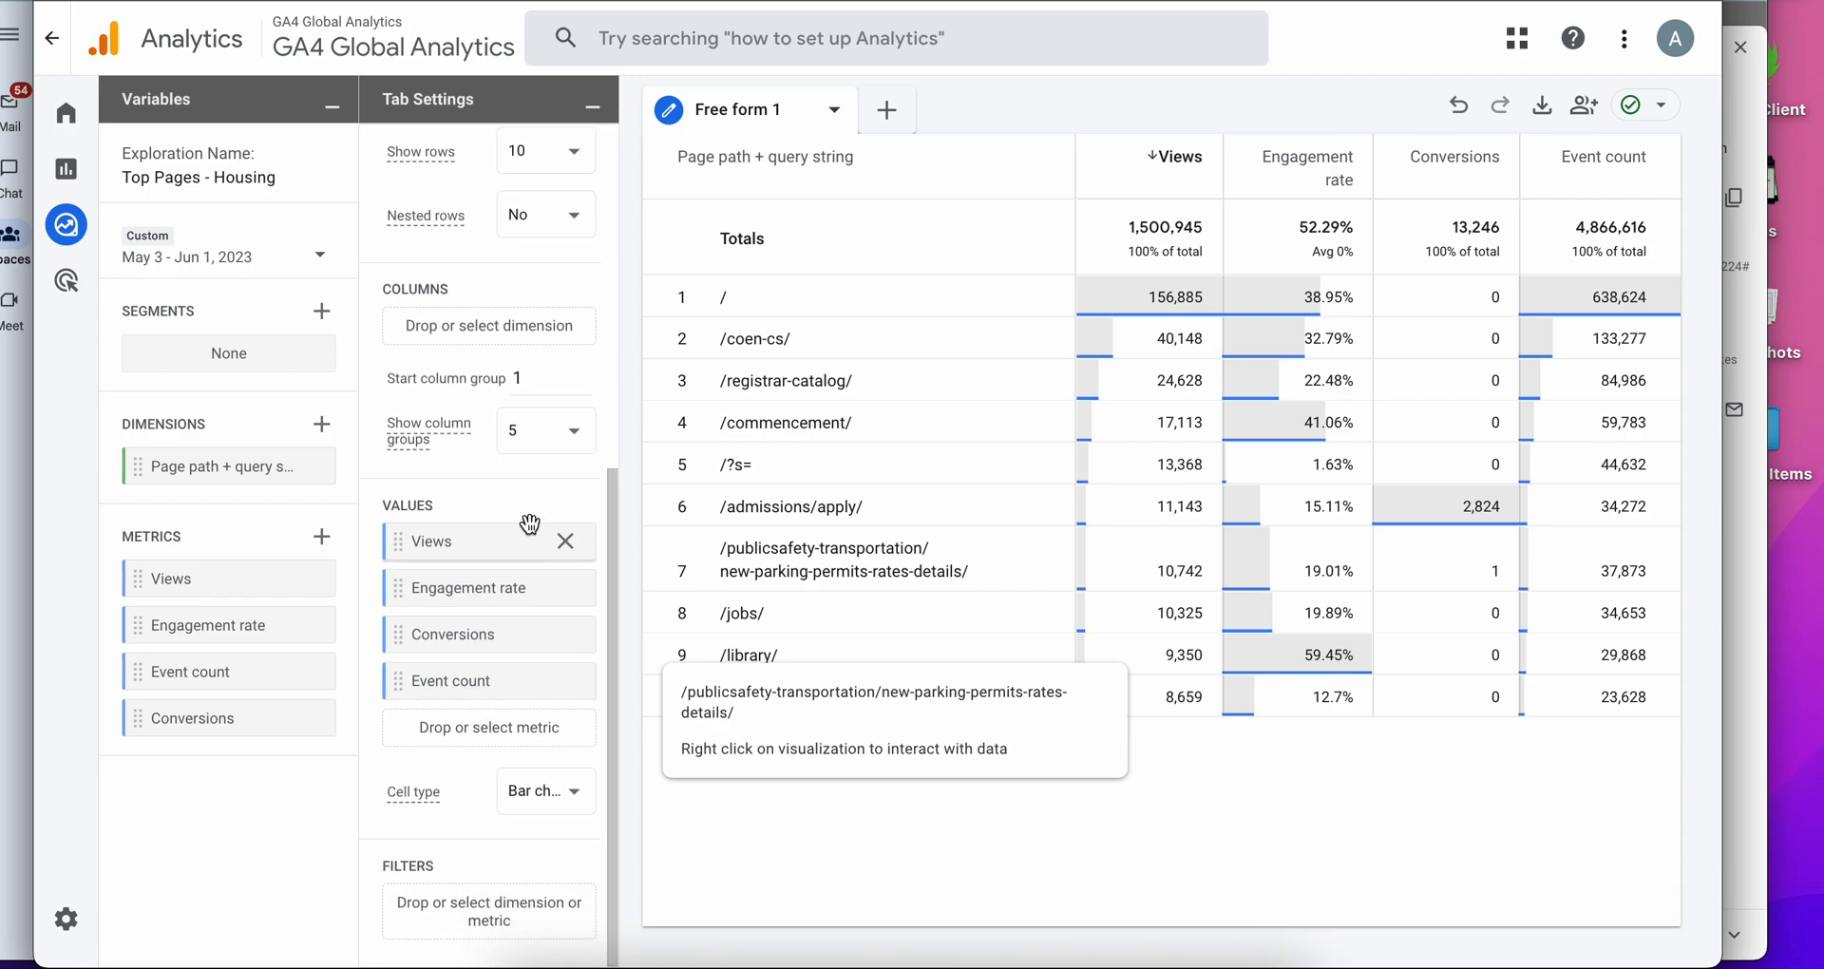
mouse_move(460, 914)
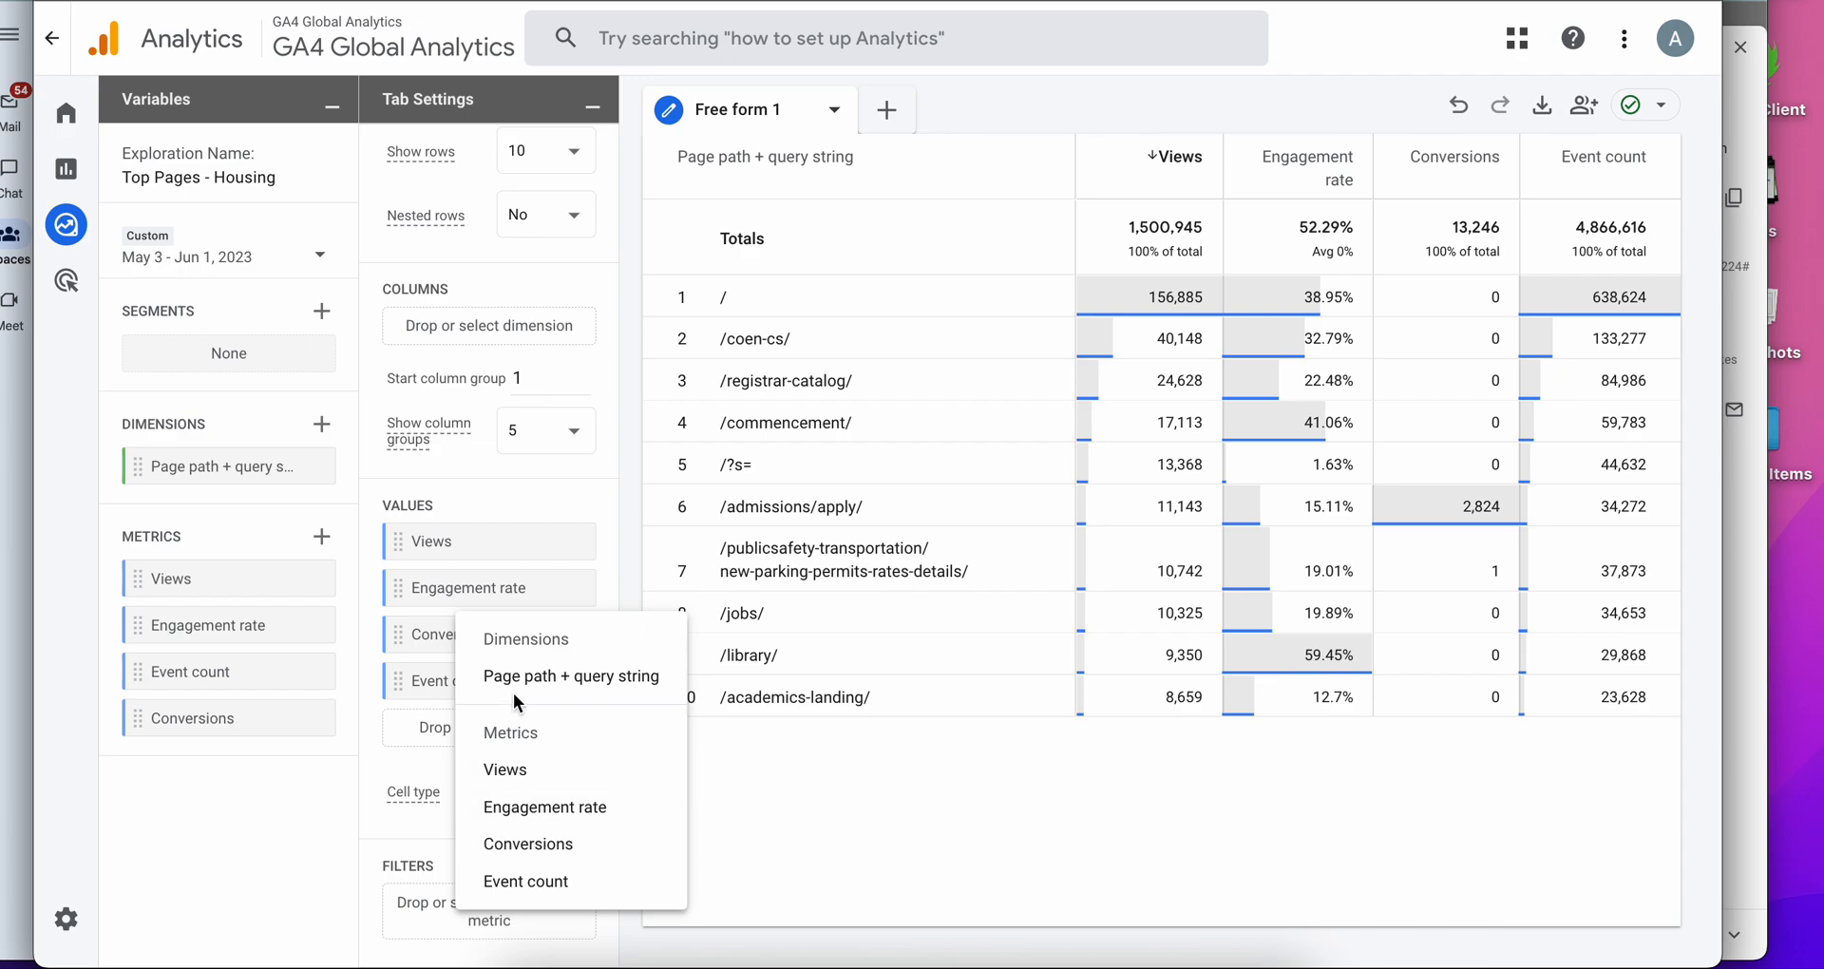
Filter Page path + query string to paths containing '/housing'.
left_click(515, 701)
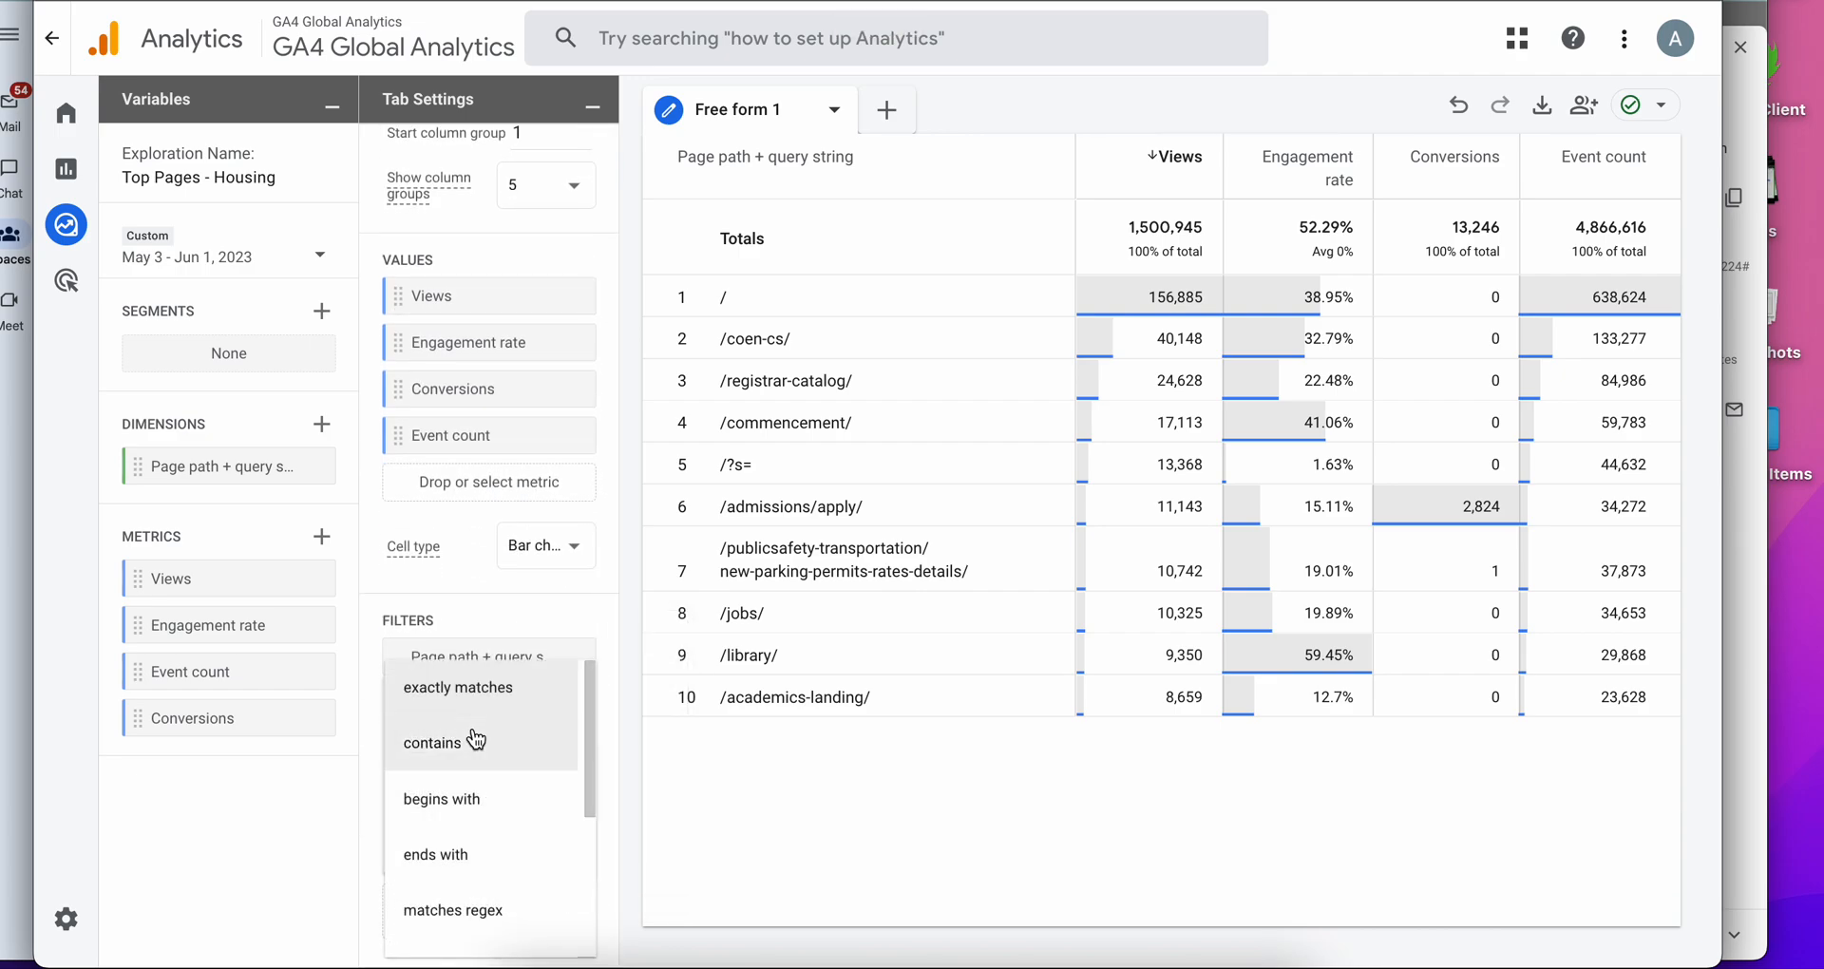
left_click(433, 743)
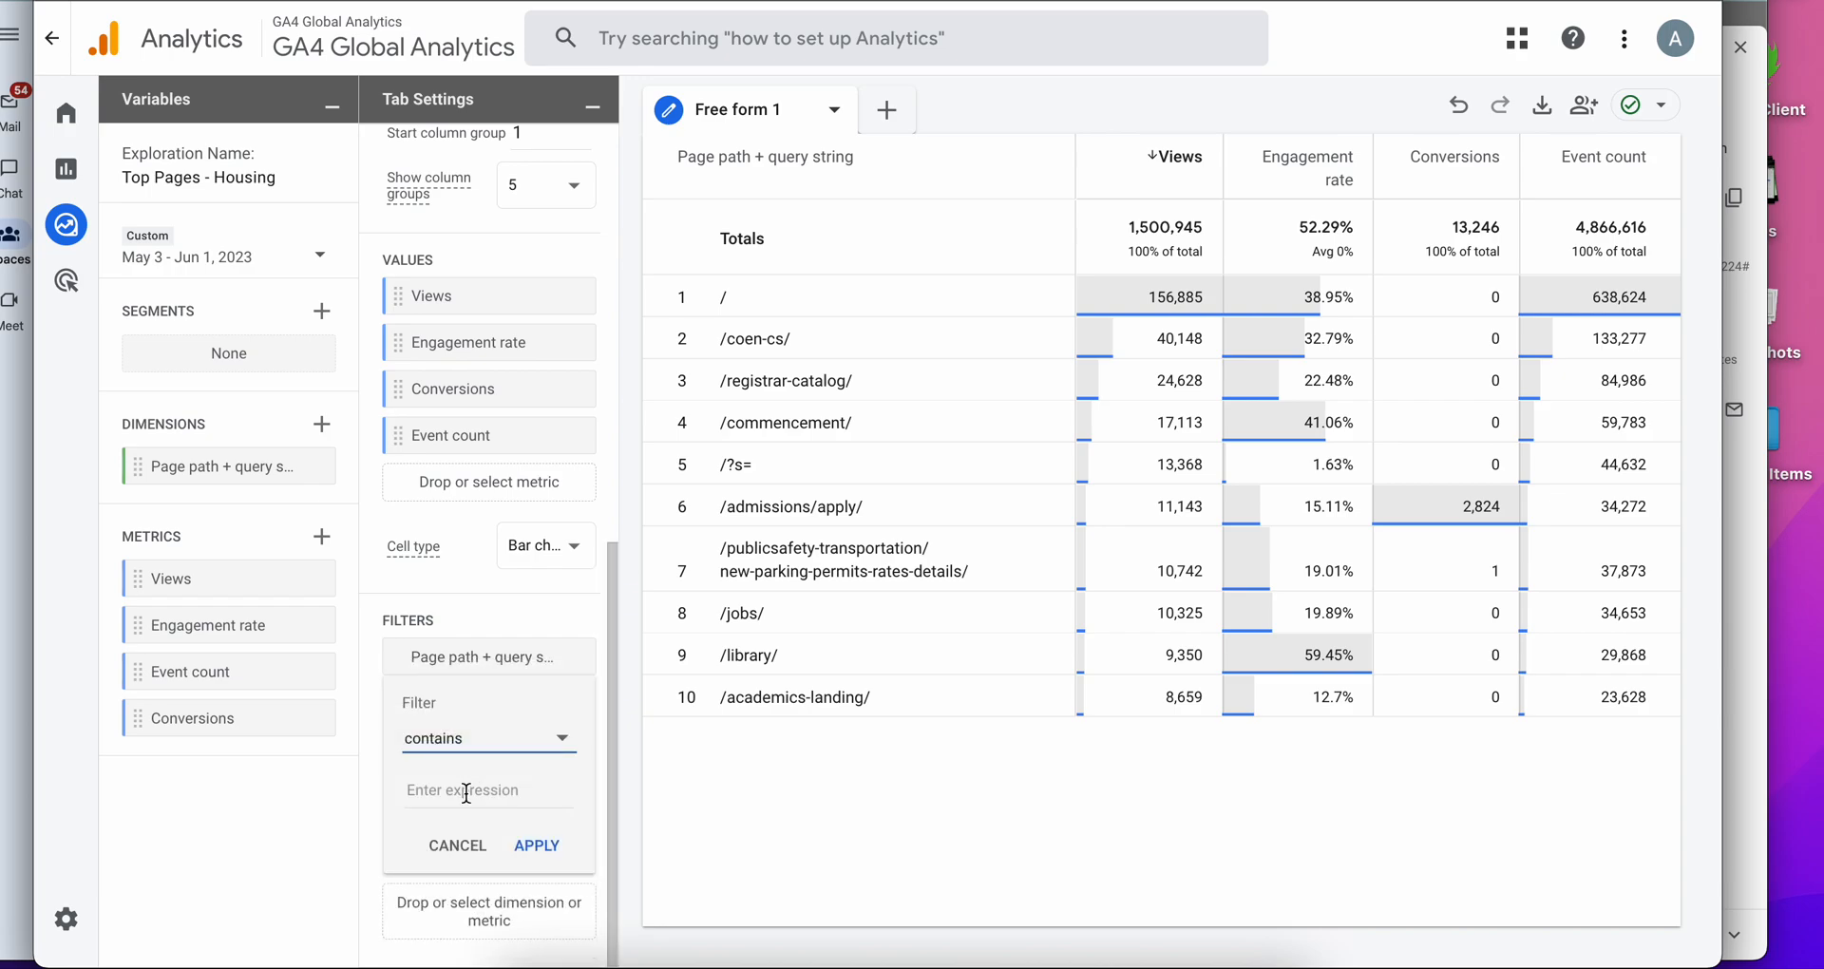
type("/housin")
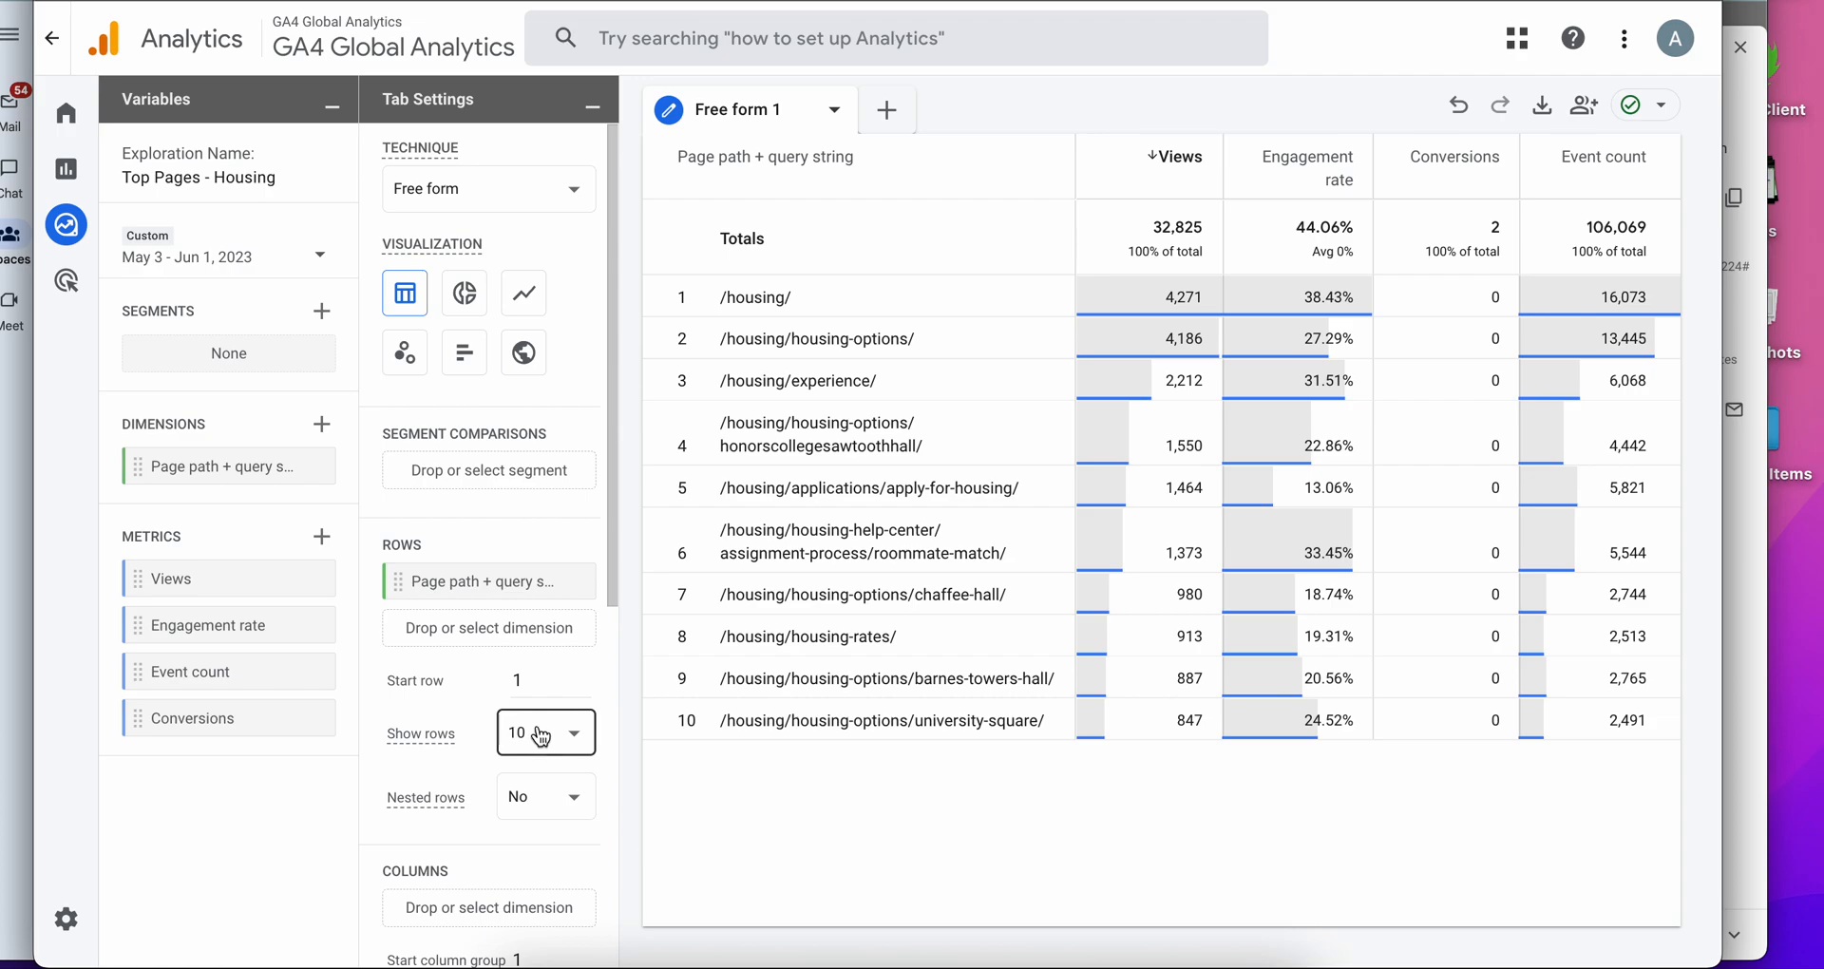
Set Show rows to 100 so more than ten housing page paths are listed.
left_click(545, 732)
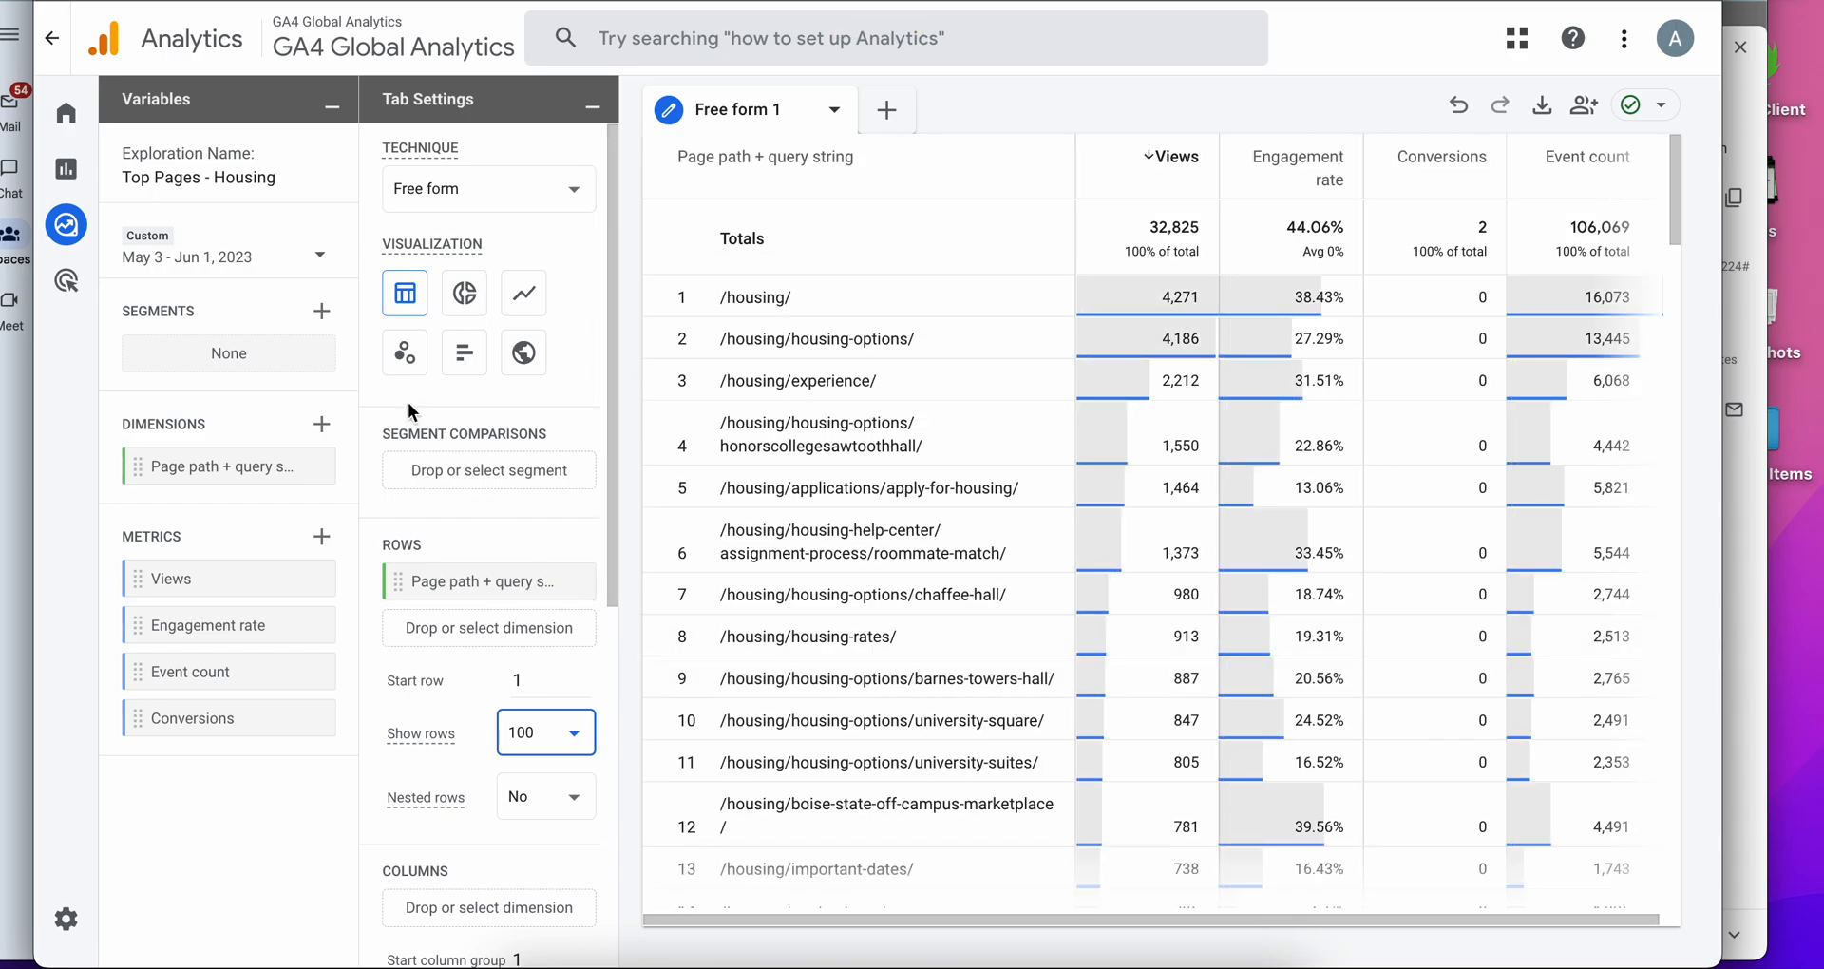
Enable comparison of May 3 – Jun 1, 2023 against the previous period Apr 5 – May 4, 2023.
left_click(228, 256)
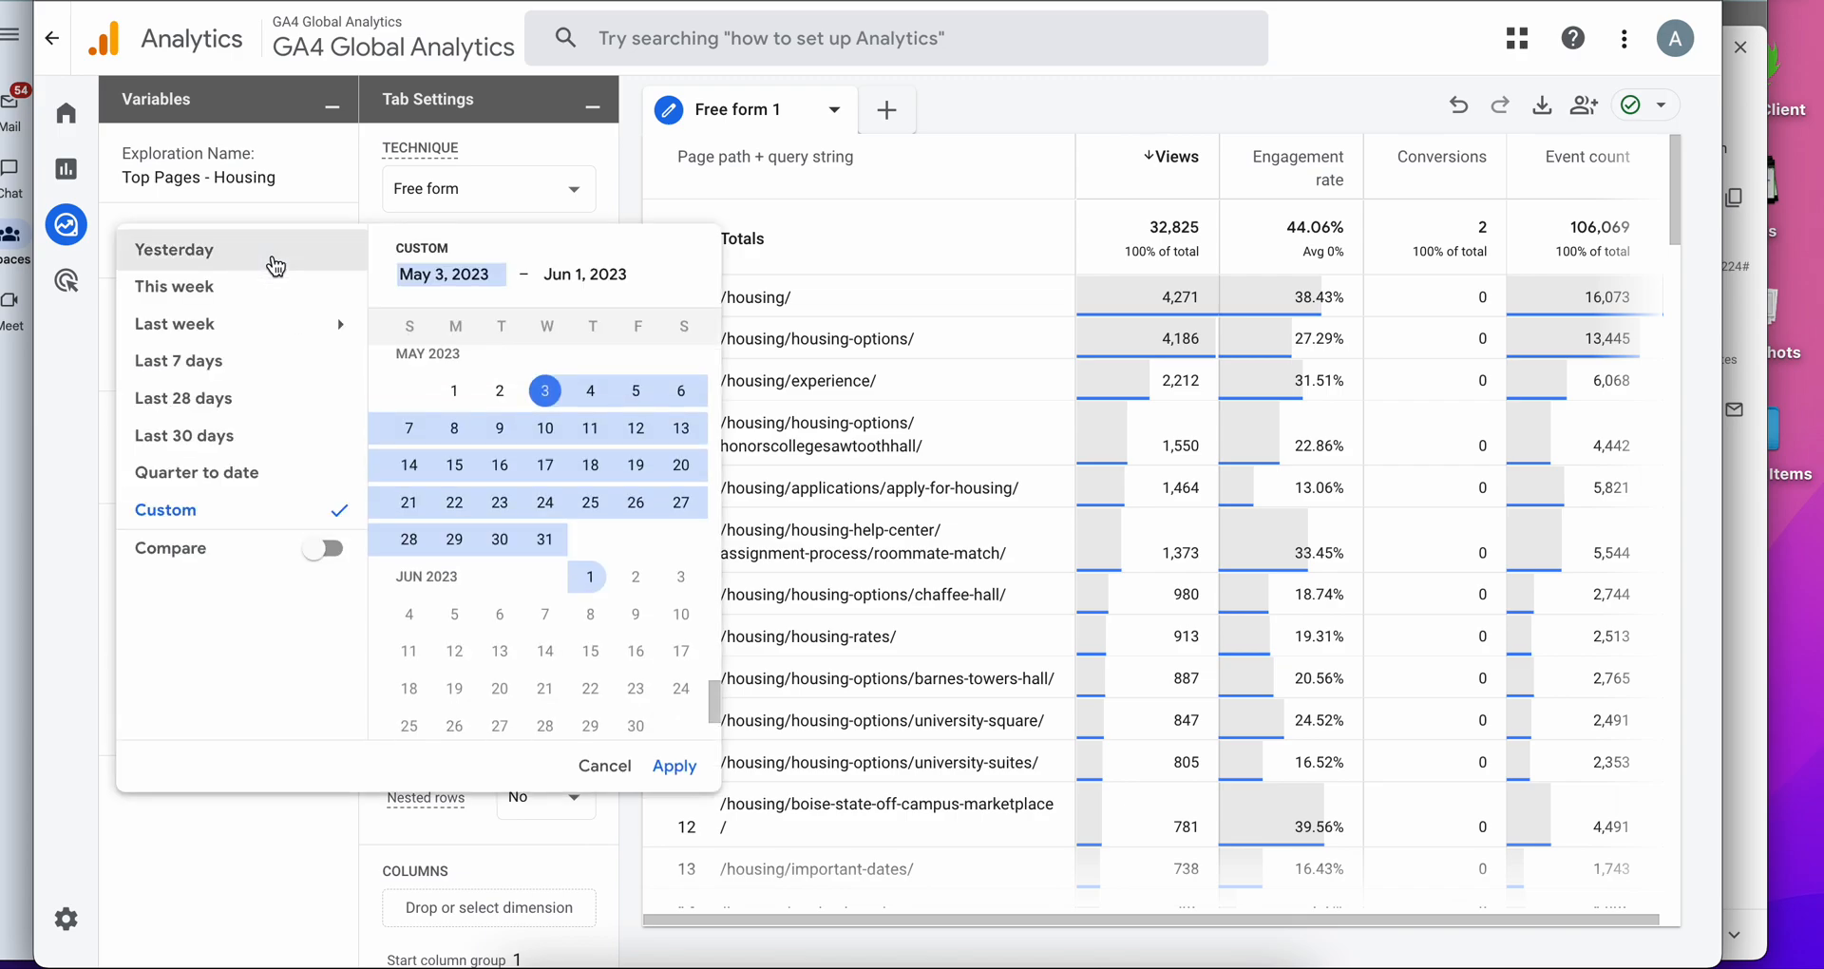
mouse_move(353, 581)
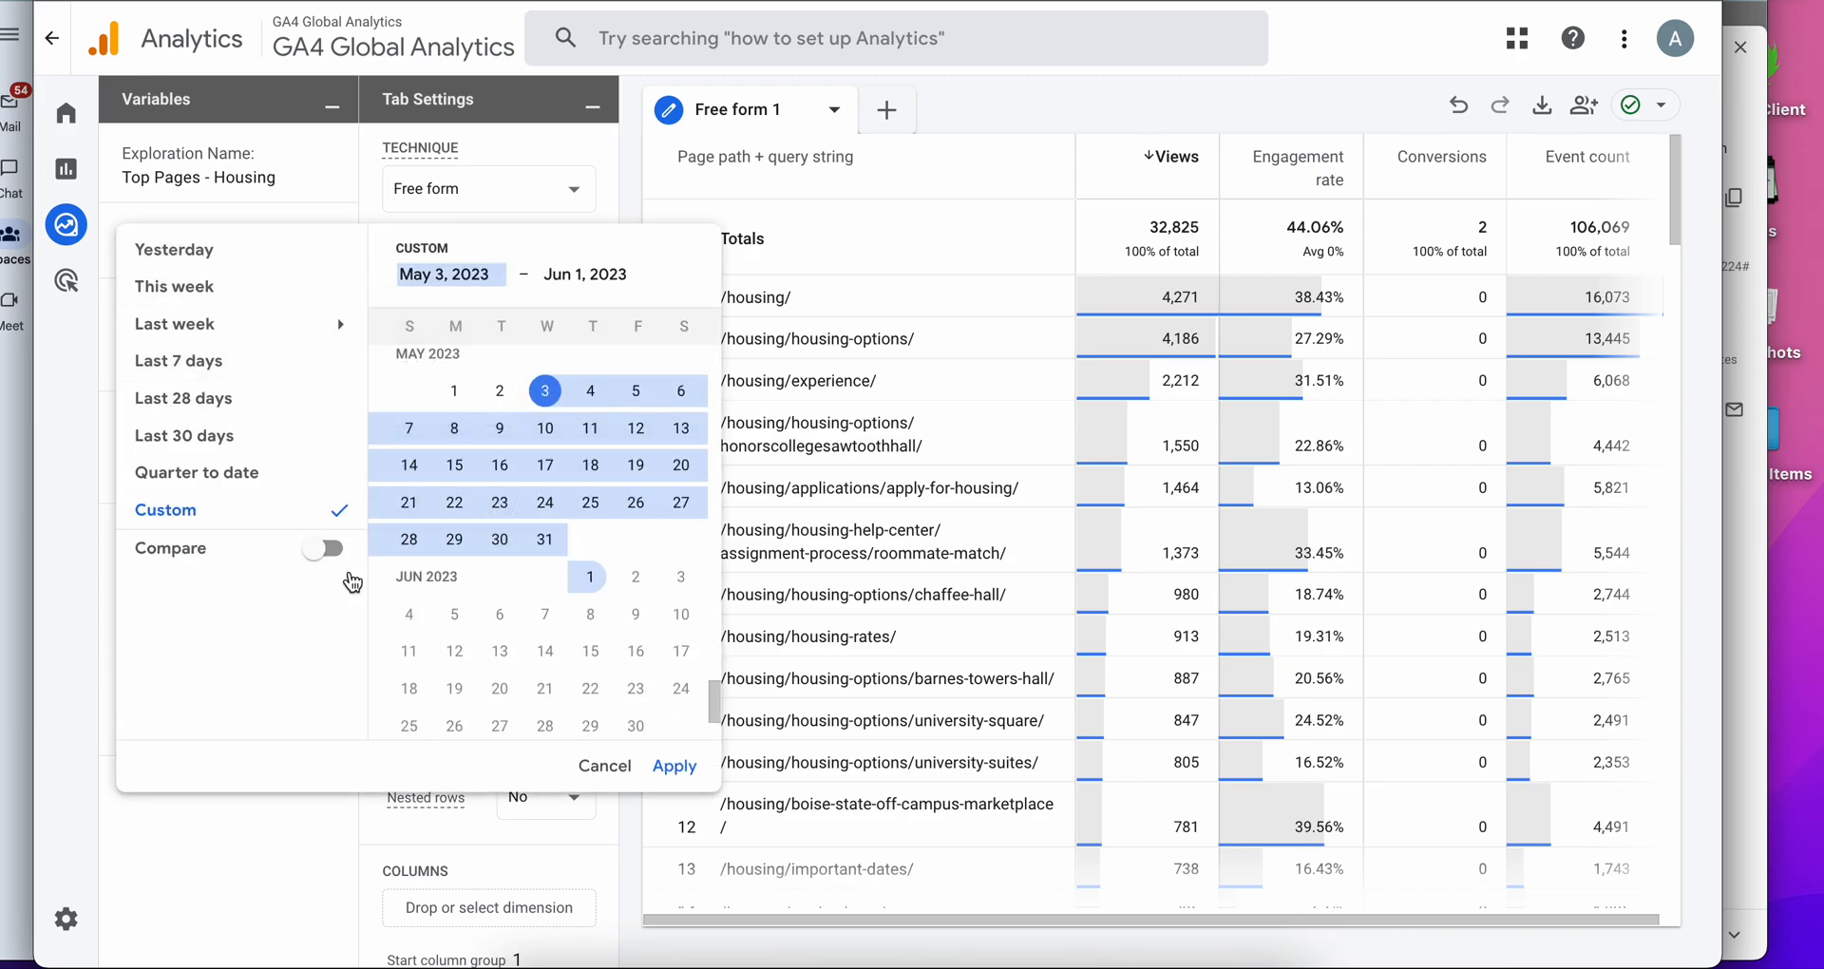
left_click(323, 547)
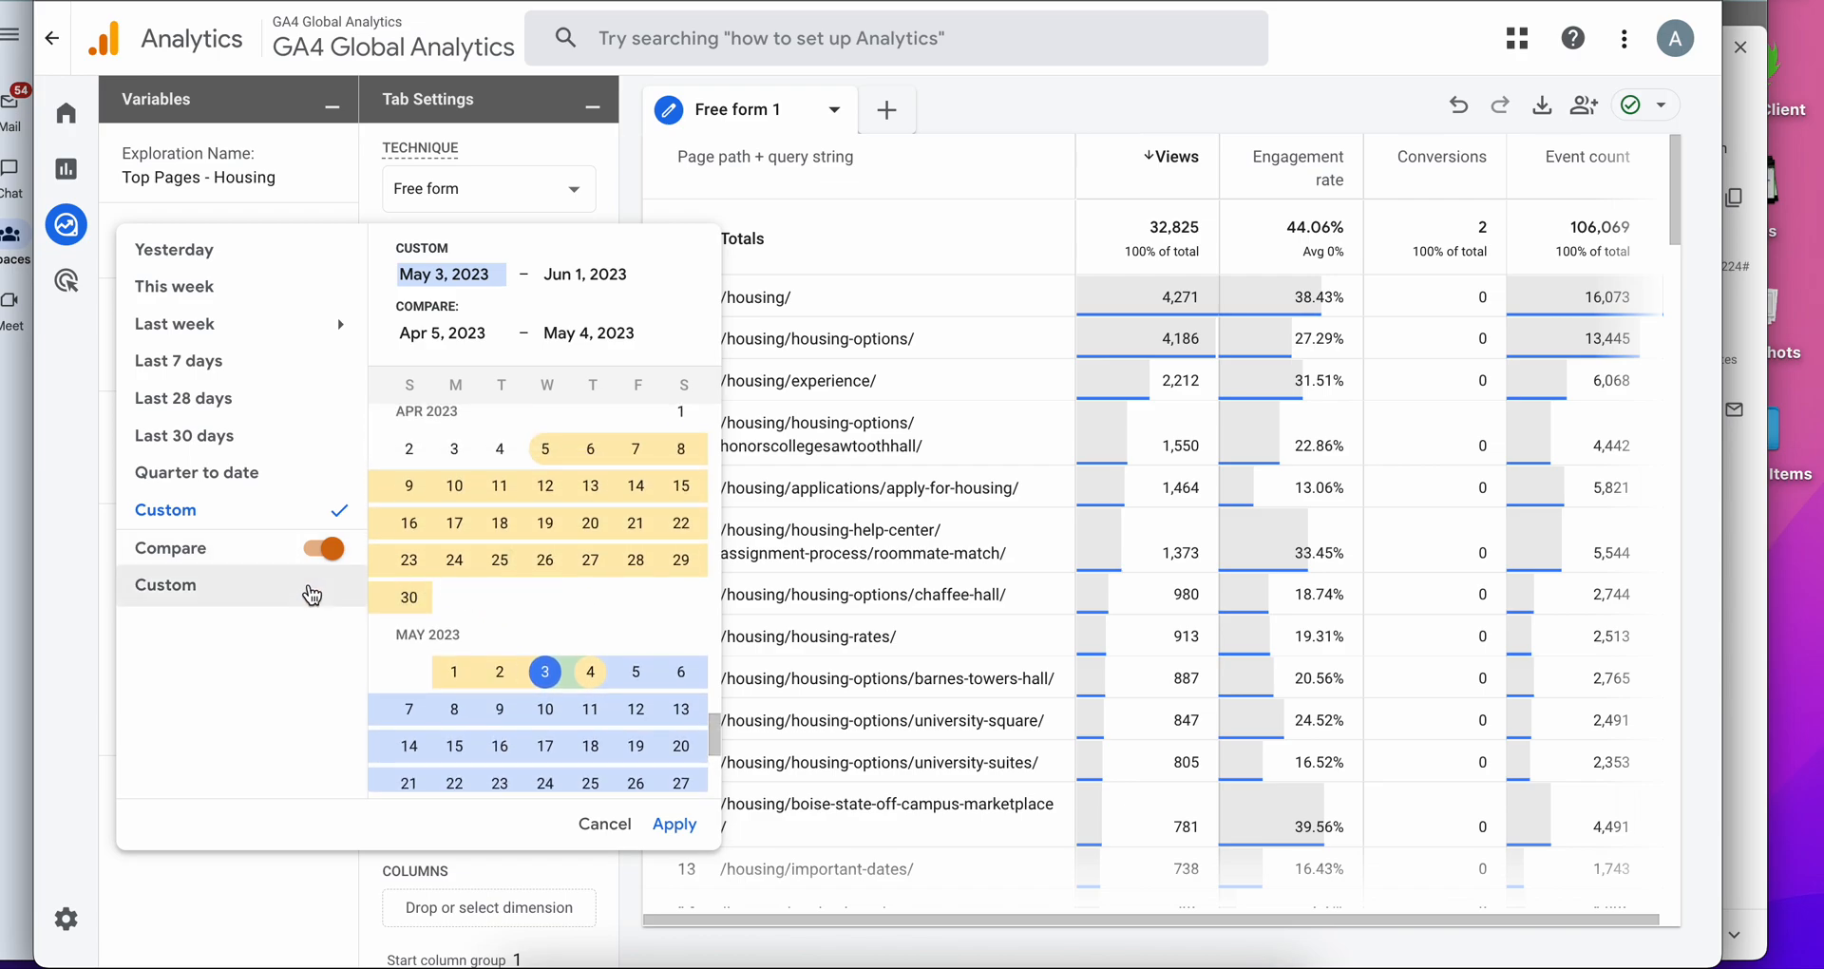
left_click(673, 823)
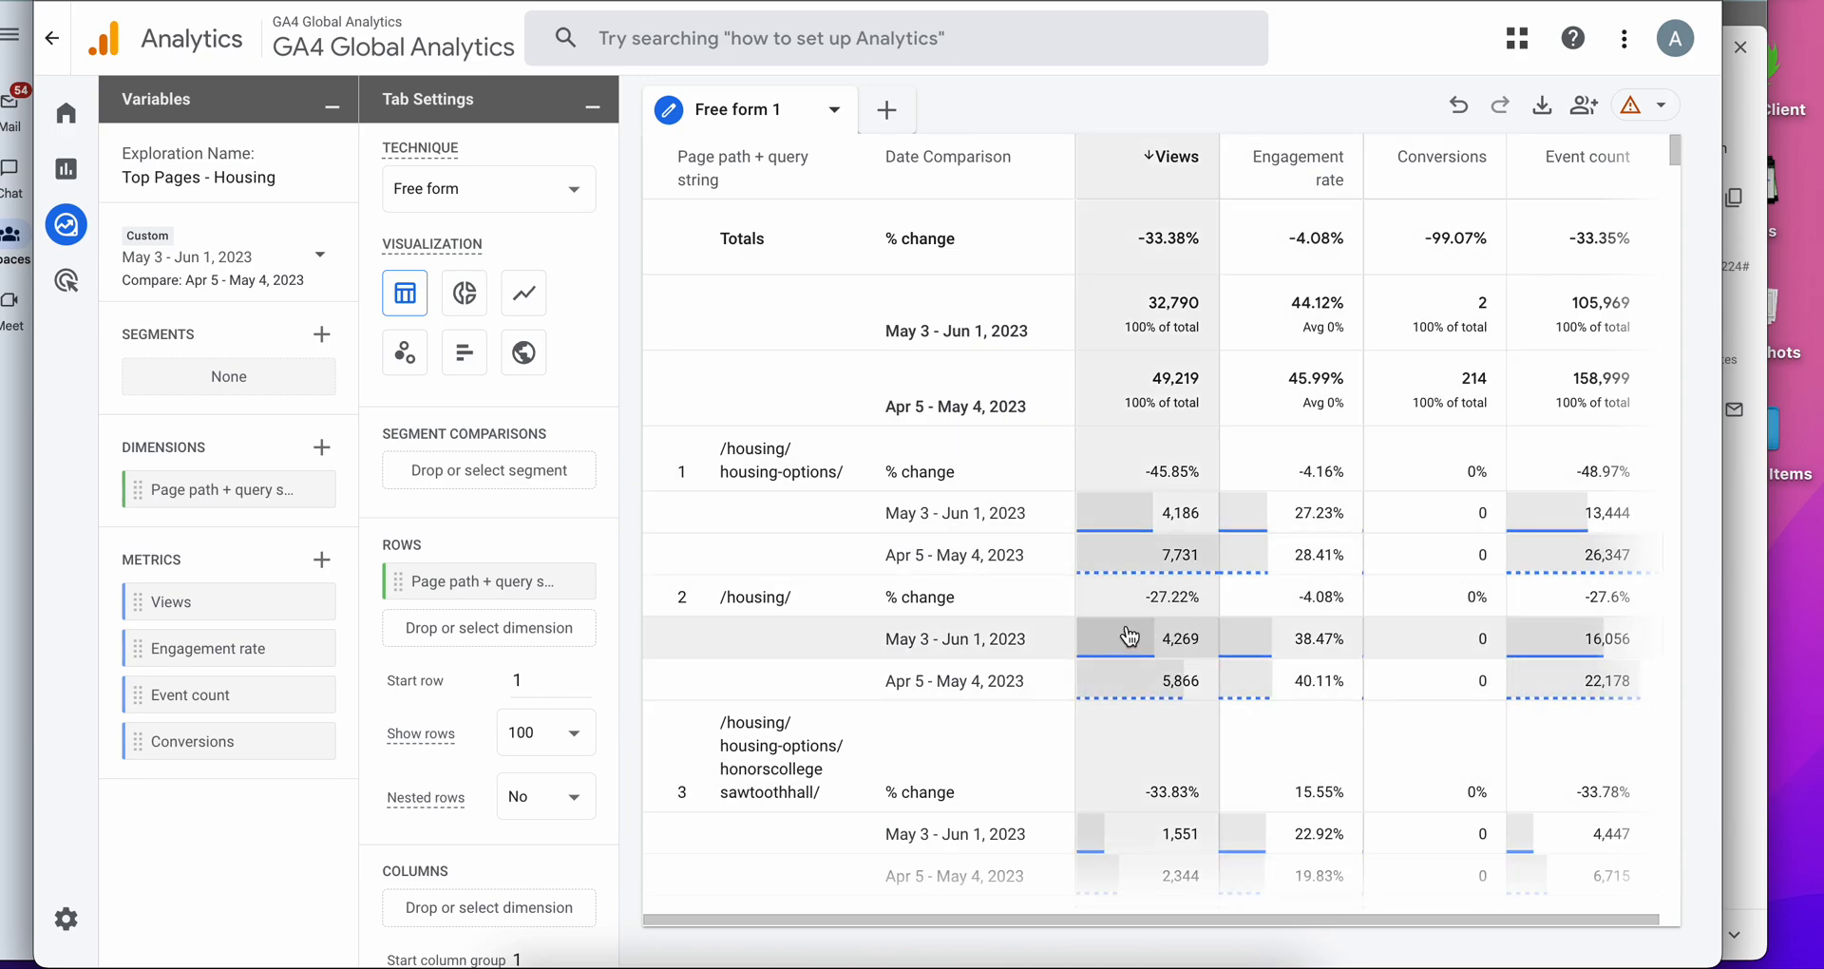
mouse_move(1210, 519)
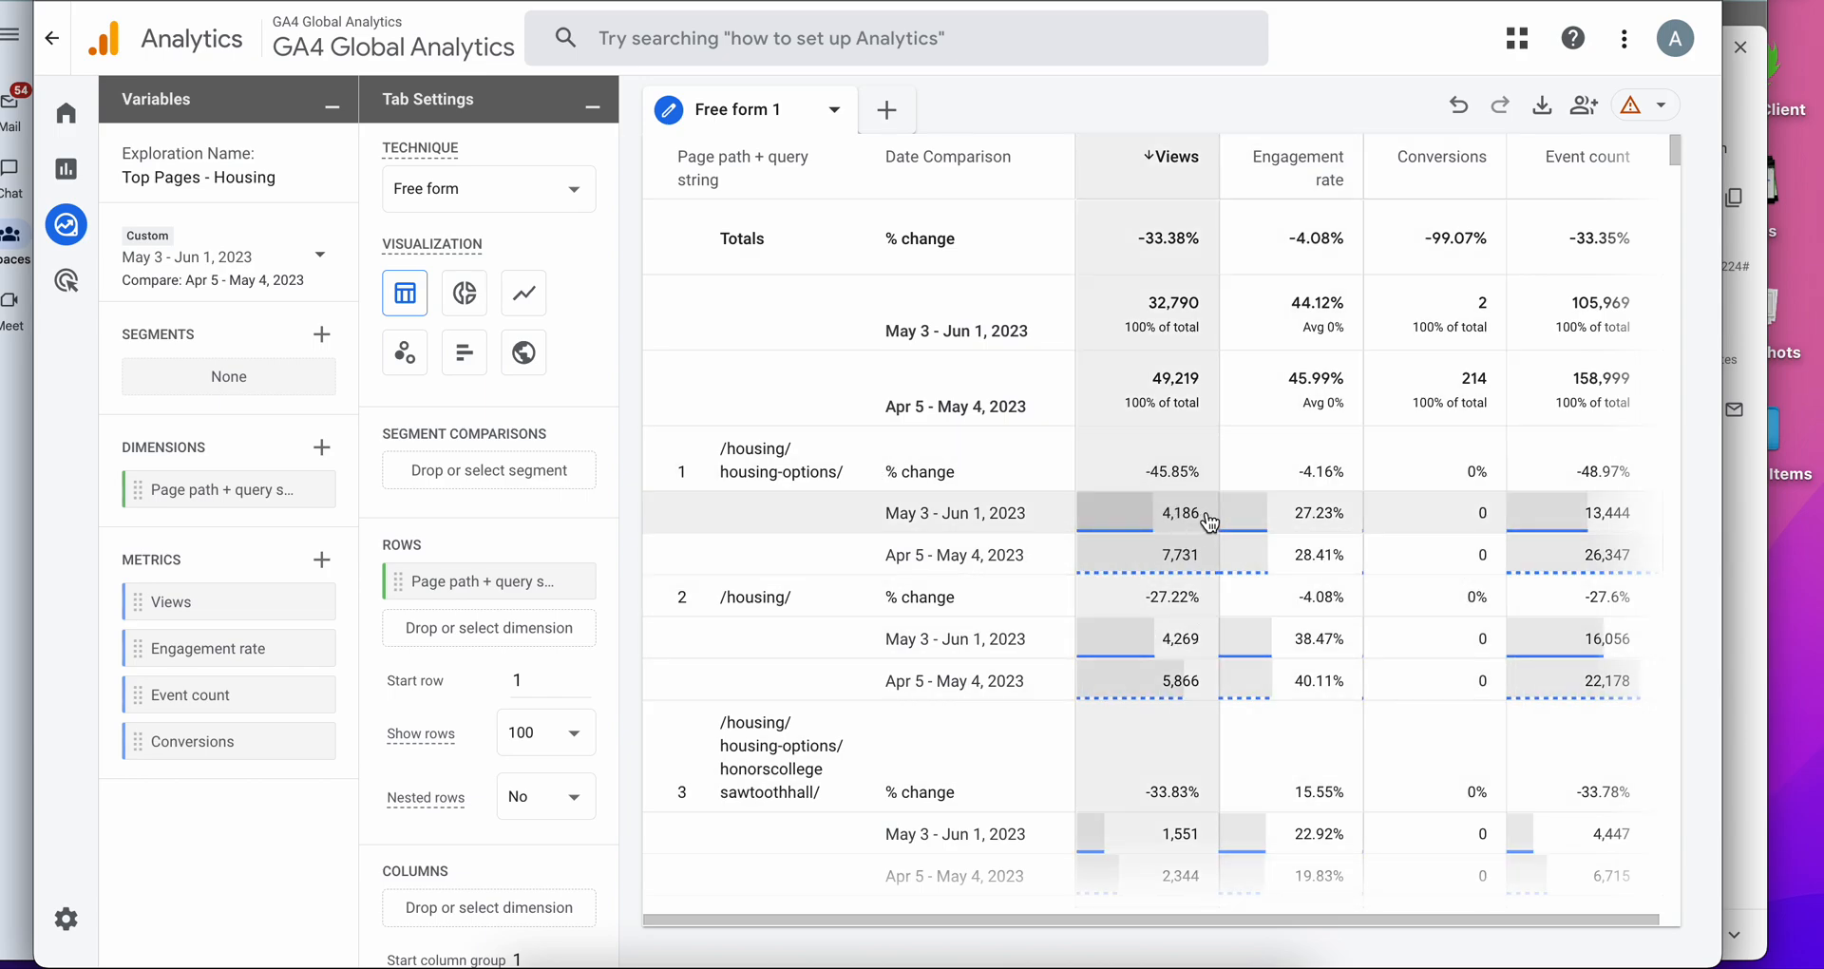
mouse_move(1235, 553)
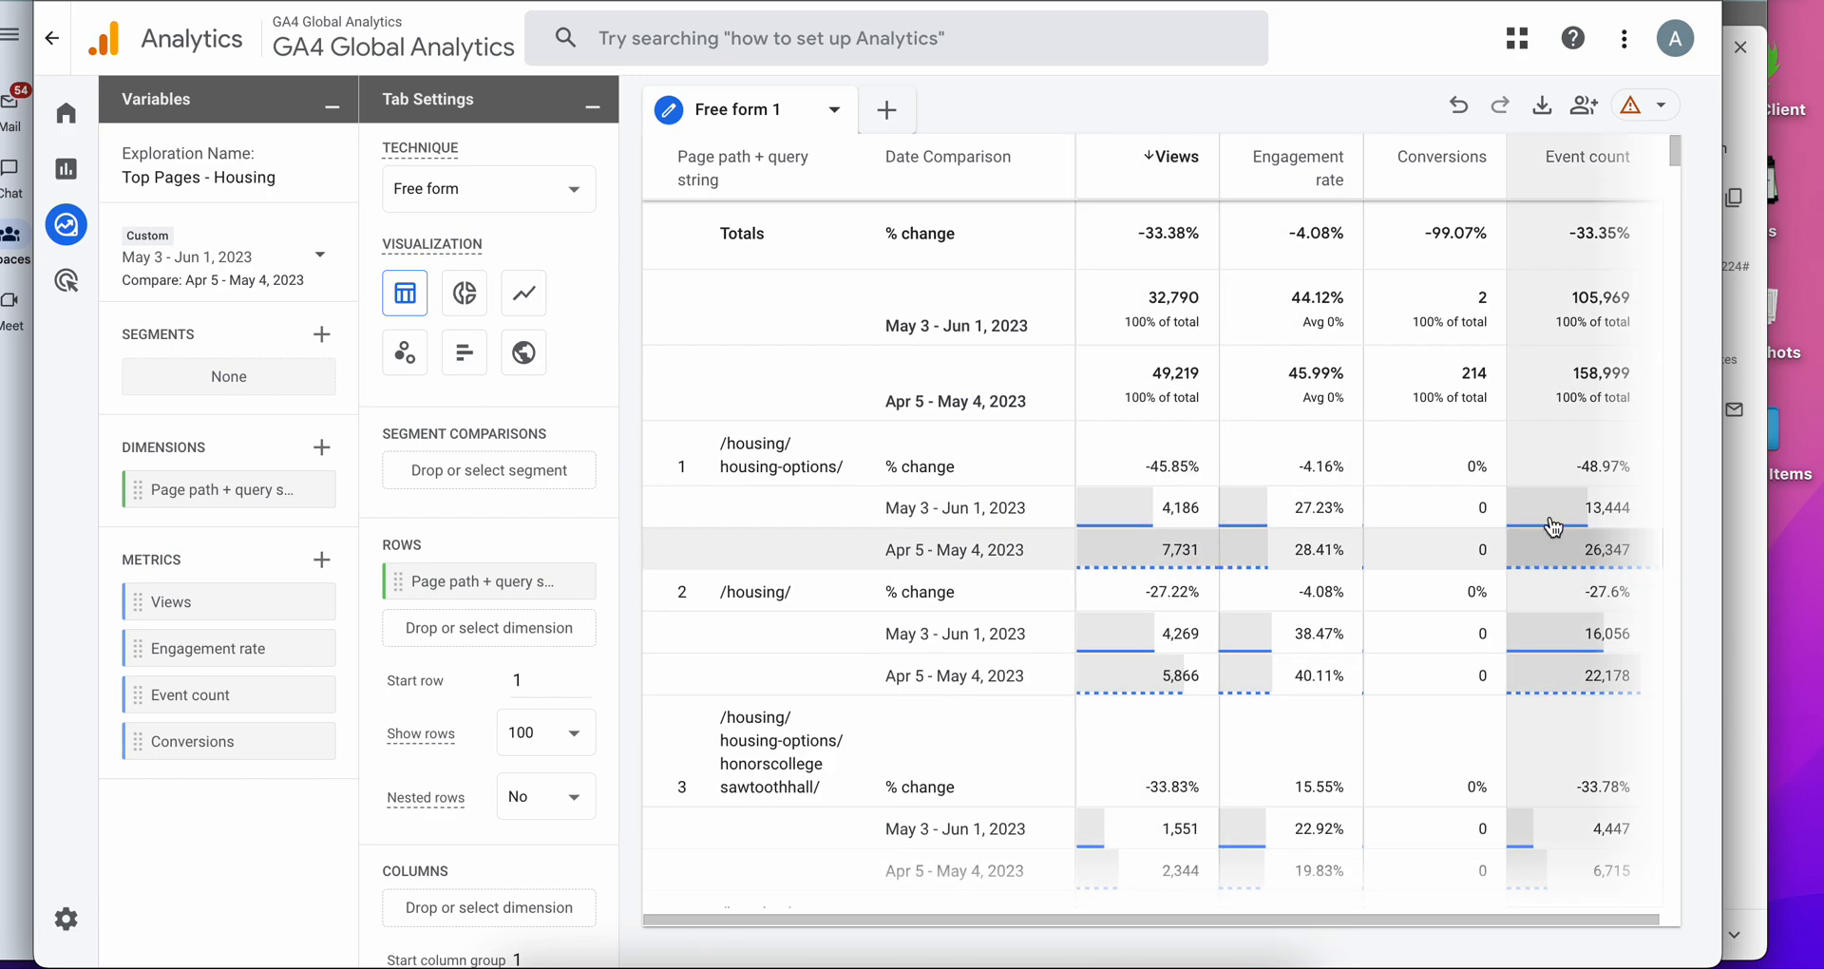
Review the comparison table and go back to the Explorations list.
scroll("down", 3)
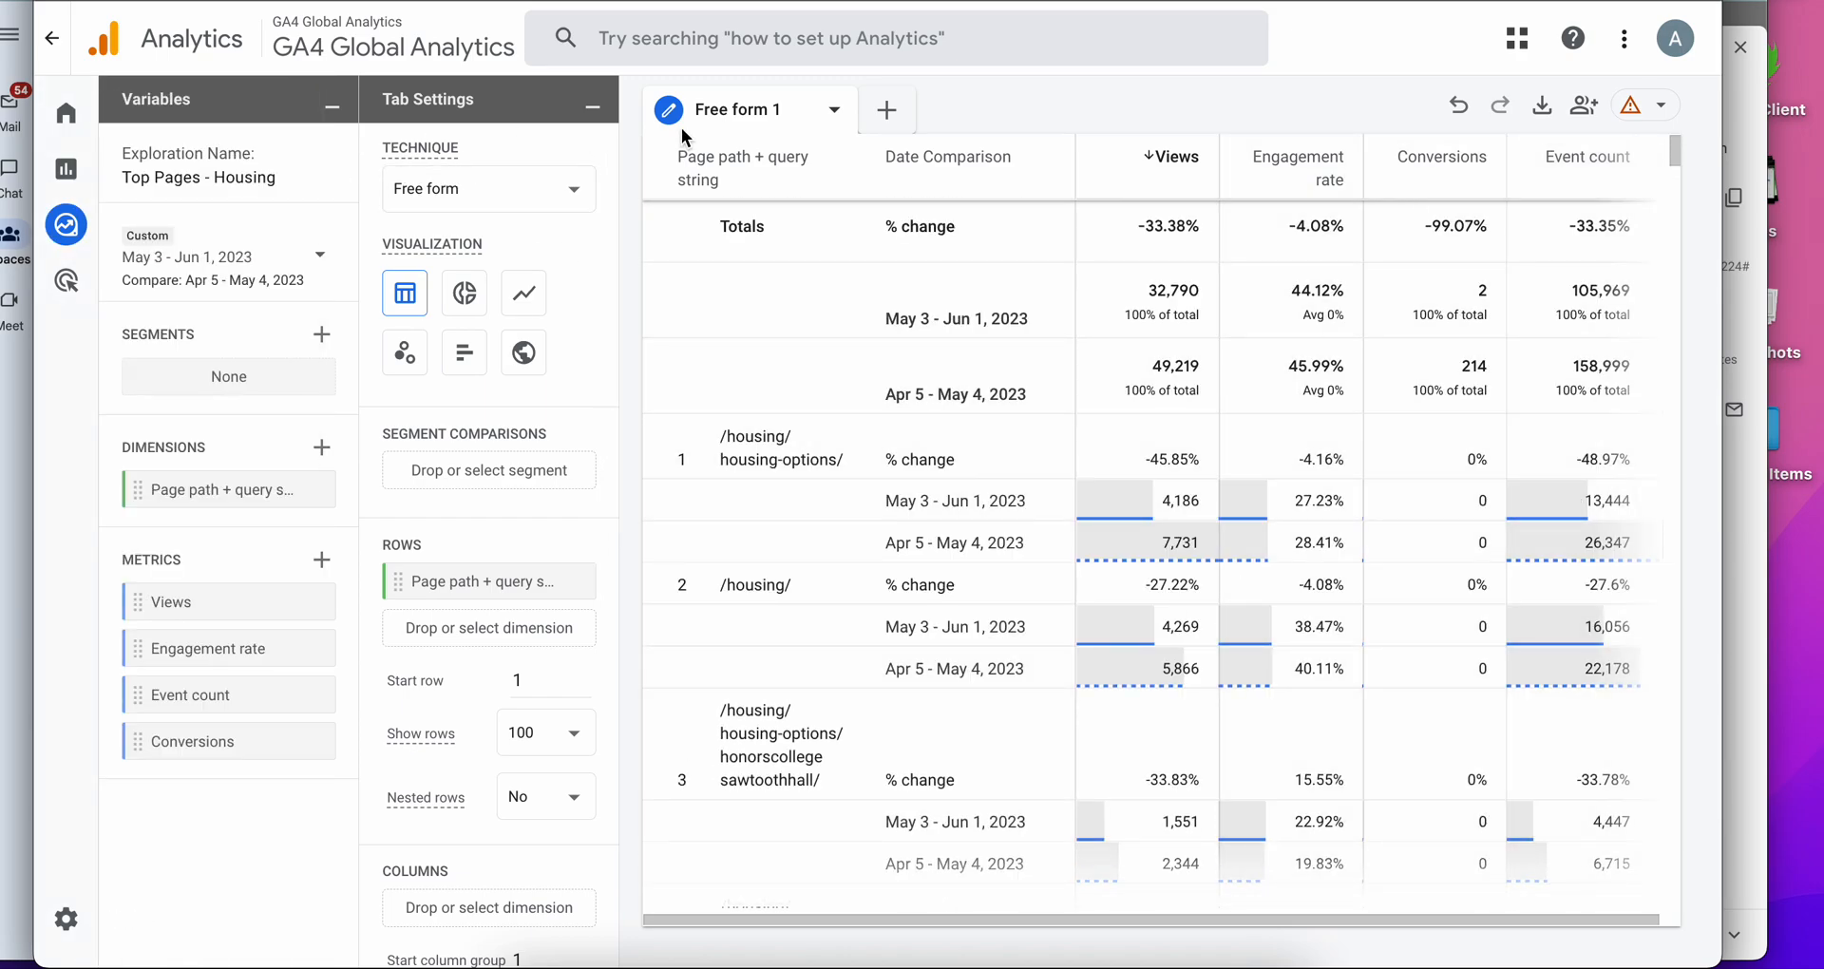
left_click(66, 224)
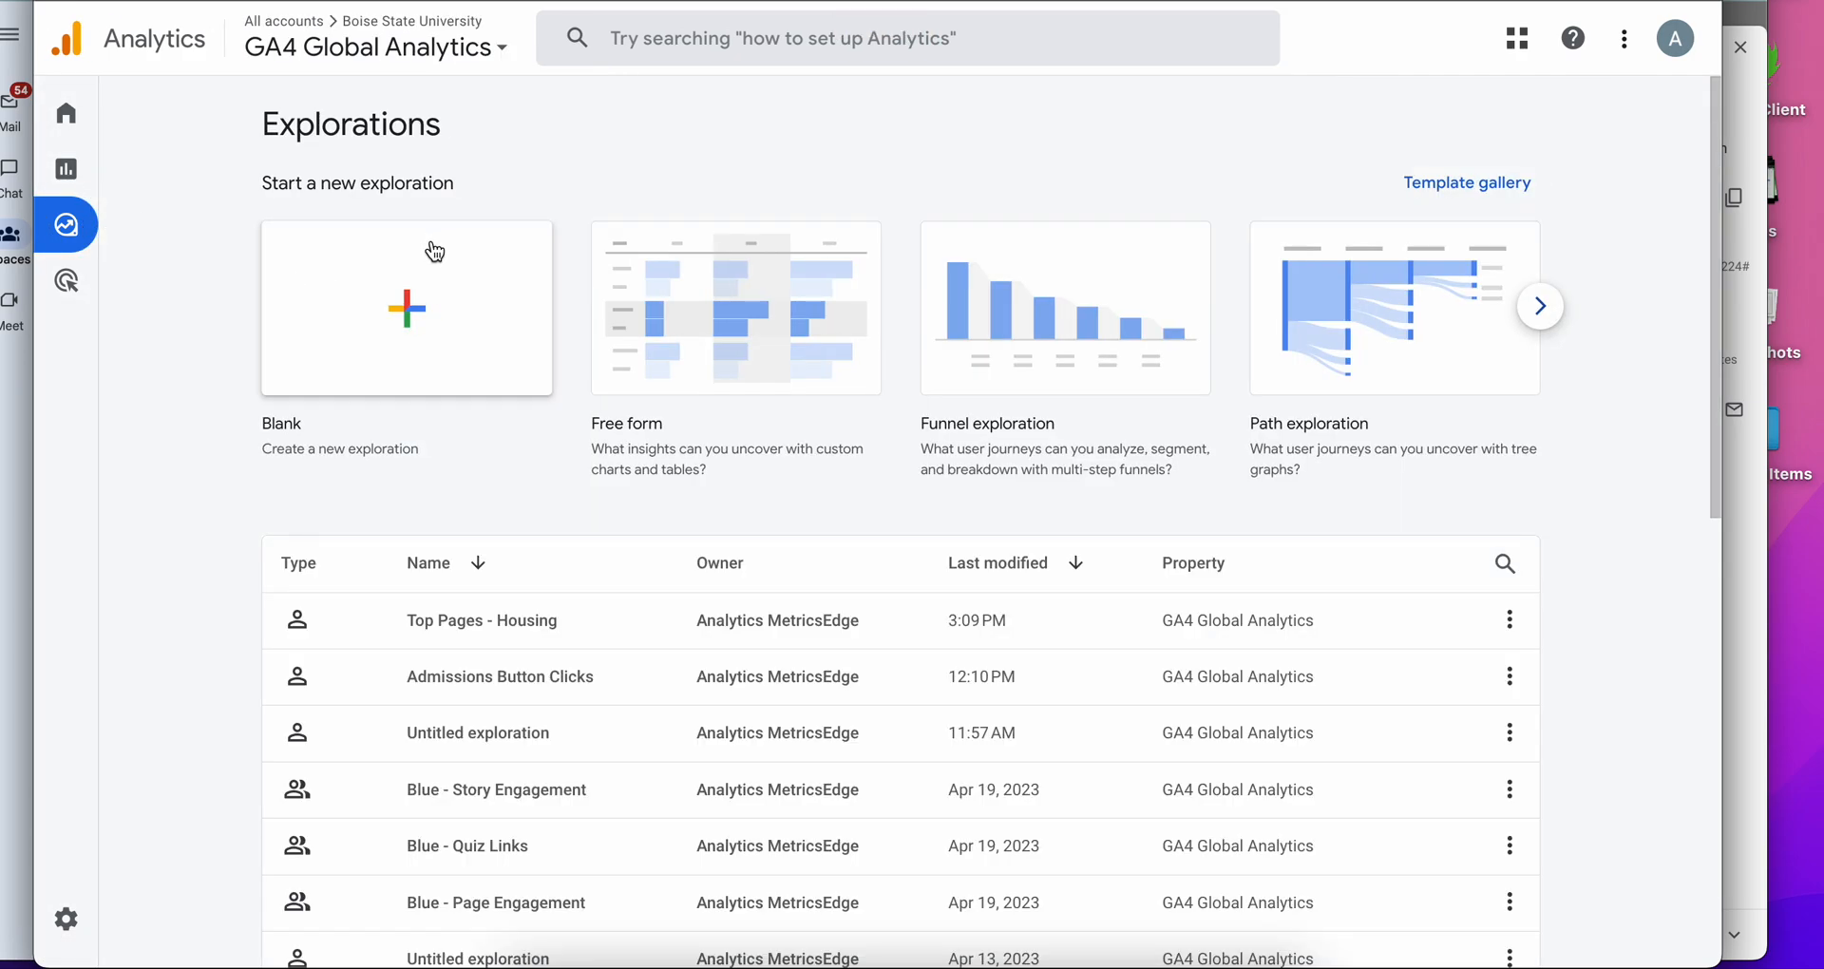
mouse_move(587, 644)
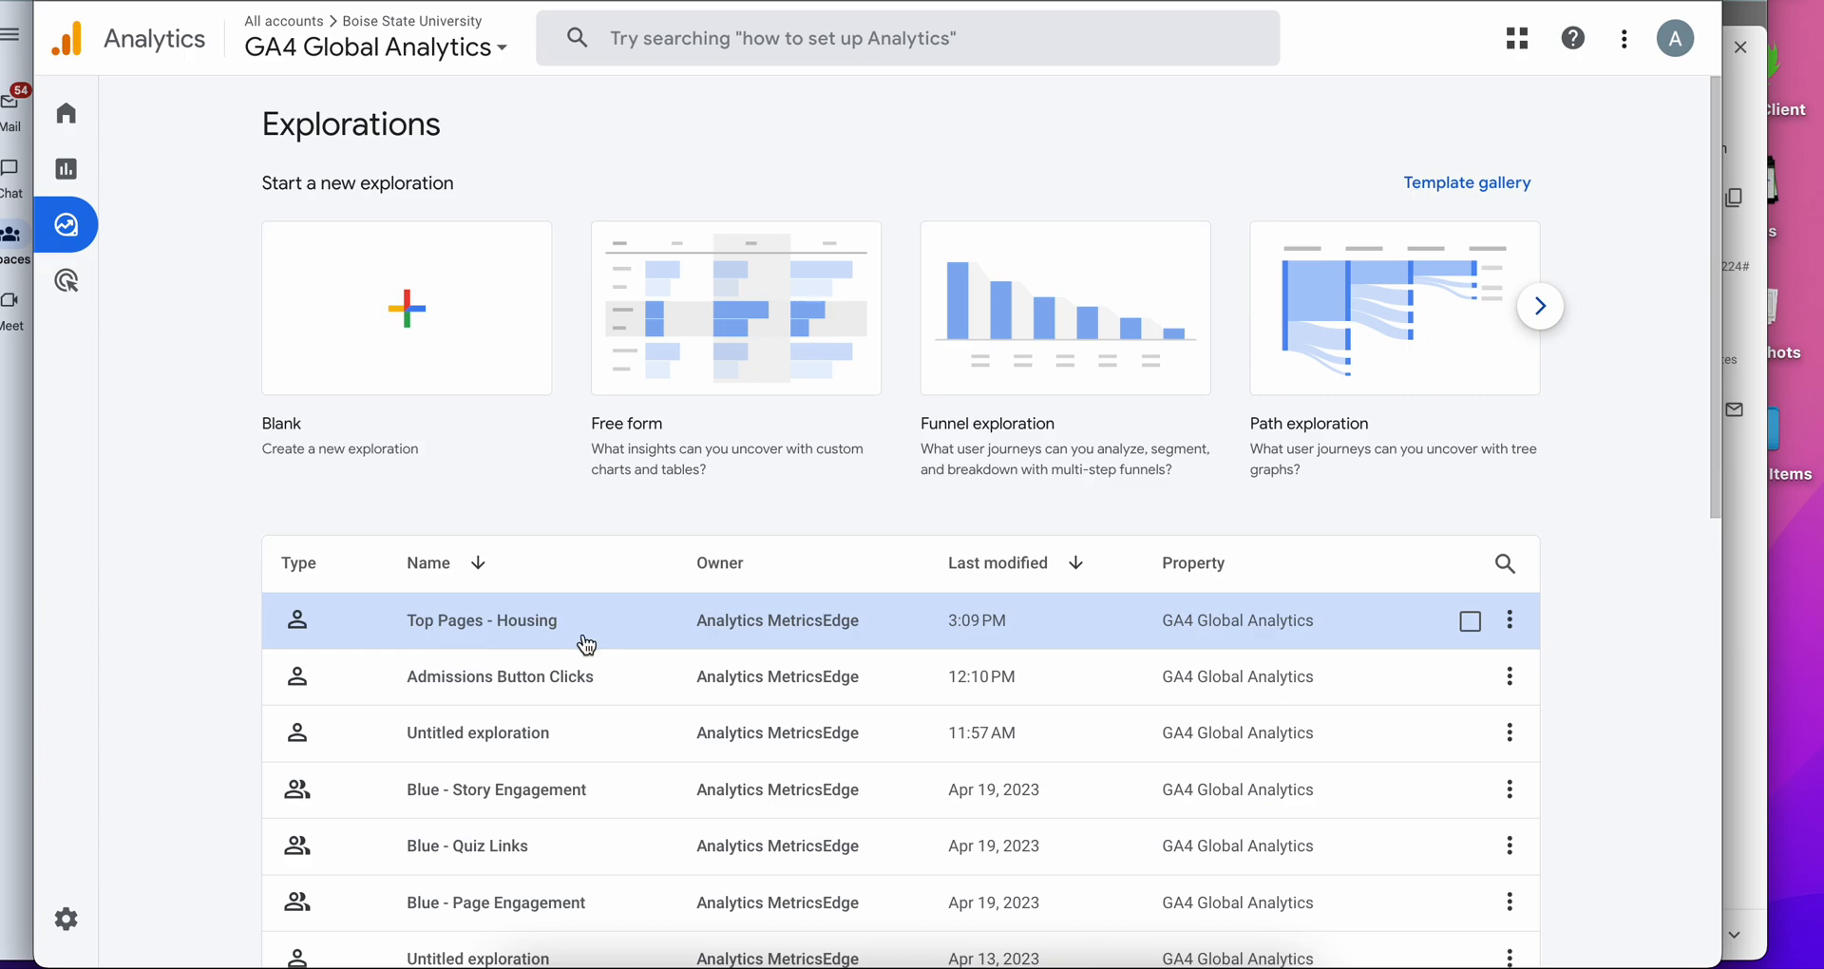
mouse_move(1510, 620)
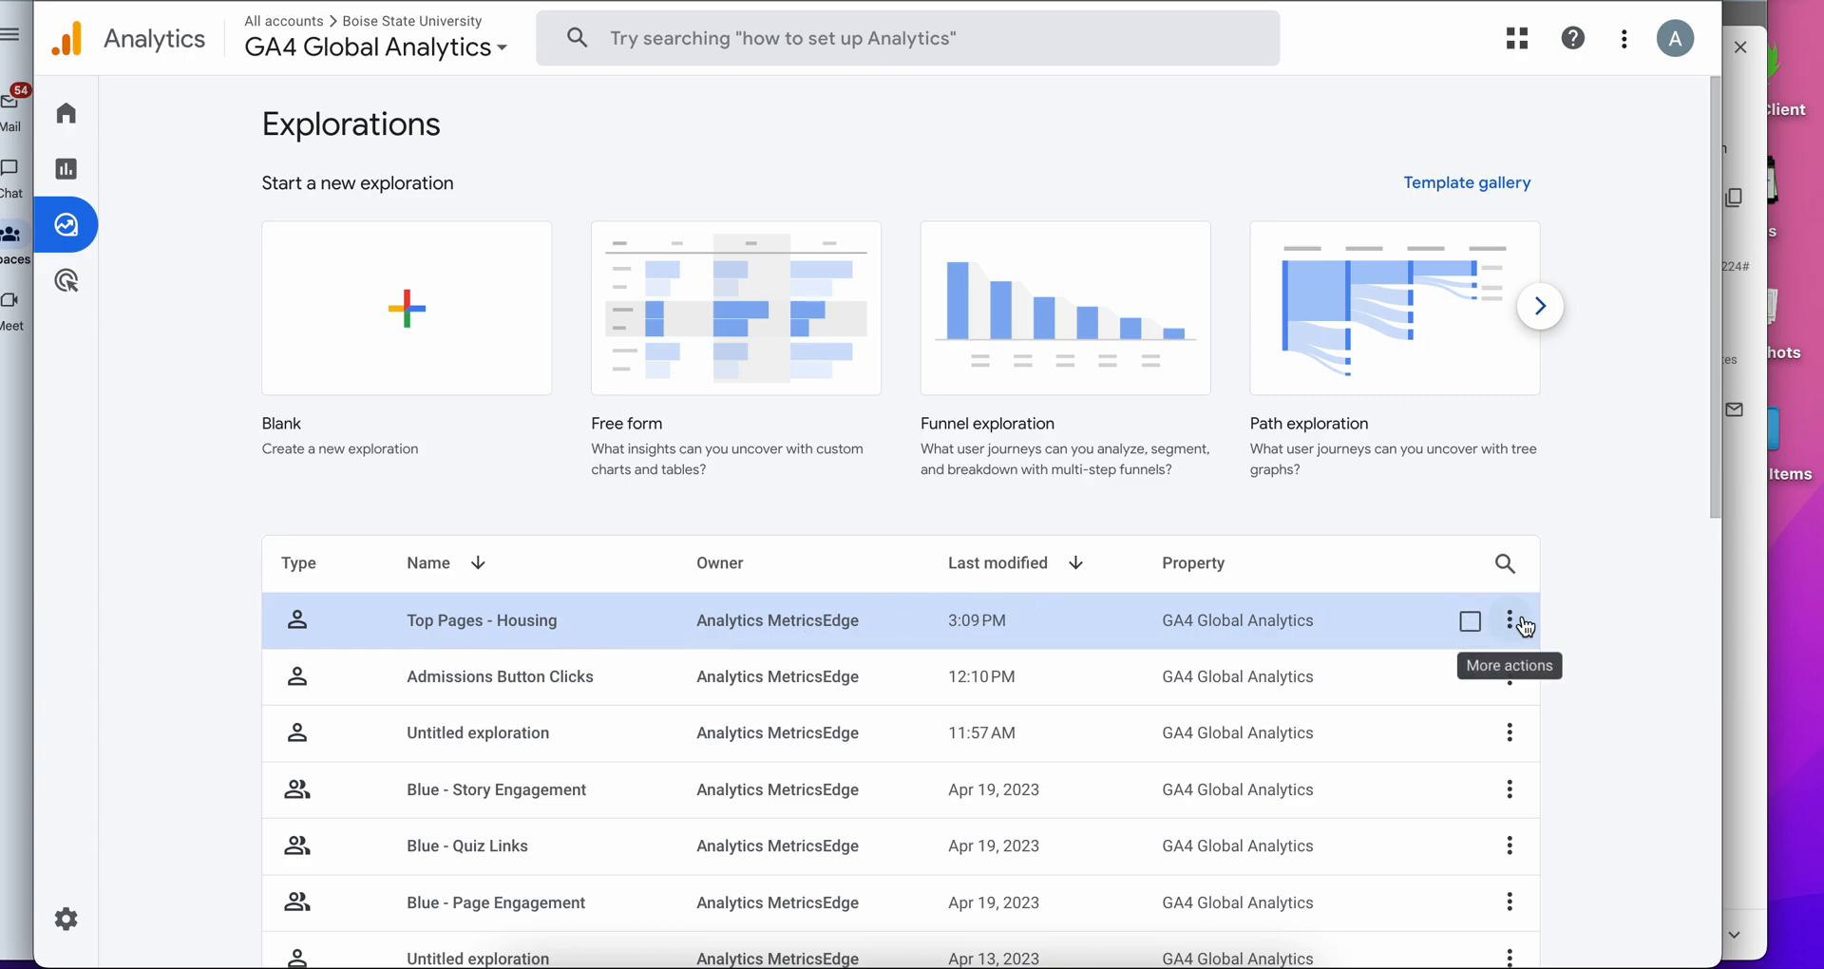
mouse_move(545, 641)
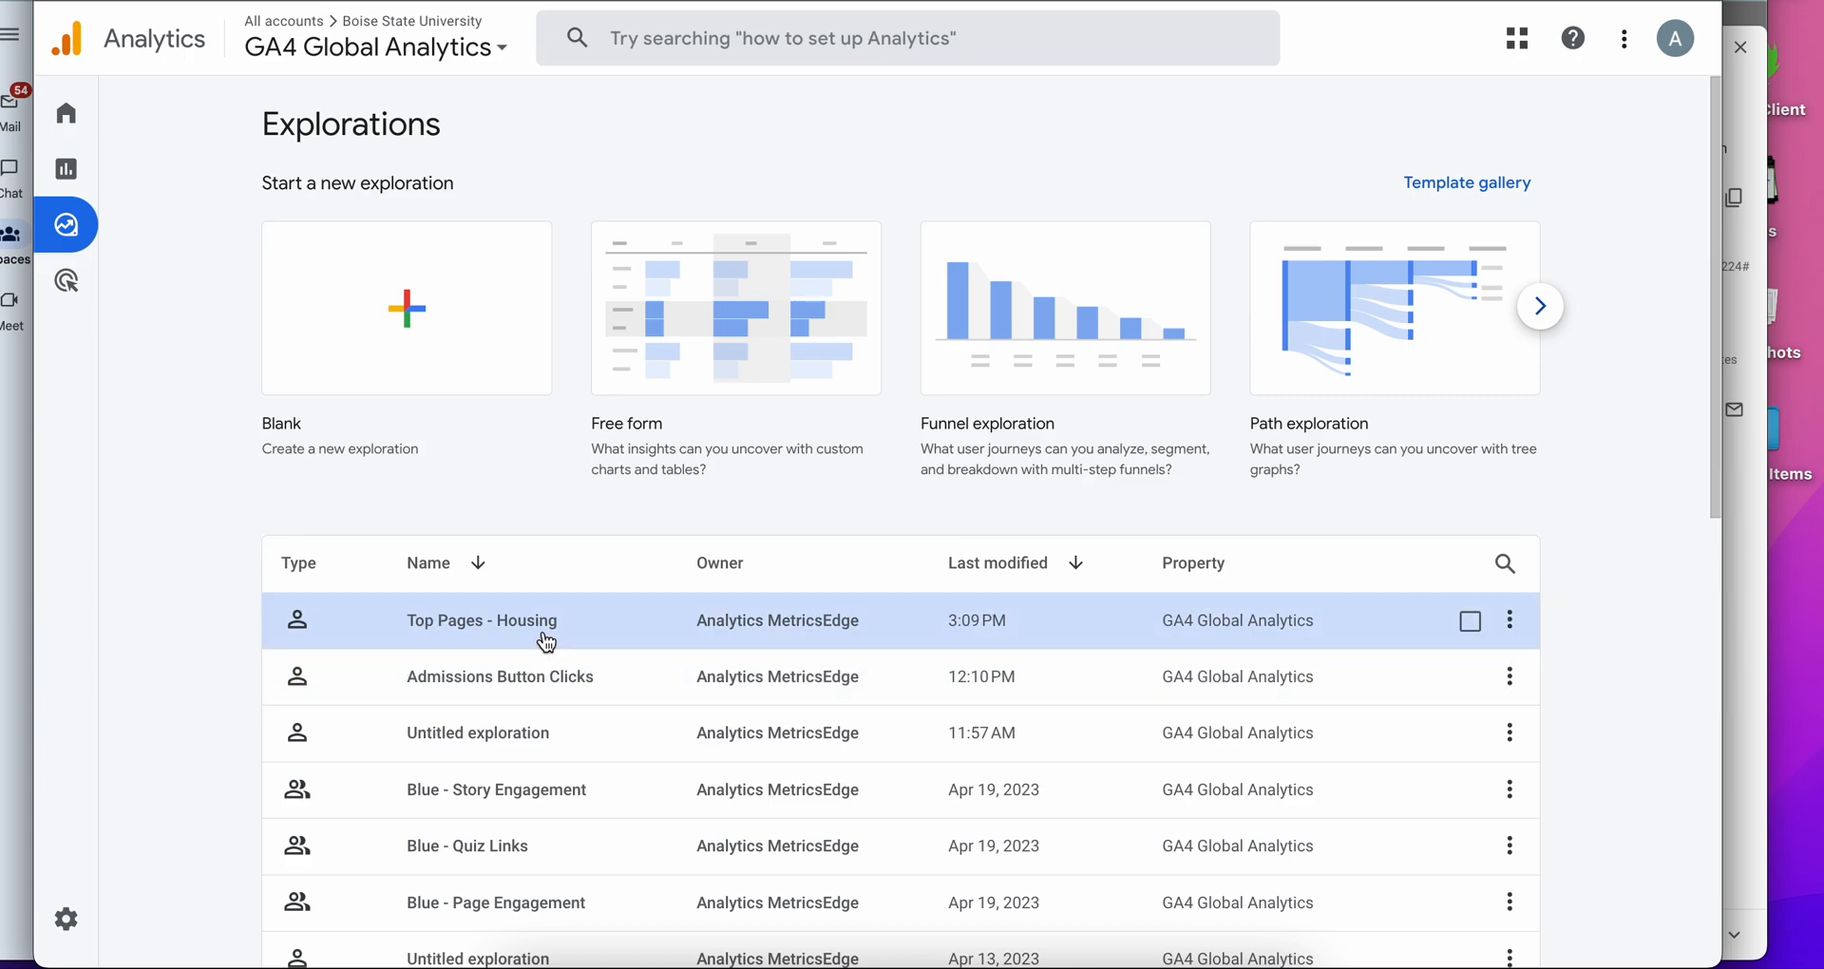